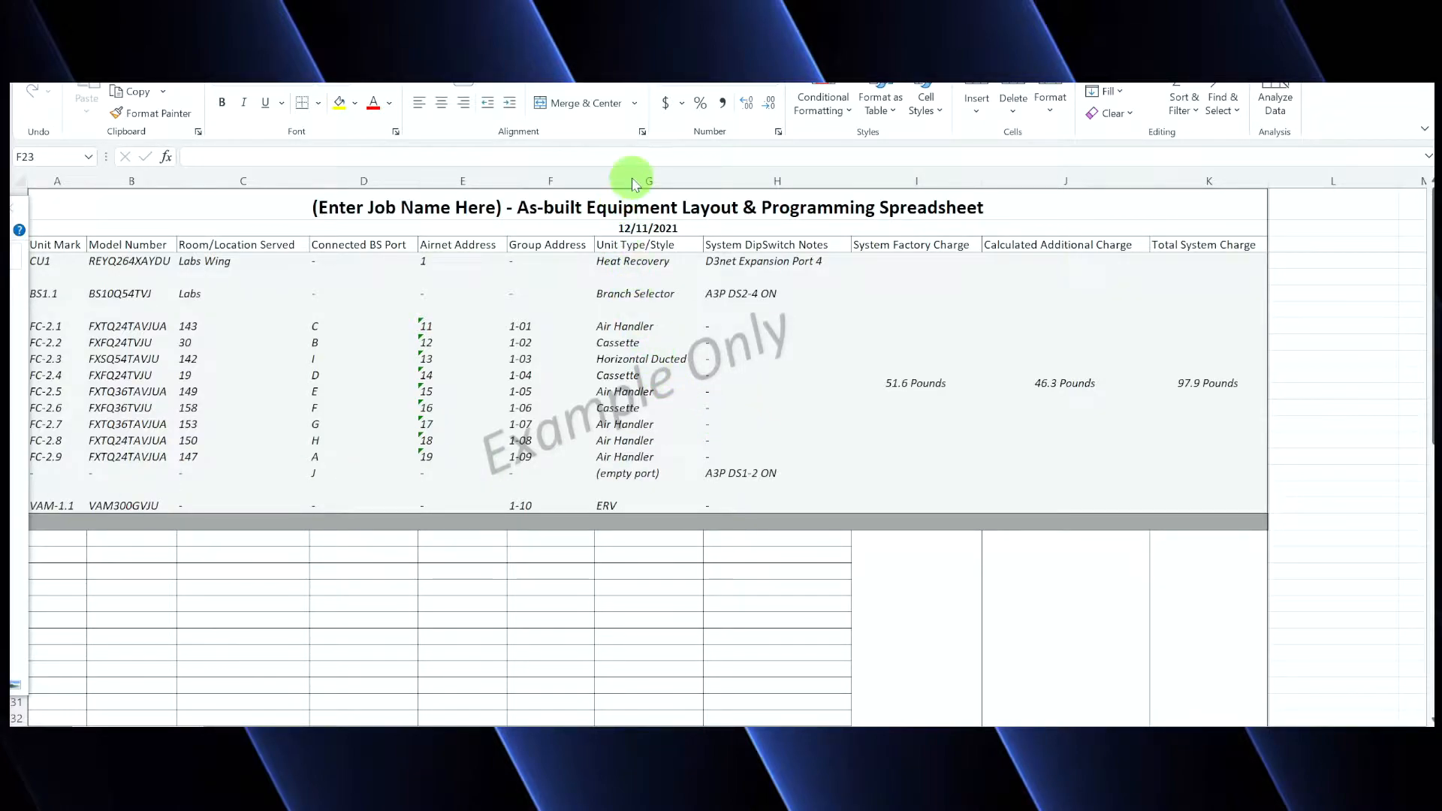
mouse_move(577, 343)
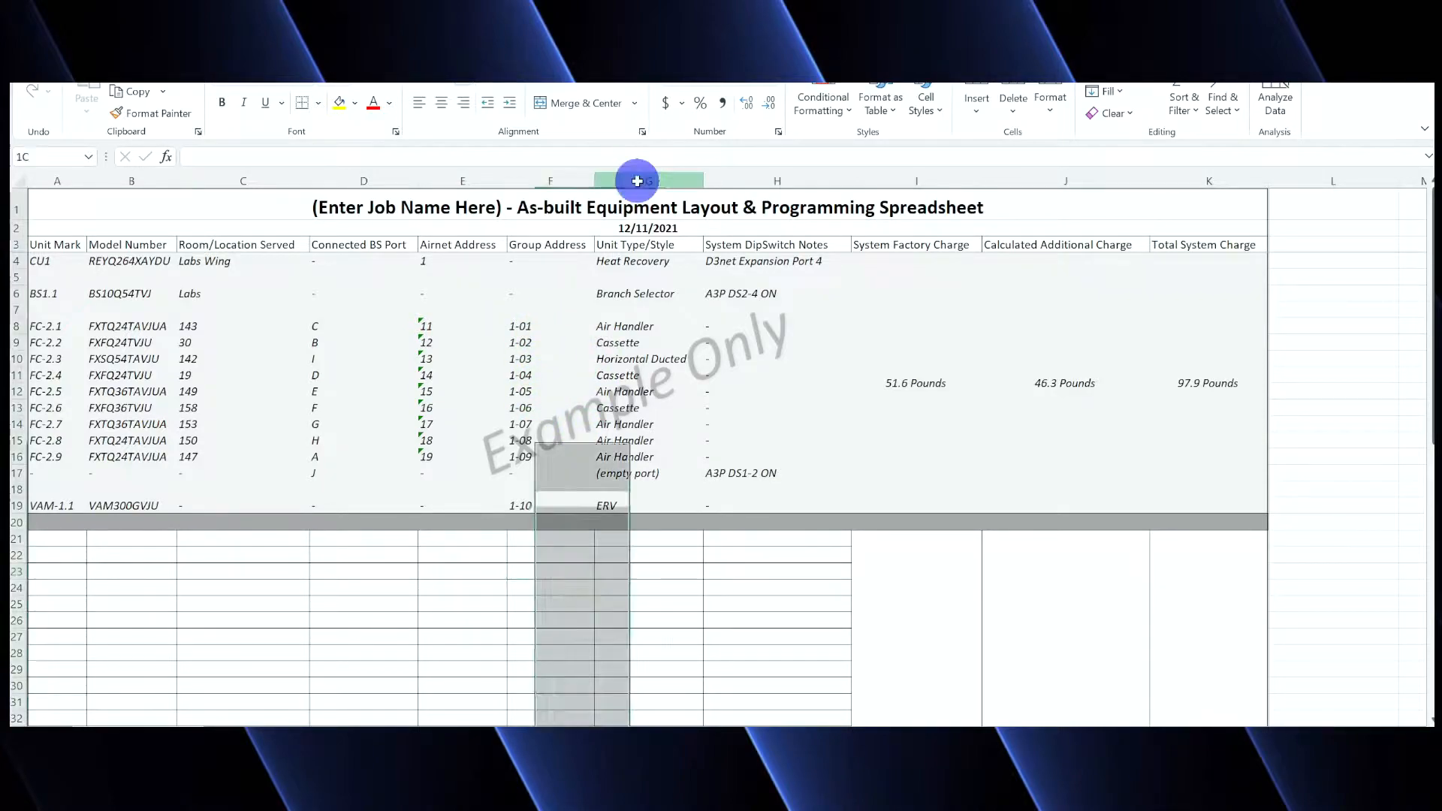
Insert an empty column before Unit Type/Style and head it 'Instance Number'
click(616, 308)
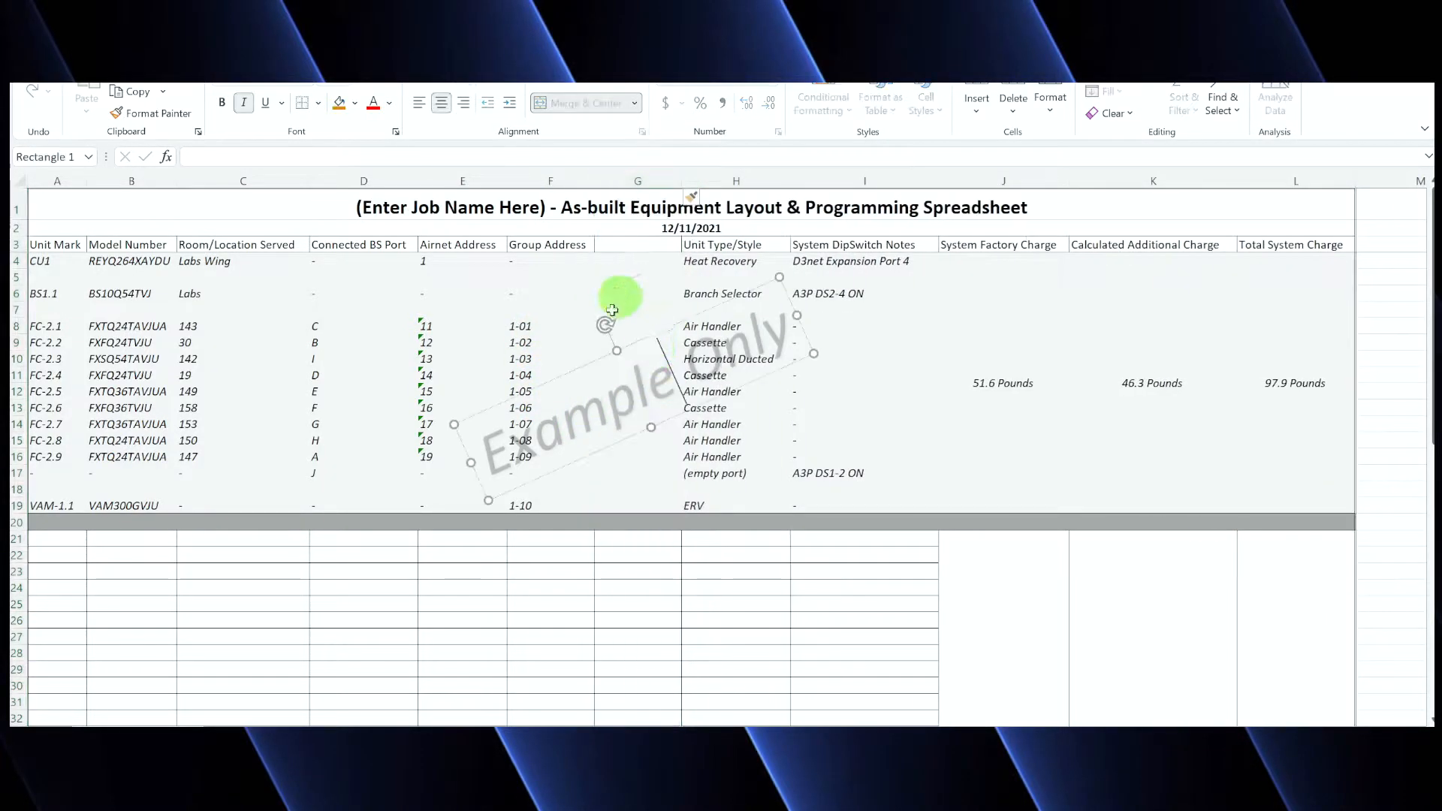
click(637, 243)
text(Instance Numbe)
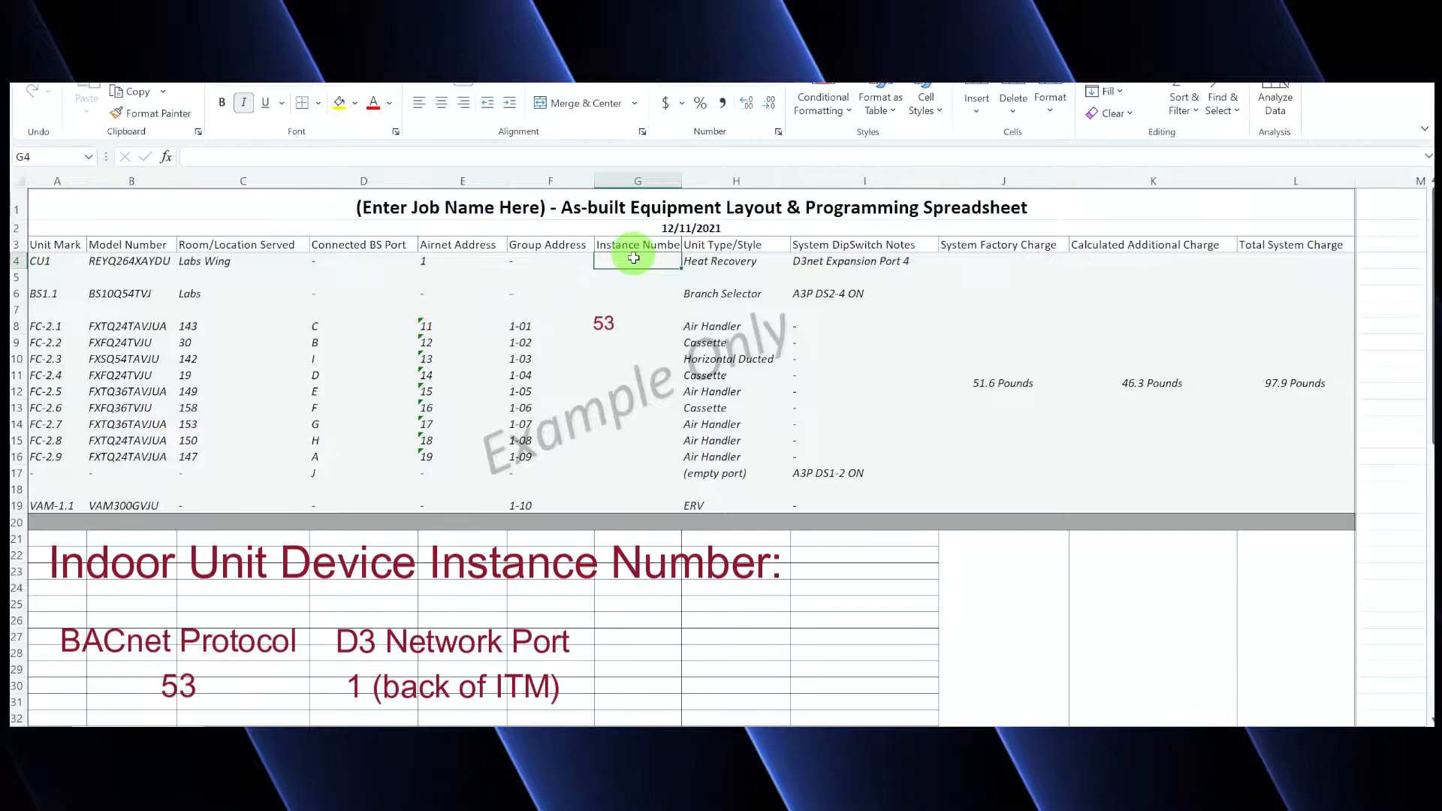
text(153)
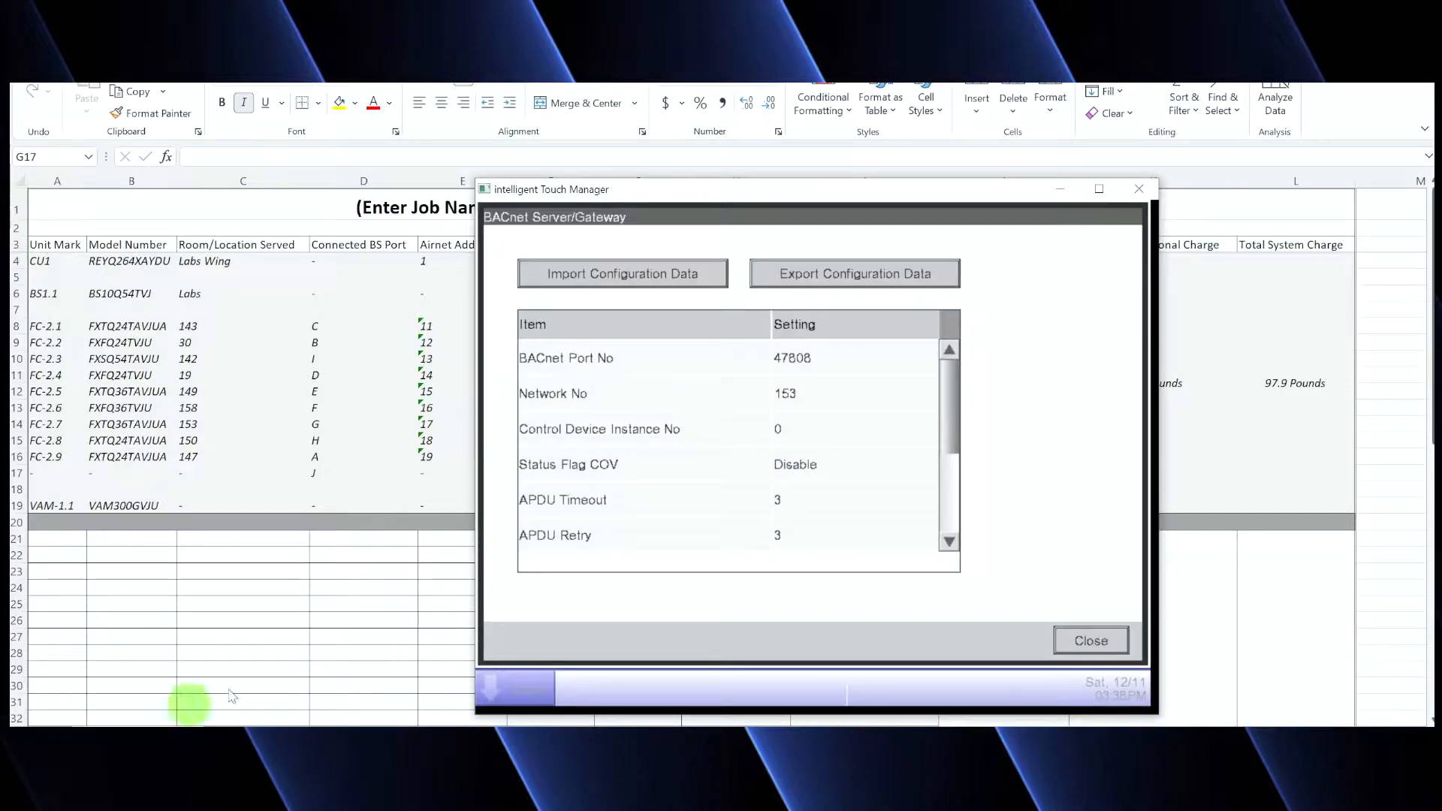
mouse_move(791, 499)
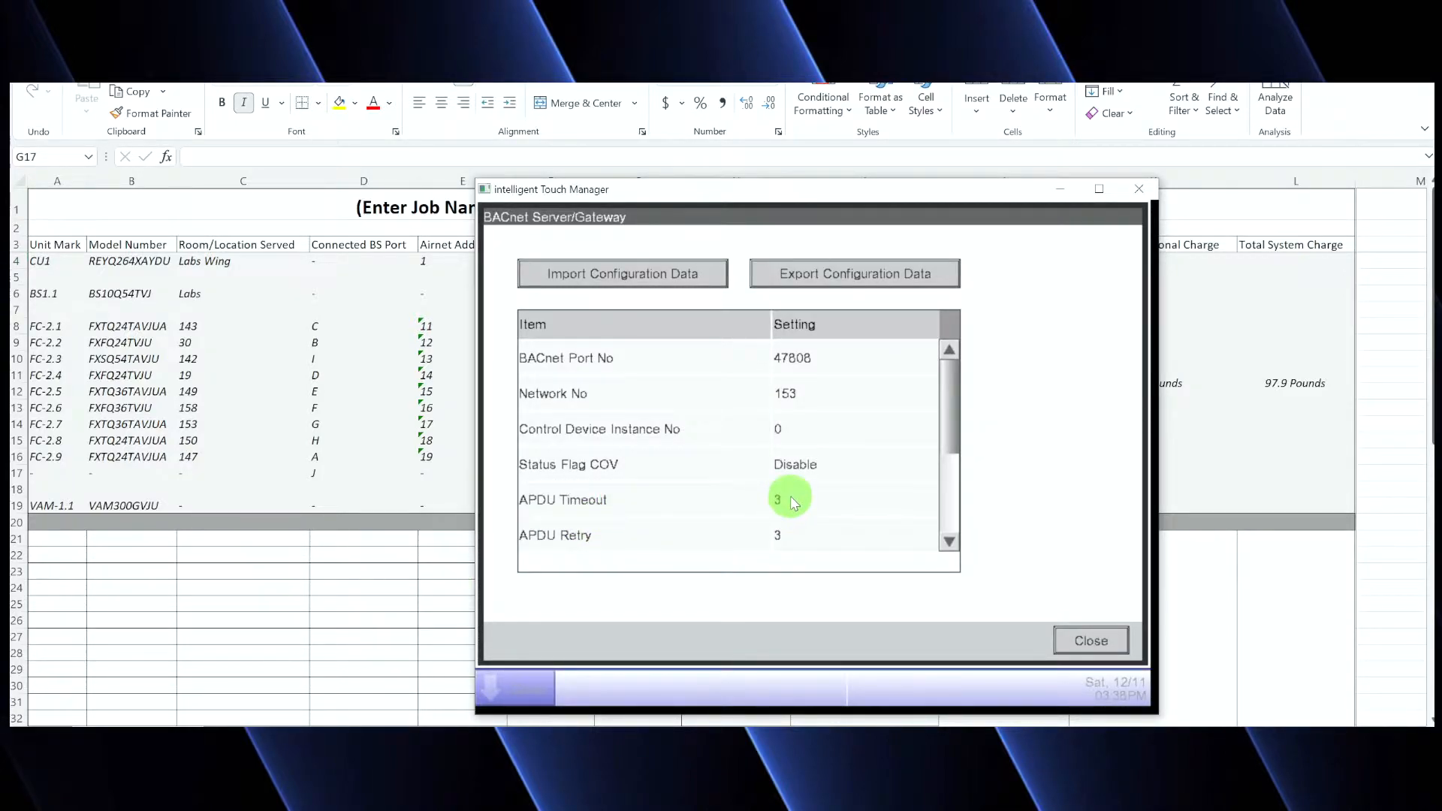
mouse_move(1054, 563)
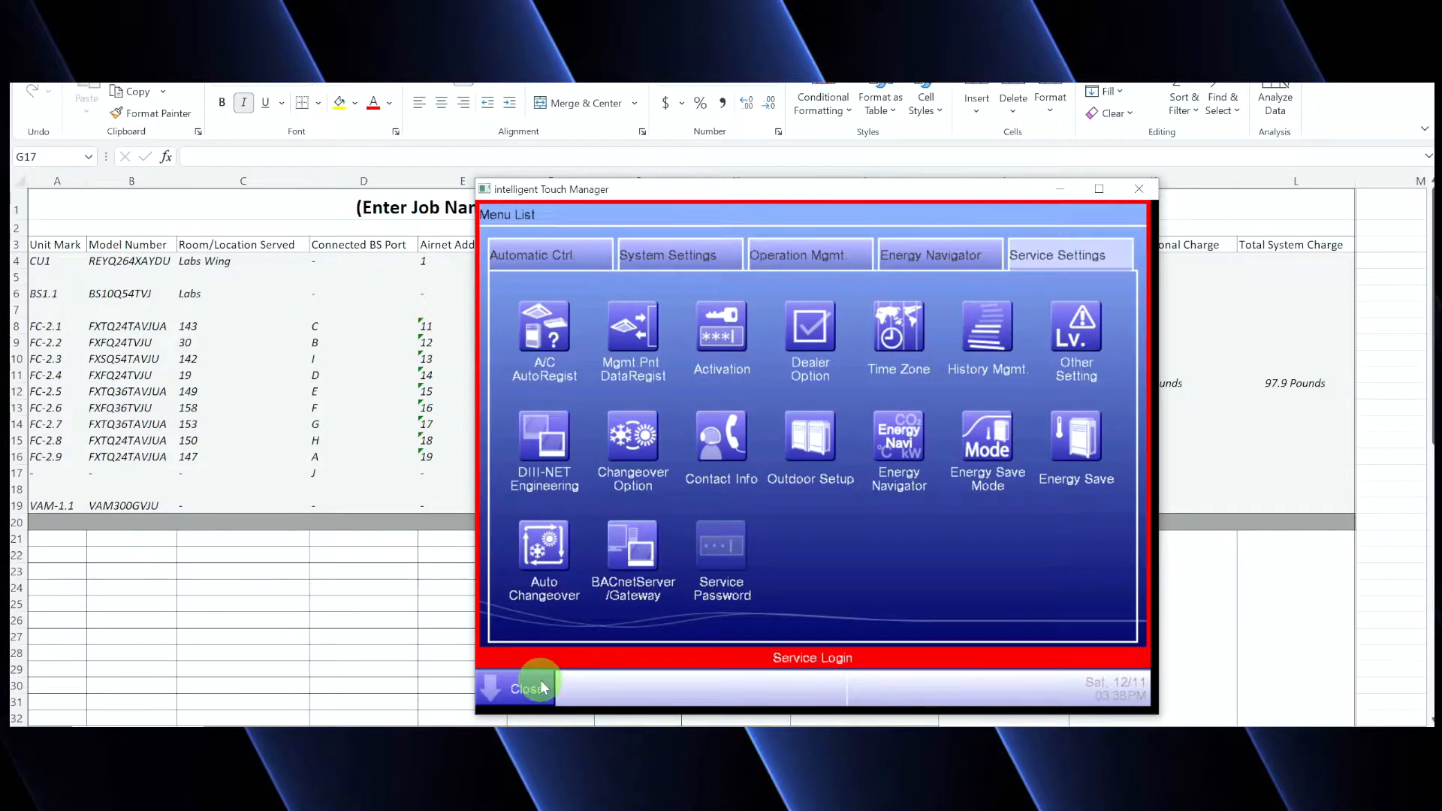
Reopen the Menu List with the service password and show the Service Settings functions
click(529, 688)
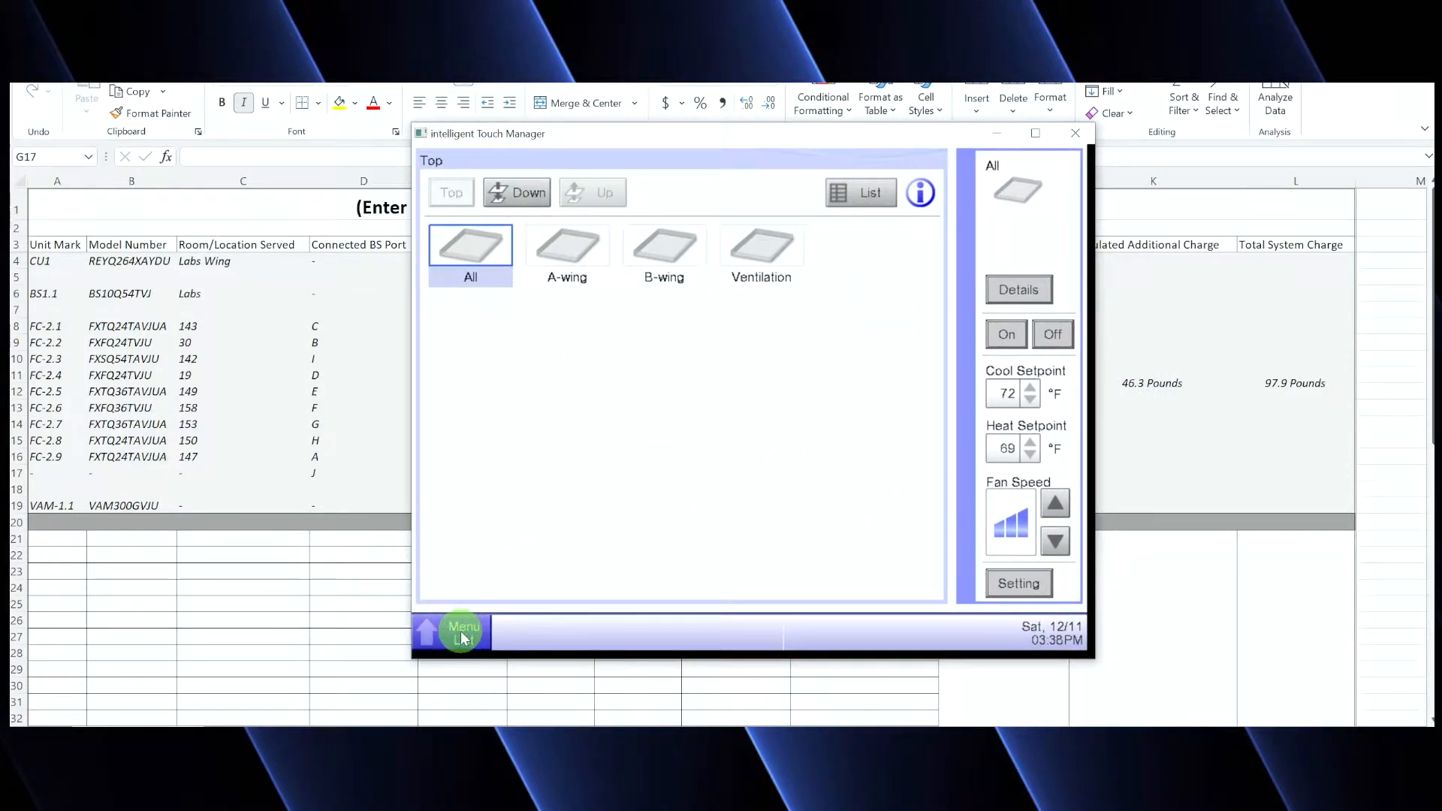
click(463, 632)
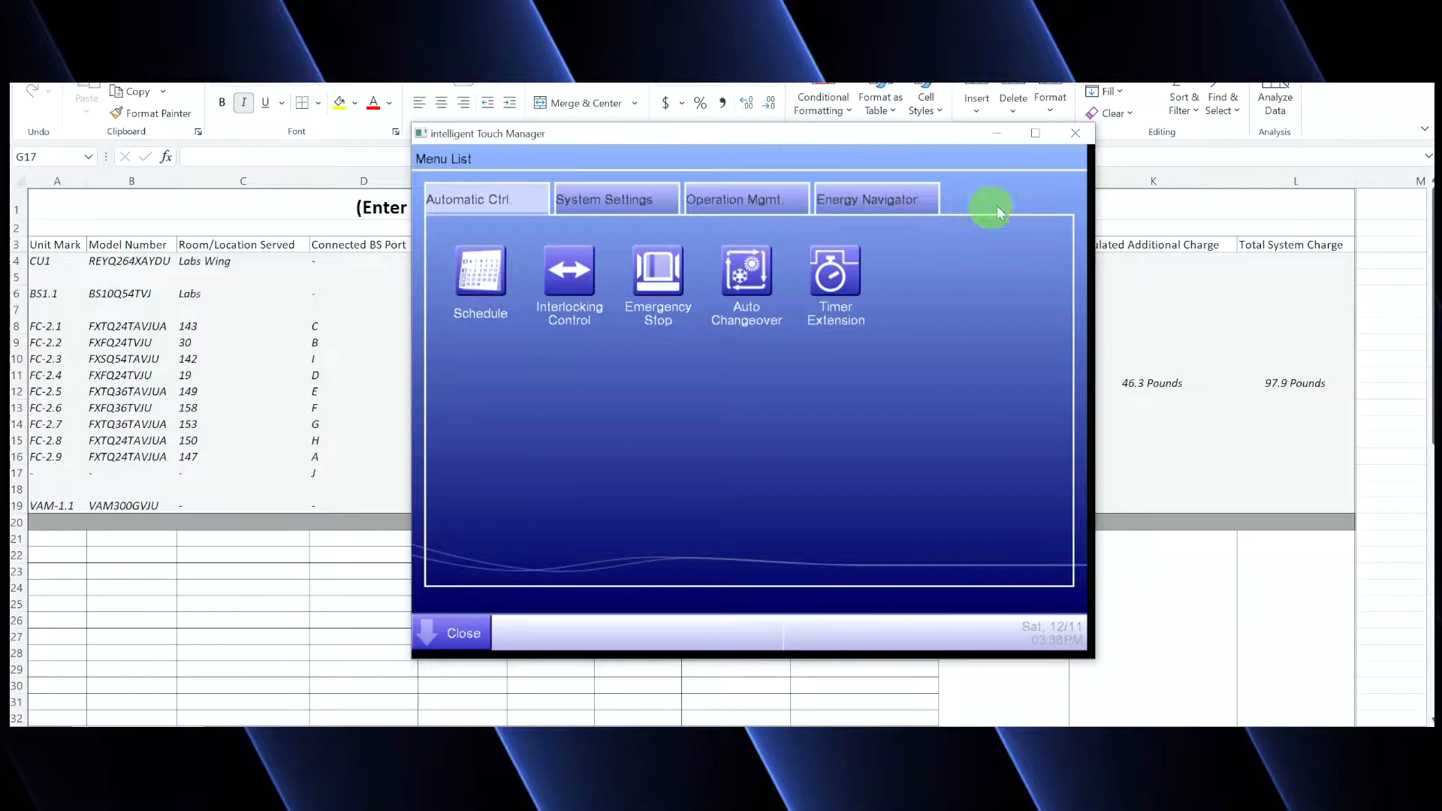
mouse_move(419, 611)
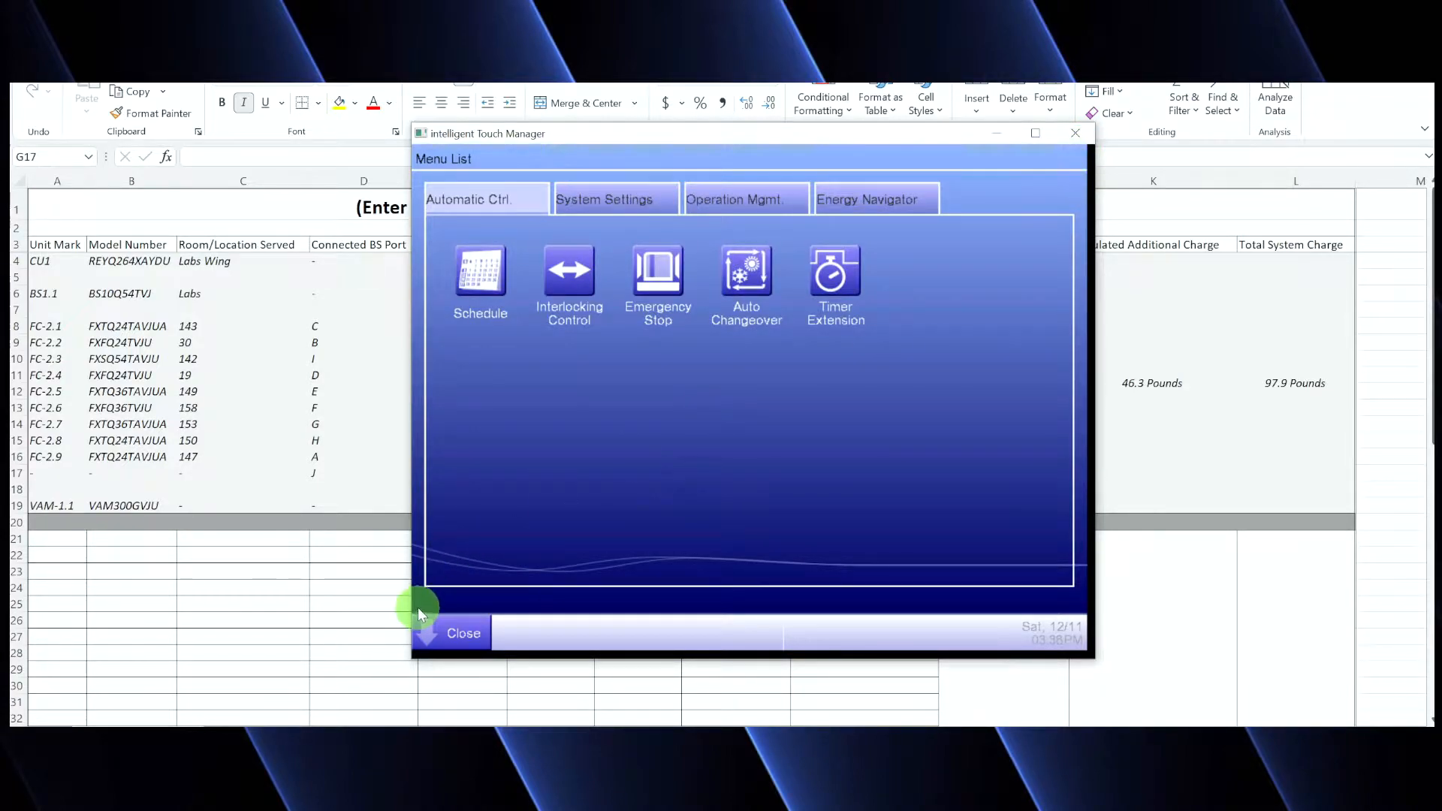
mouse_move(1080, 610)
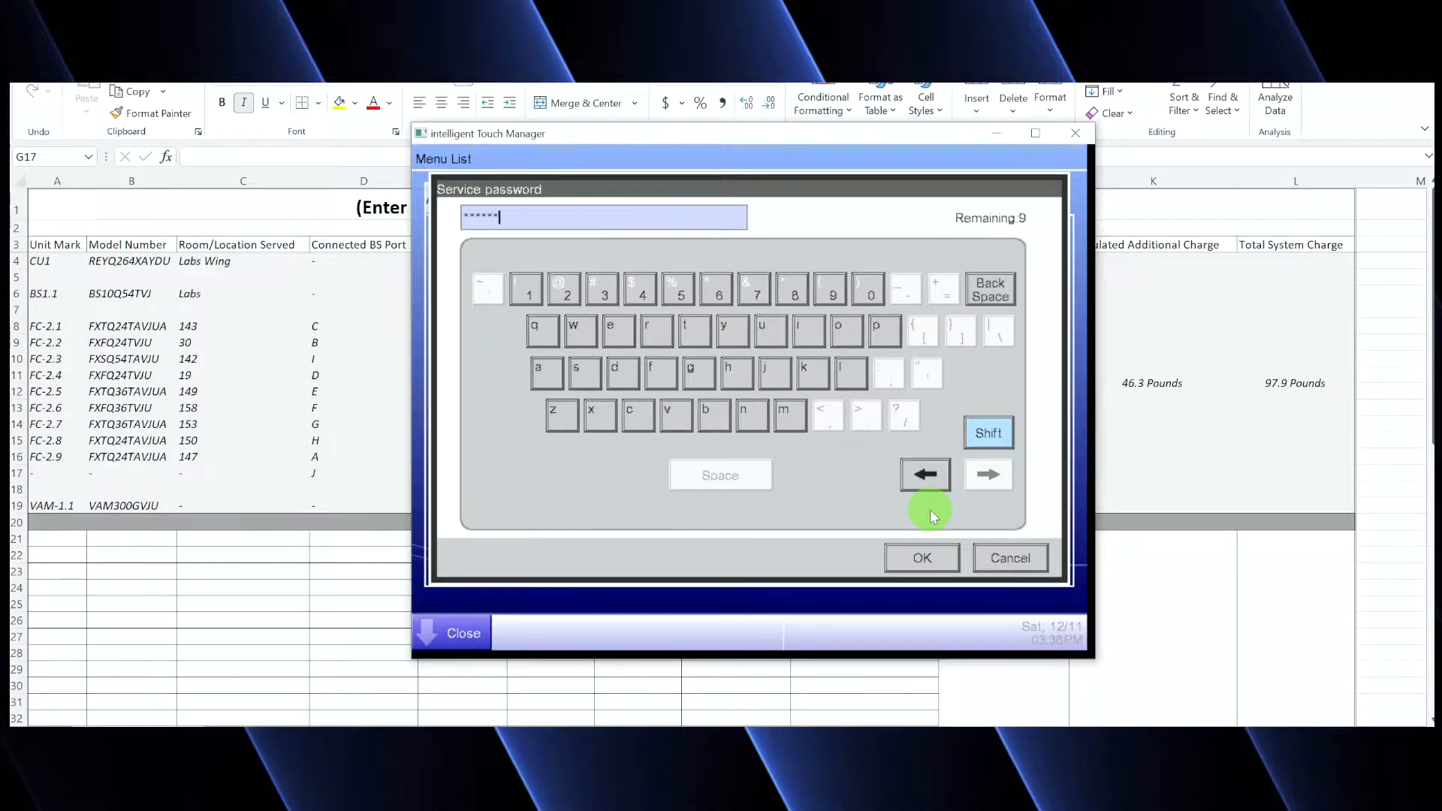
click(921, 557)
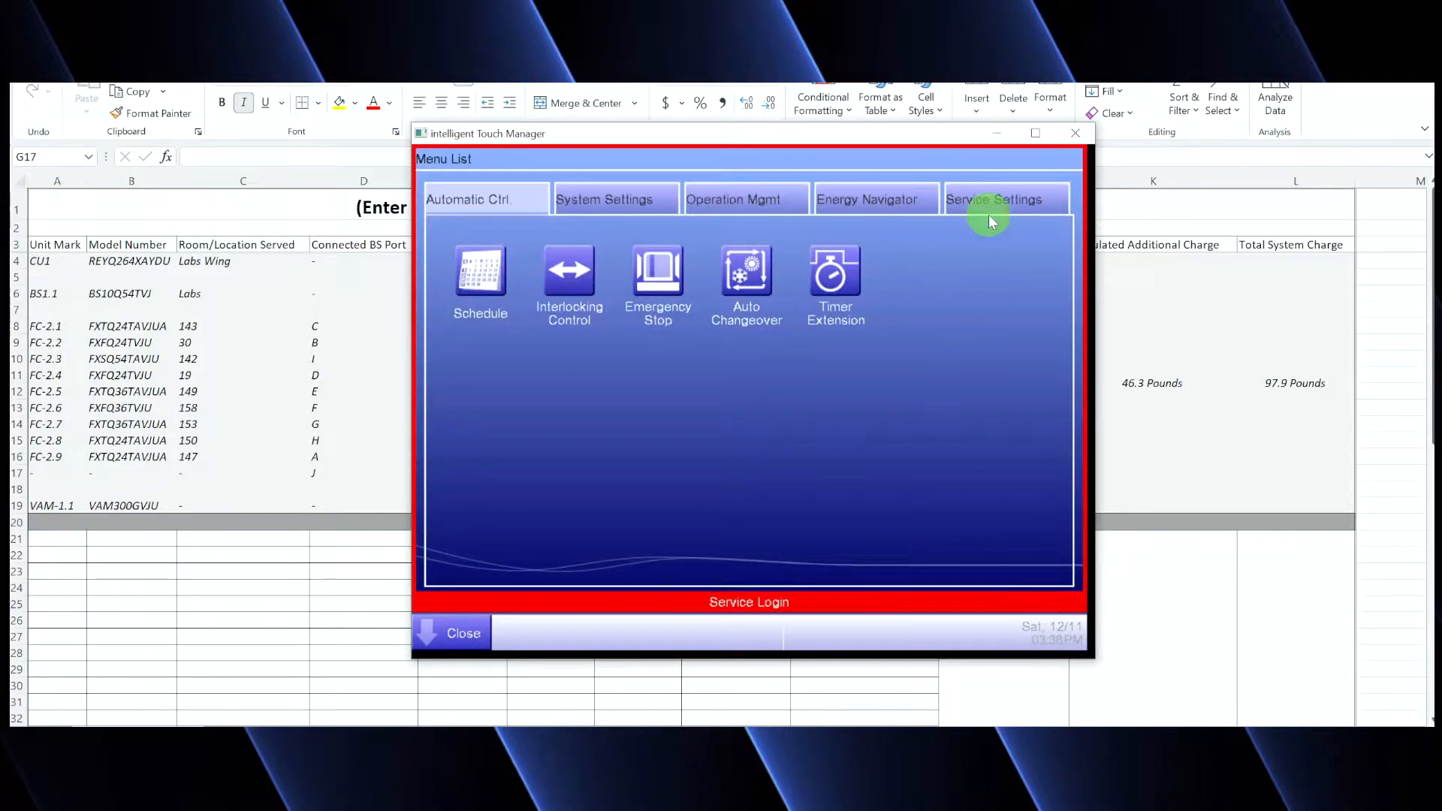
click(993, 198)
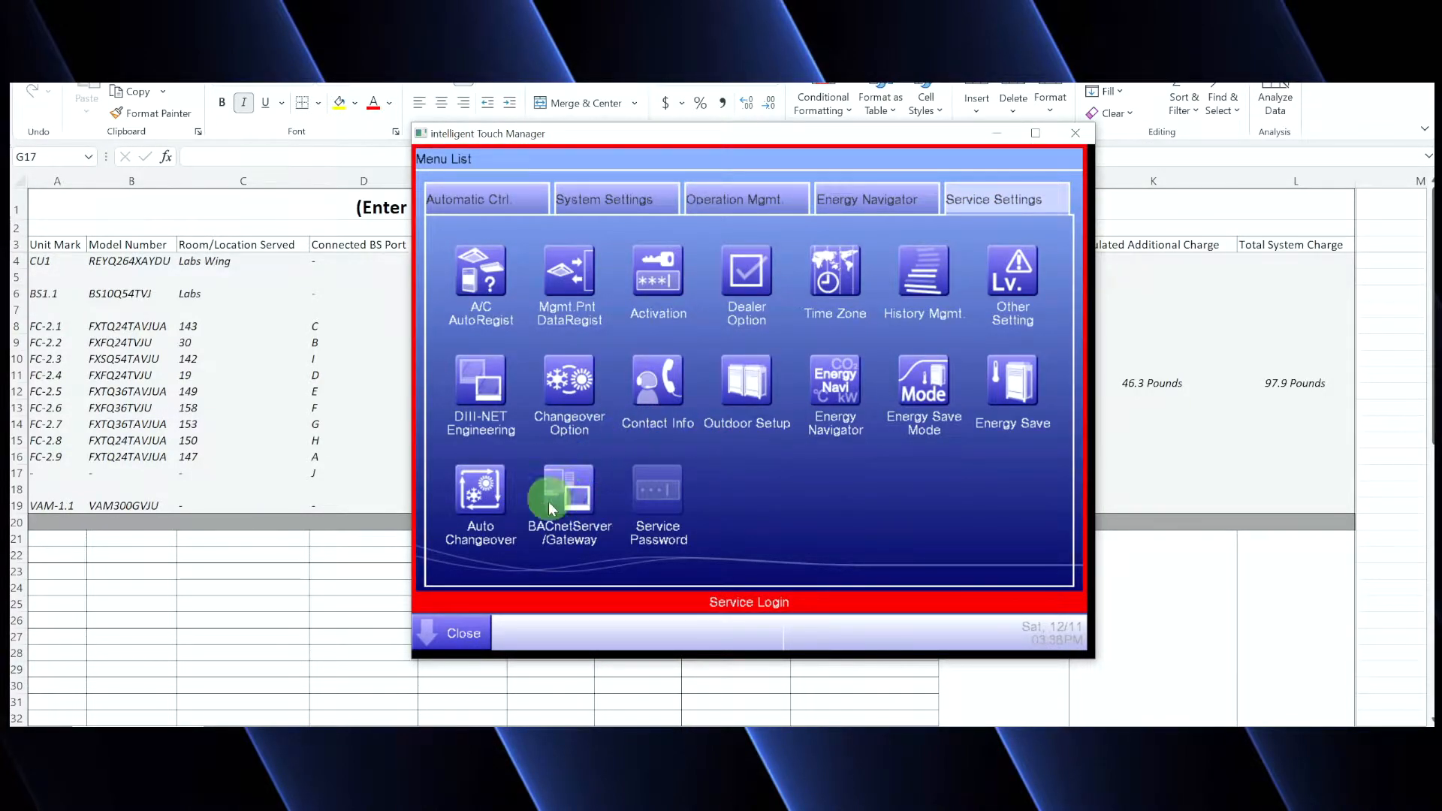
mouse_move(568, 511)
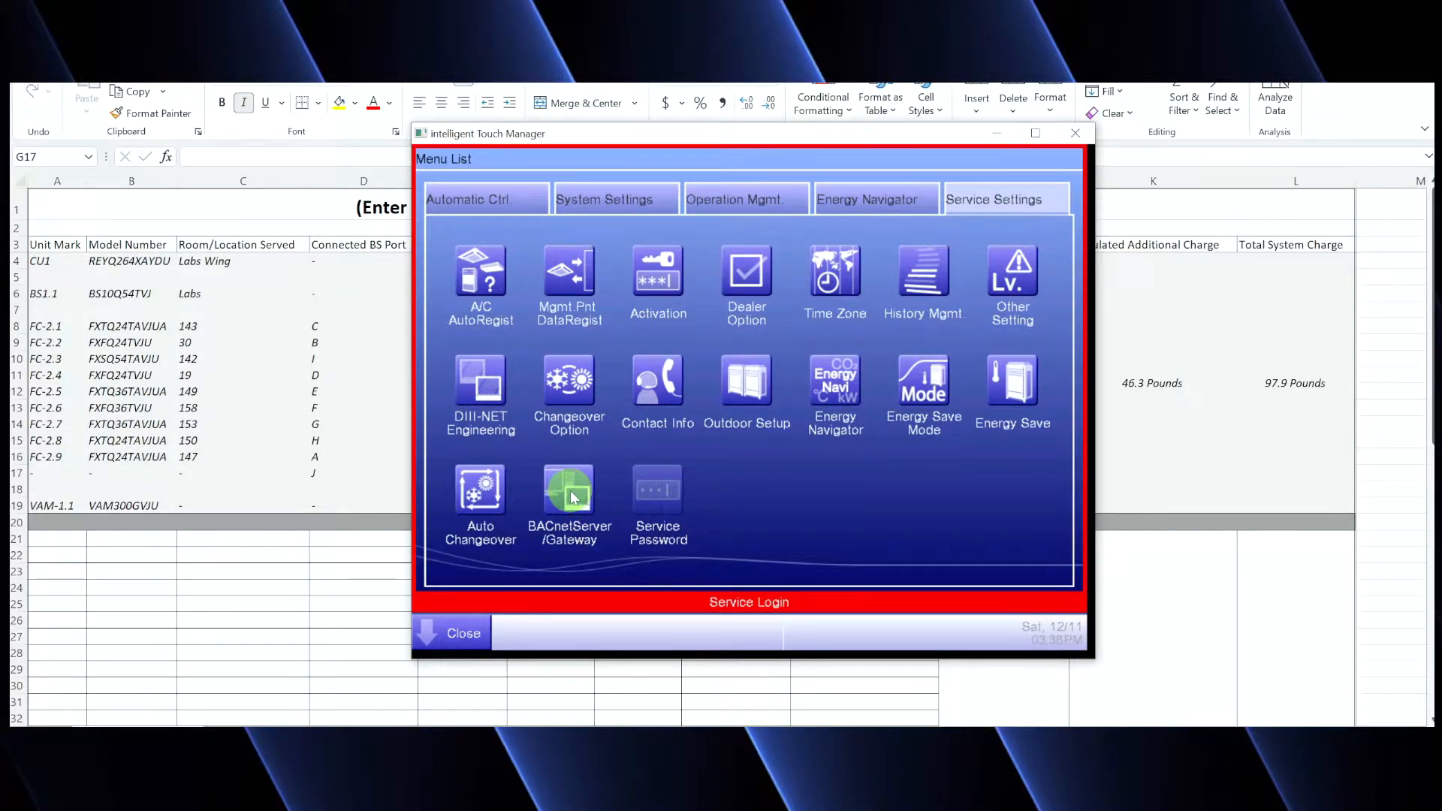
Show the BACnet Server/Gateway settings listing network number 153 and port 47808
click(570, 497)
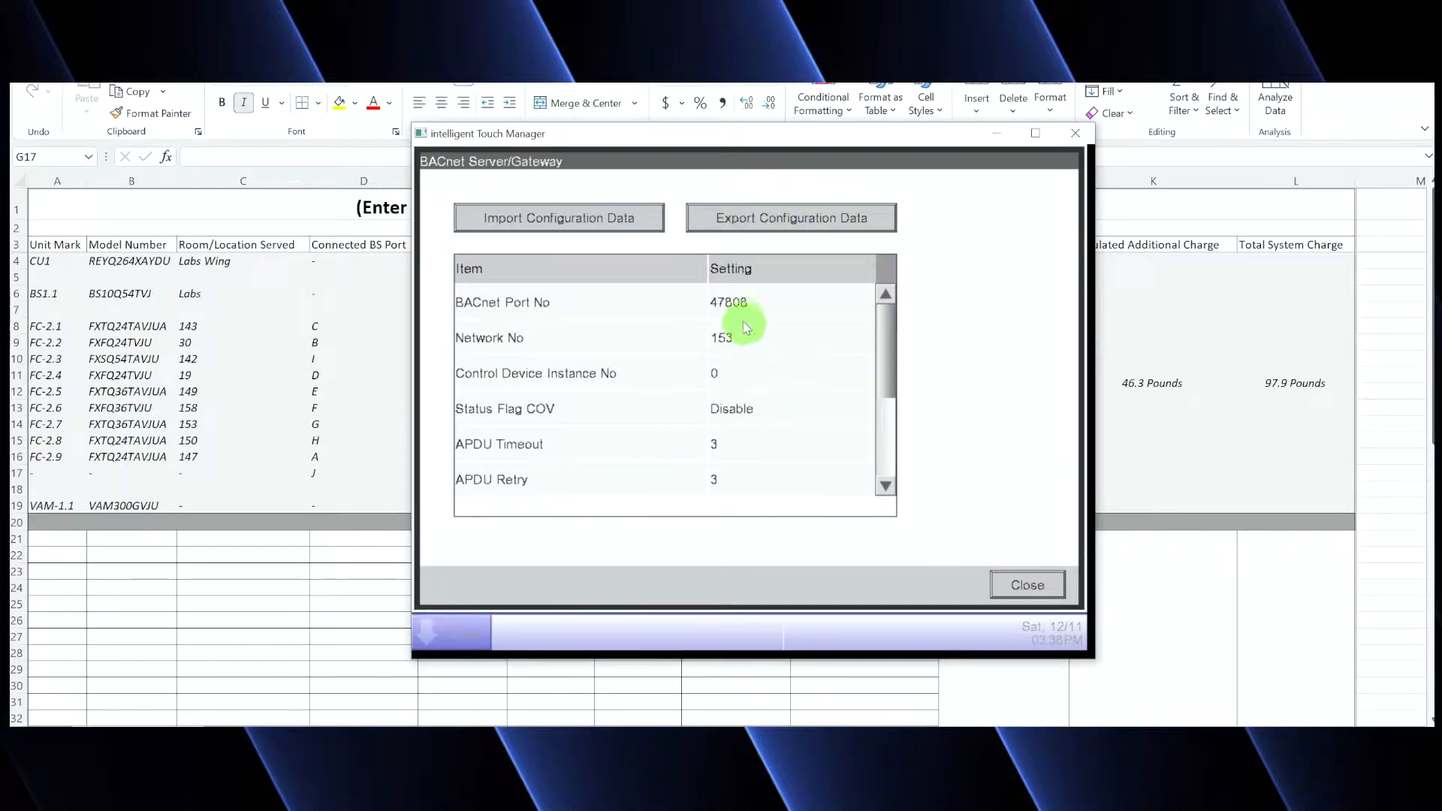
mouse_move(570, 373)
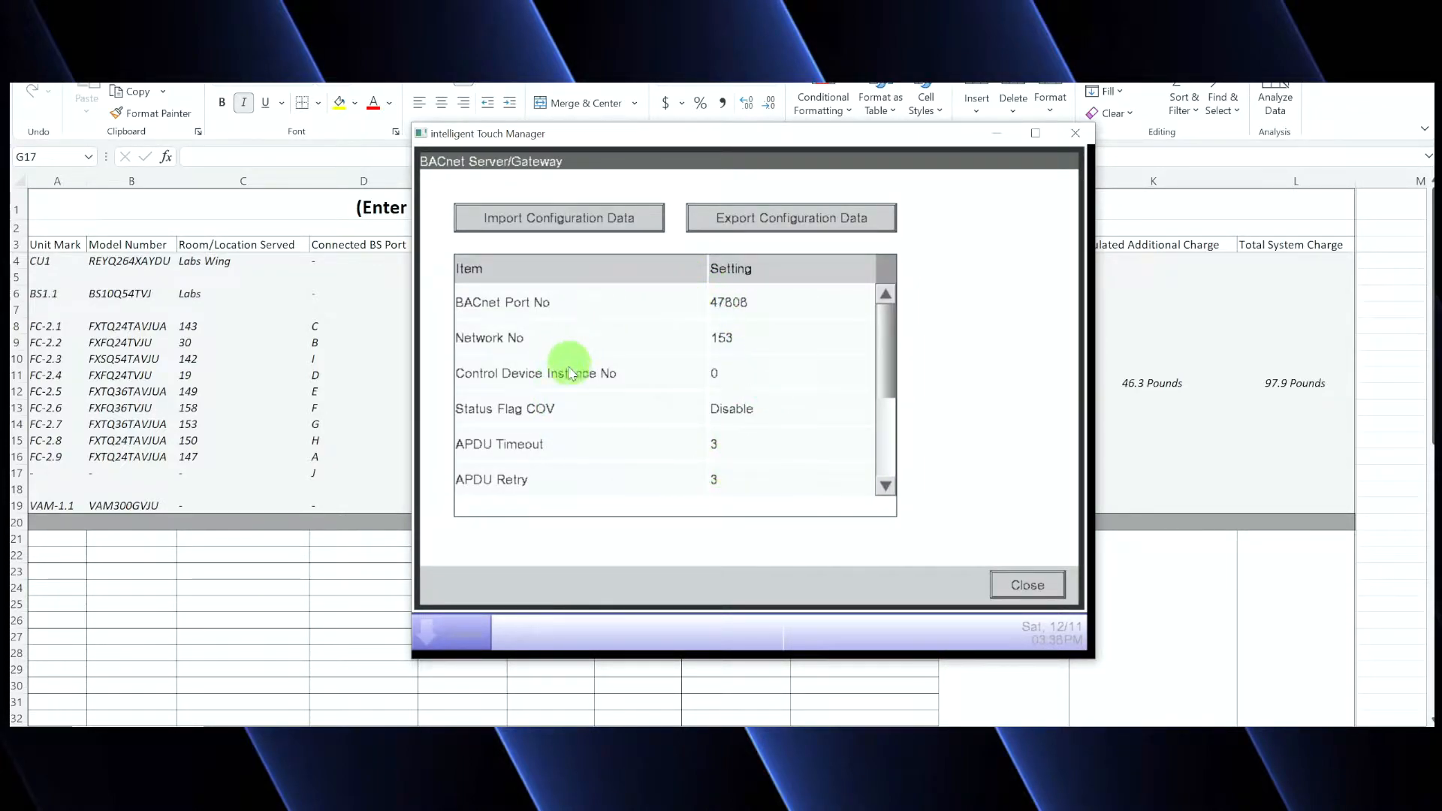
mouse_move(738, 227)
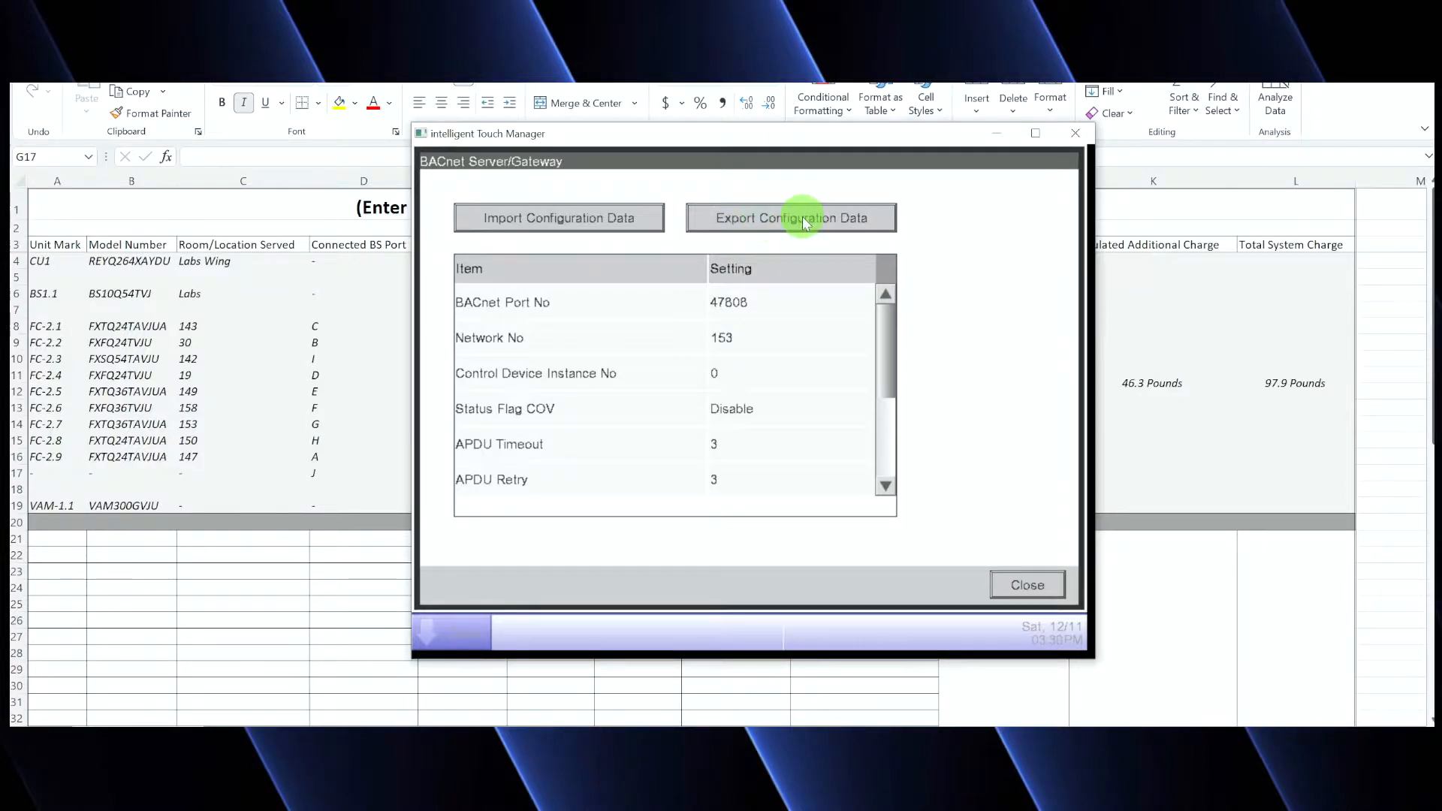
mouse_move(819, 218)
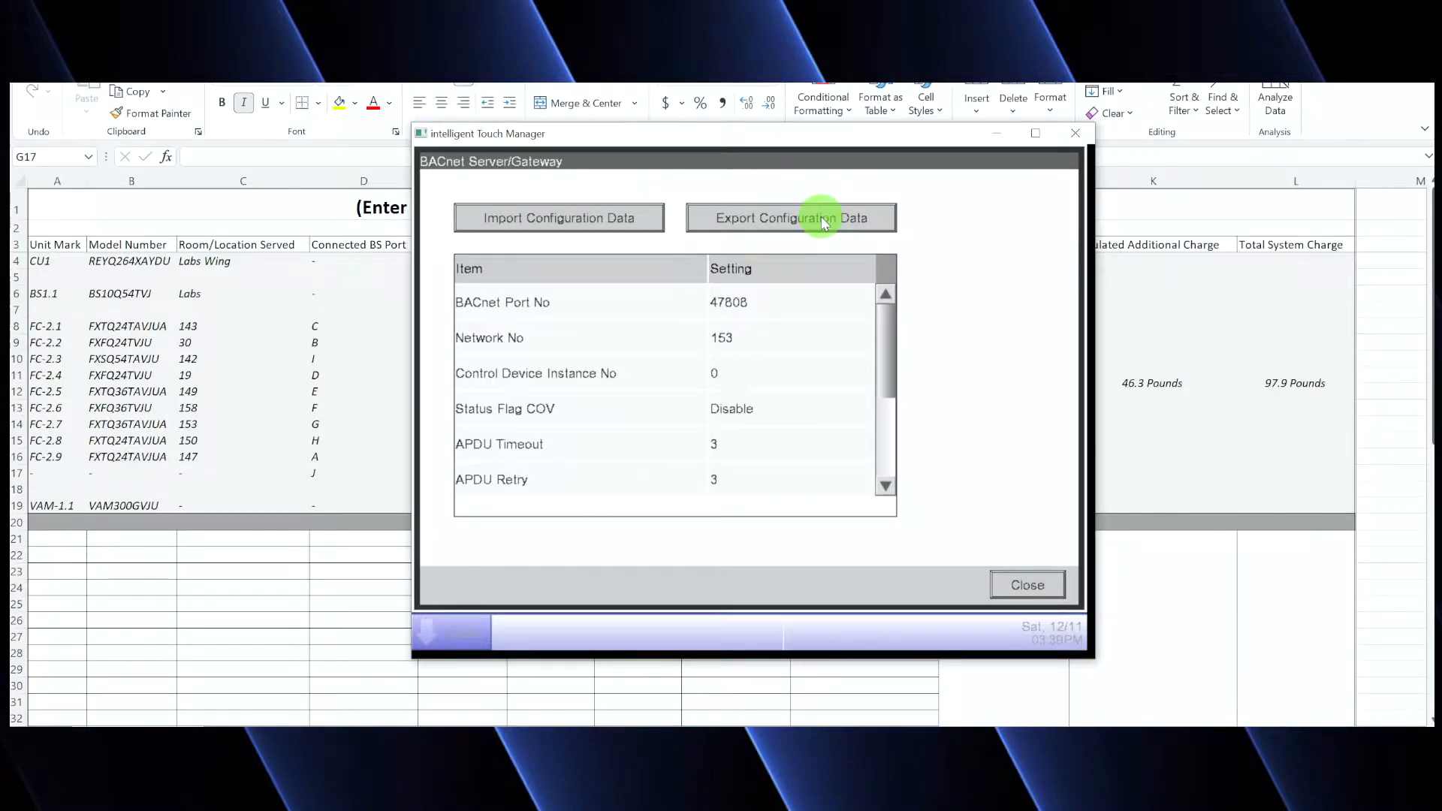
mouse_move(833, 223)
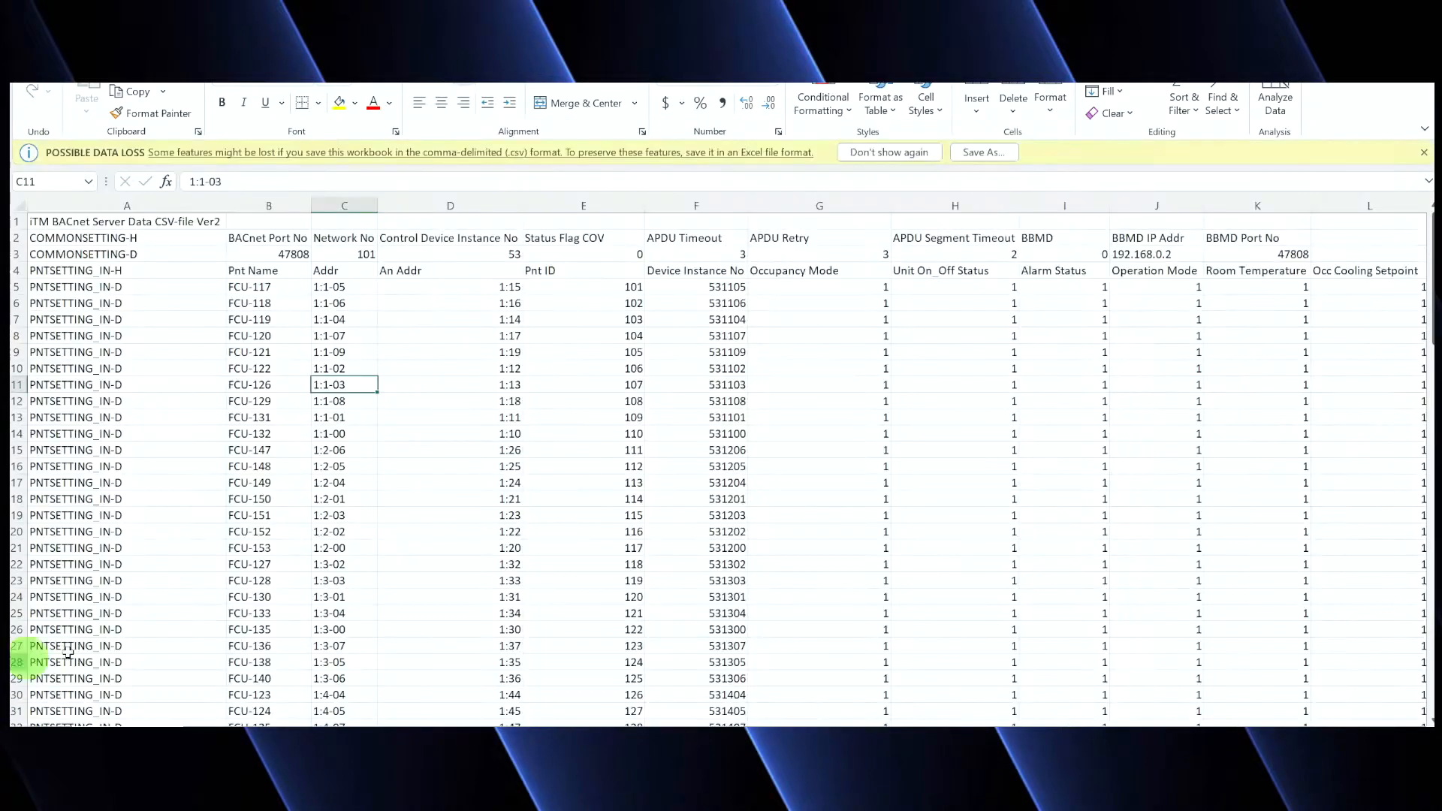
mouse_move(571, 528)
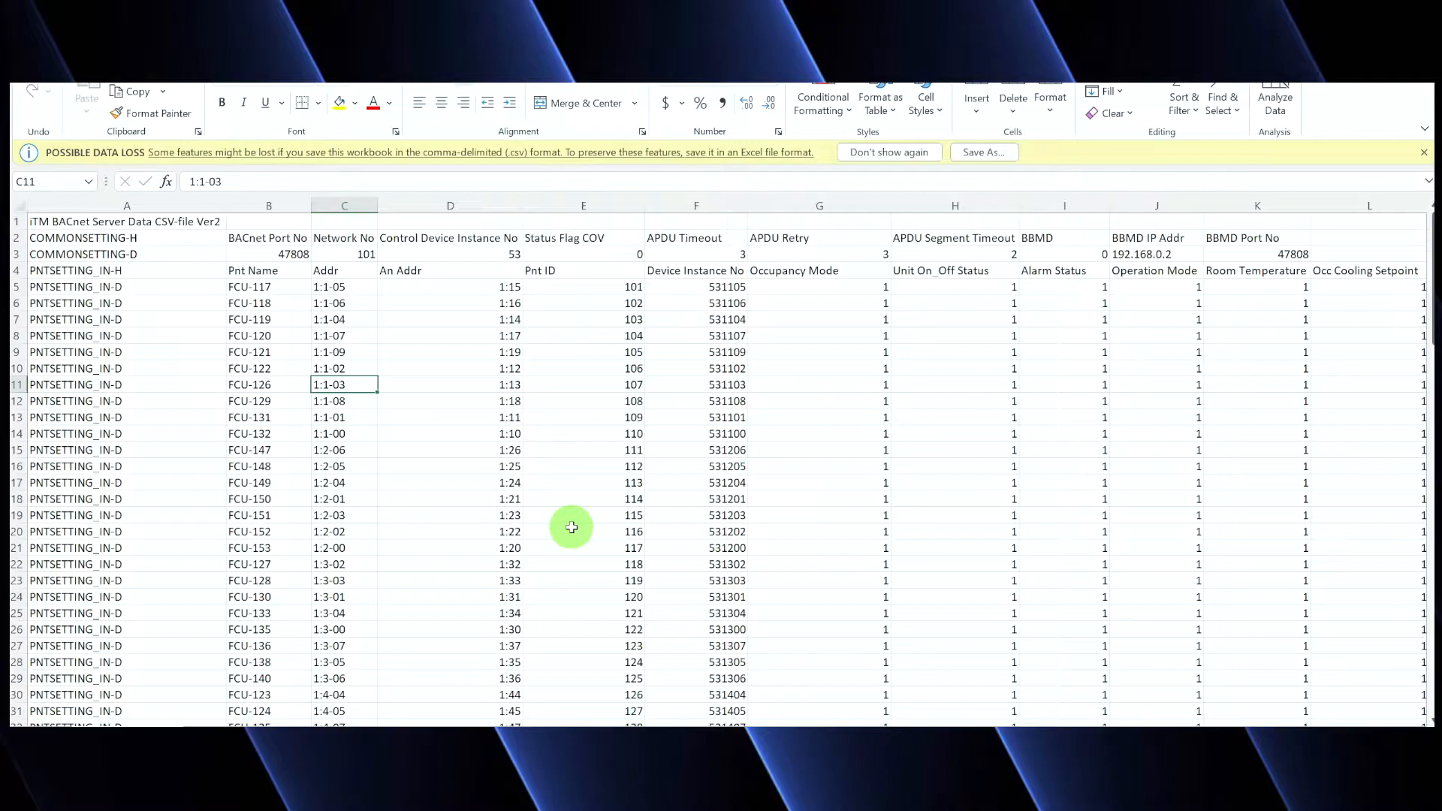
mouse_move(674, 309)
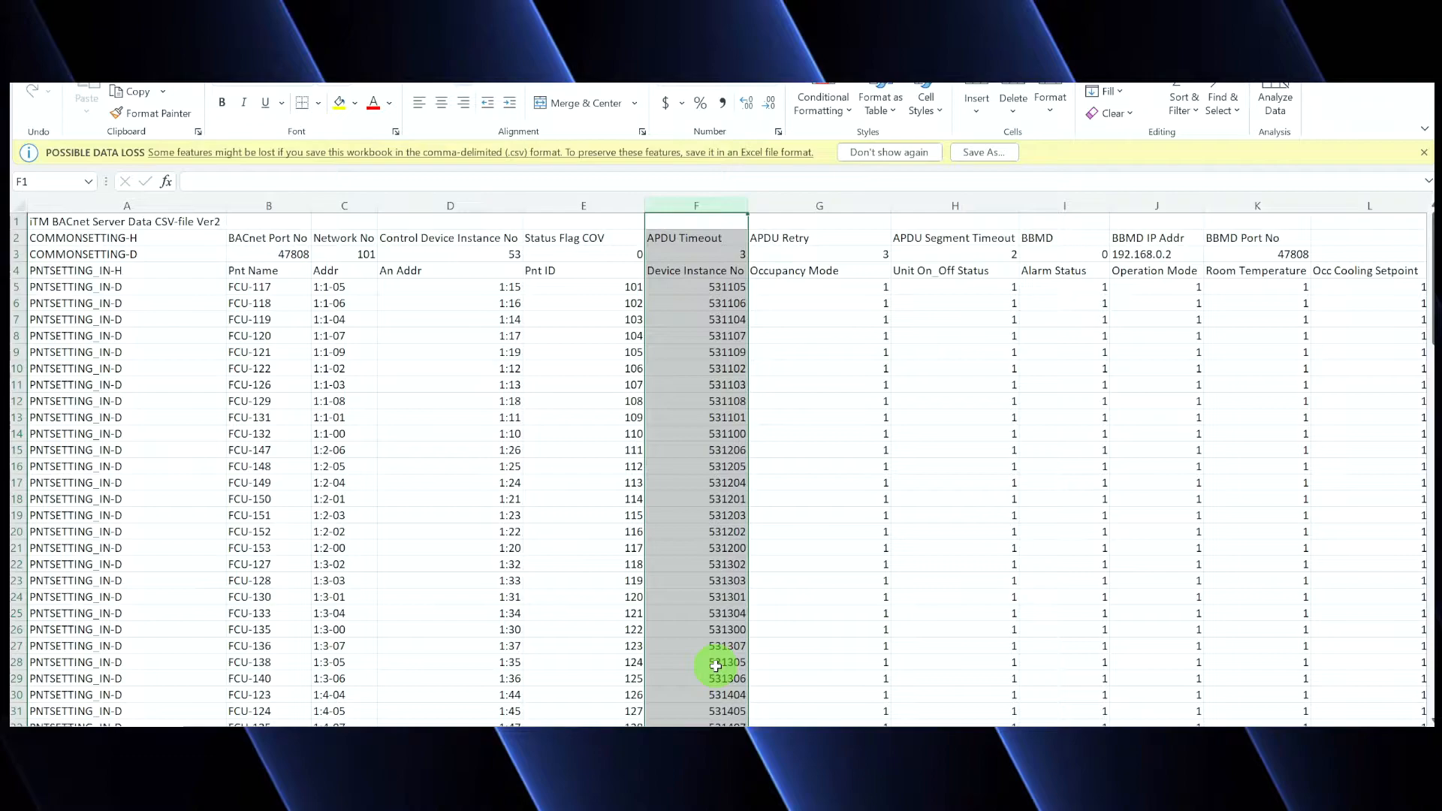
Inspect the device instance numbers of the first unit and FCU-120 in the CSV
click(696, 285)
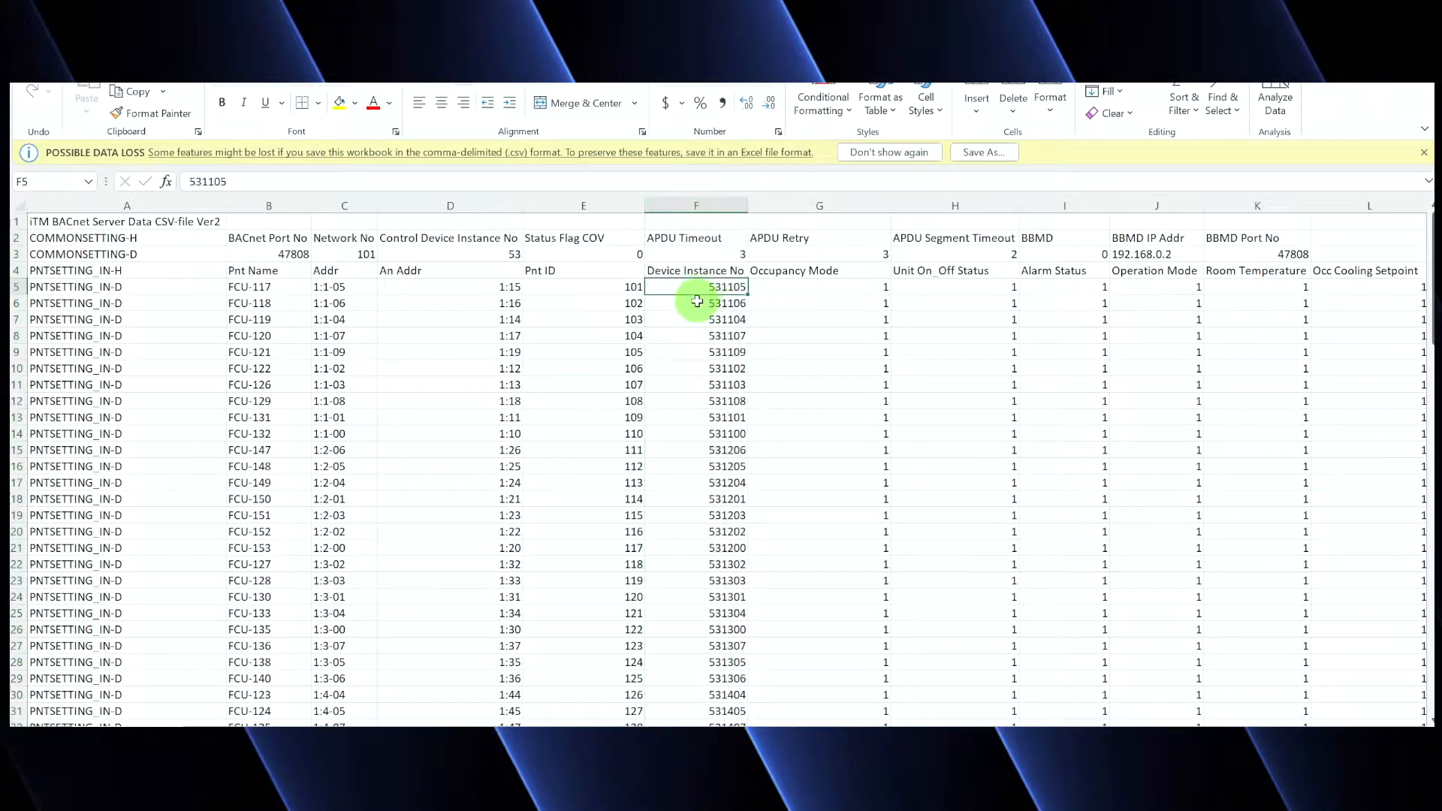
click(696, 335)
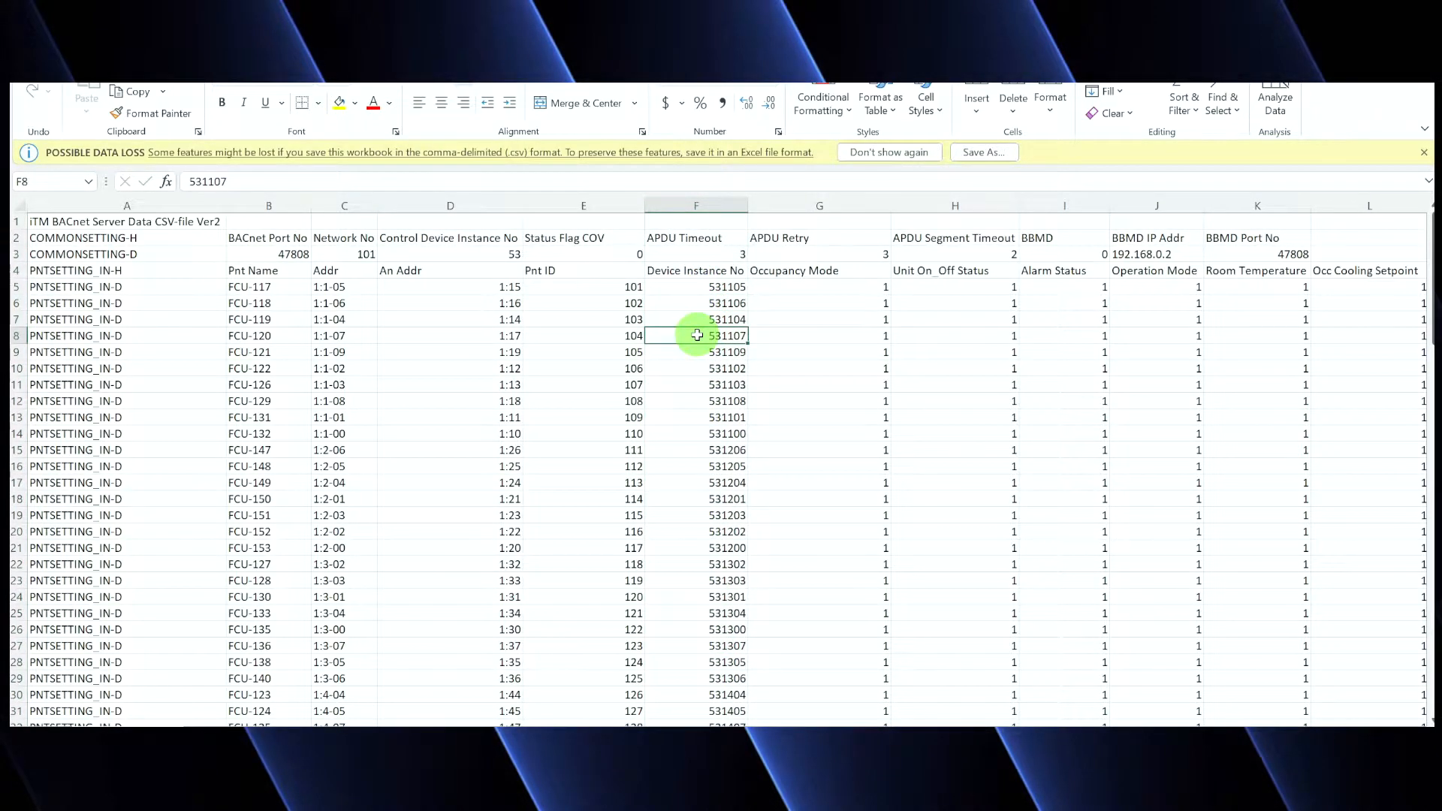
mouse_move(353, 432)
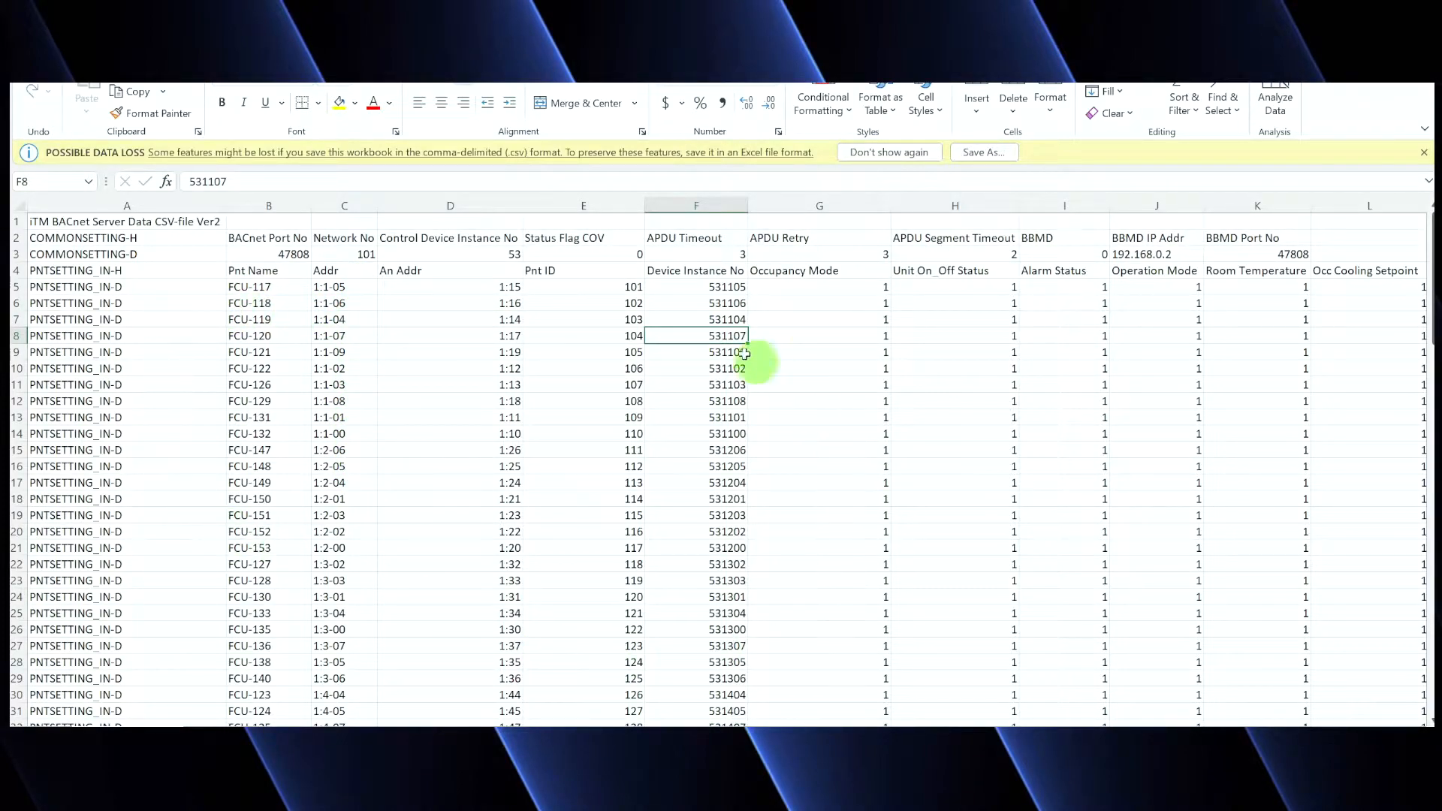
mouse_move(546, 485)
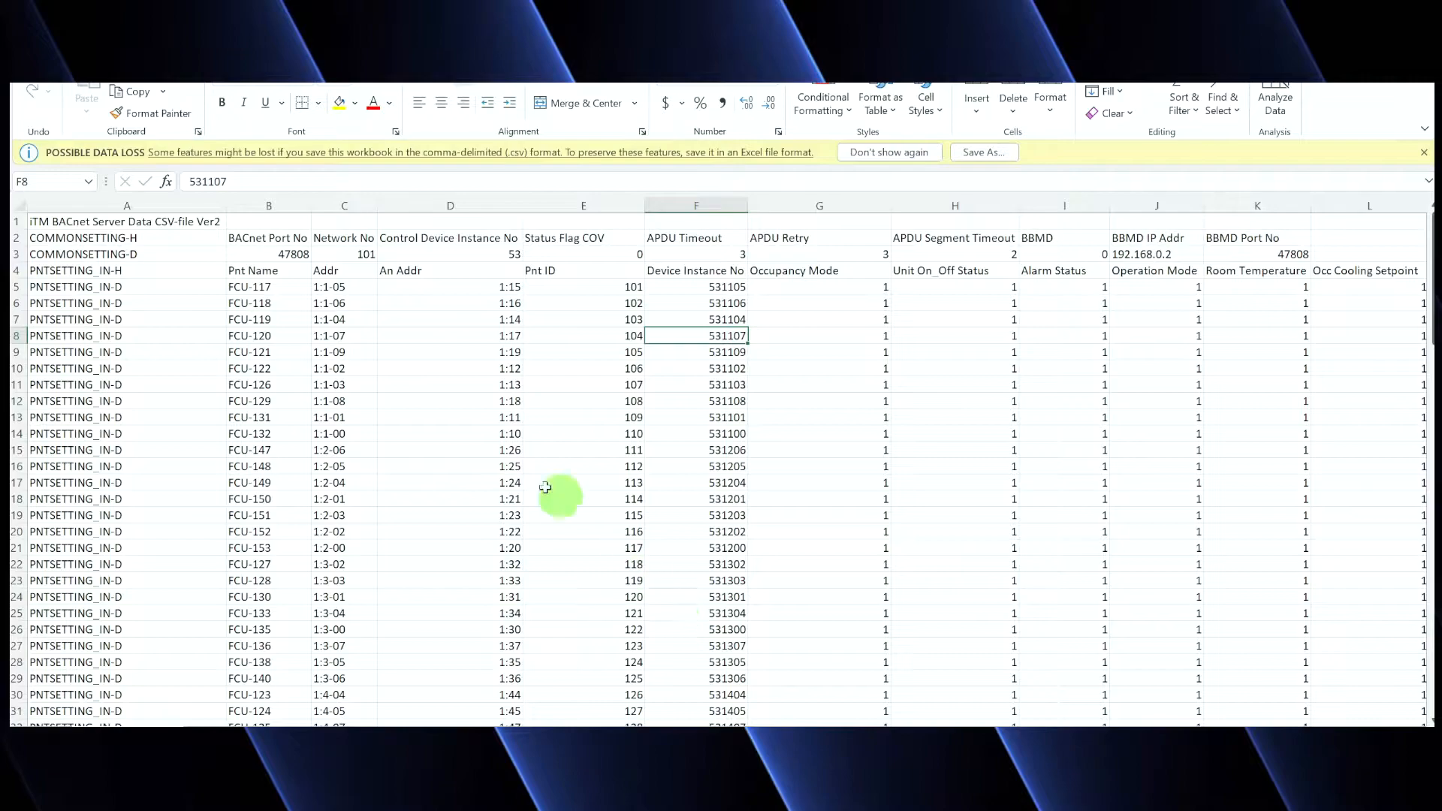
mouse_move(708, 351)
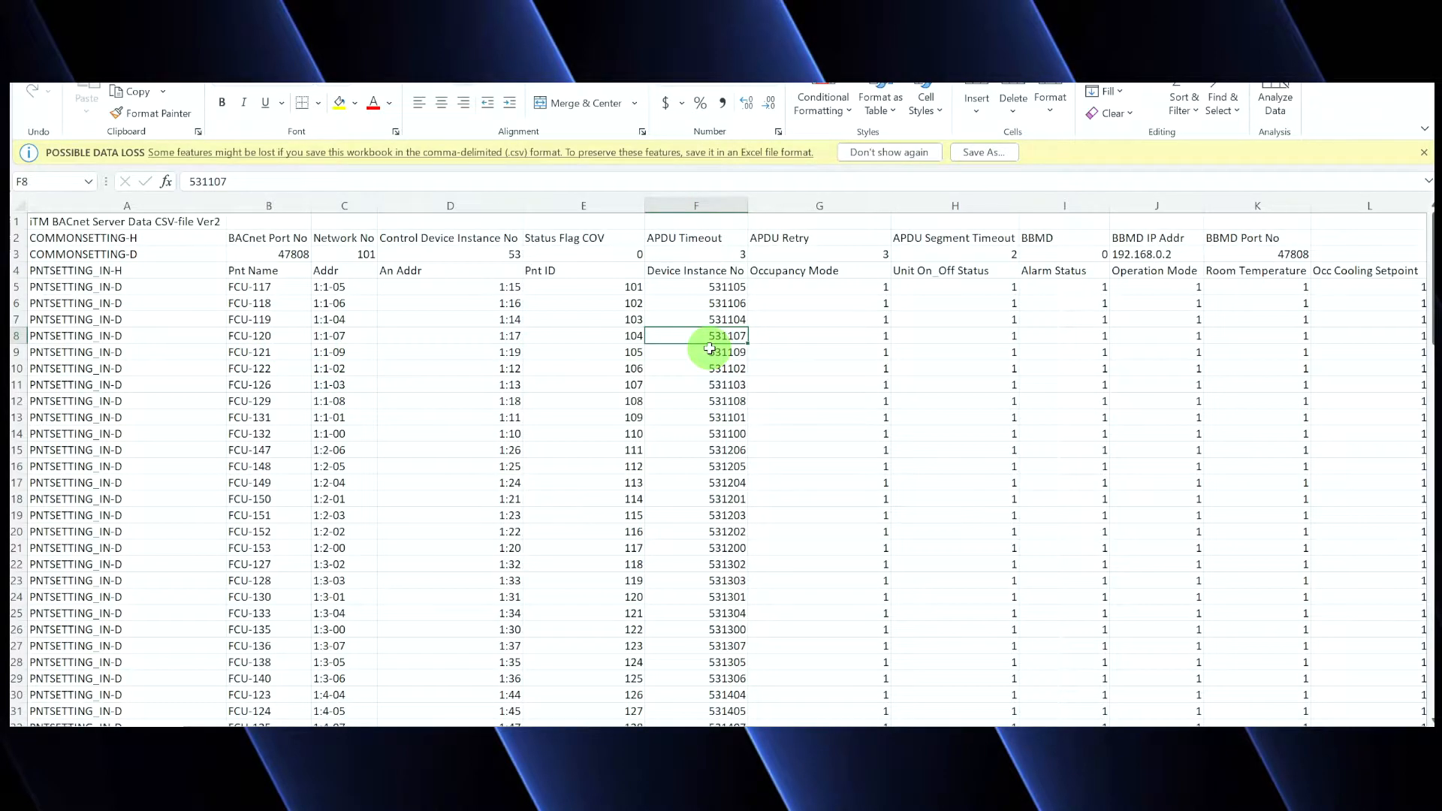
mouse_move(649, 414)
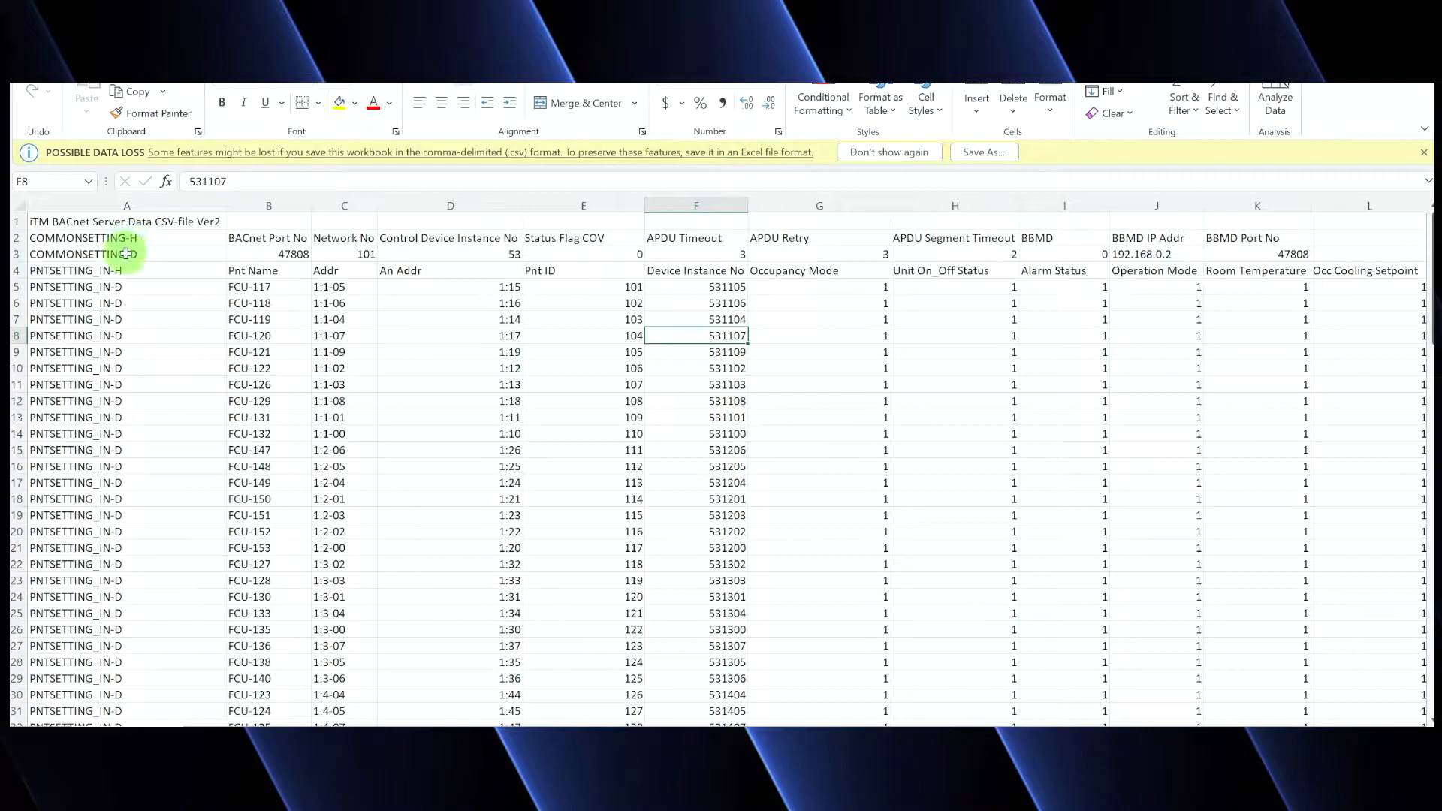
mouse_move(174, 251)
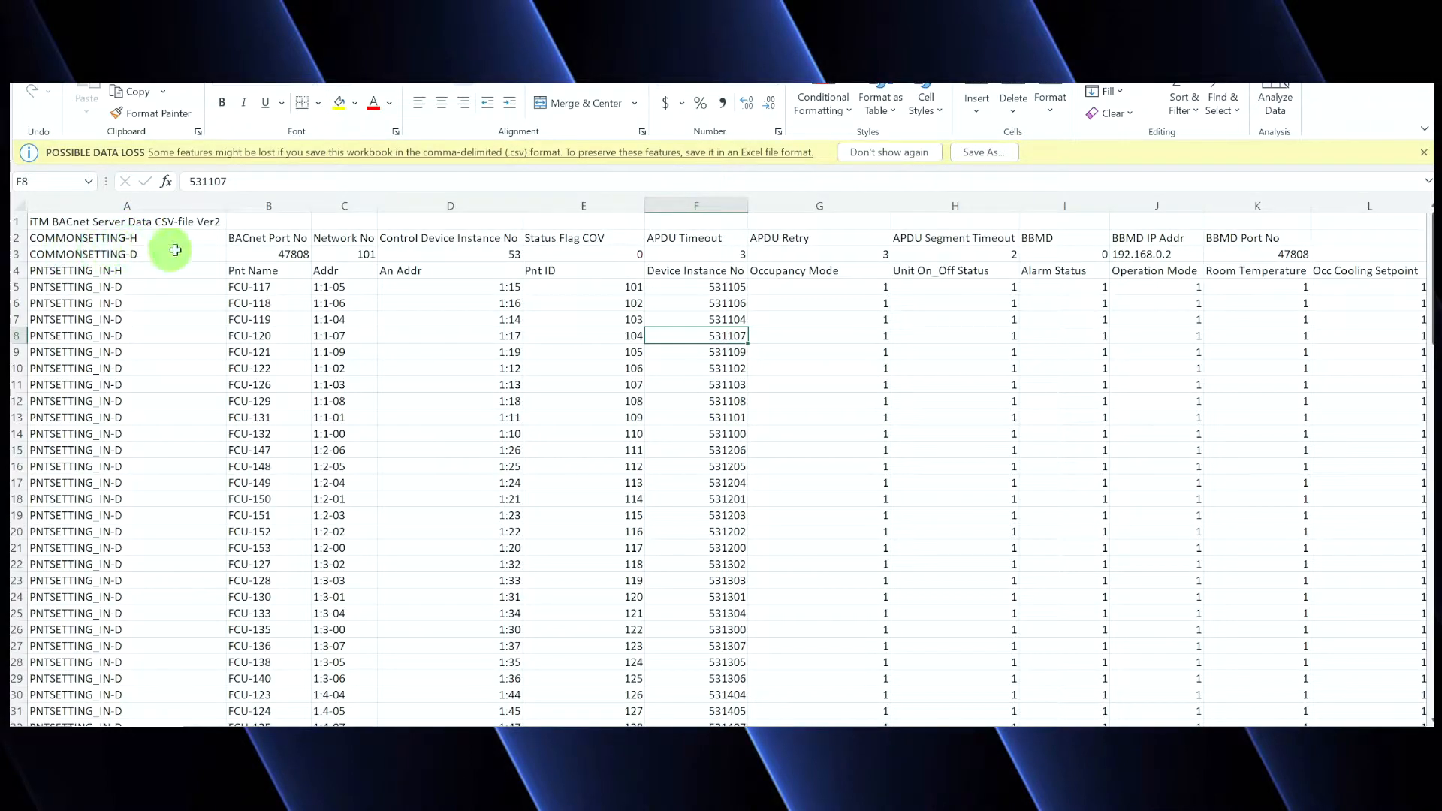
click(449, 254)
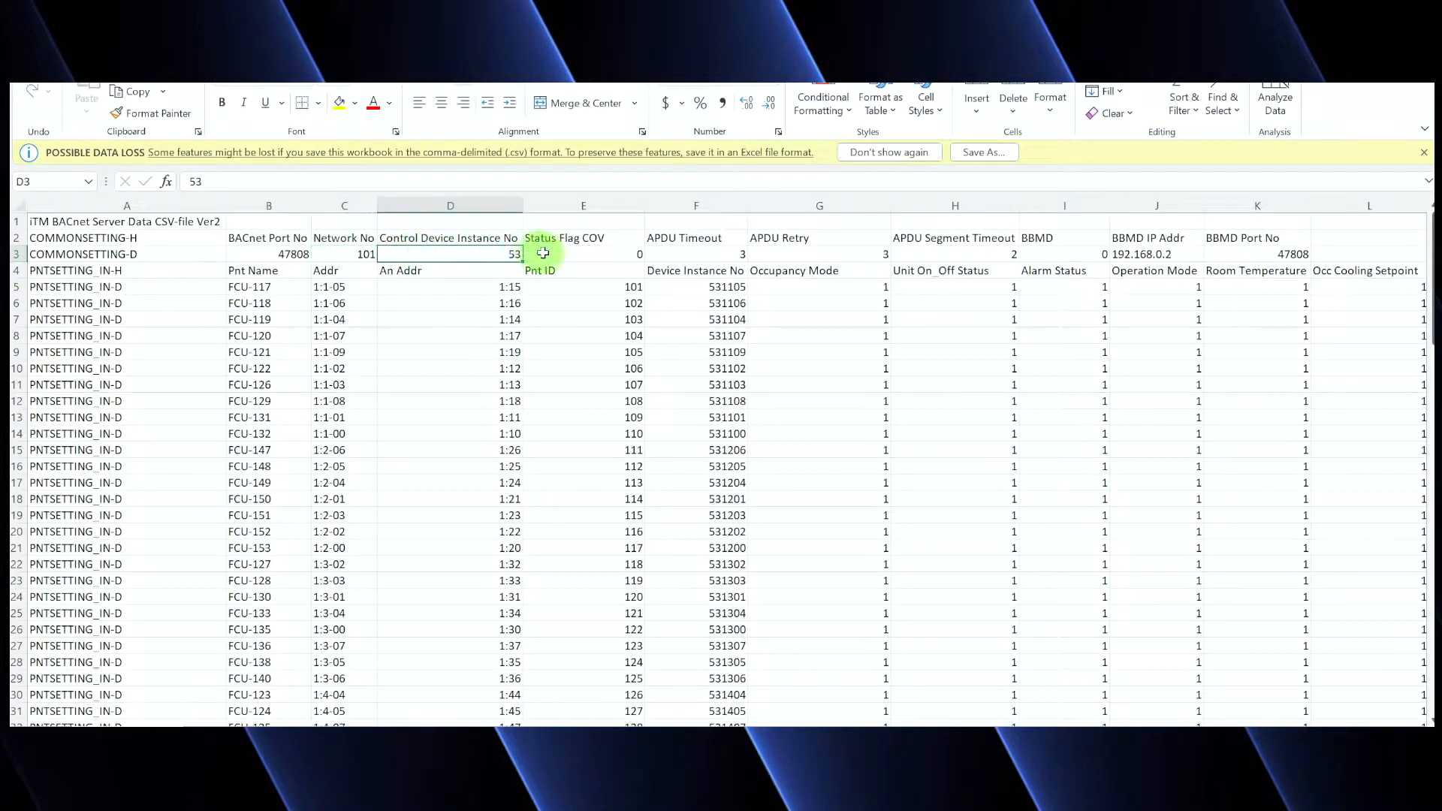
click(583, 254)
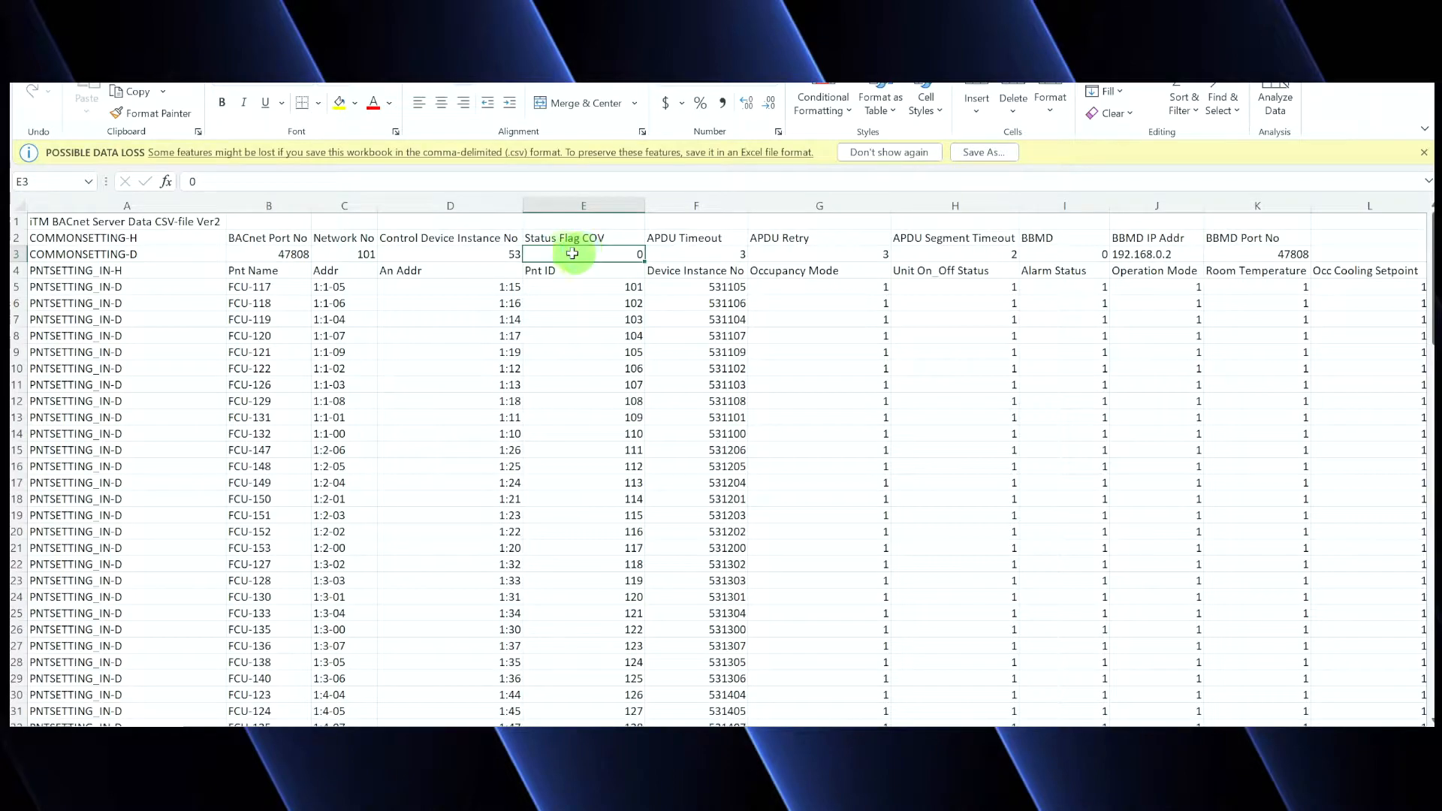
click(345, 254)
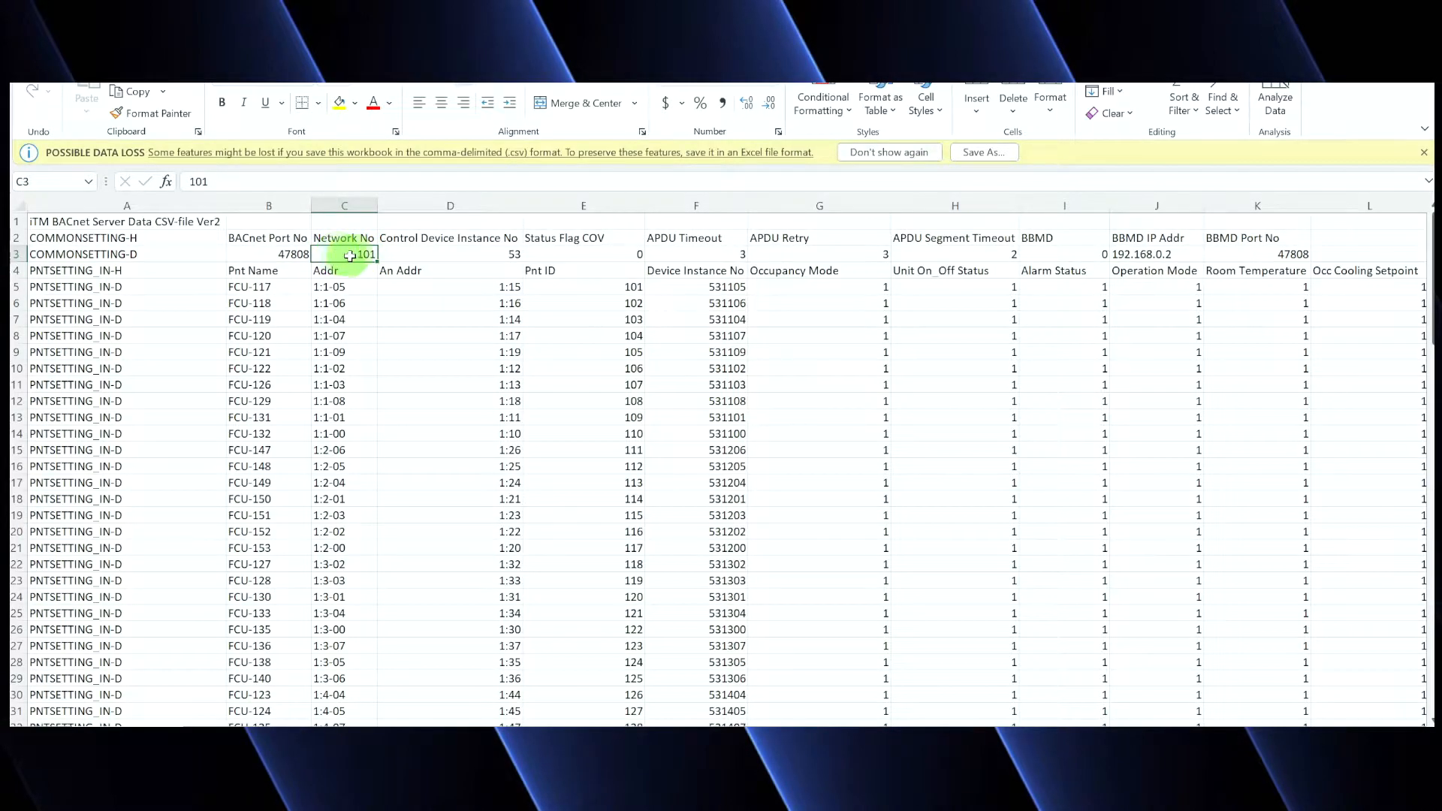
mouse_move(346, 254)
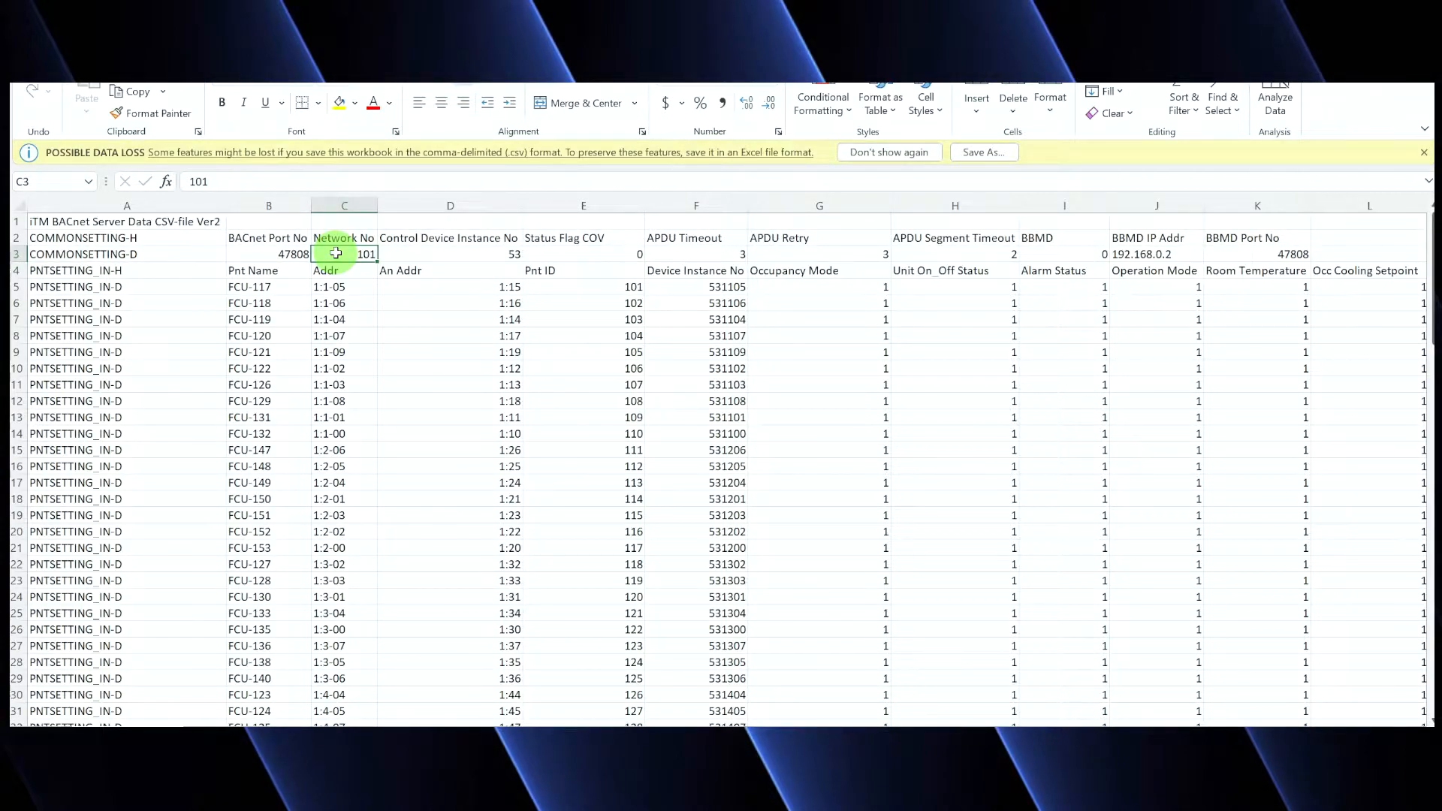
mouse_move(361, 230)
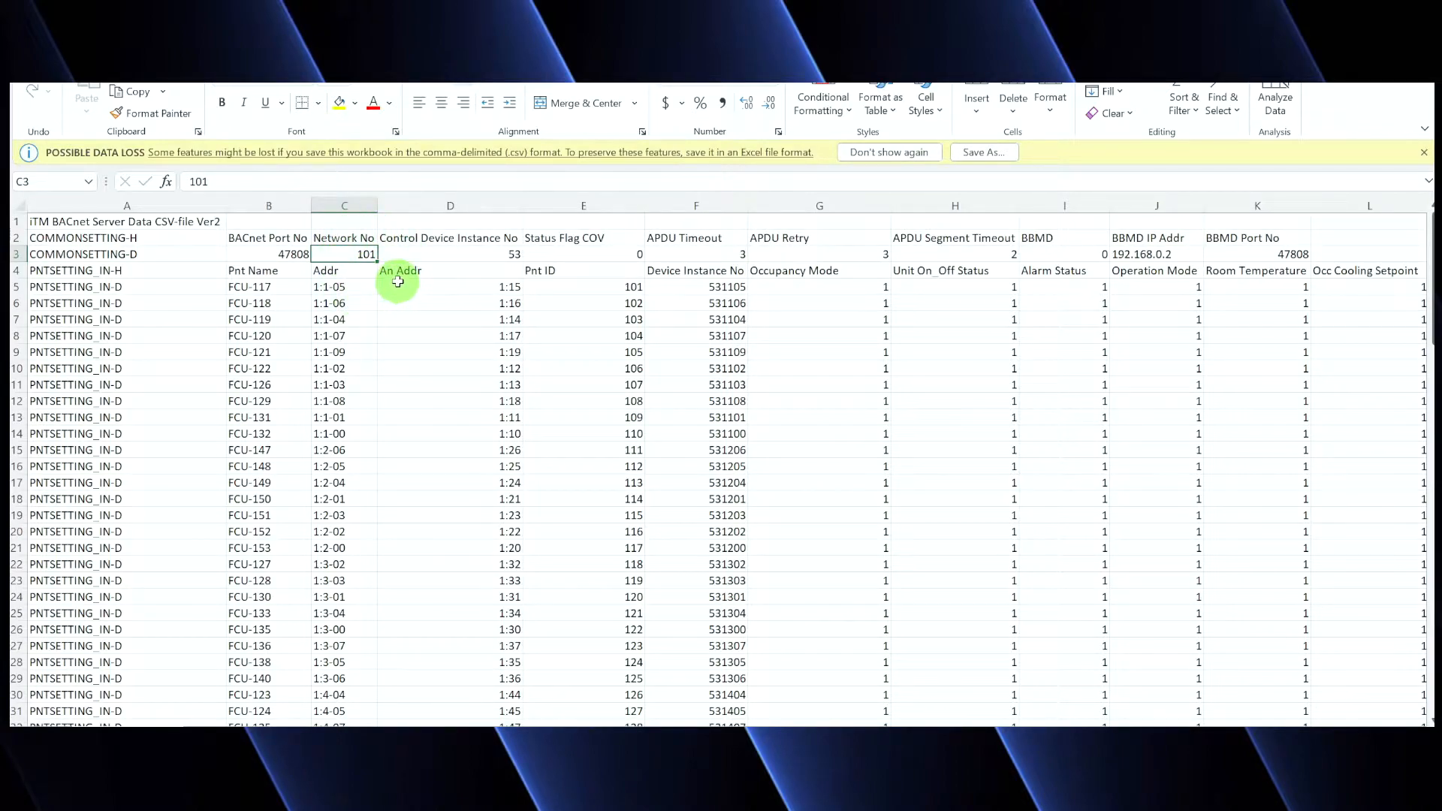
mouse_move(392, 233)
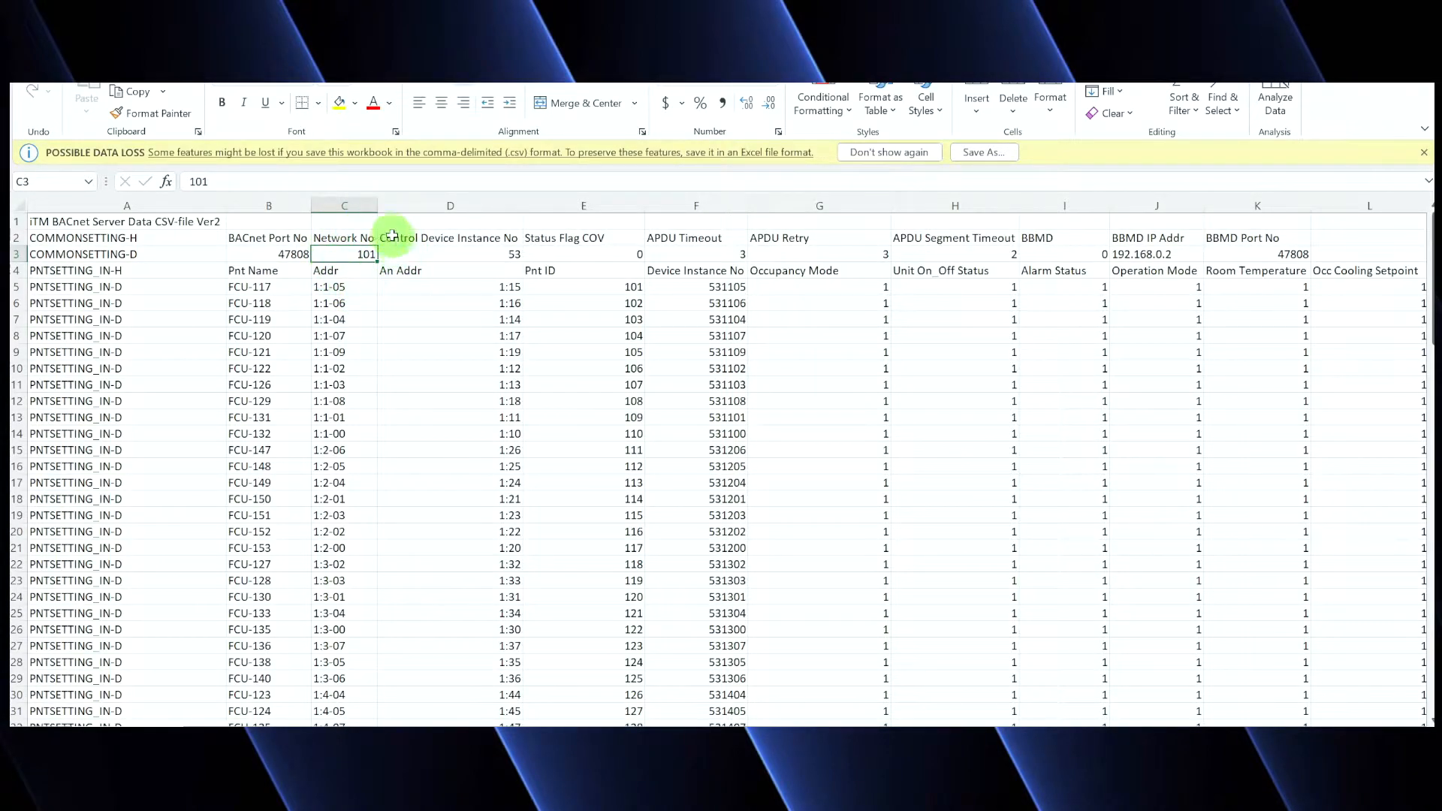
mouse_move(367, 276)
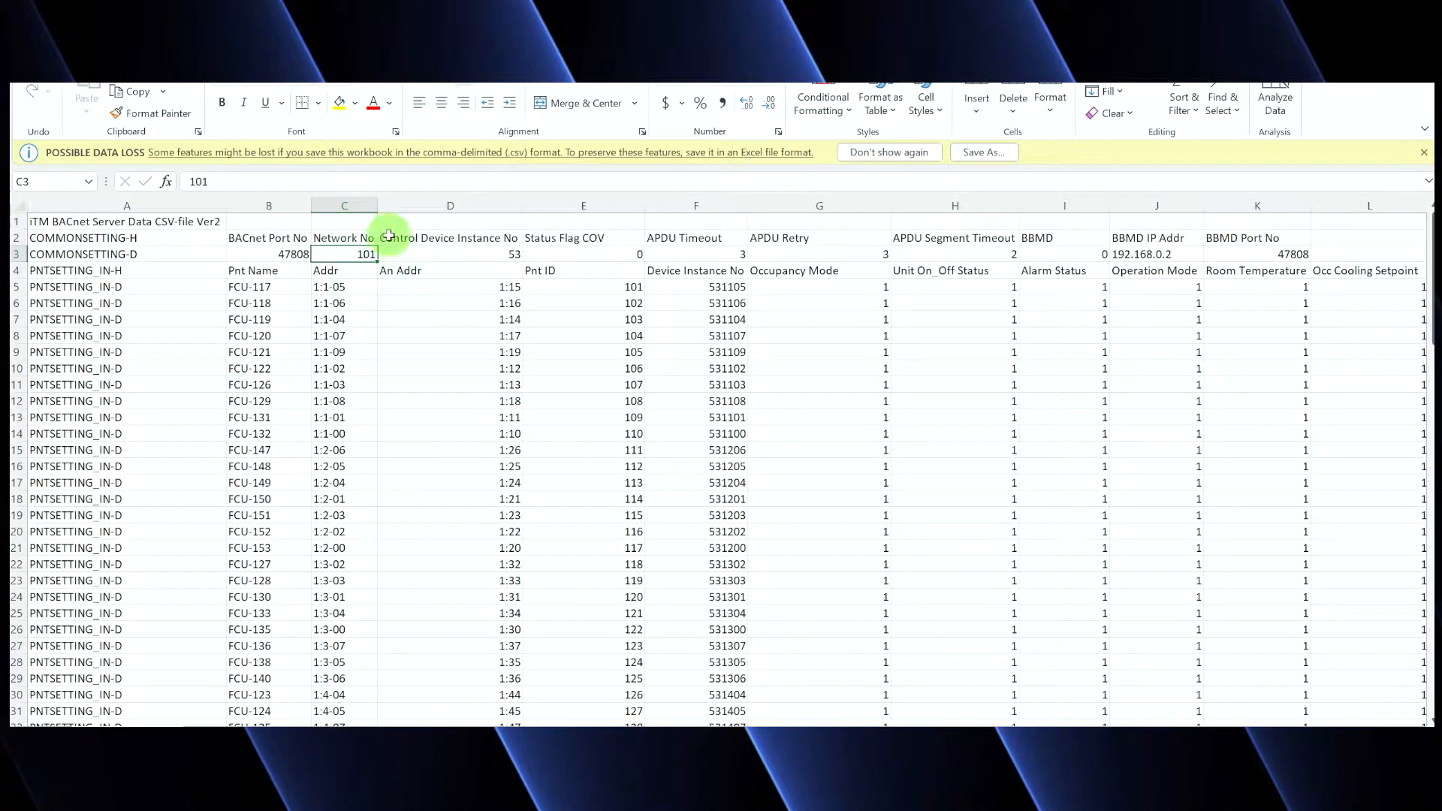
mouse_move(385, 293)
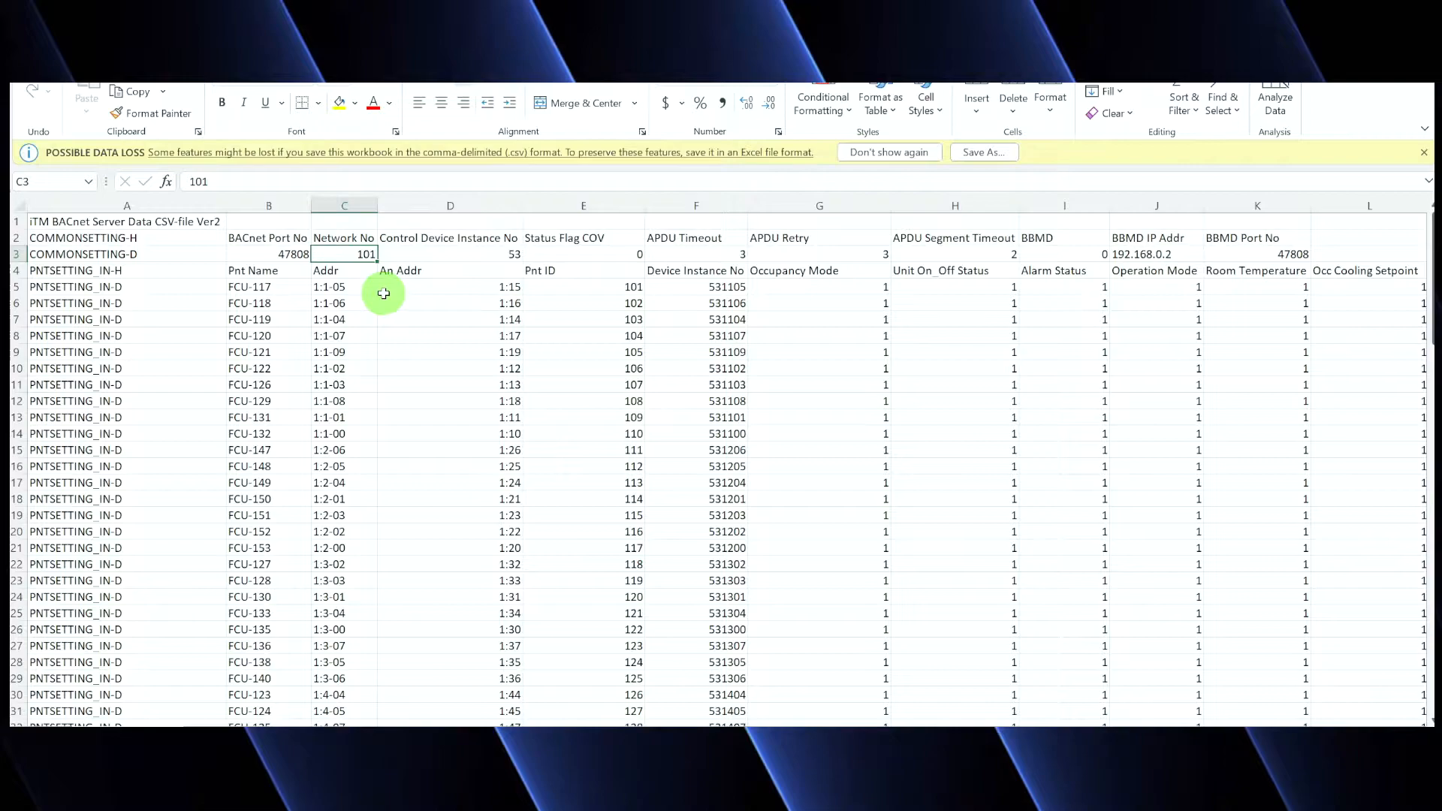
mouse_move(477, 251)
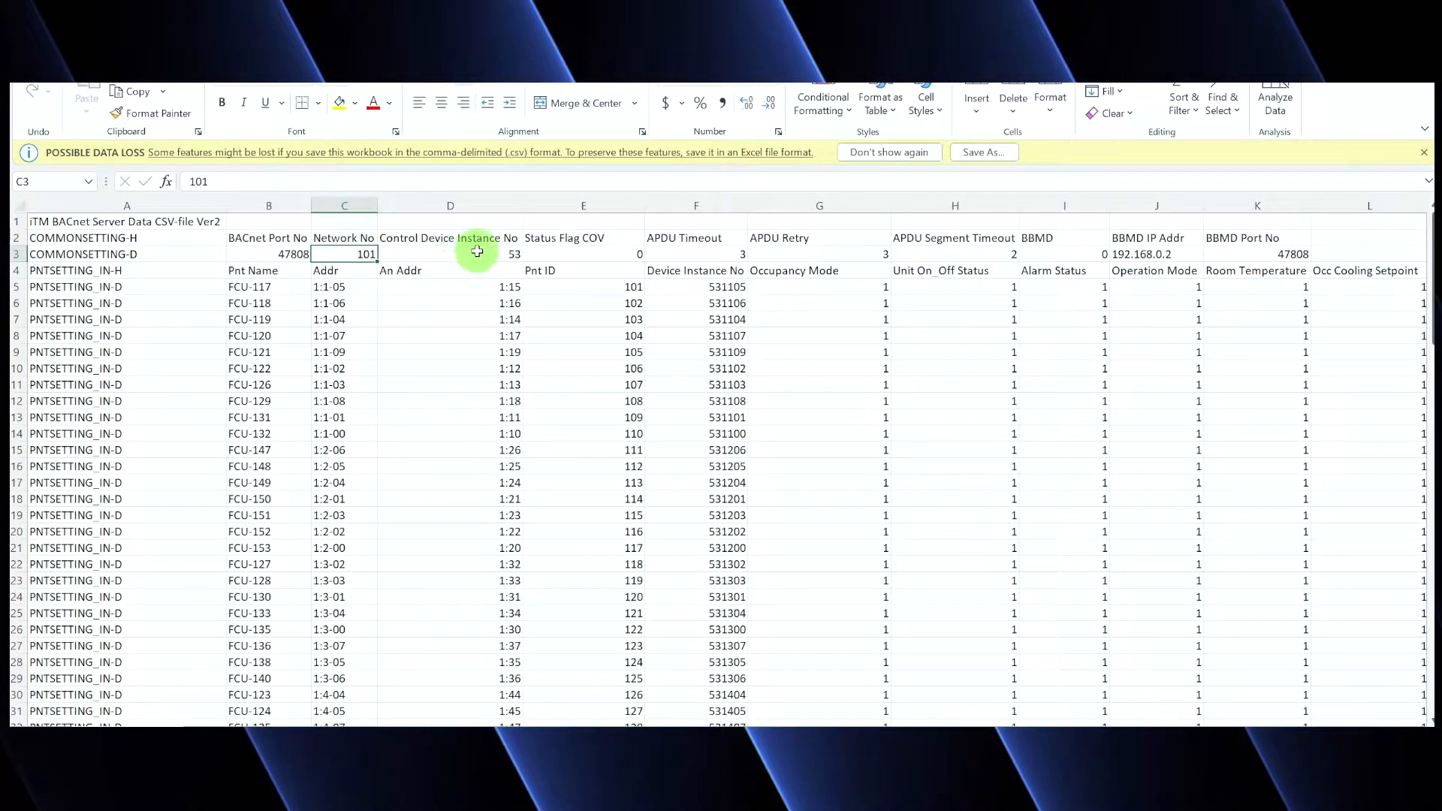
click(449, 253)
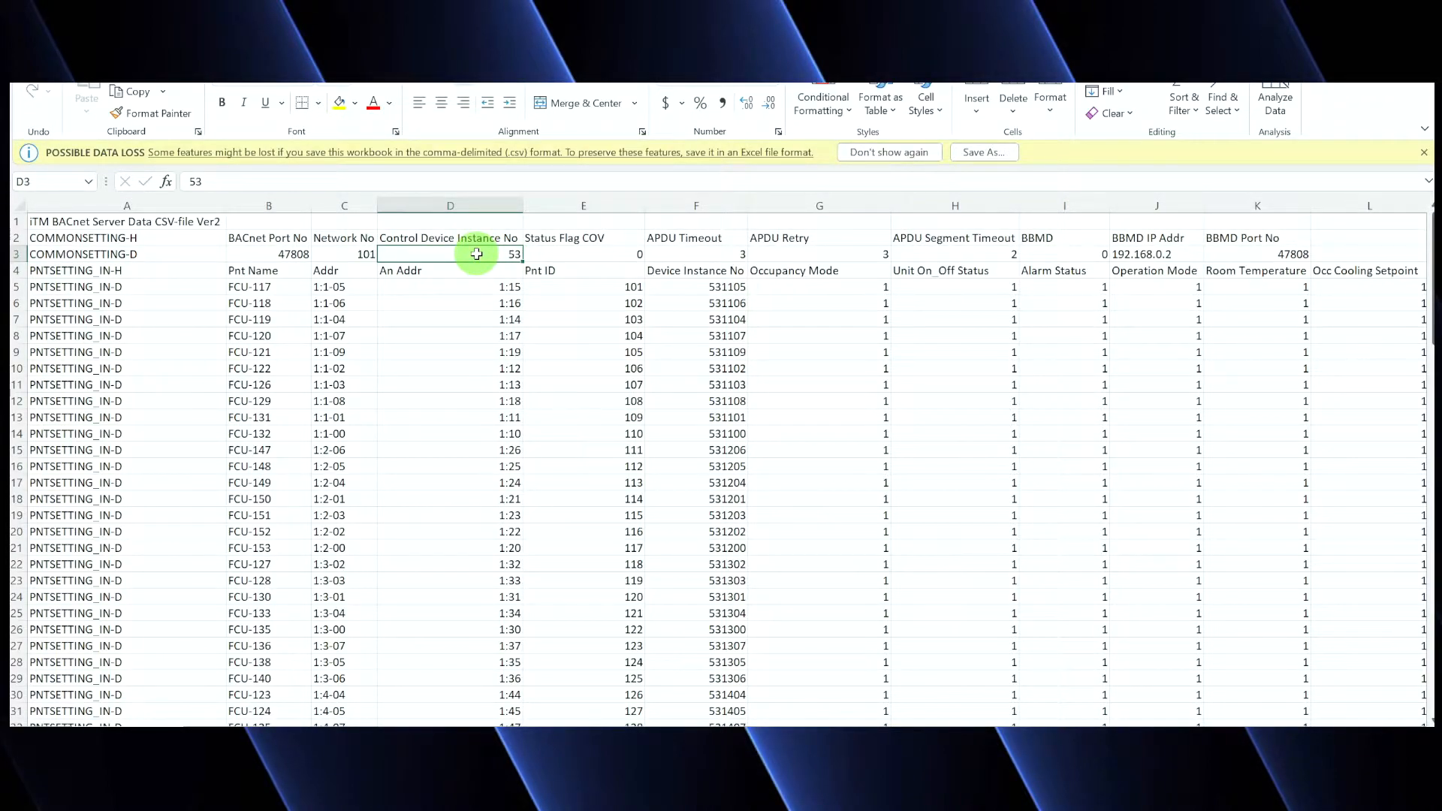
mouse_move(695, 285)
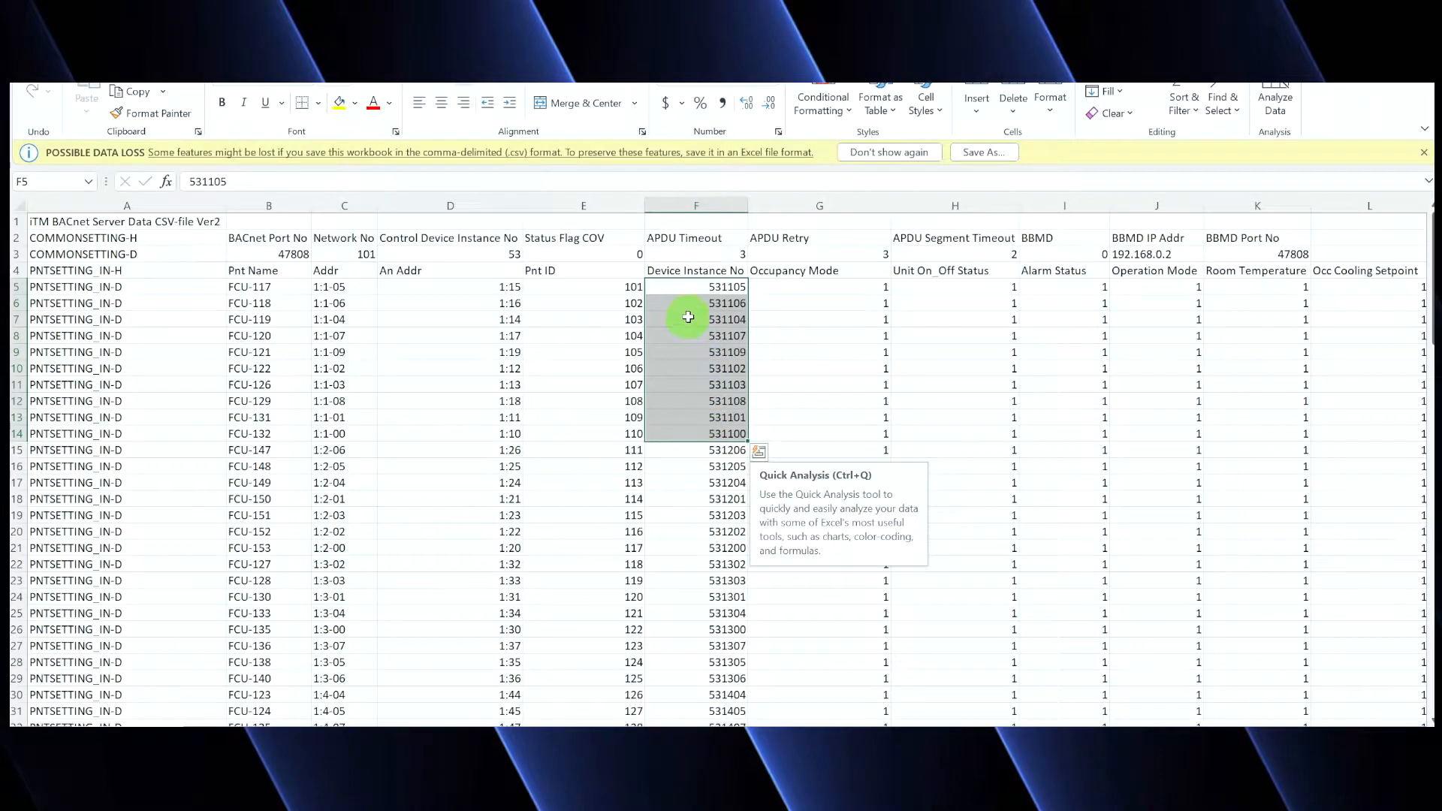
mouse_move(476, 256)
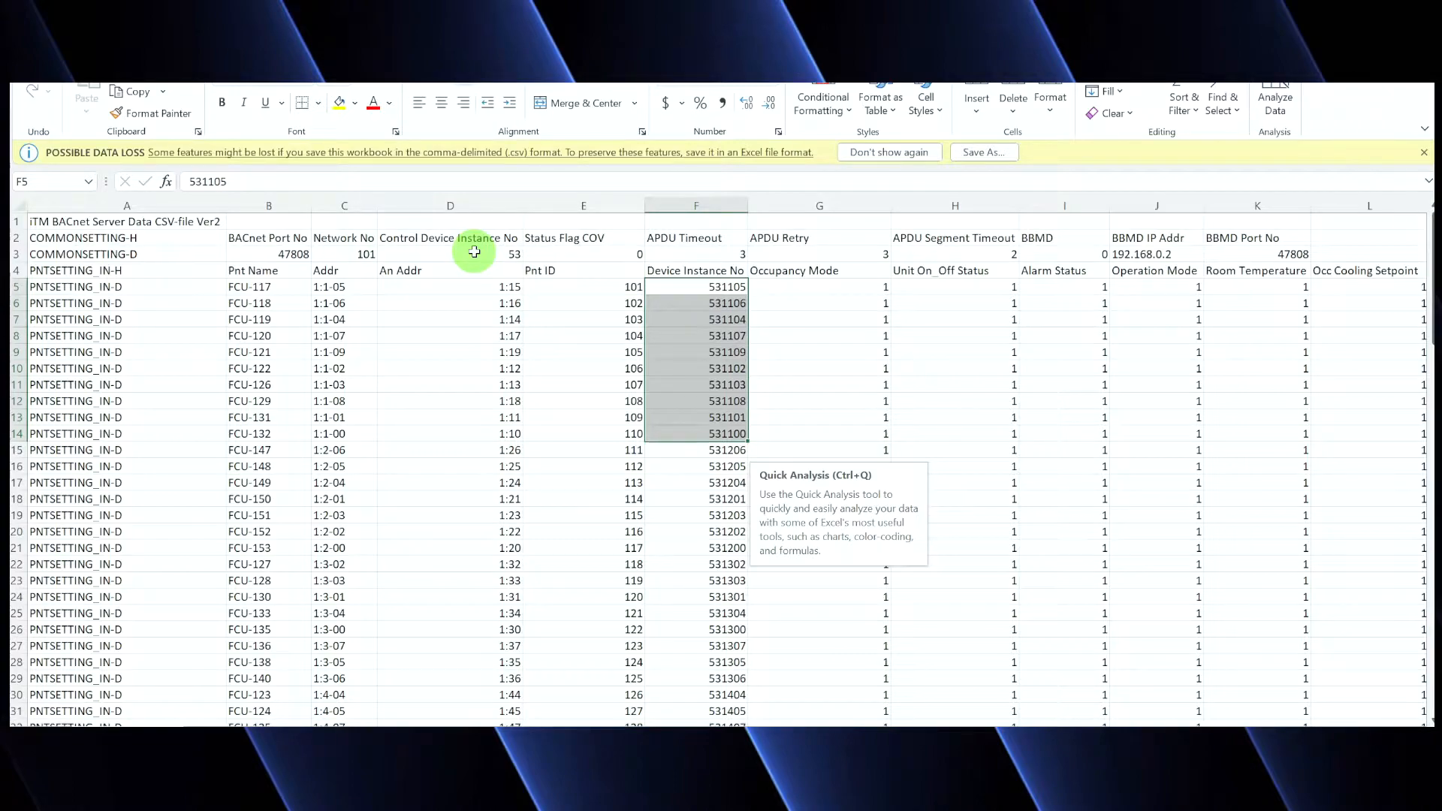
click(344, 254)
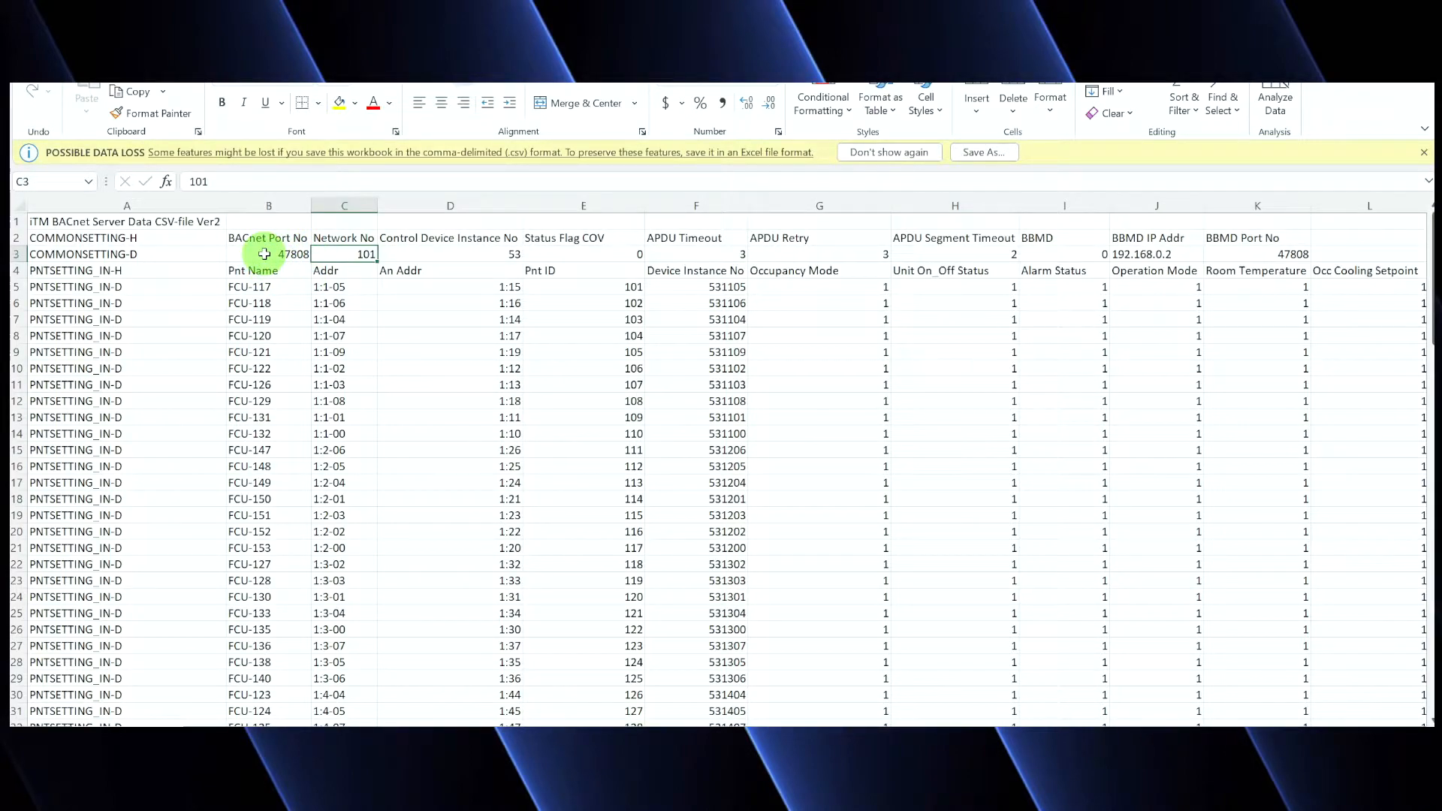
mouse_move(741, 251)
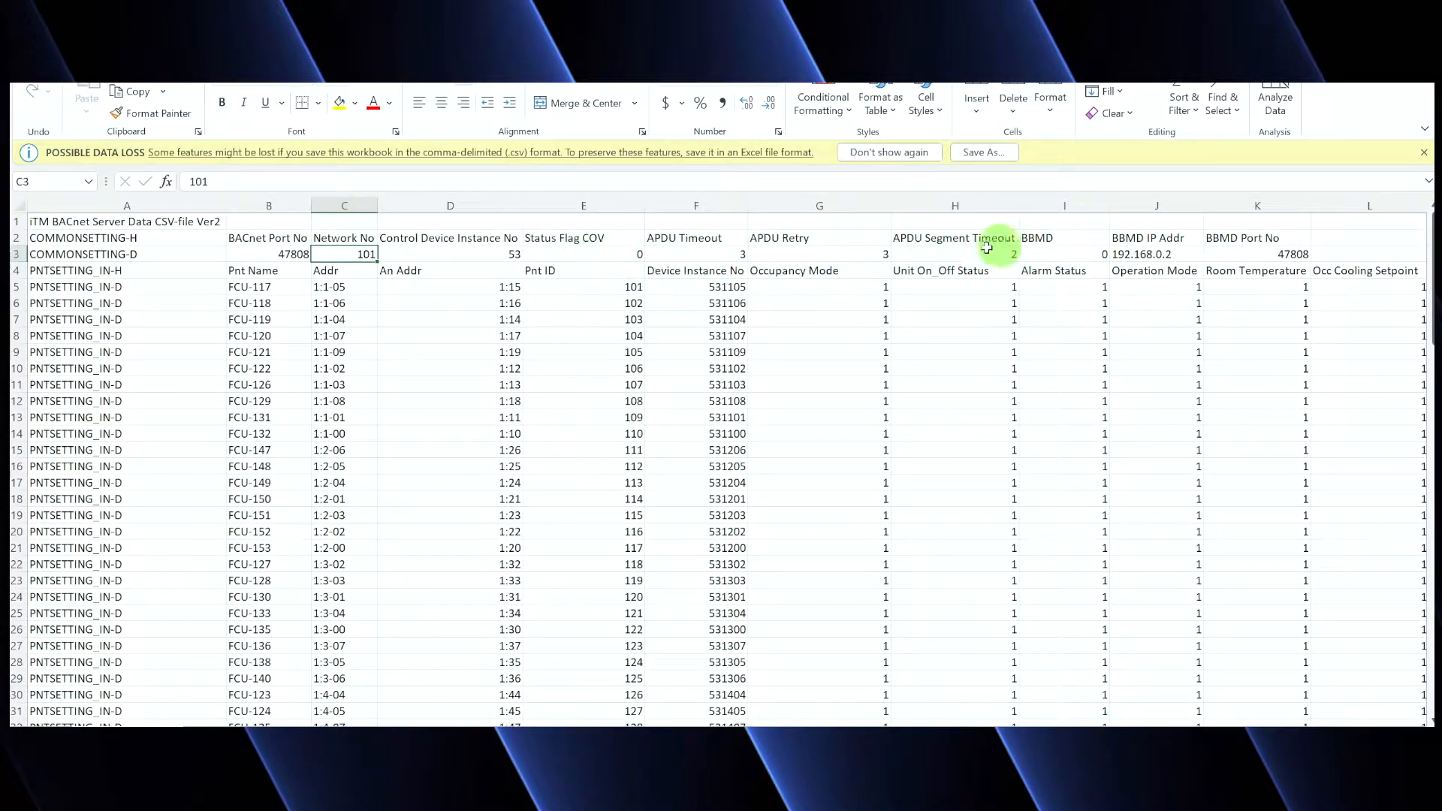
mouse_move(1043, 248)
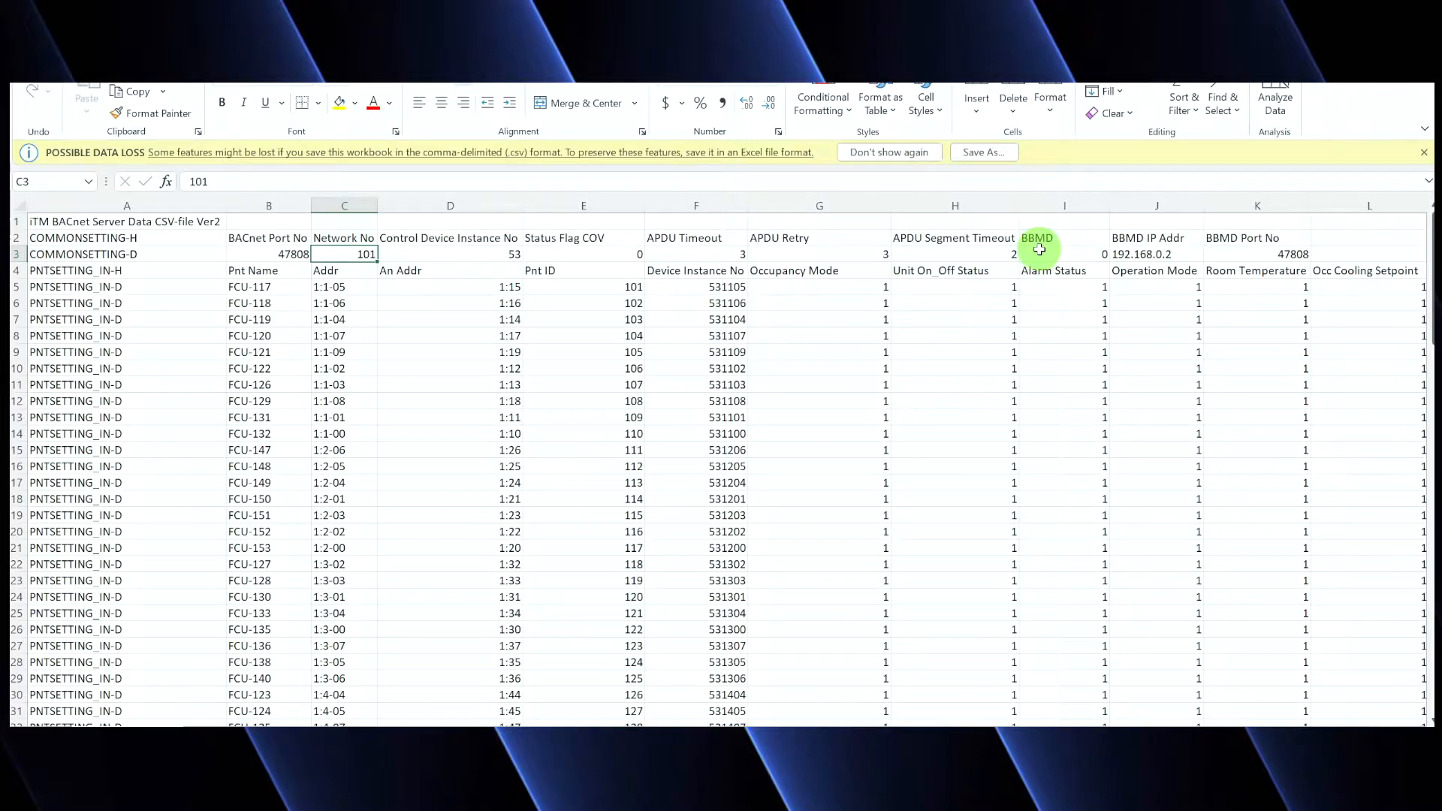
mouse_move(772, 325)
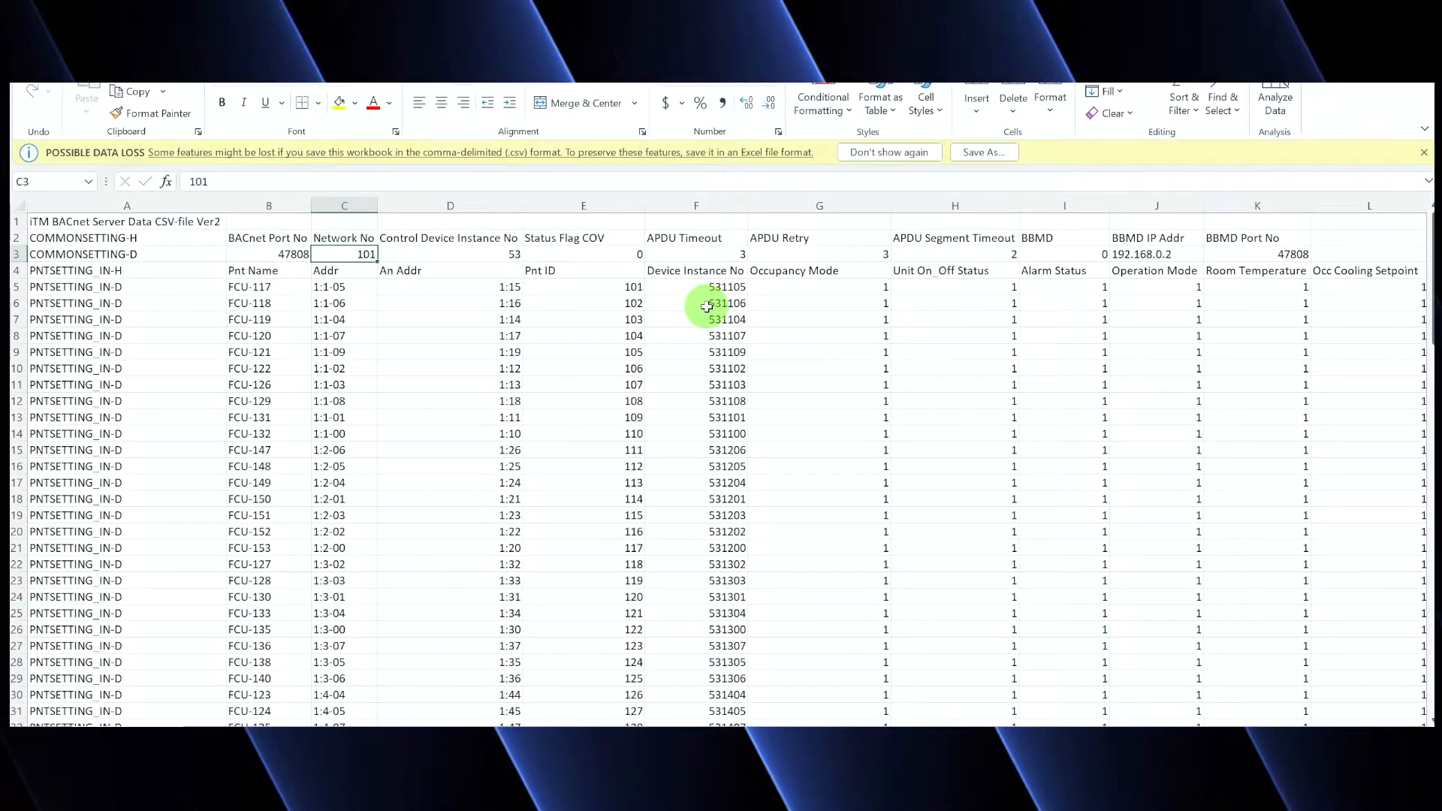
mouse_move(701, 293)
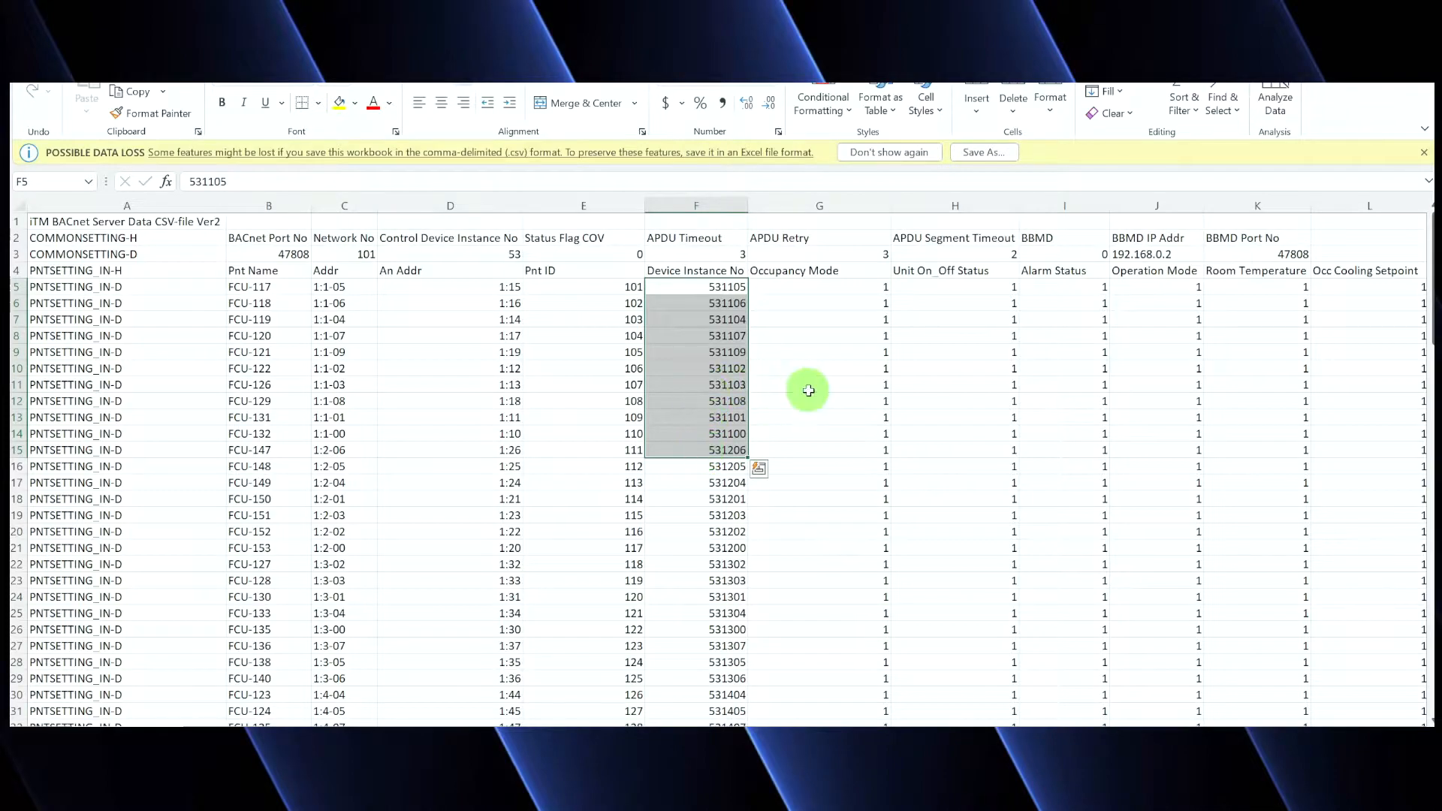
mouse_move(854, 412)
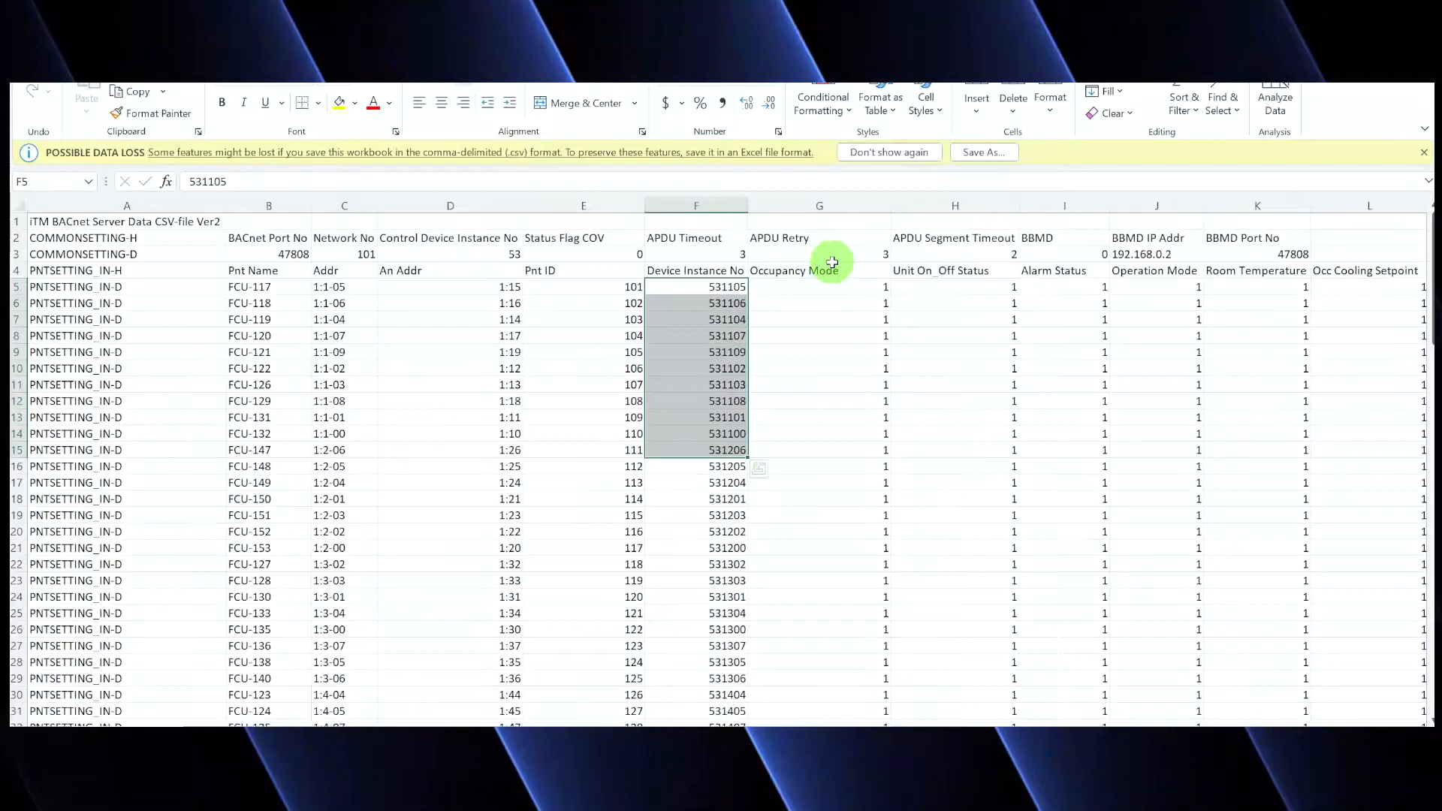
click(819, 352)
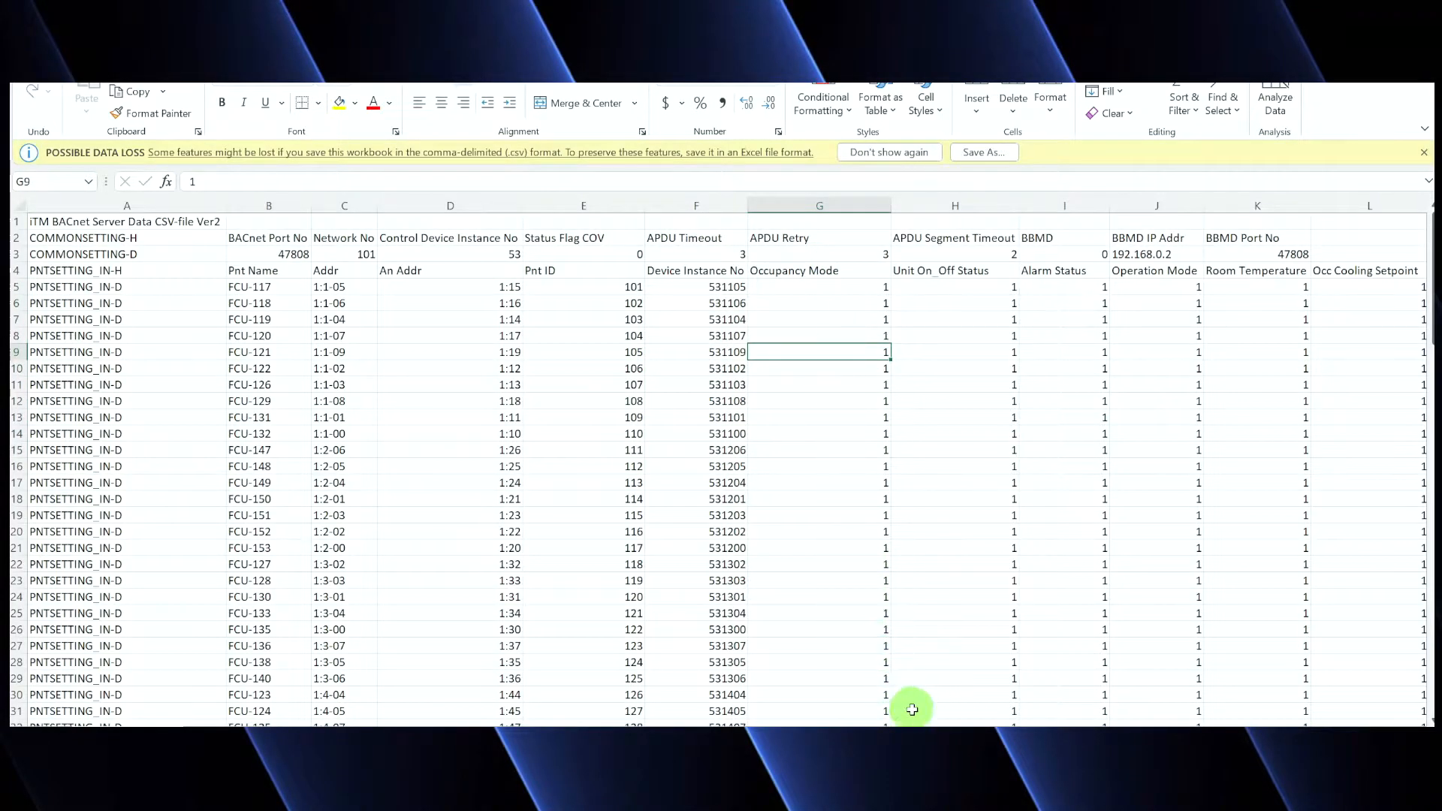
mouse_move(1426, 715)
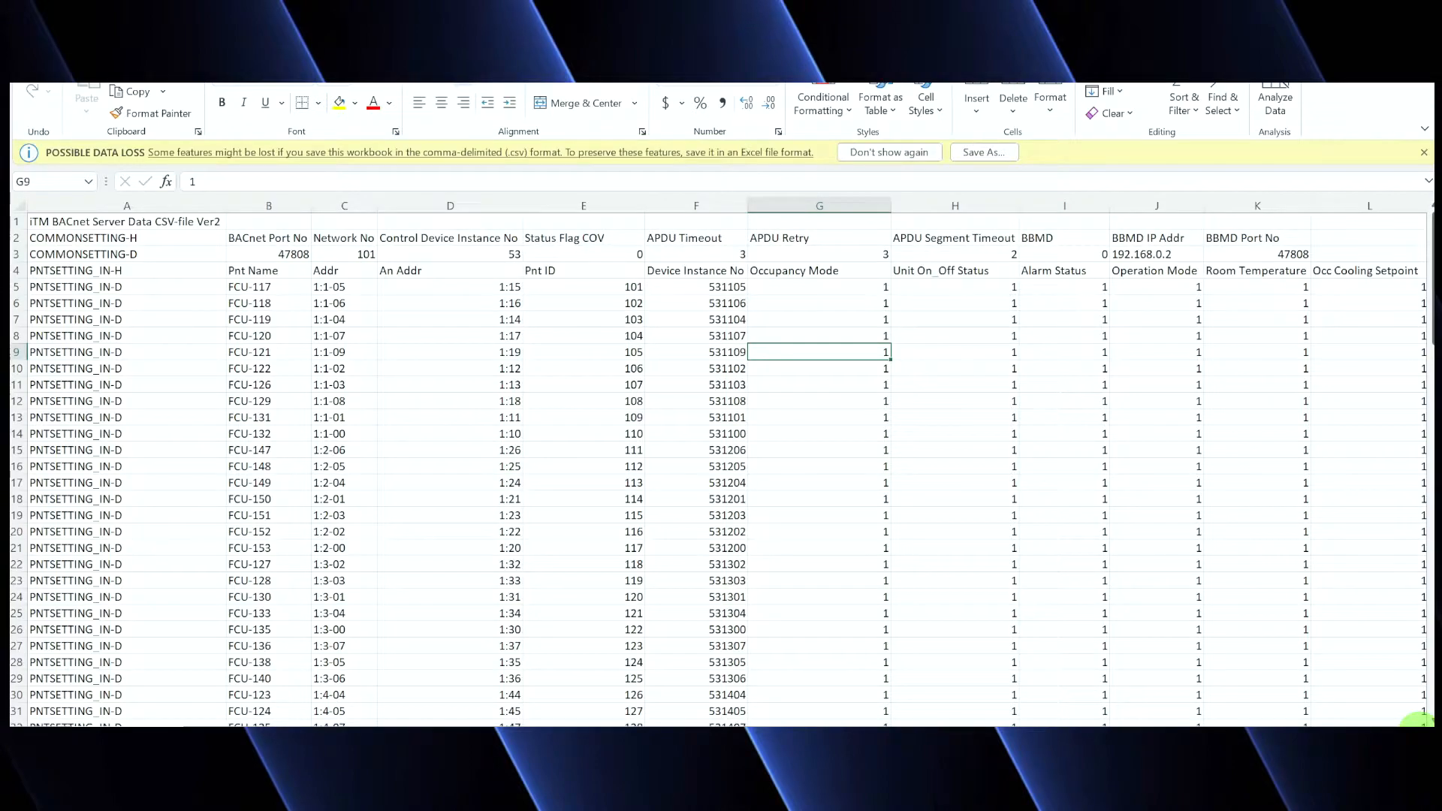
mouse_move(839, 293)
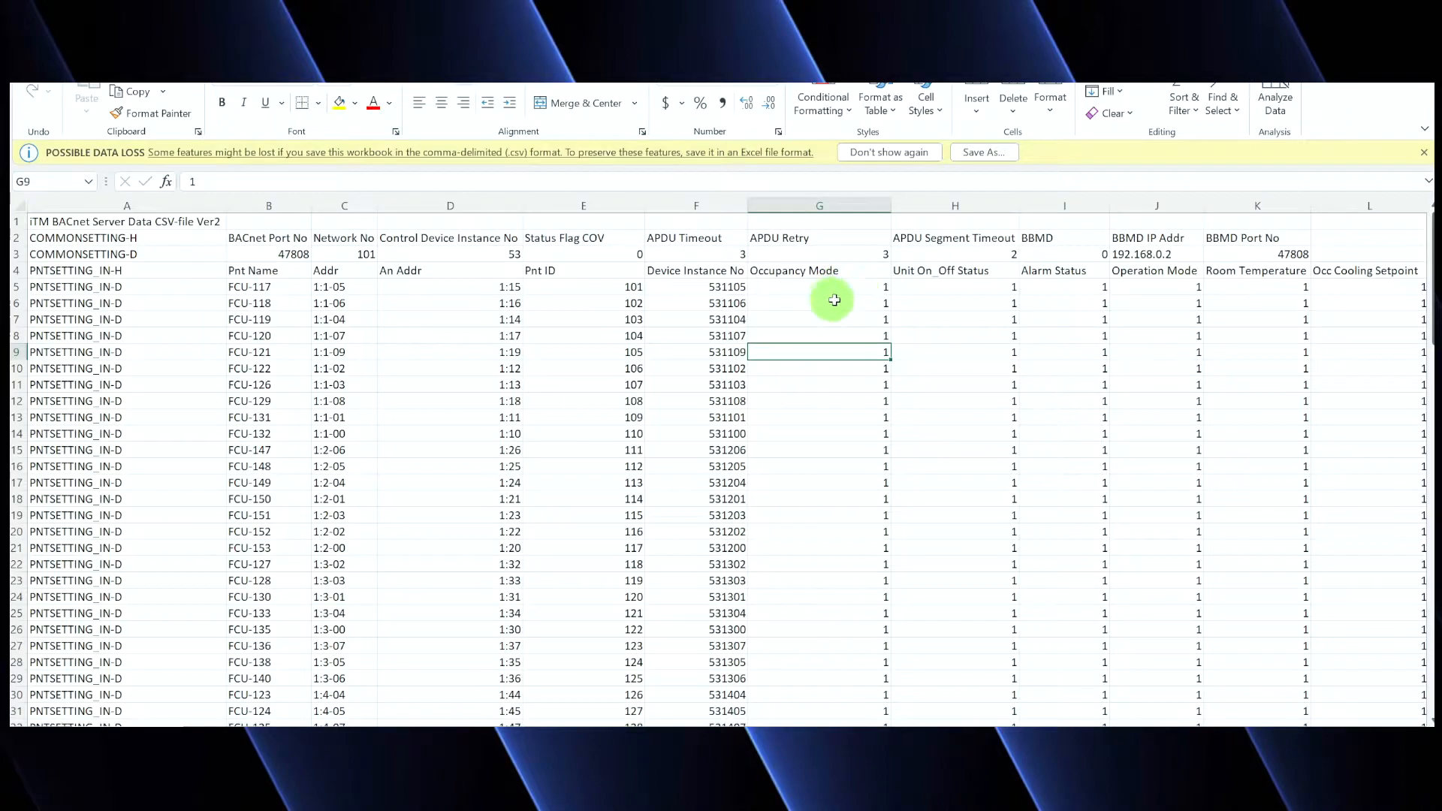
mouse_move(847, 298)
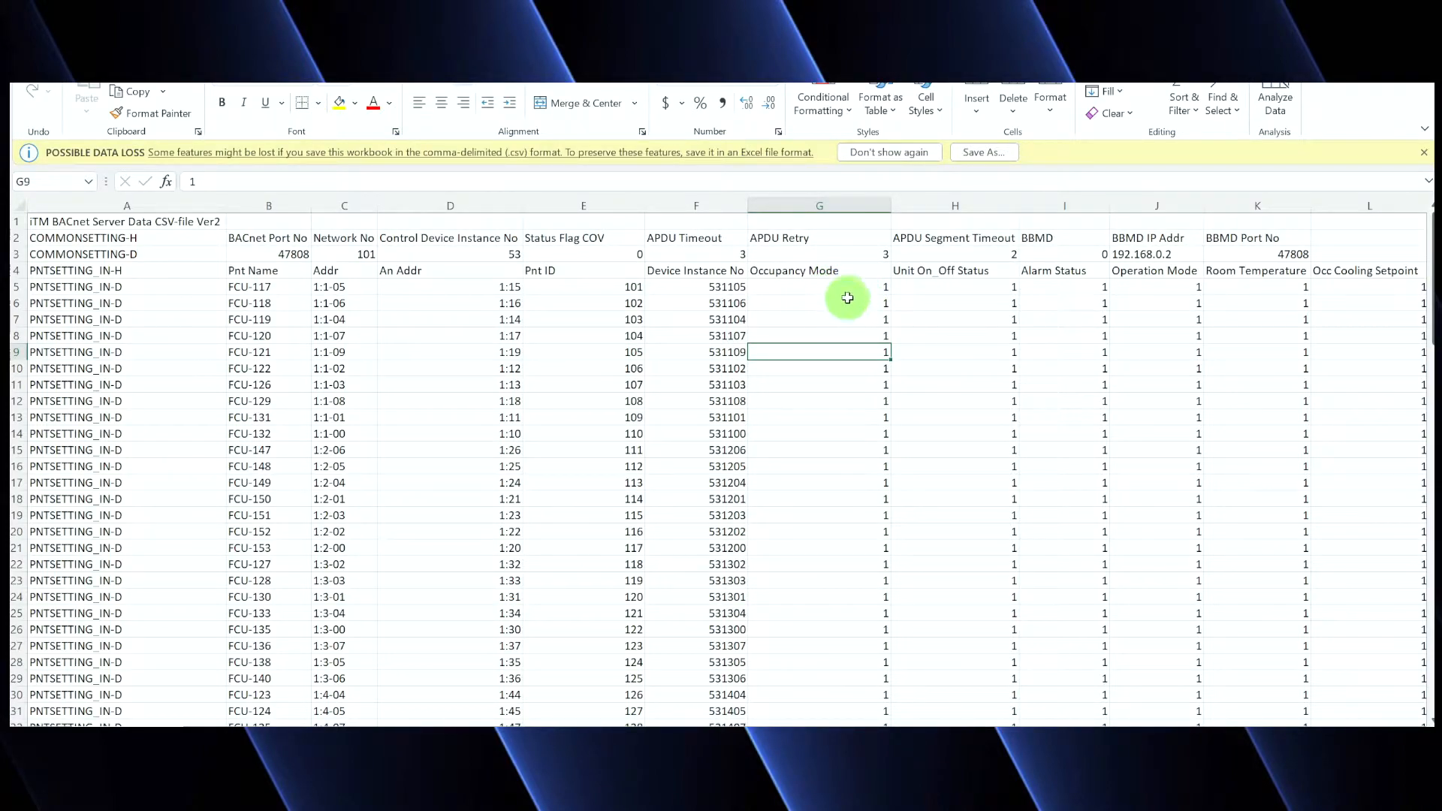
mouse_move(843, 285)
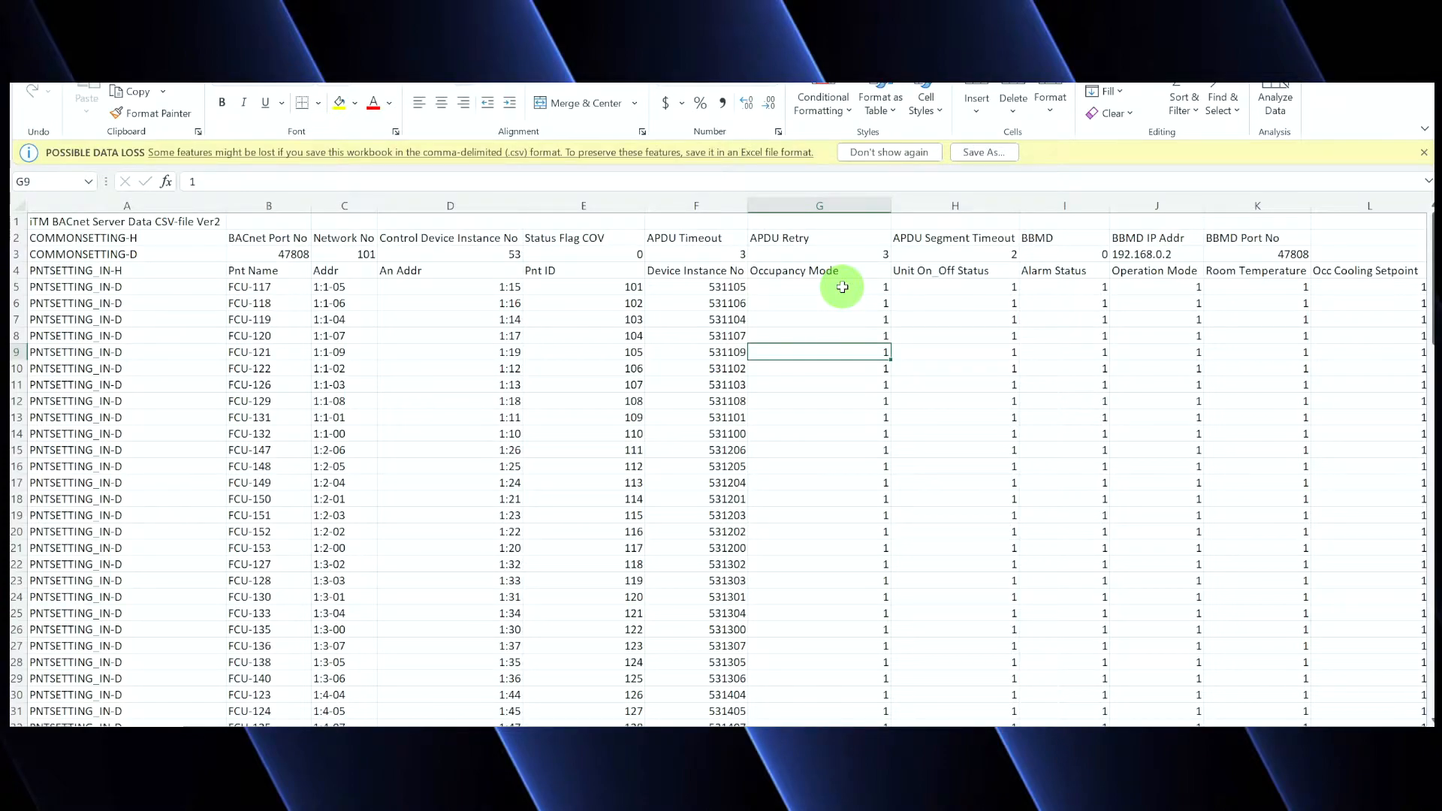
mouse_move(818, 286)
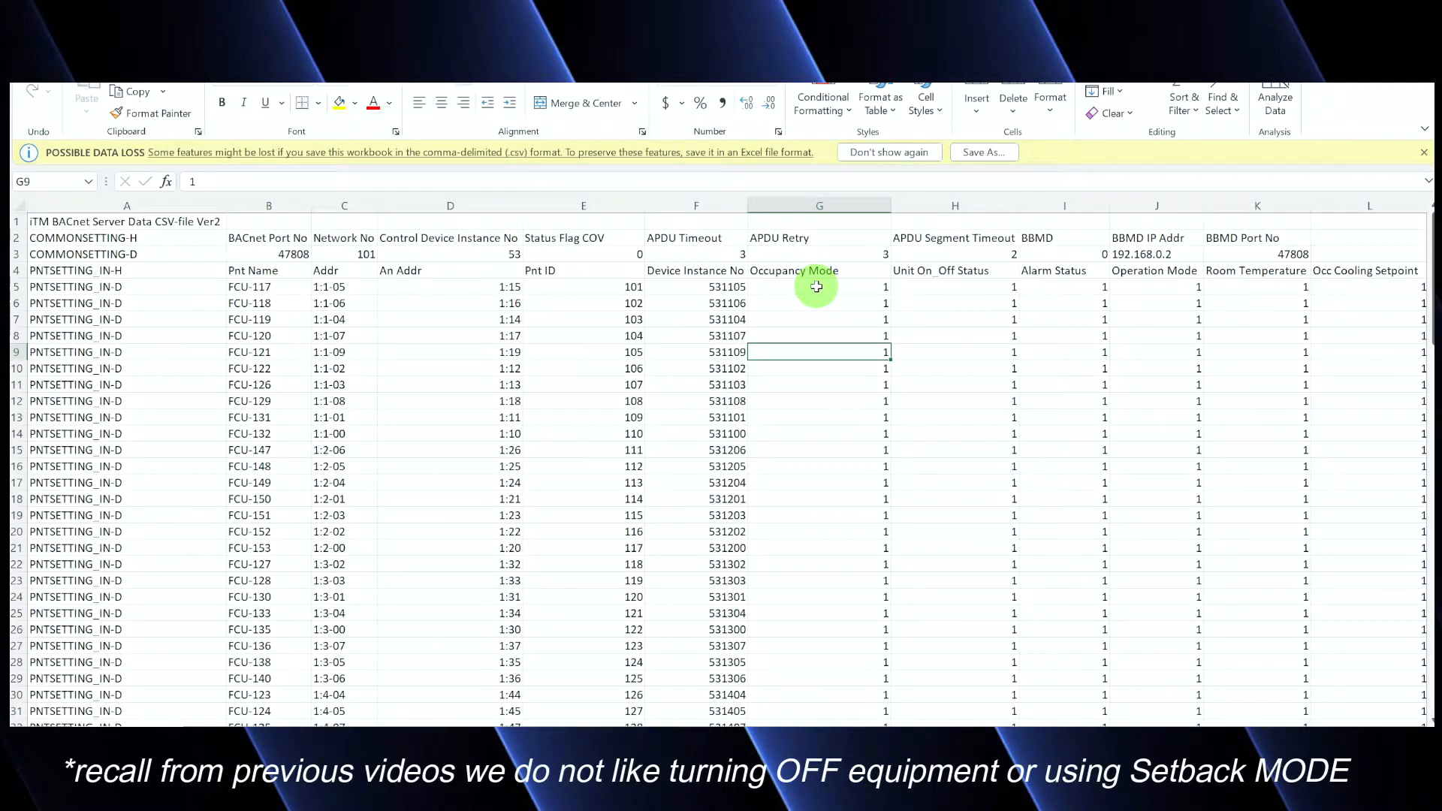
mouse_move(825, 318)
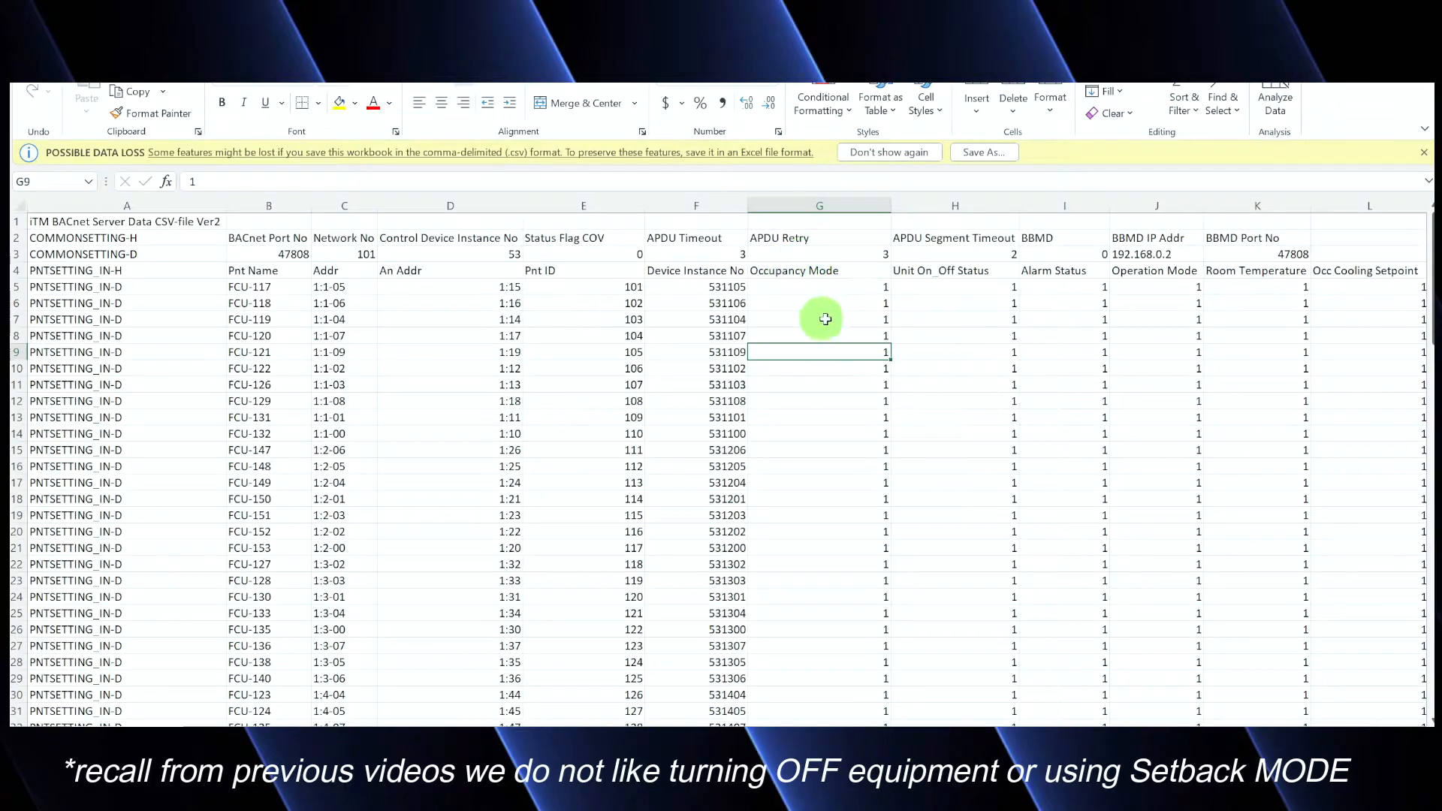
mouse_move(796, 284)
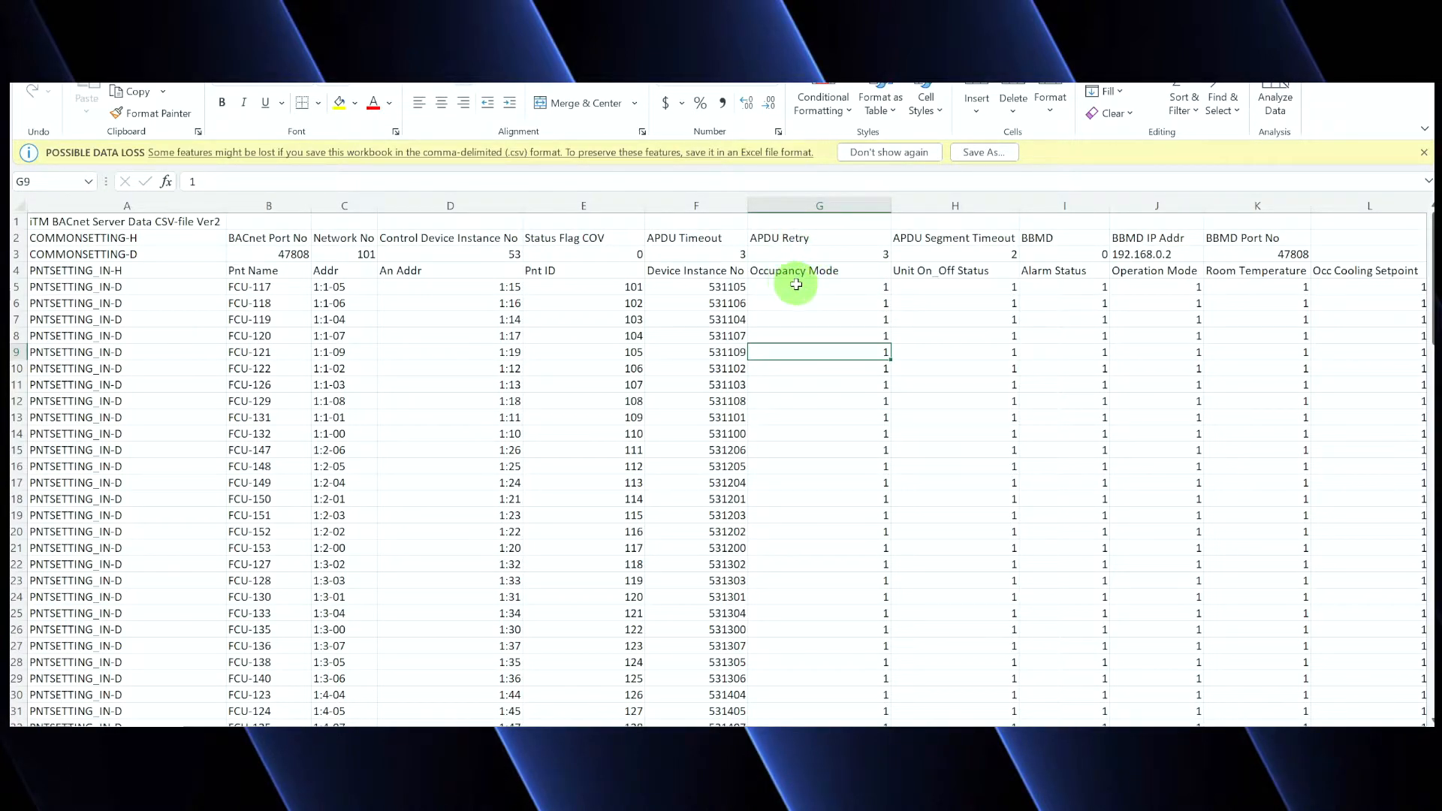
click(817, 286)
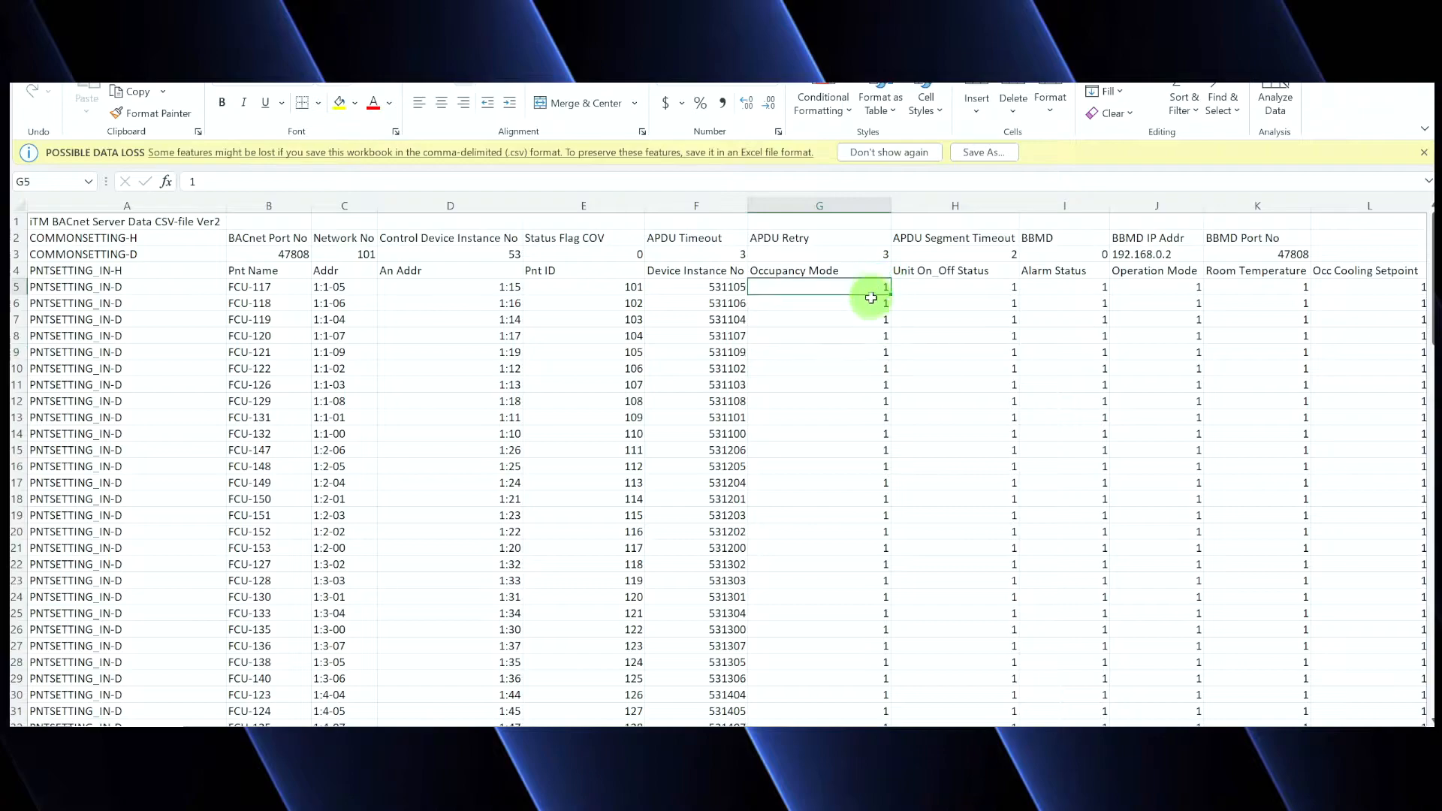
click(819, 318)
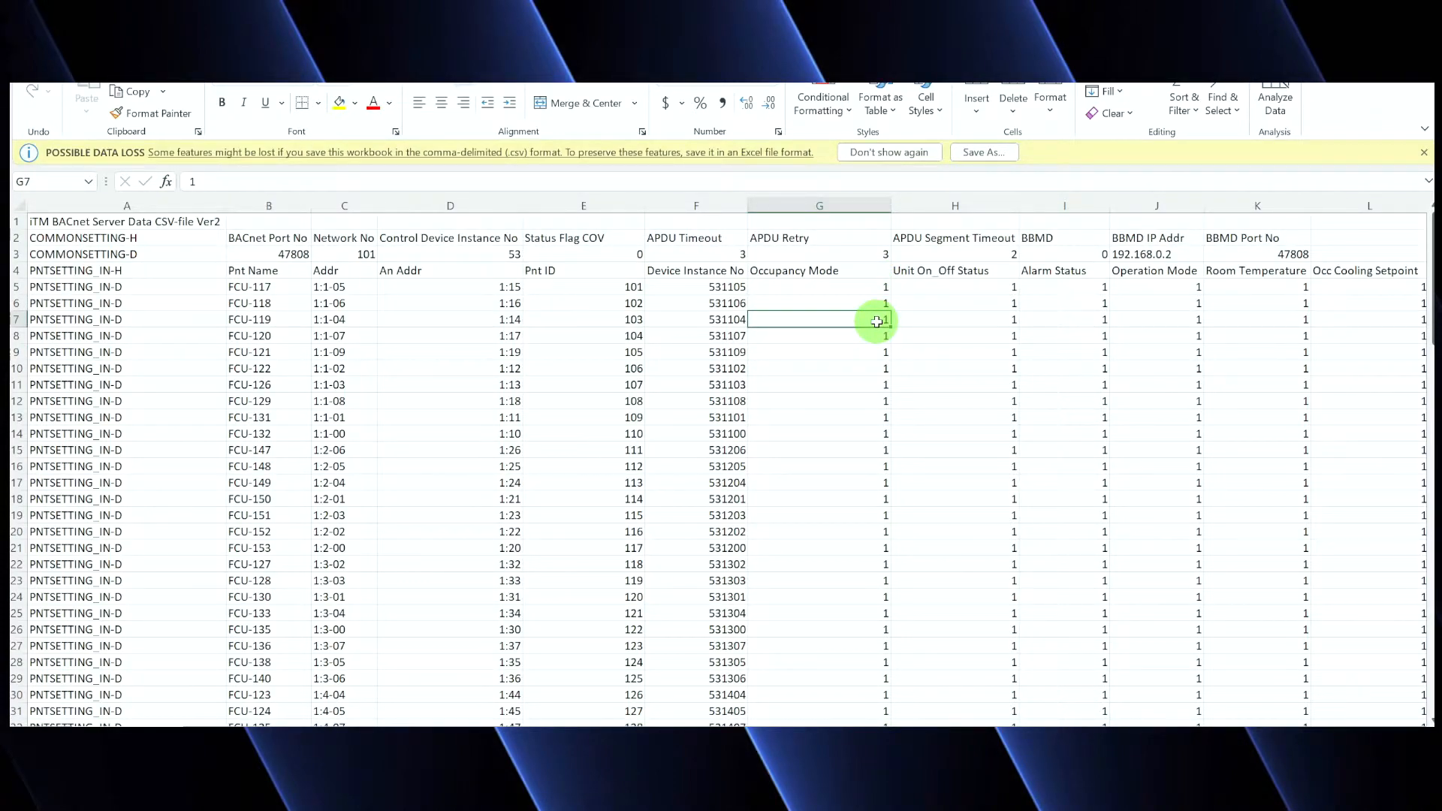
mouse_move(871, 286)
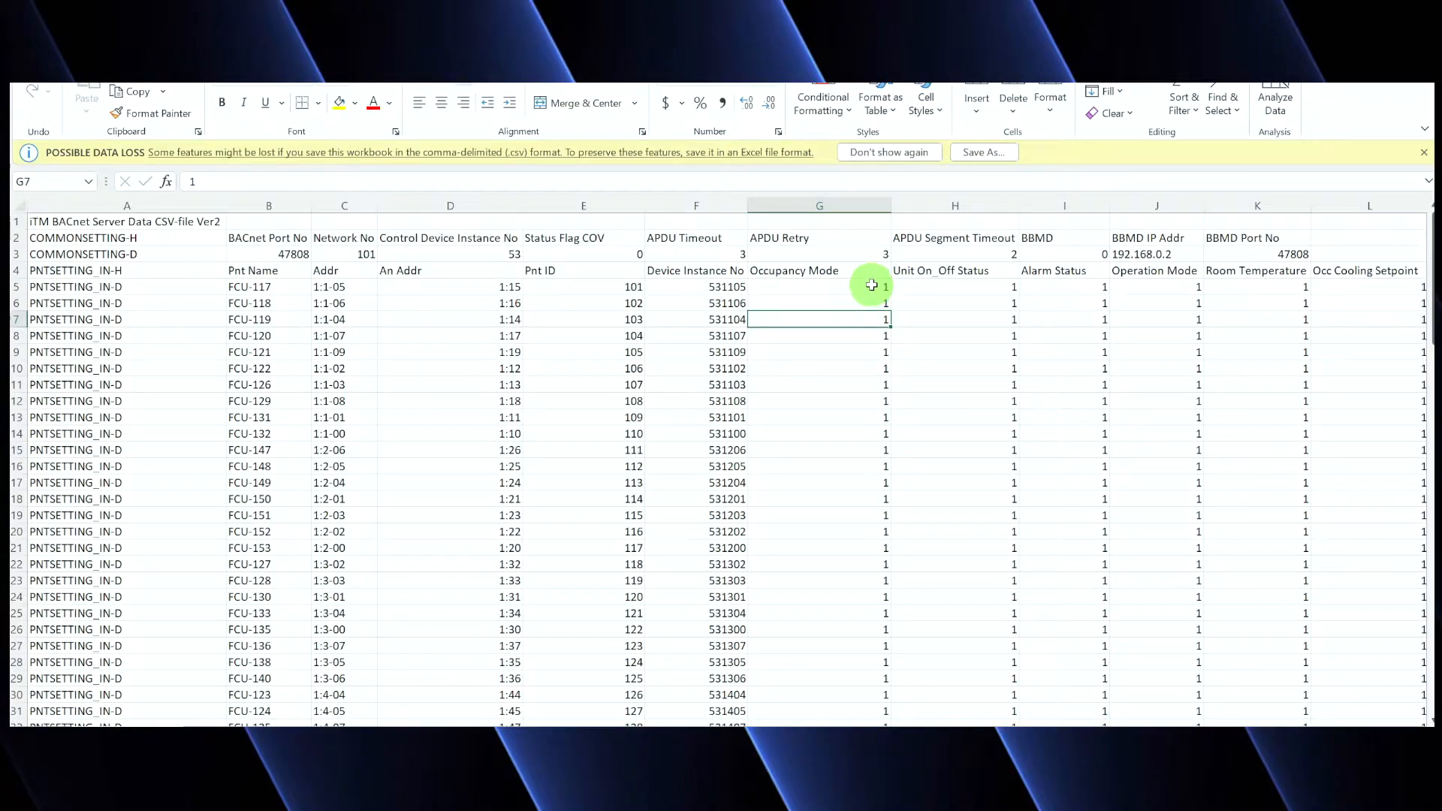
mouse_move(836, 269)
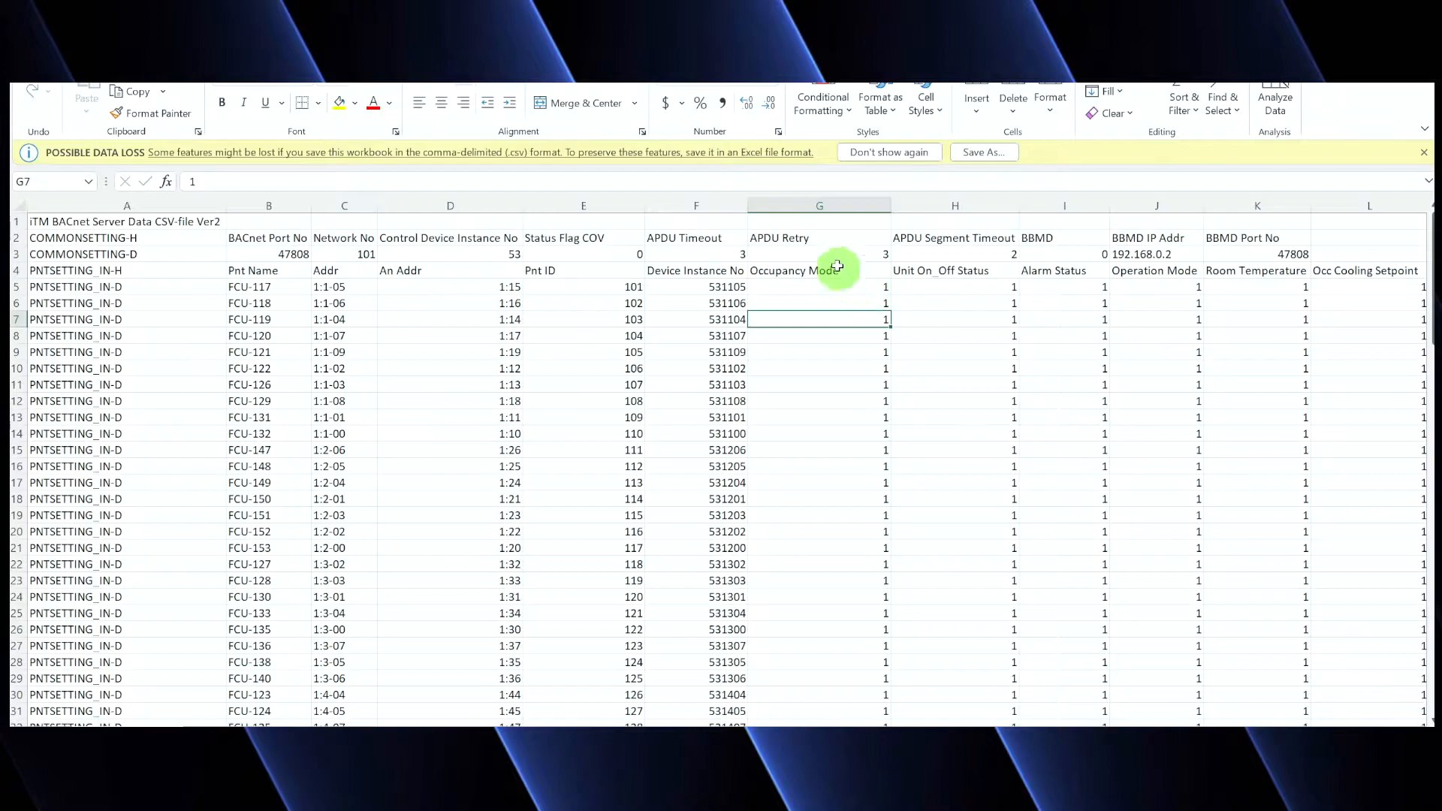
click(819, 269)
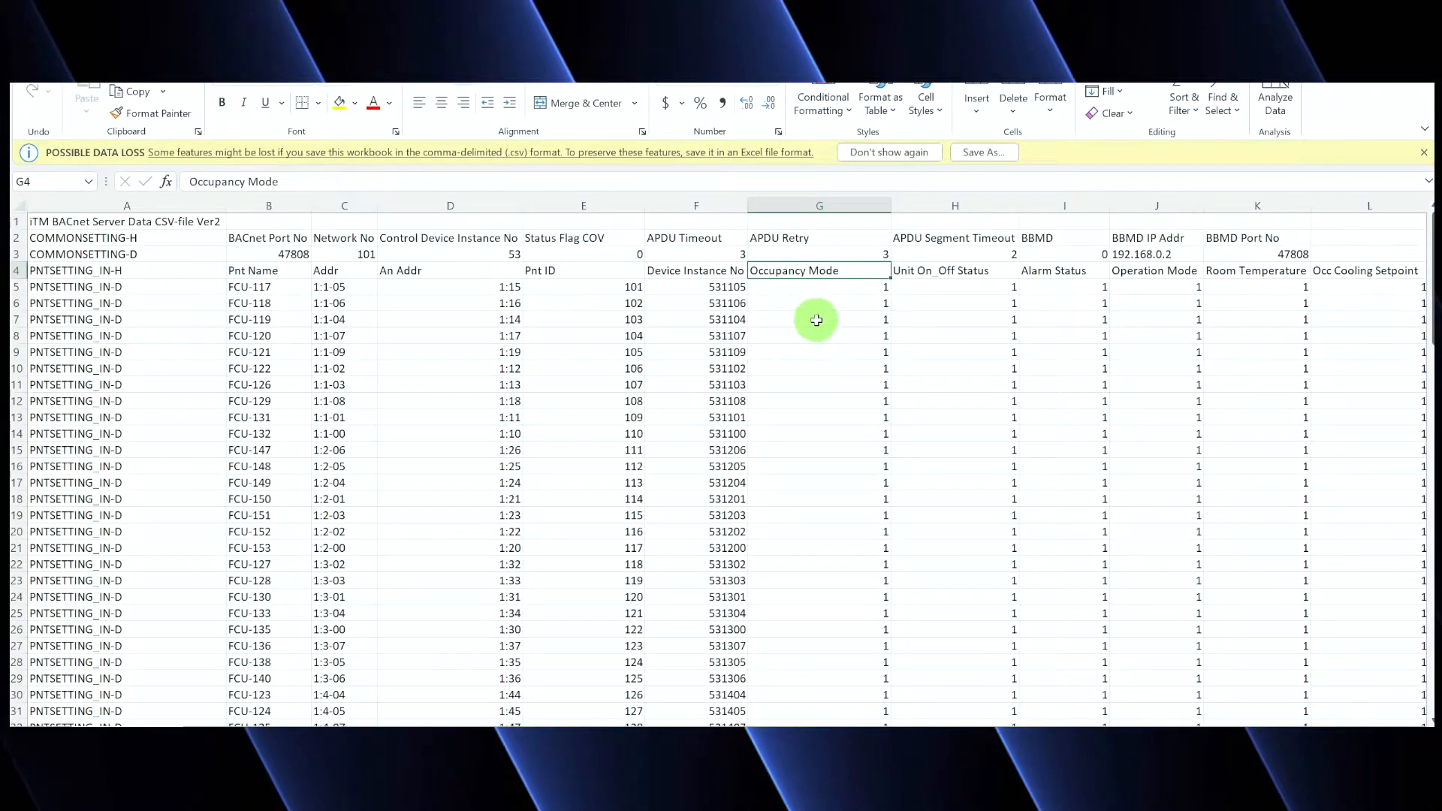
mouse_move(813, 287)
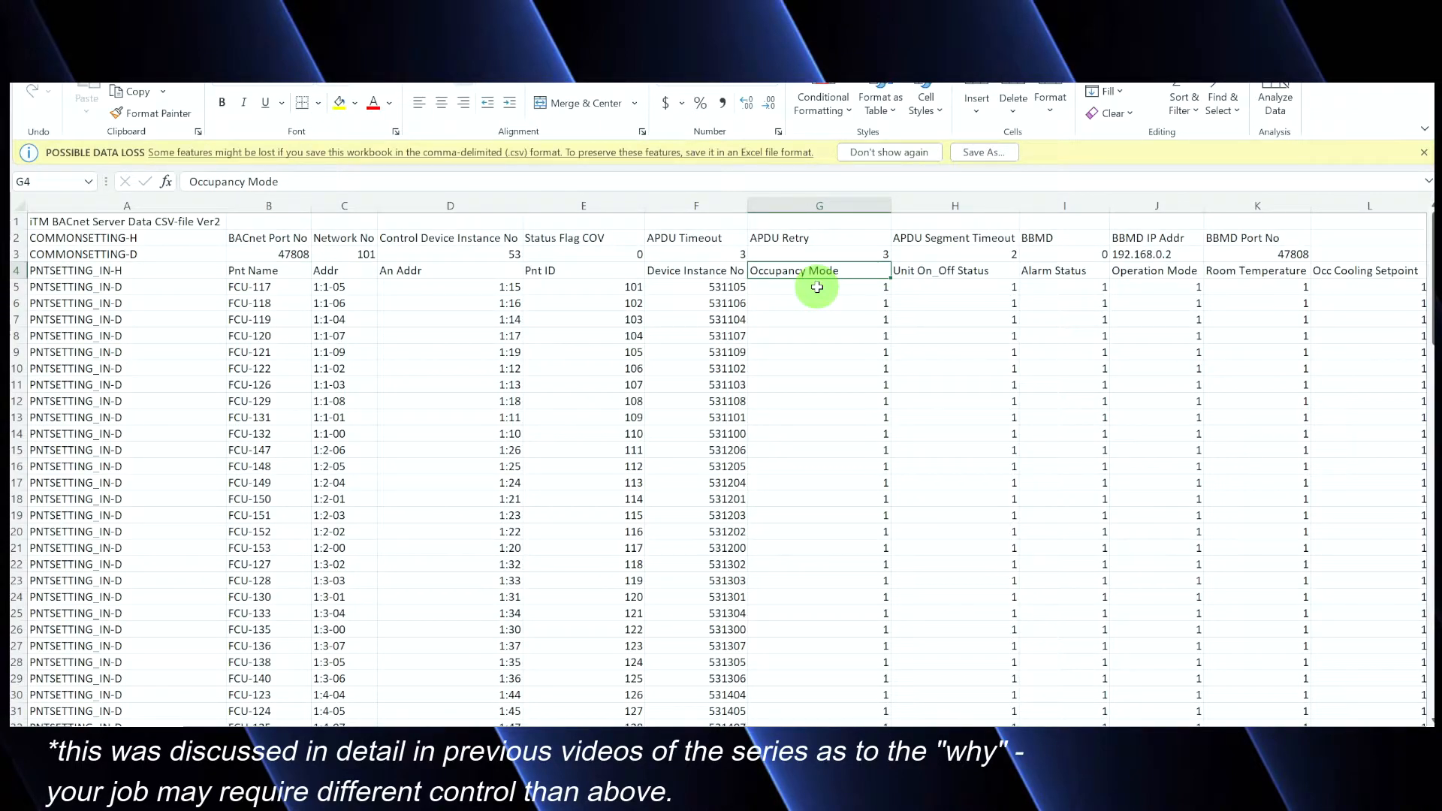
mouse_move(813, 281)
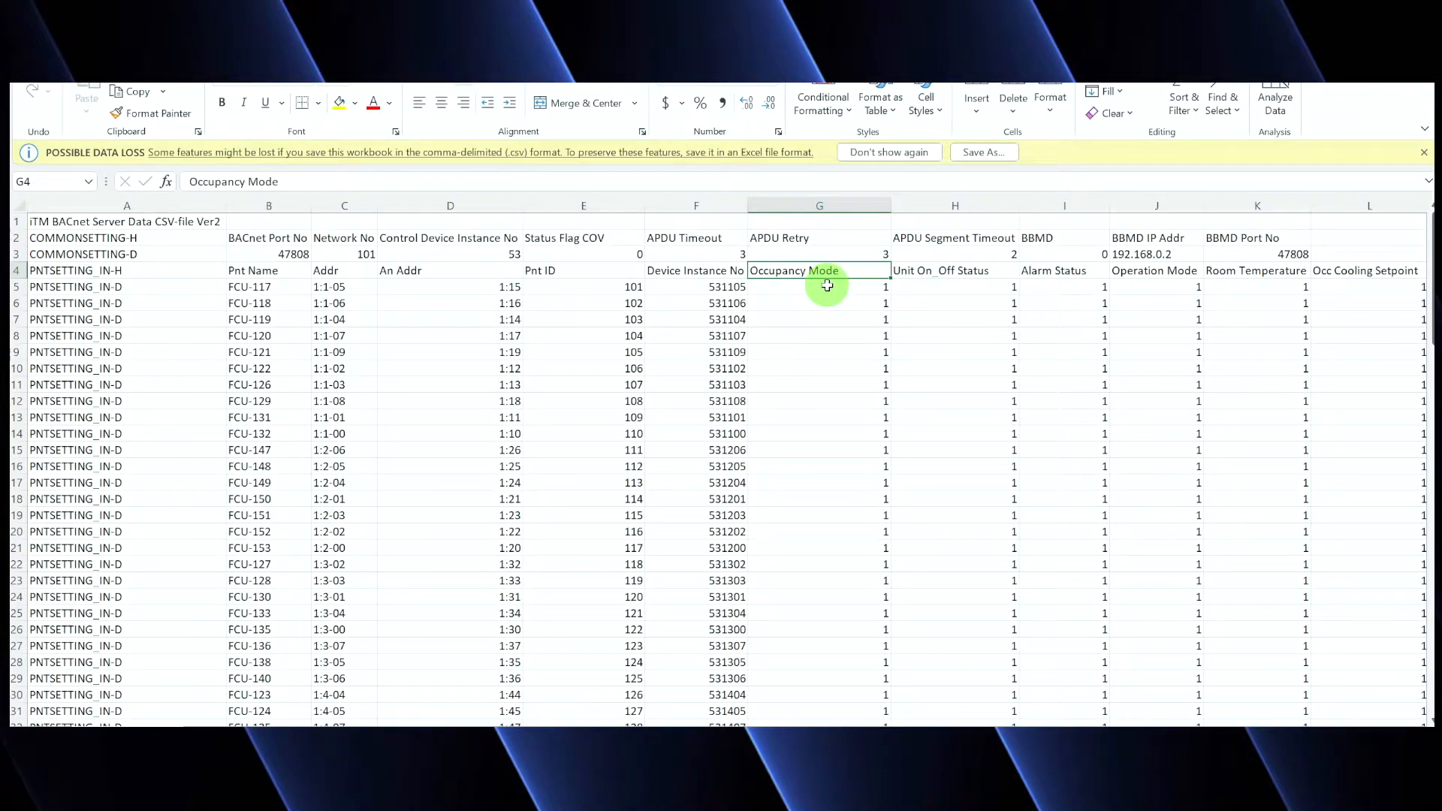
mouse_move(980, 293)
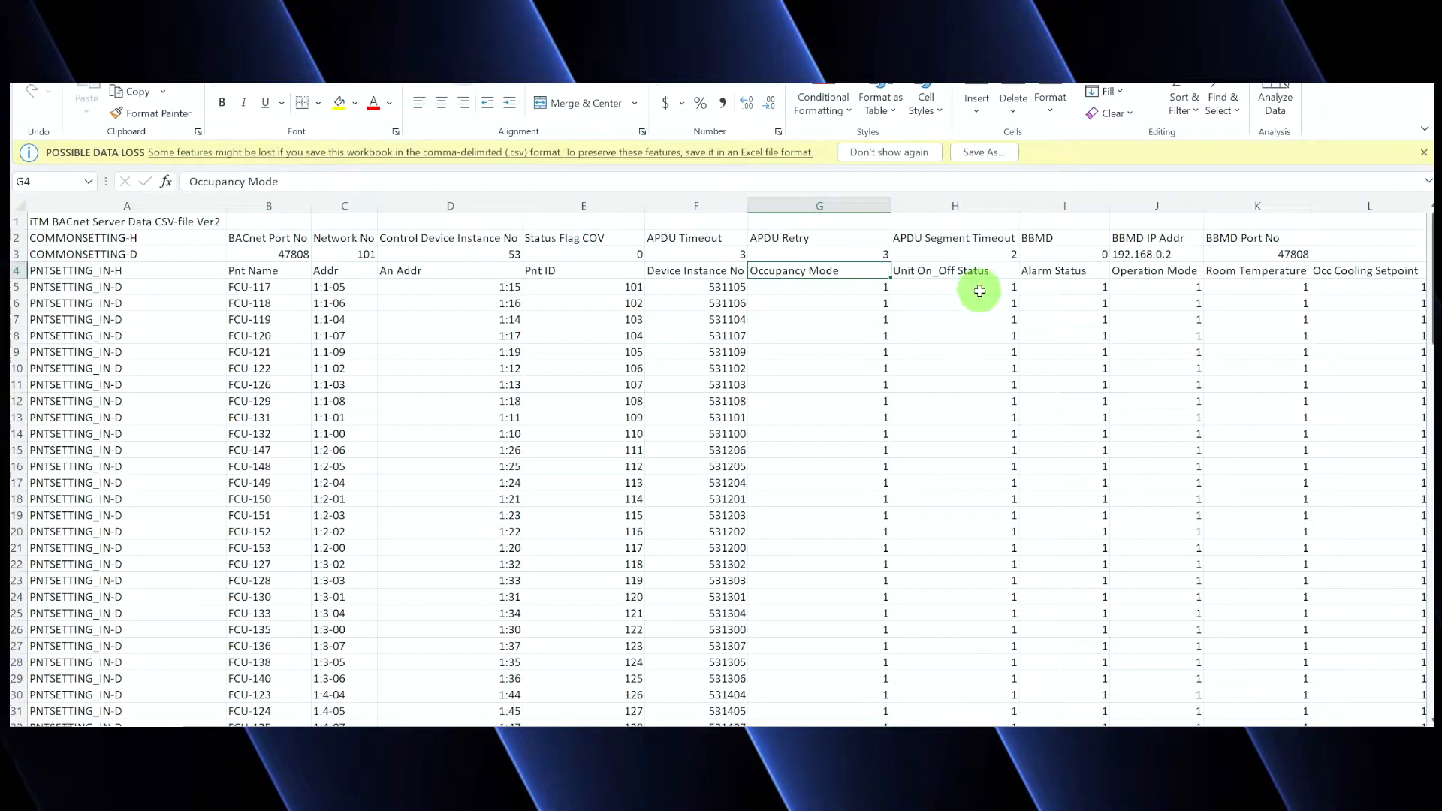
mouse_move(929, 722)
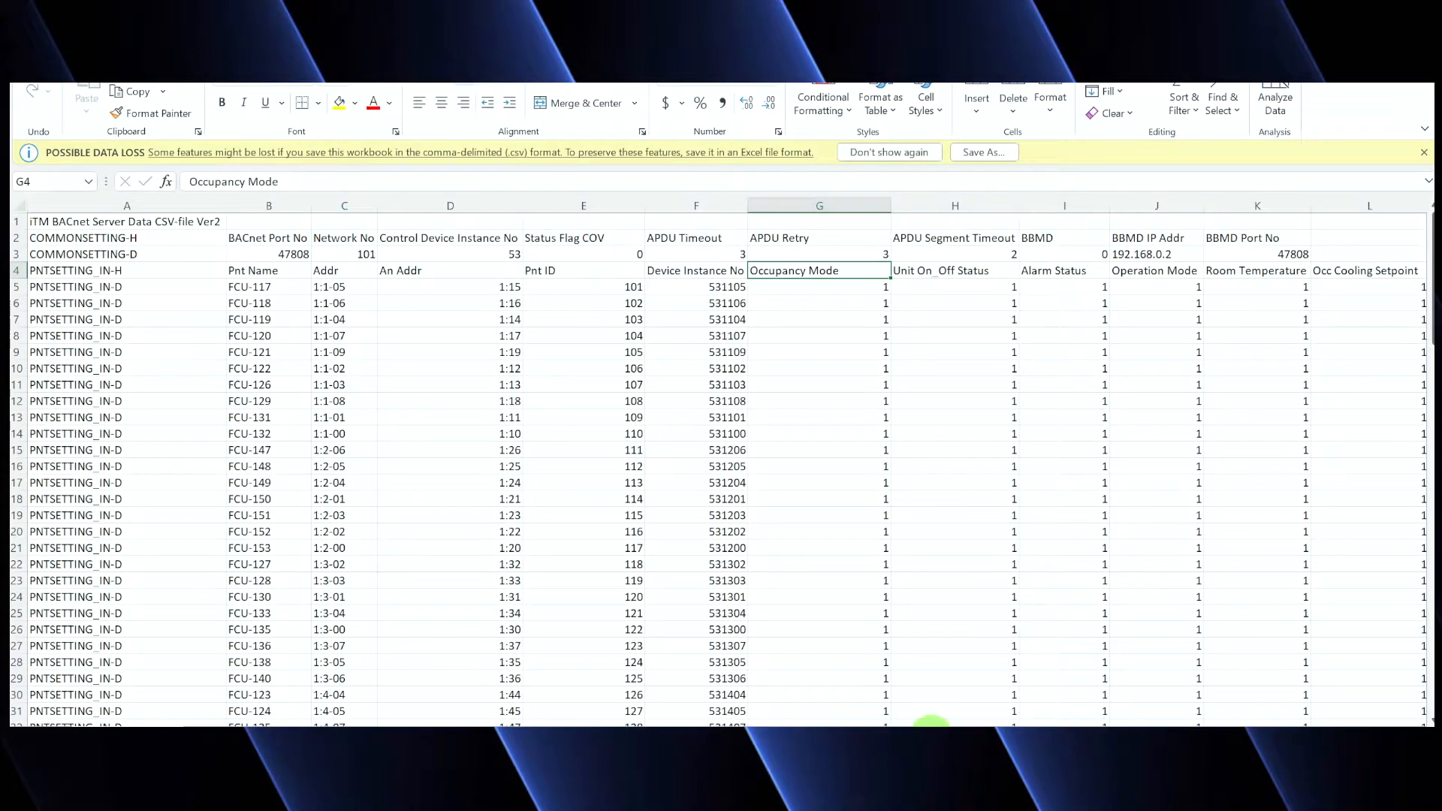
scroll(right, 3)
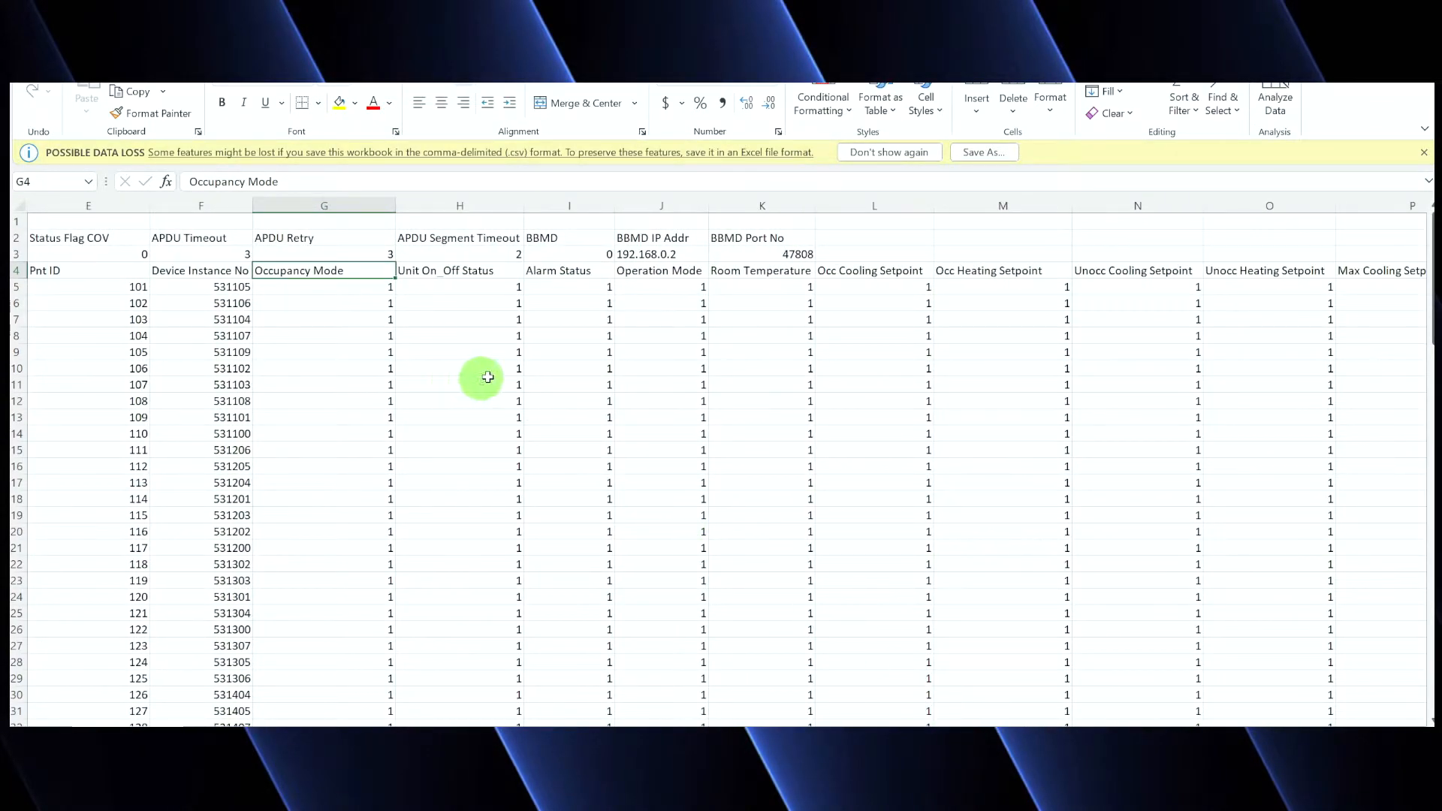
mouse_move(589, 284)
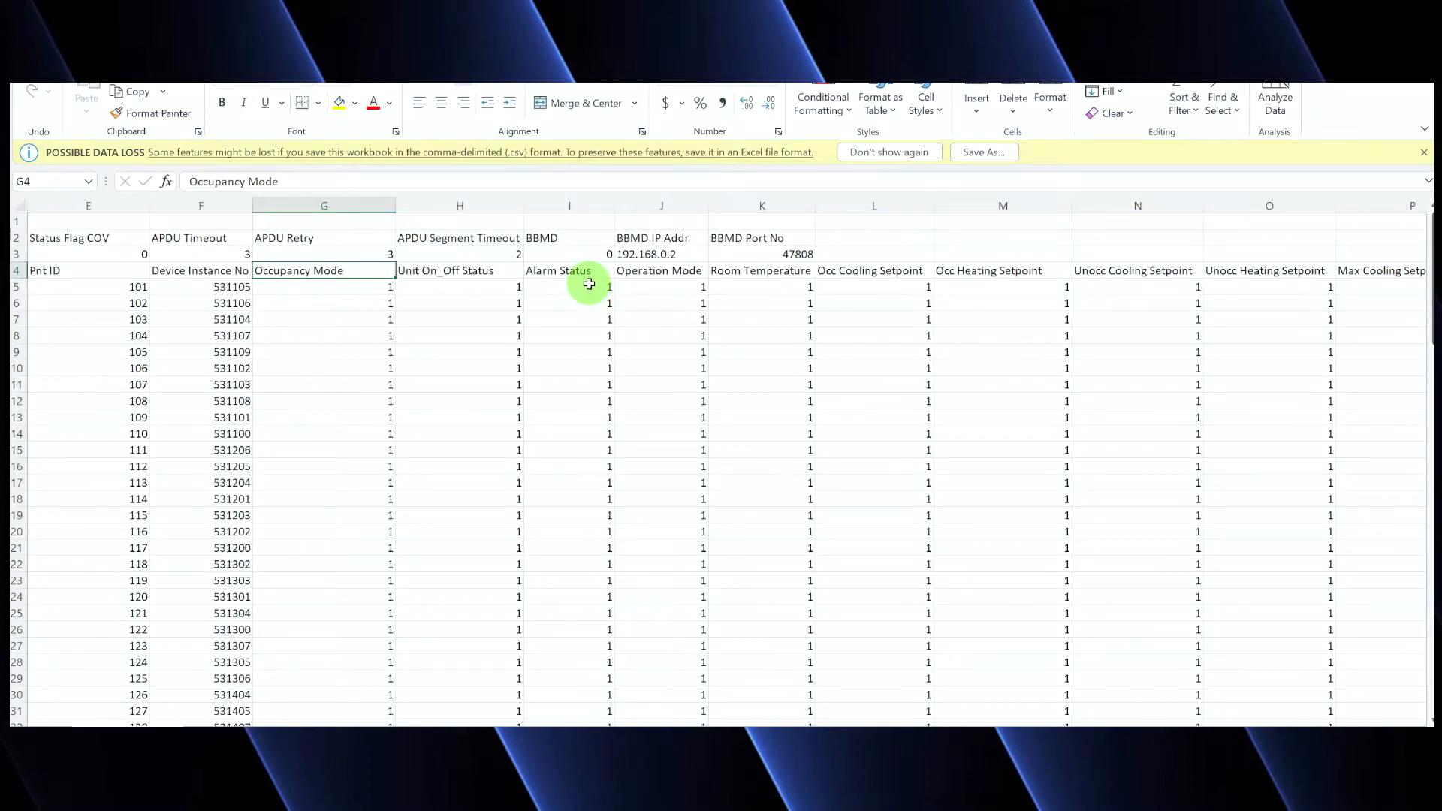
mouse_move(594, 269)
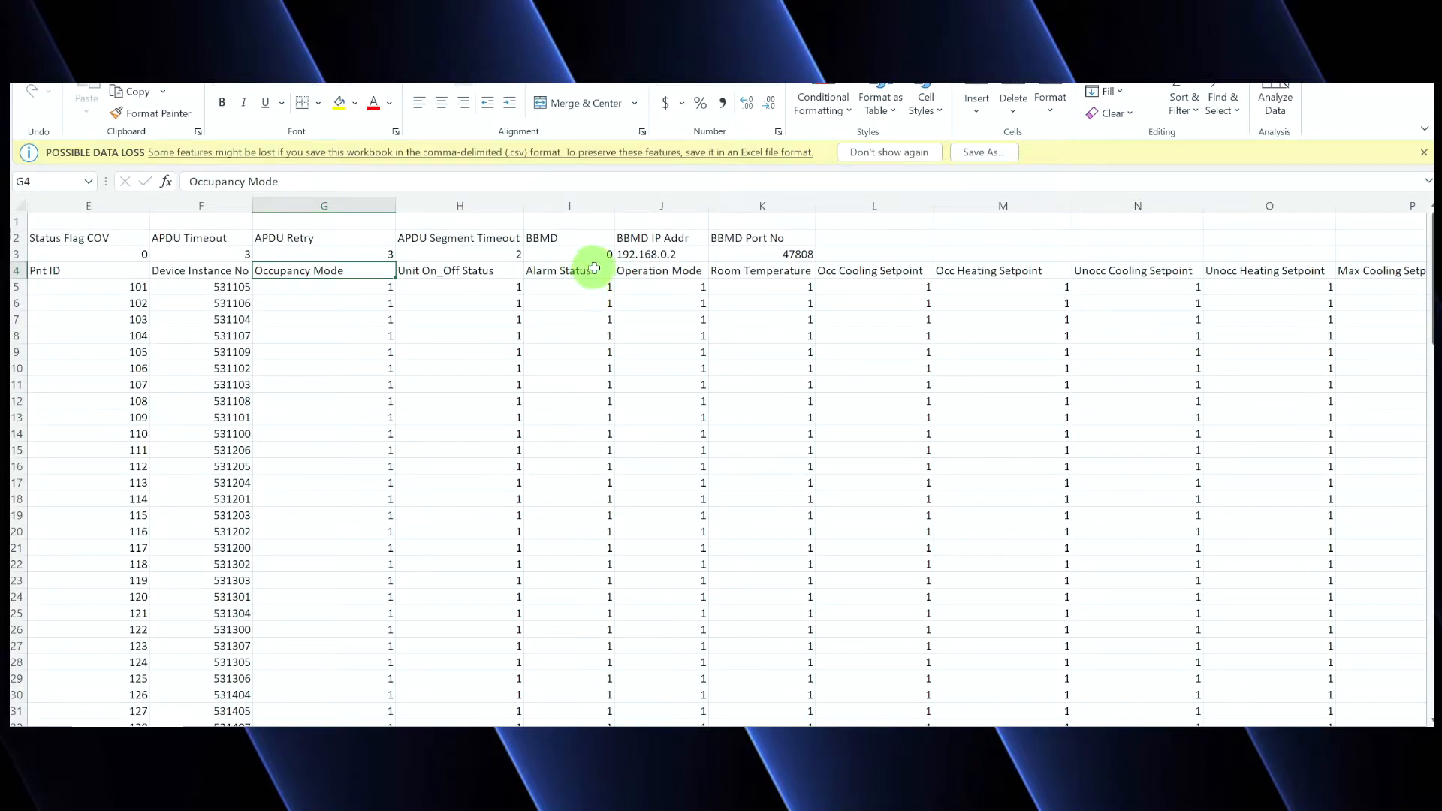
click(568, 271)
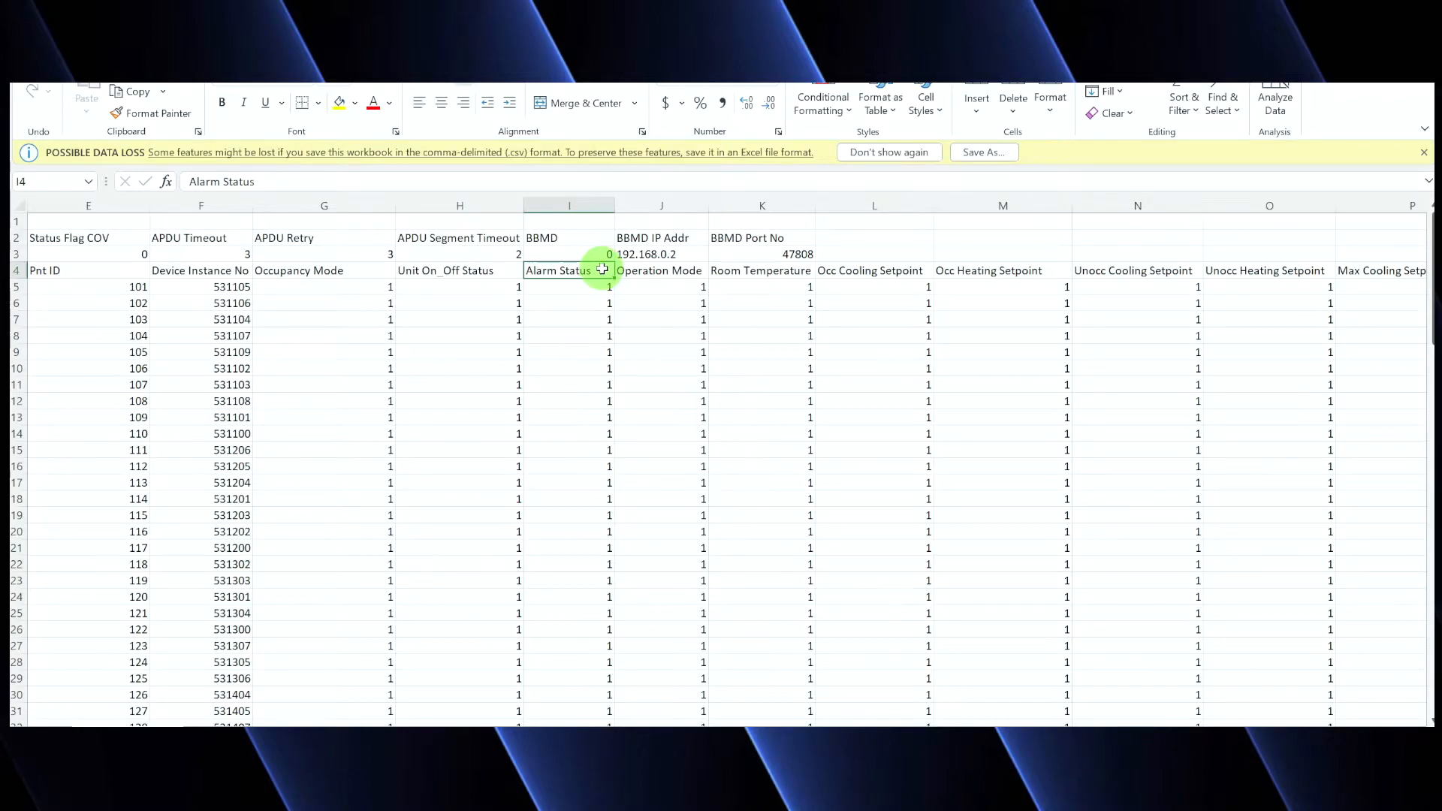
mouse_move(654, 281)
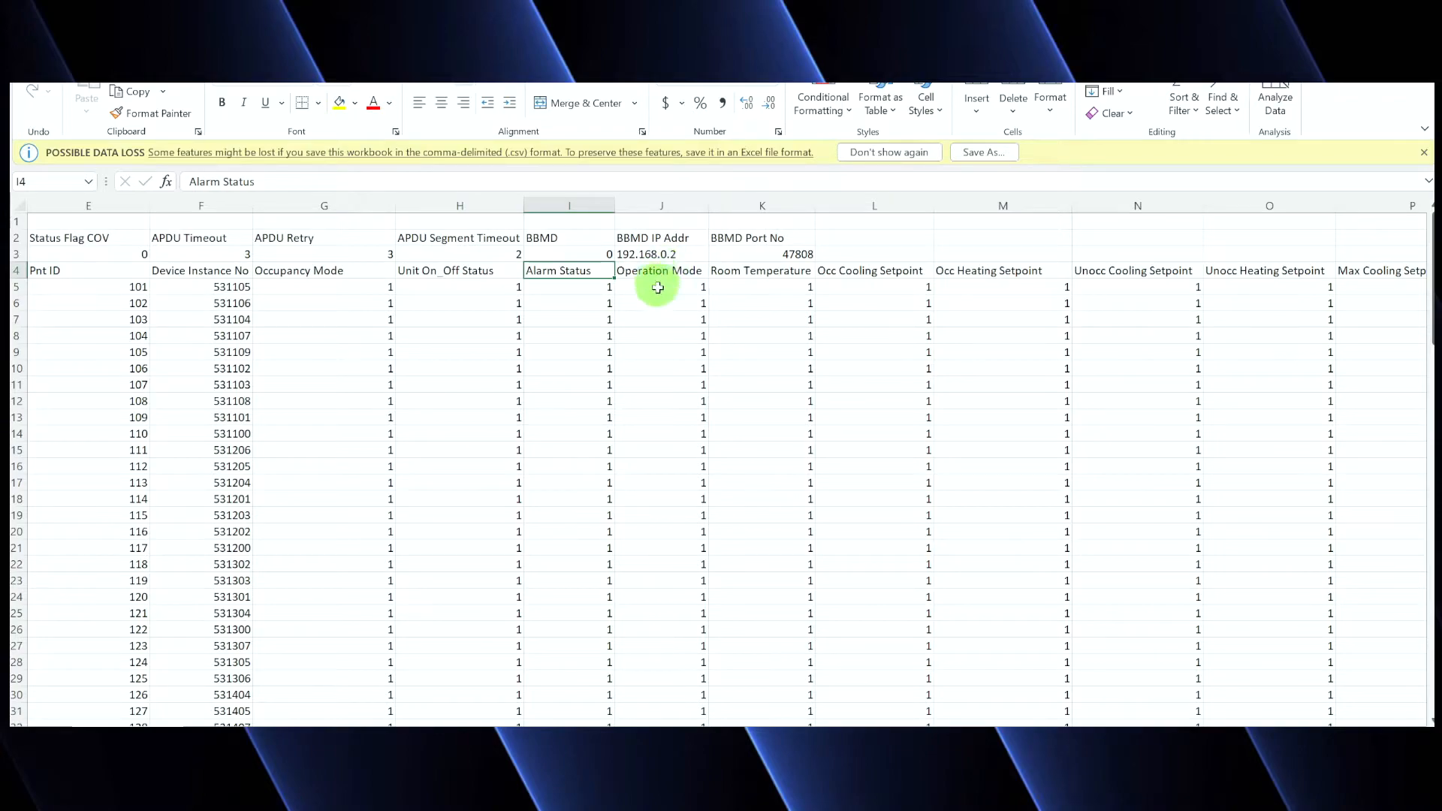
mouse_move(760, 290)
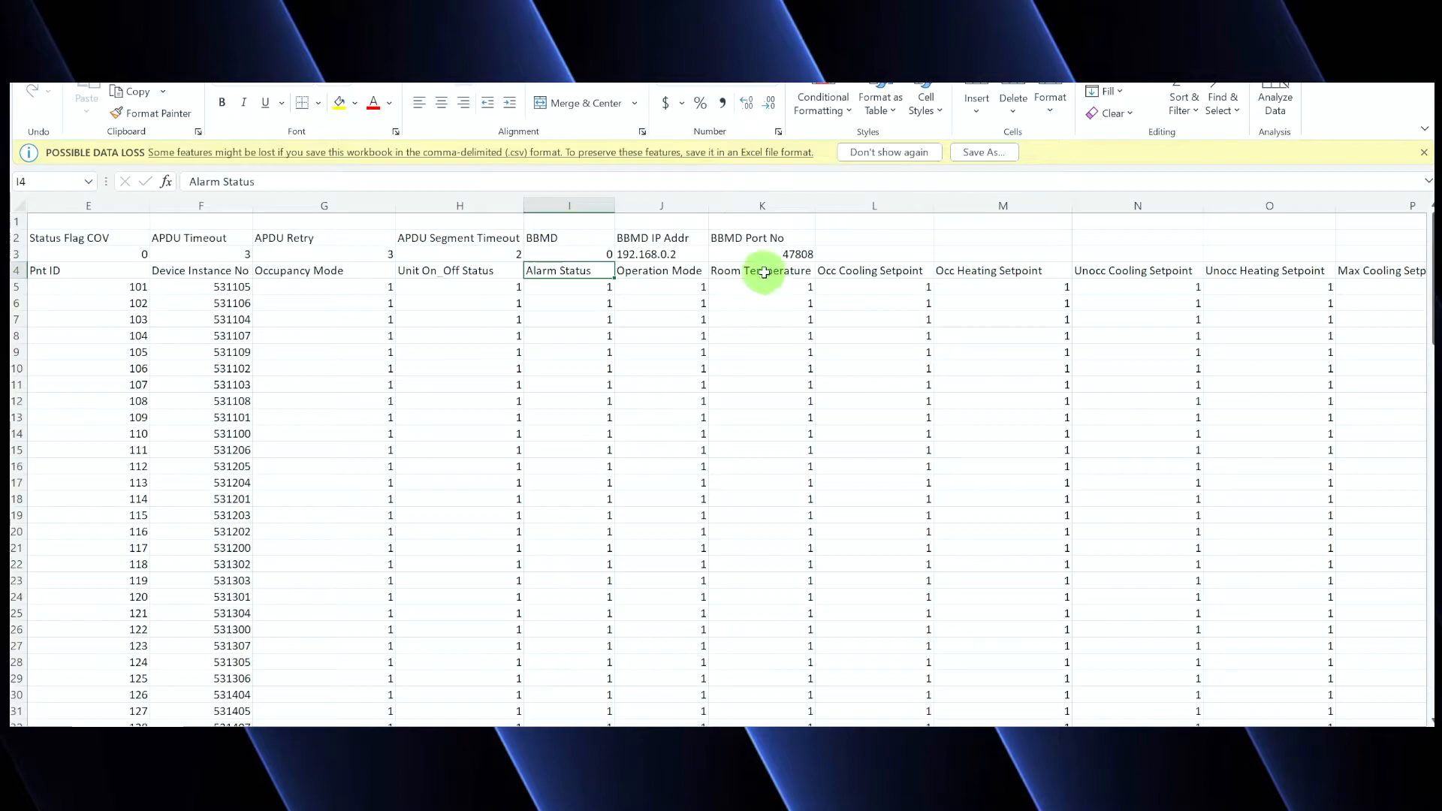
mouse_move(762, 286)
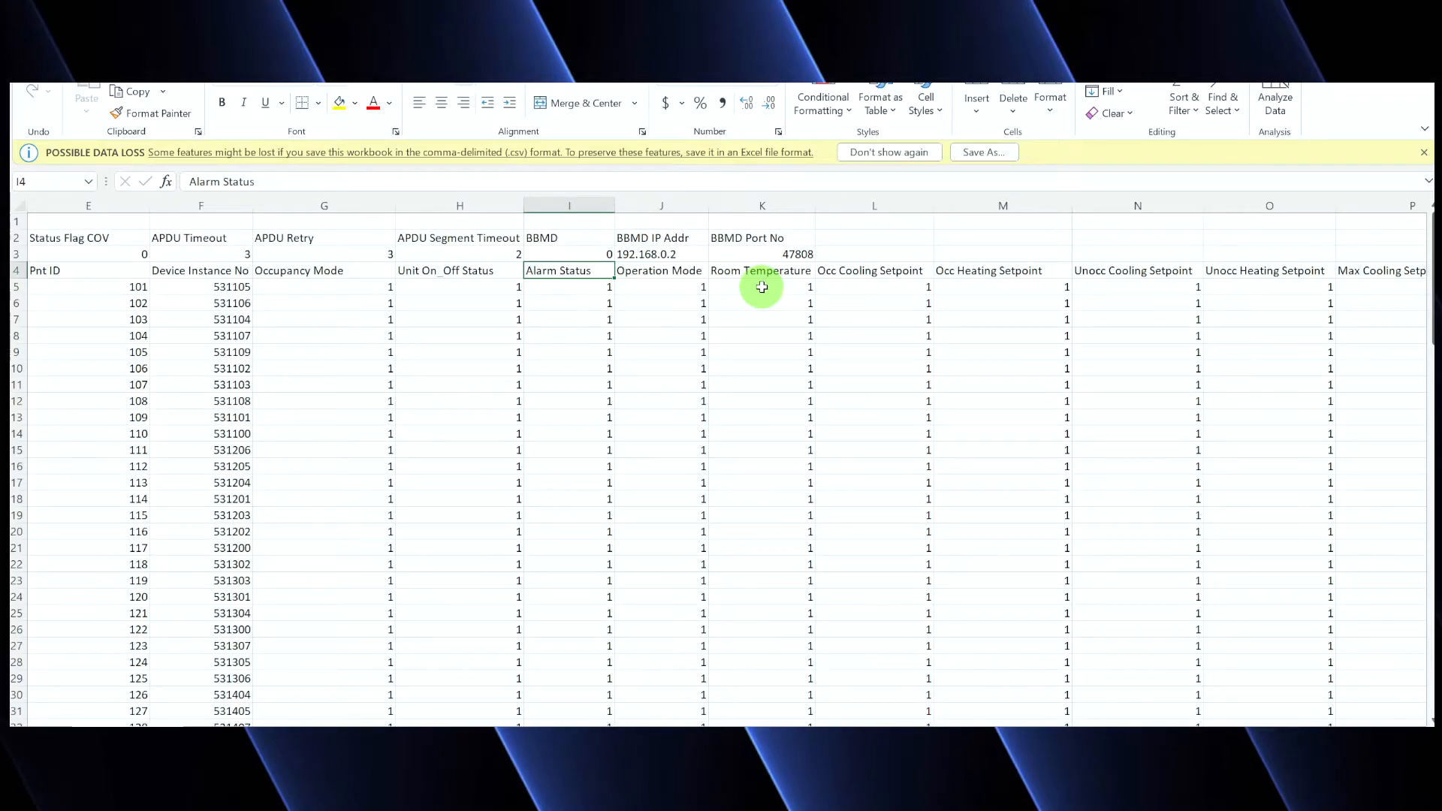
mouse_move(852, 293)
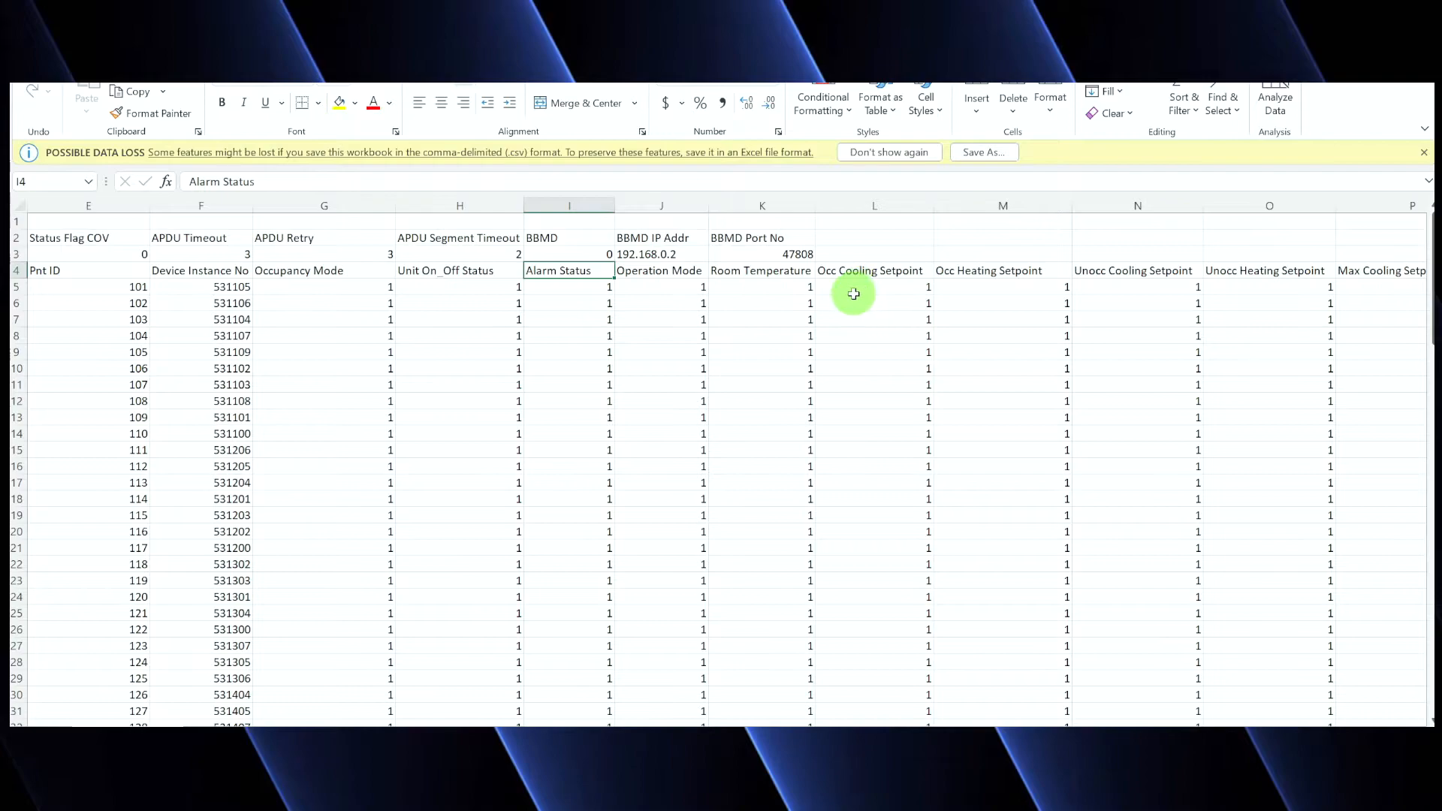
mouse_move(974, 277)
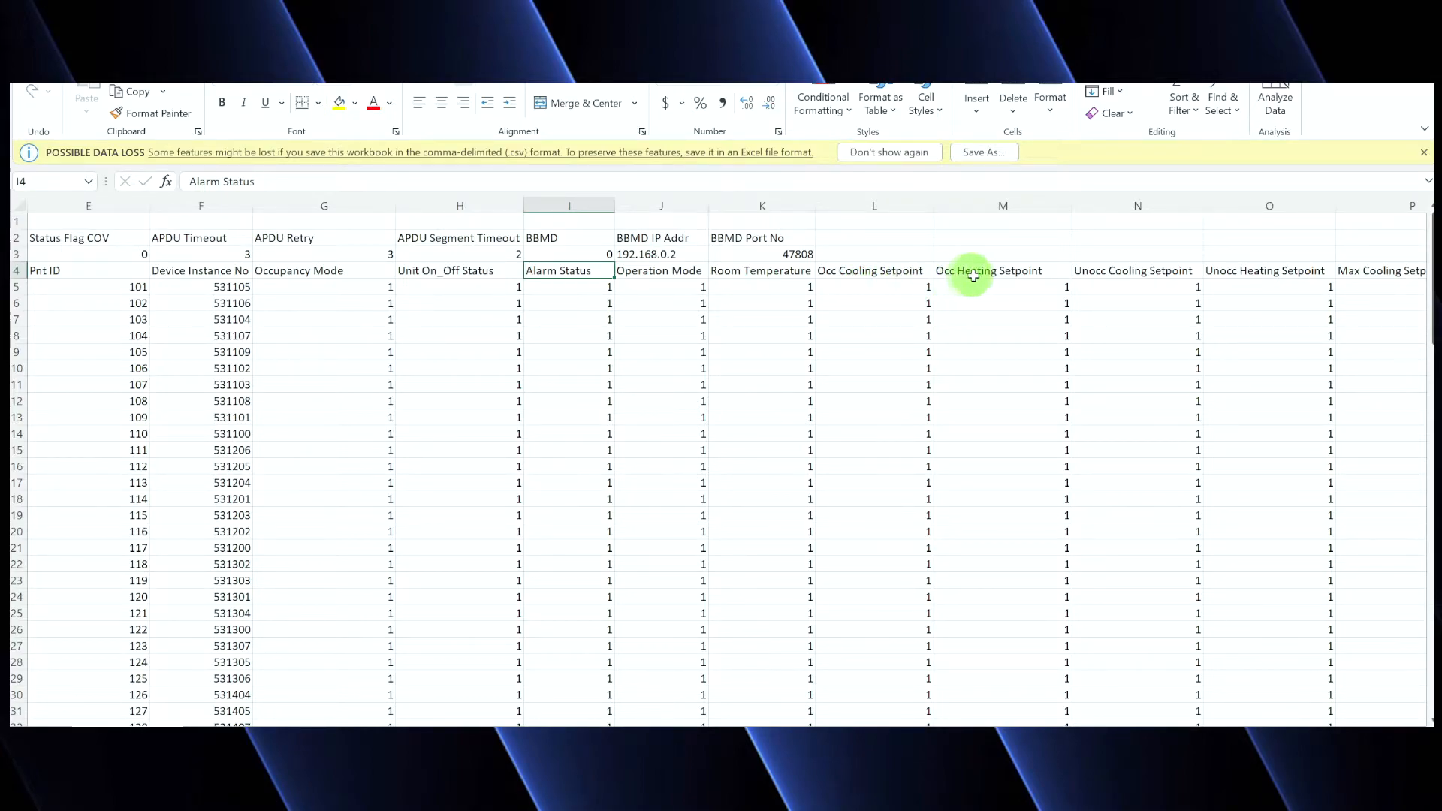
mouse_move(982, 287)
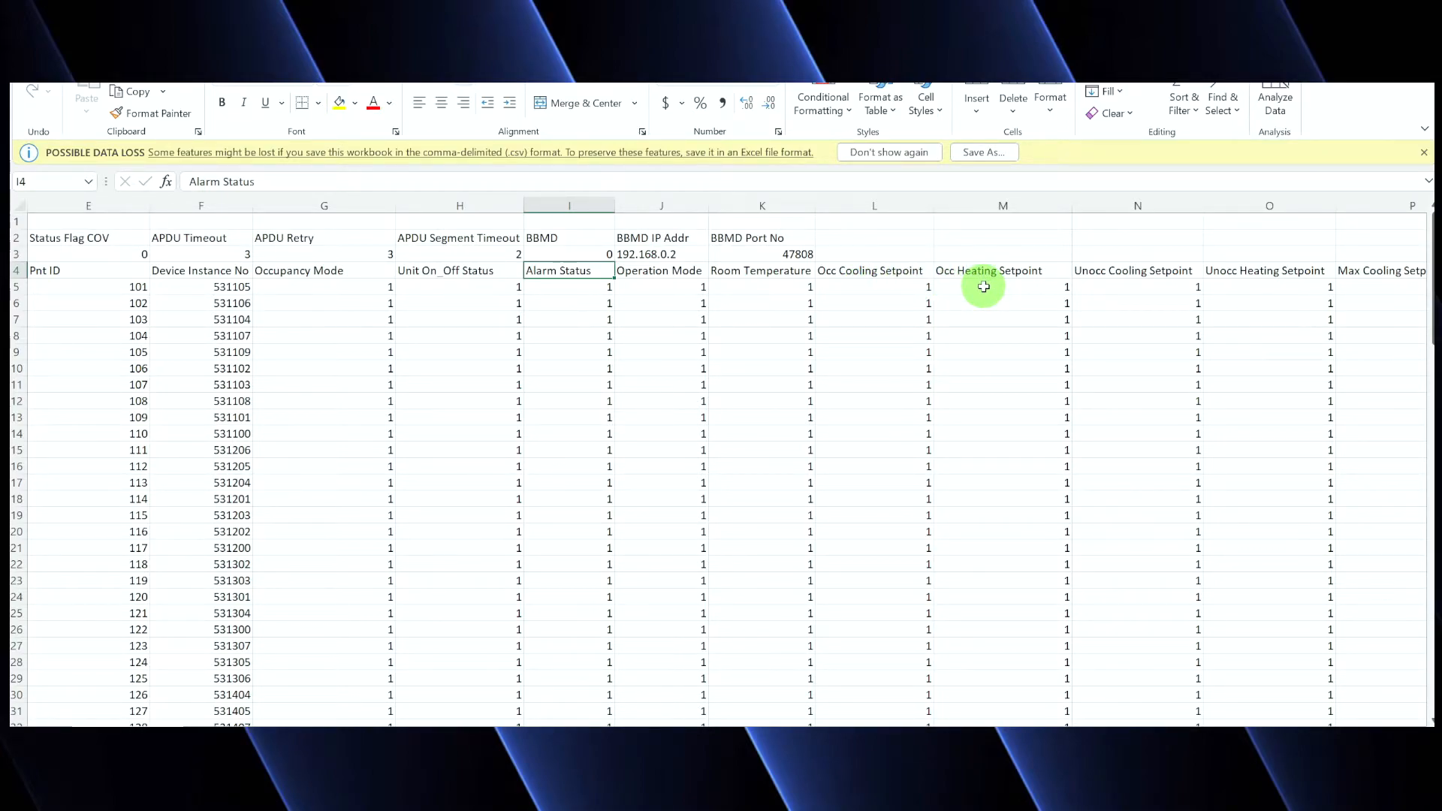
mouse_move(981, 271)
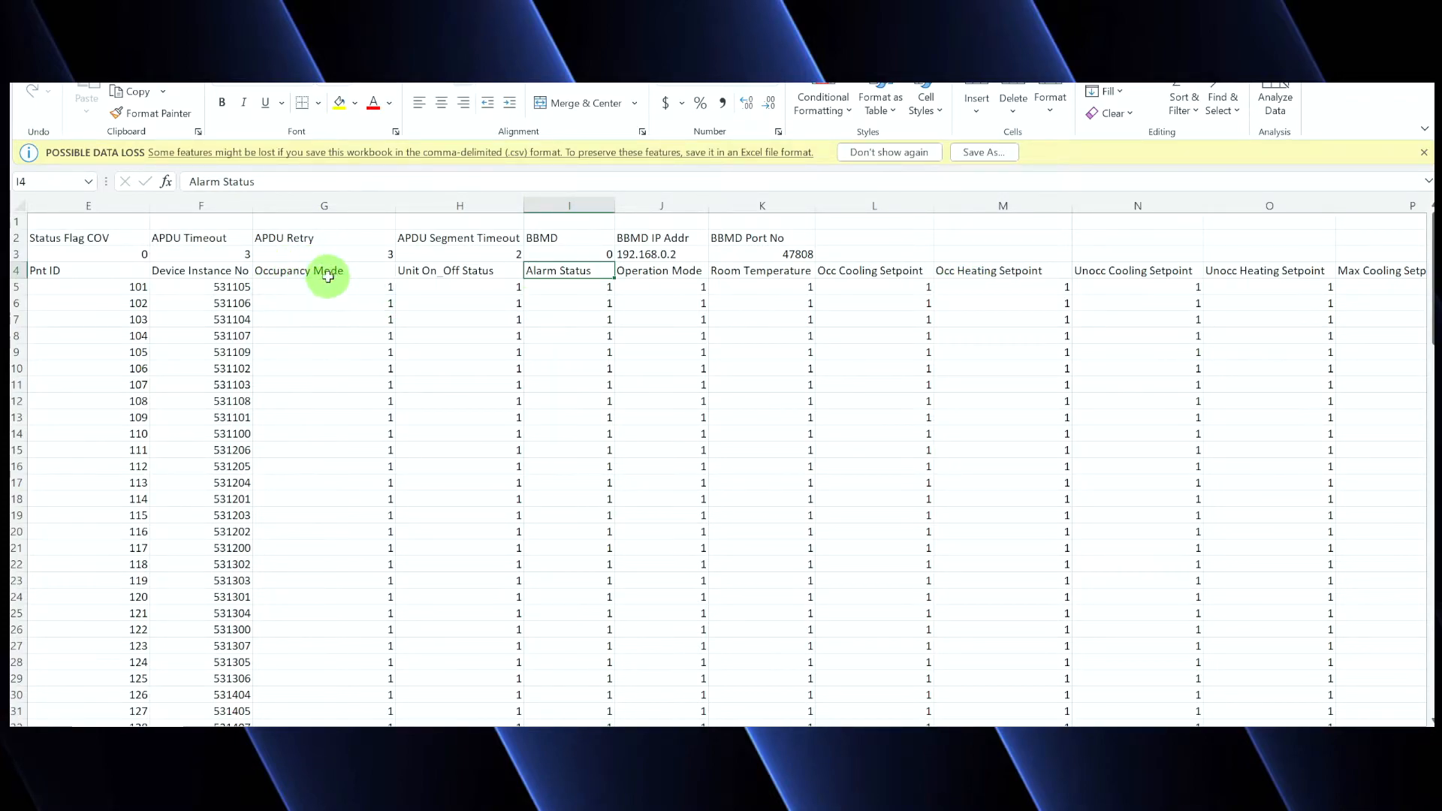
mouse_move(335, 290)
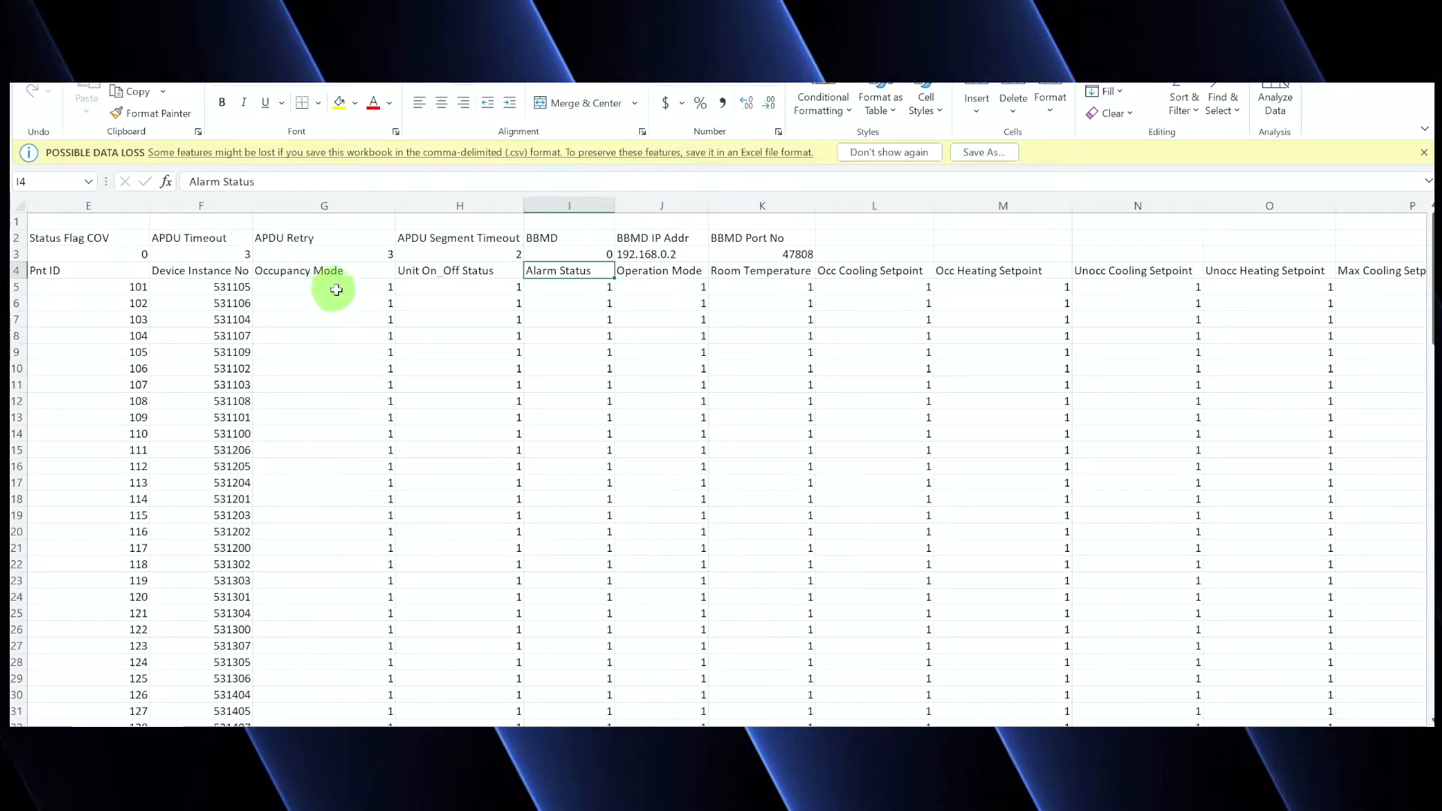
mouse_move(885, 281)
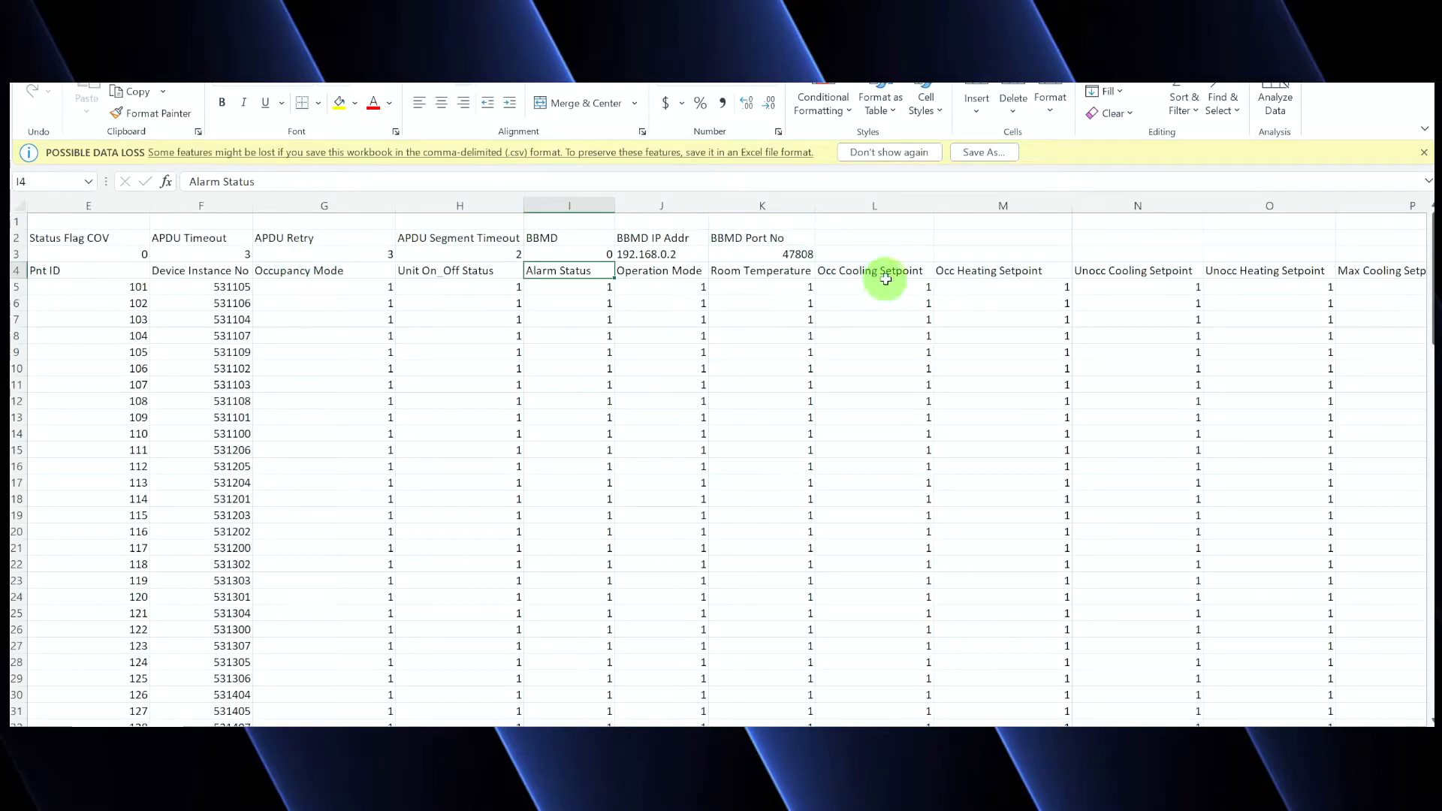
mouse_move(993, 282)
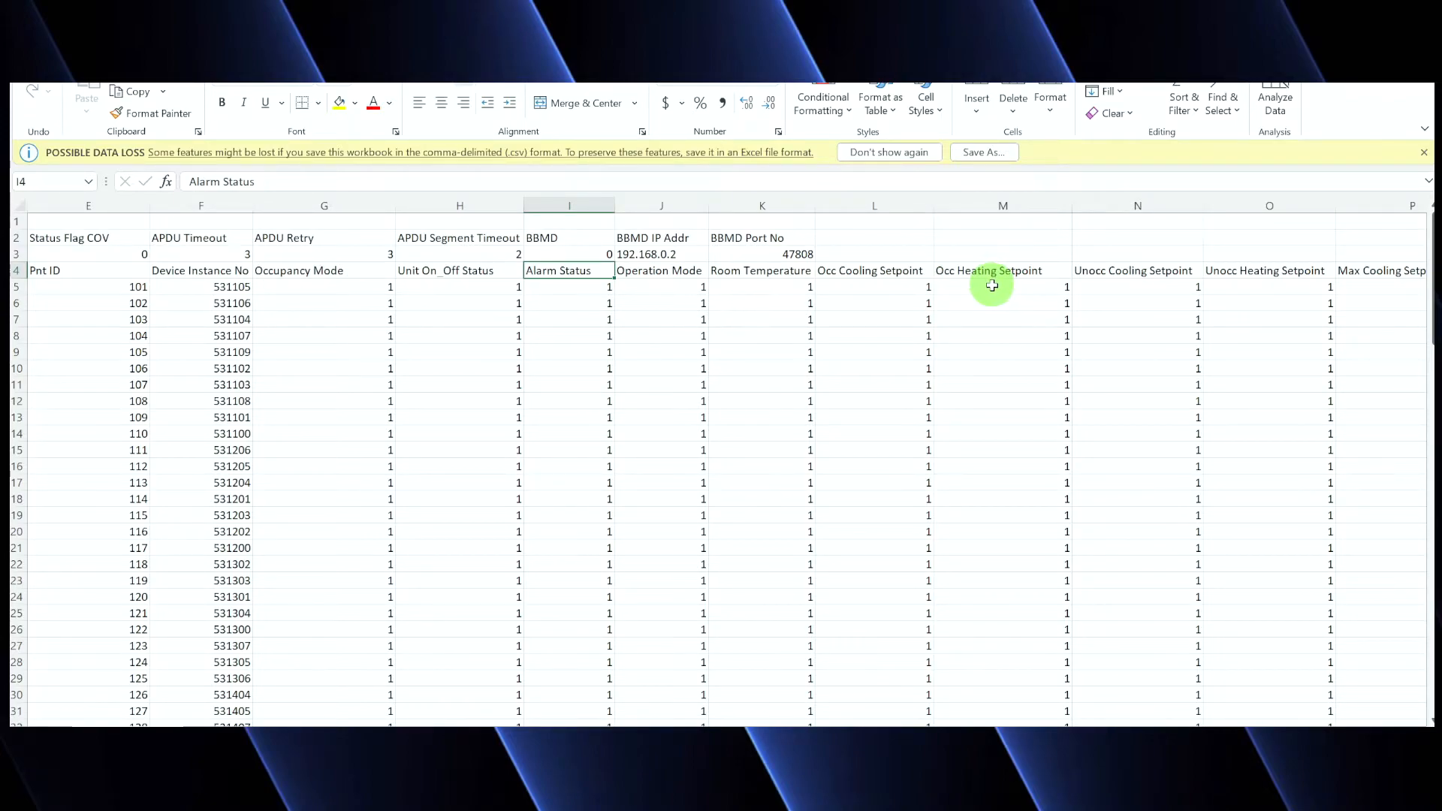
mouse_move(863, 255)
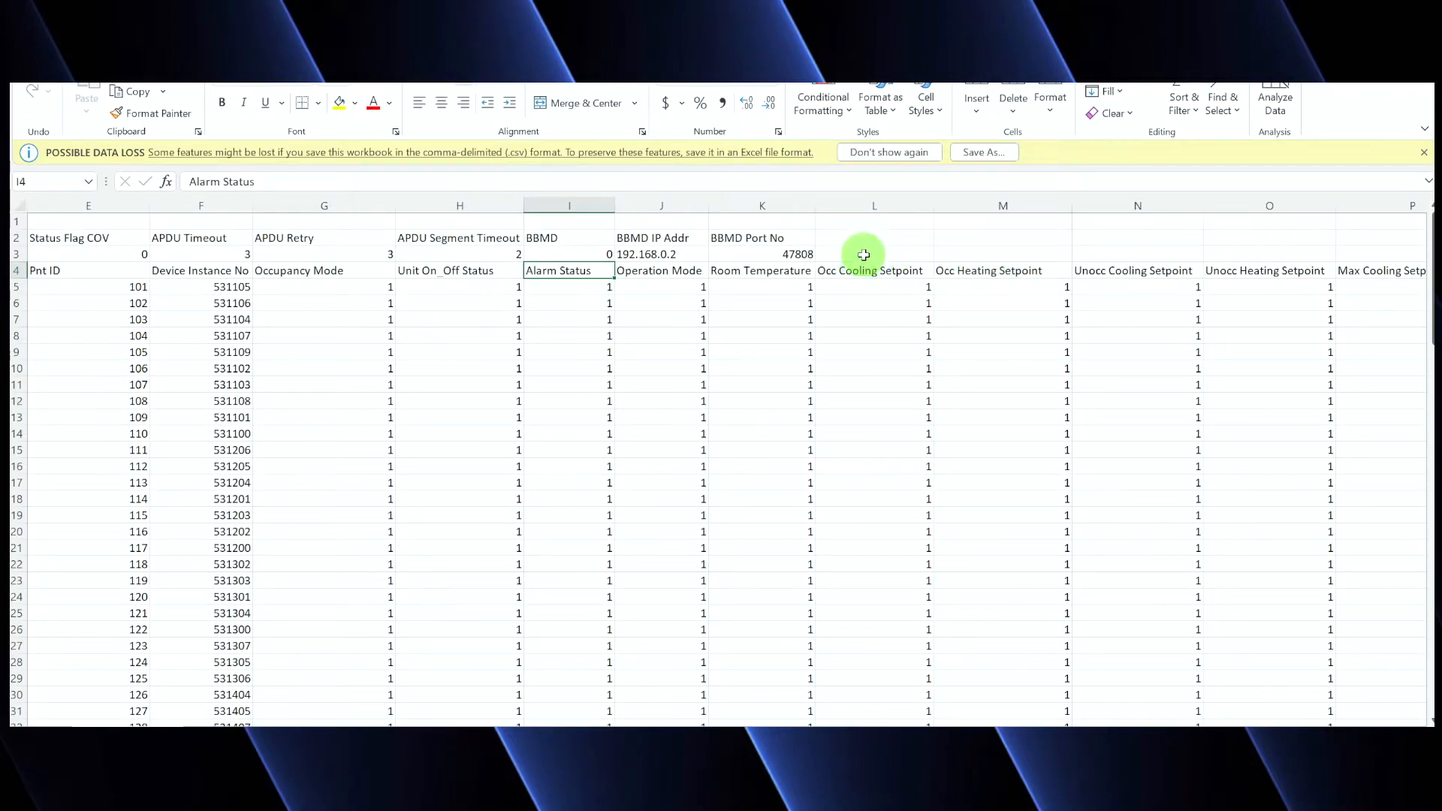
mouse_move(976, 282)
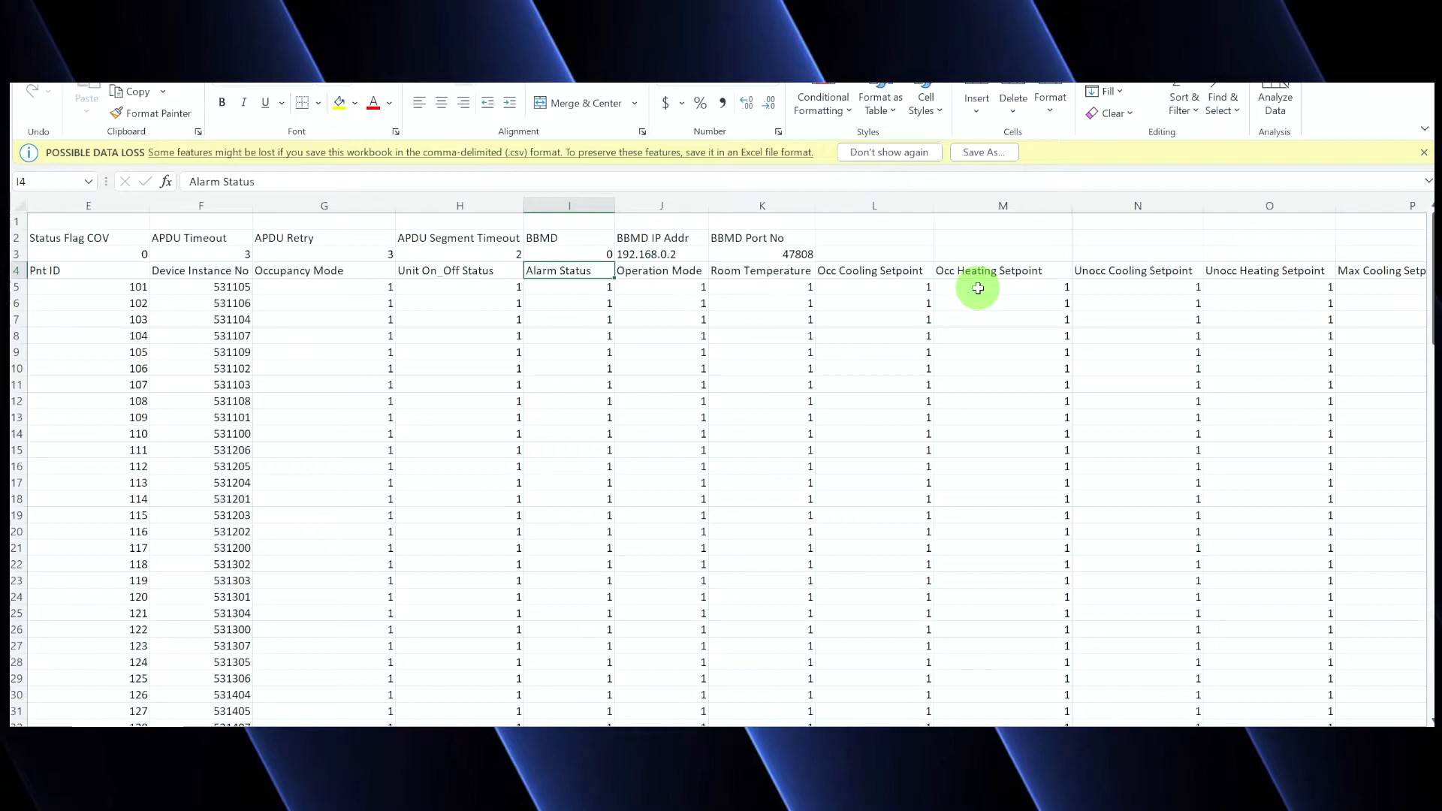
mouse_move(961, 718)
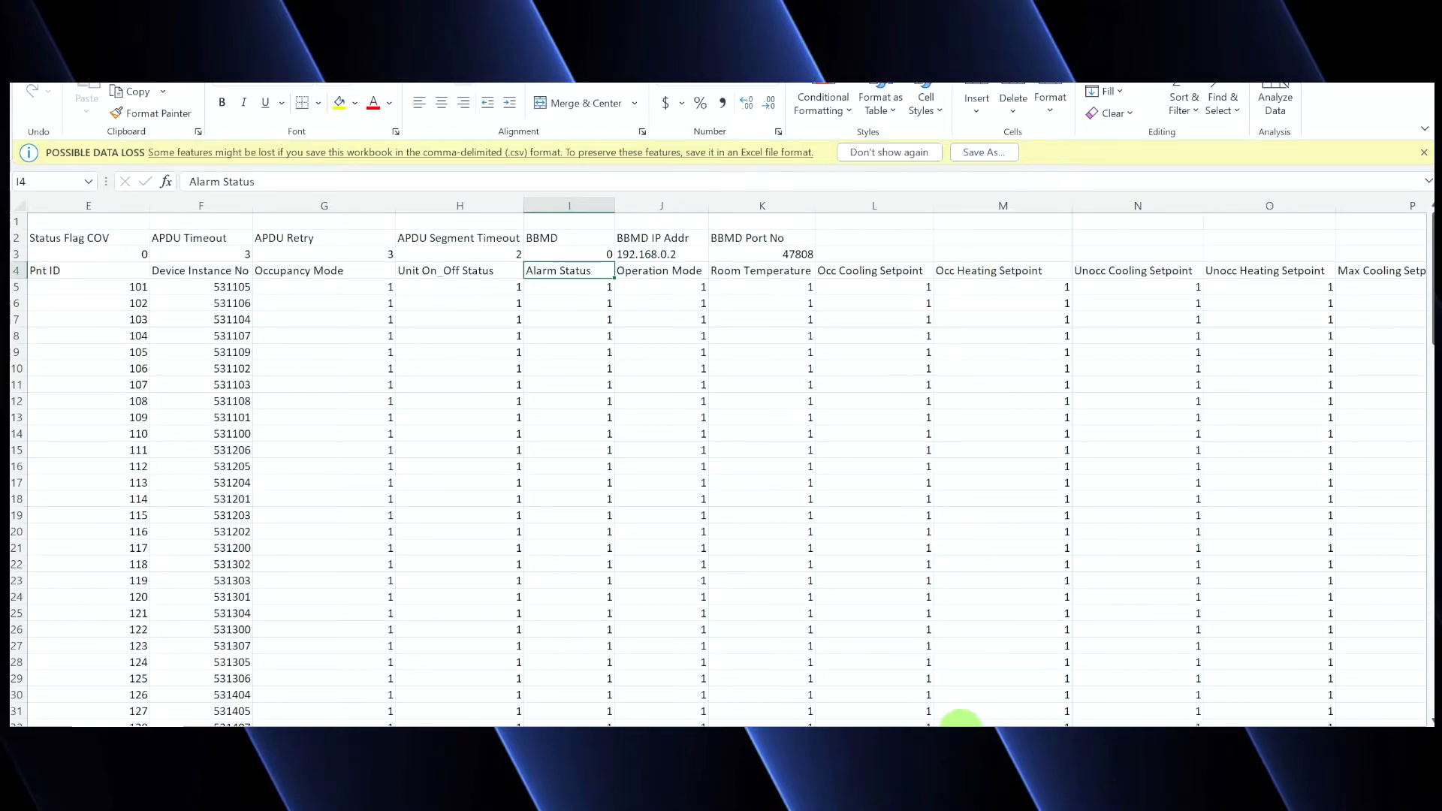
Scroll across the occupied, unoccupied, max and min setpoint columns toward Fan Speed
scroll(right, 3)
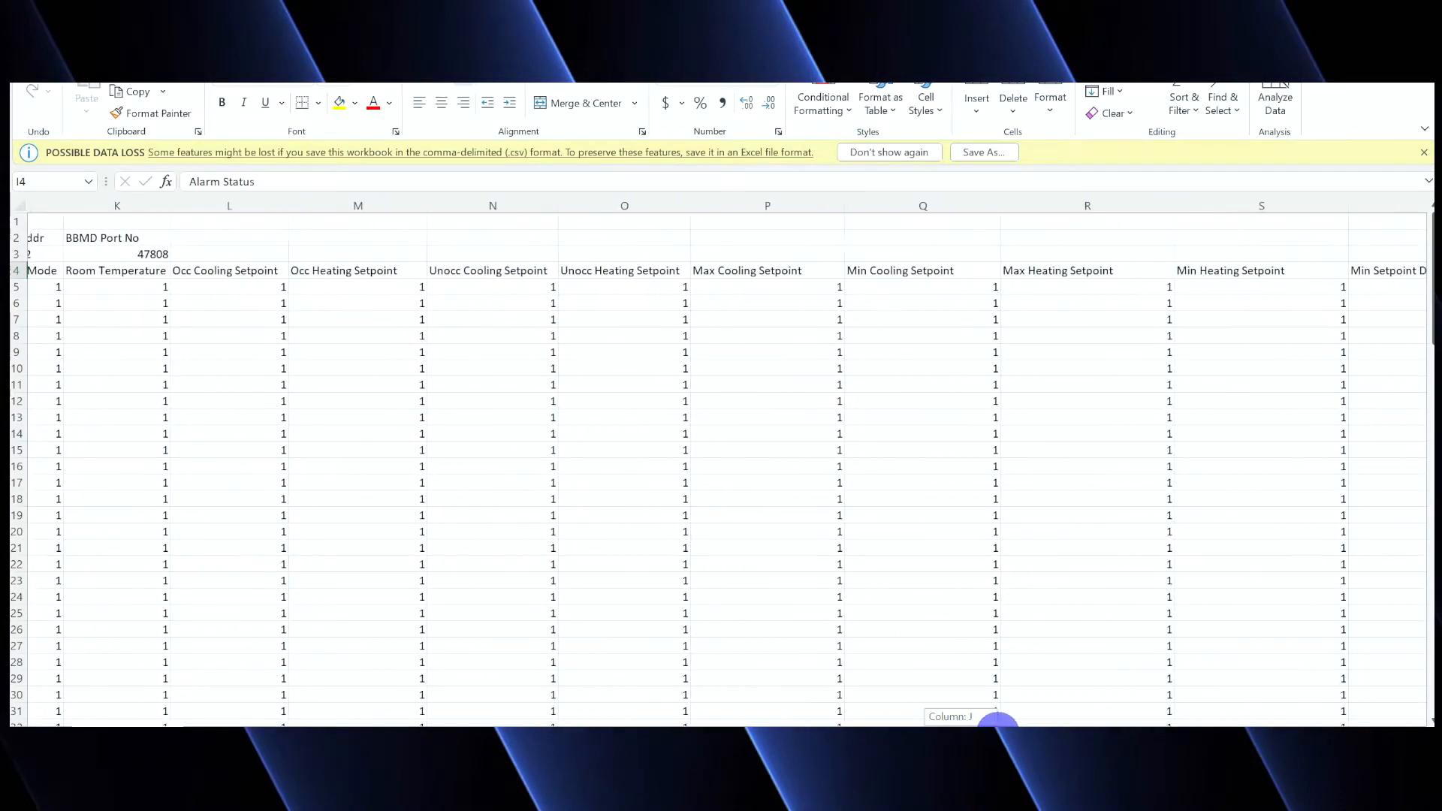
scroll(left, 3)
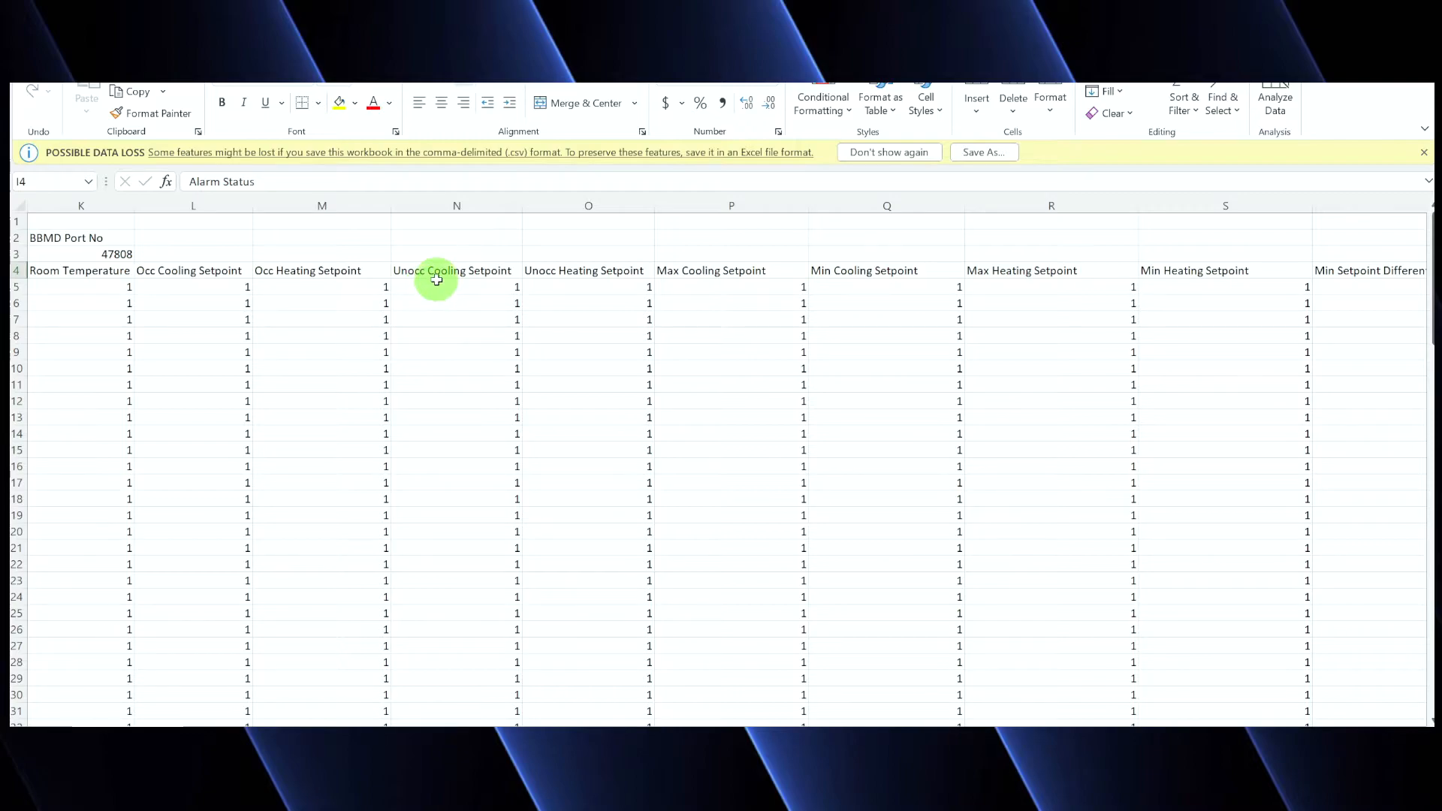
mouse_move(563, 271)
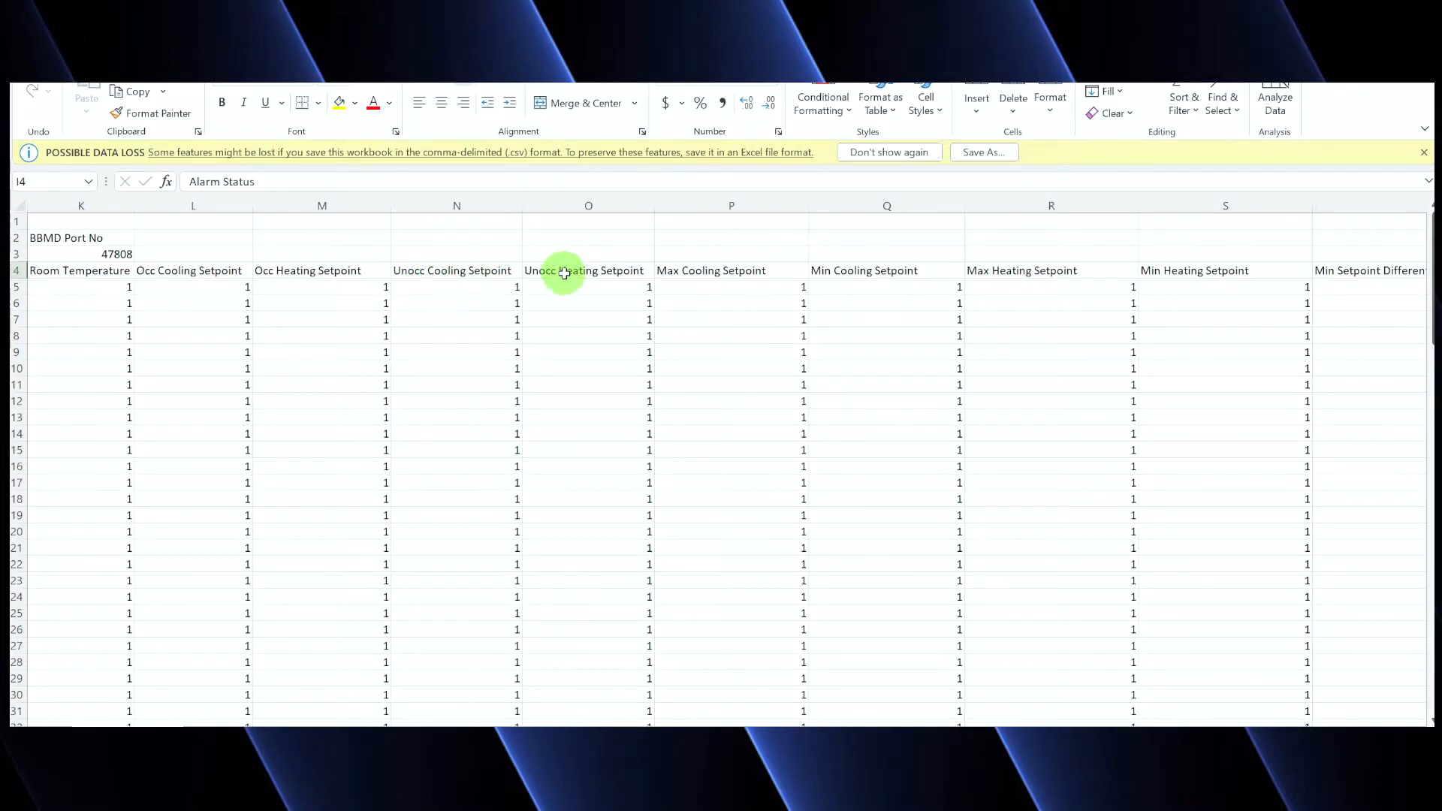
mouse_move(547, 269)
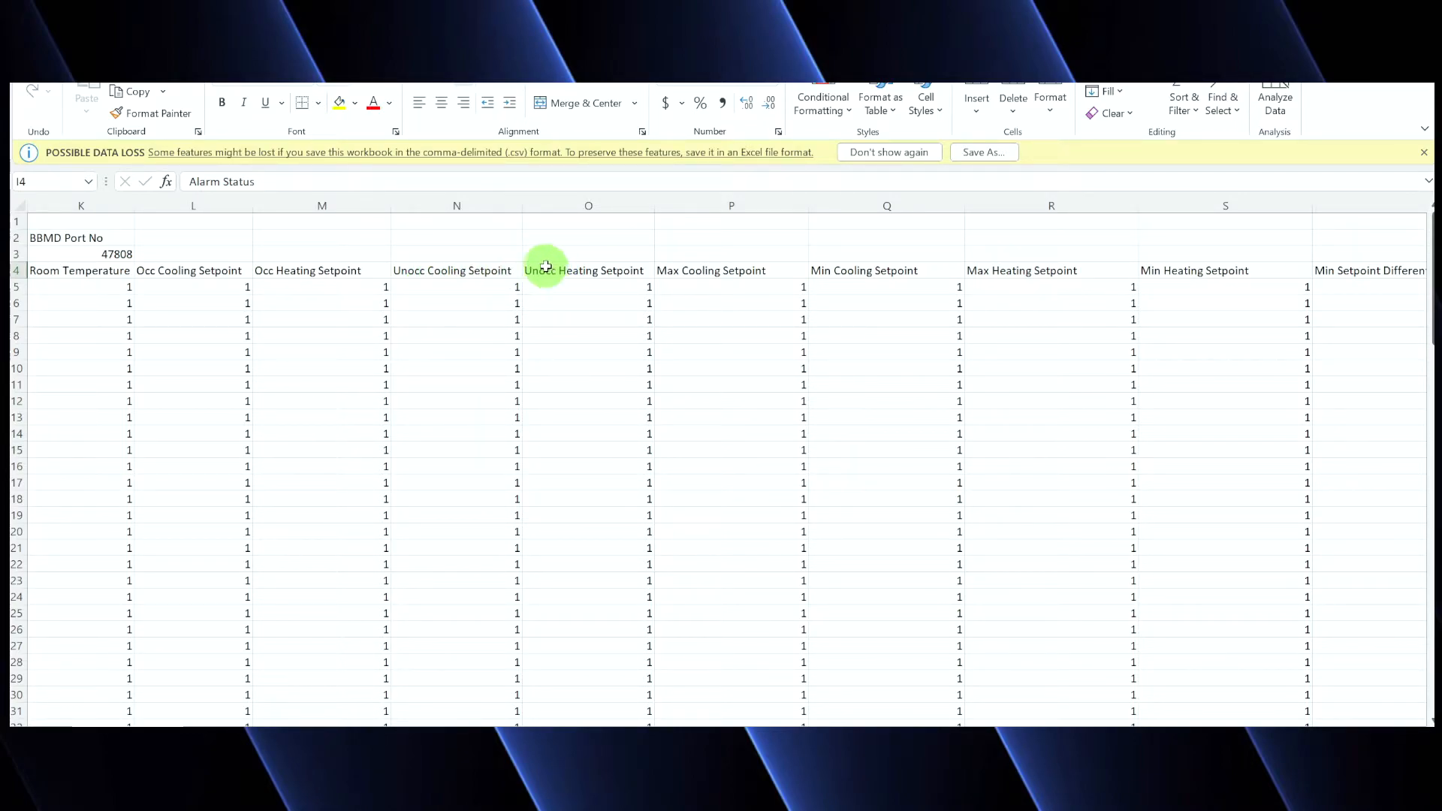
mouse_move(597, 370)
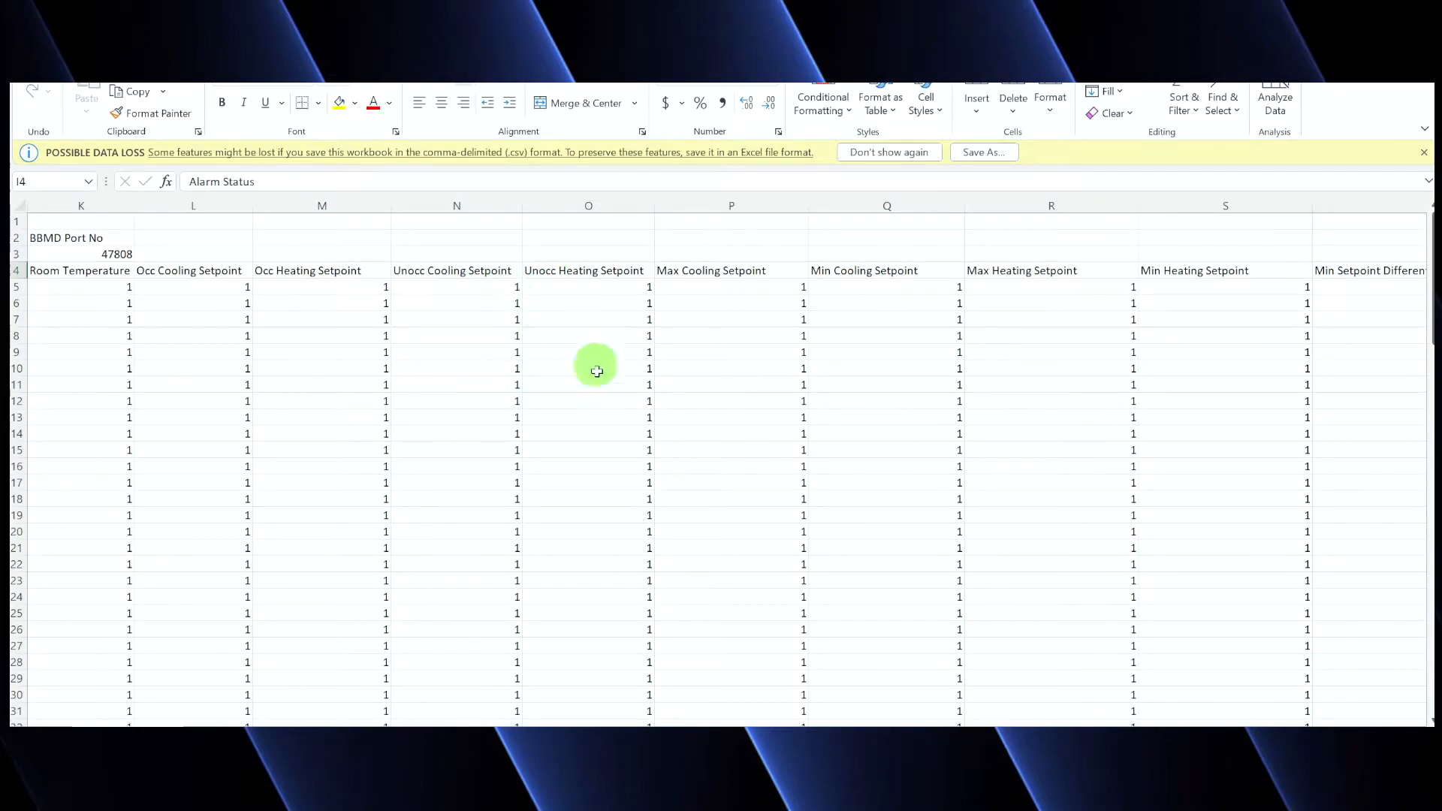
mouse_move(615, 387)
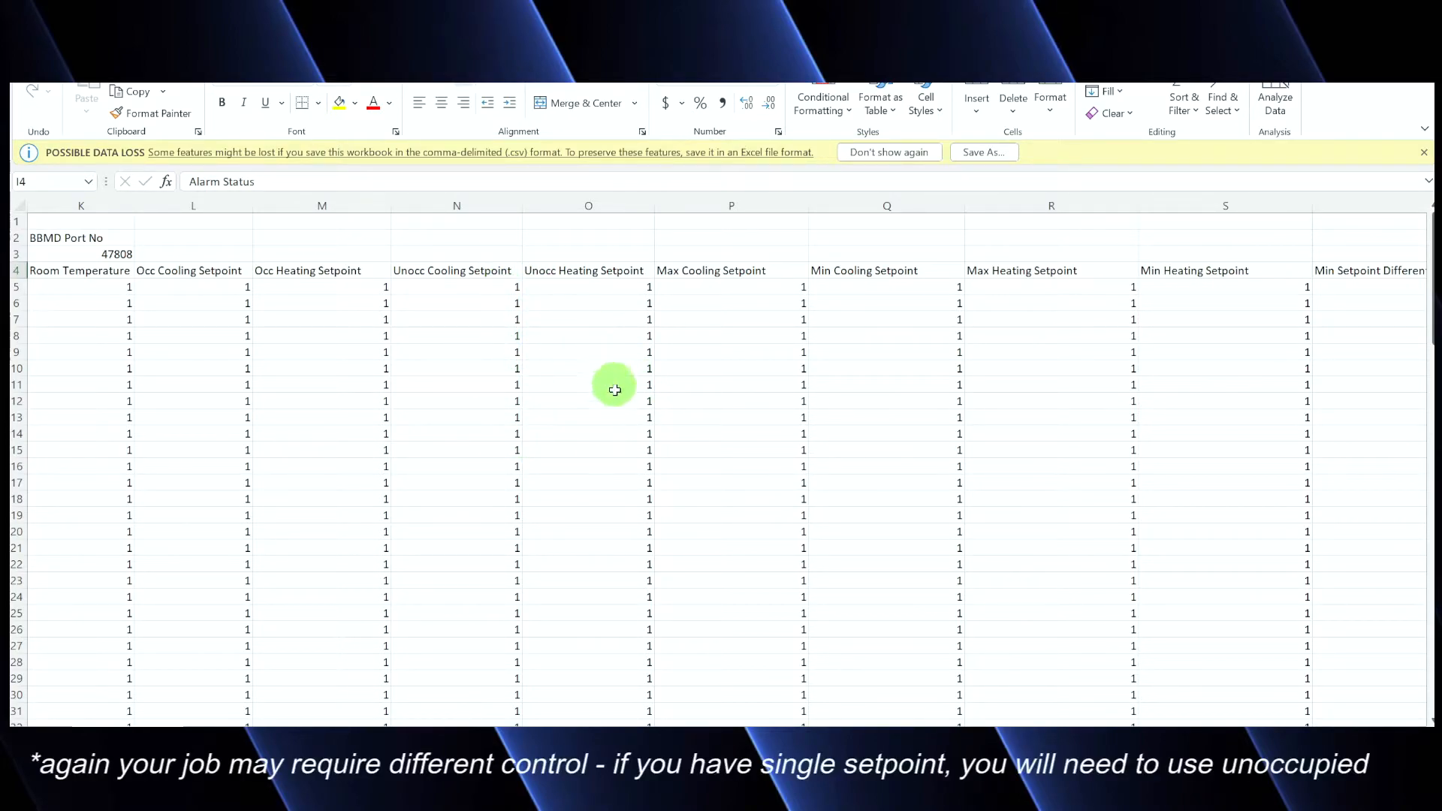
mouse_move(595, 308)
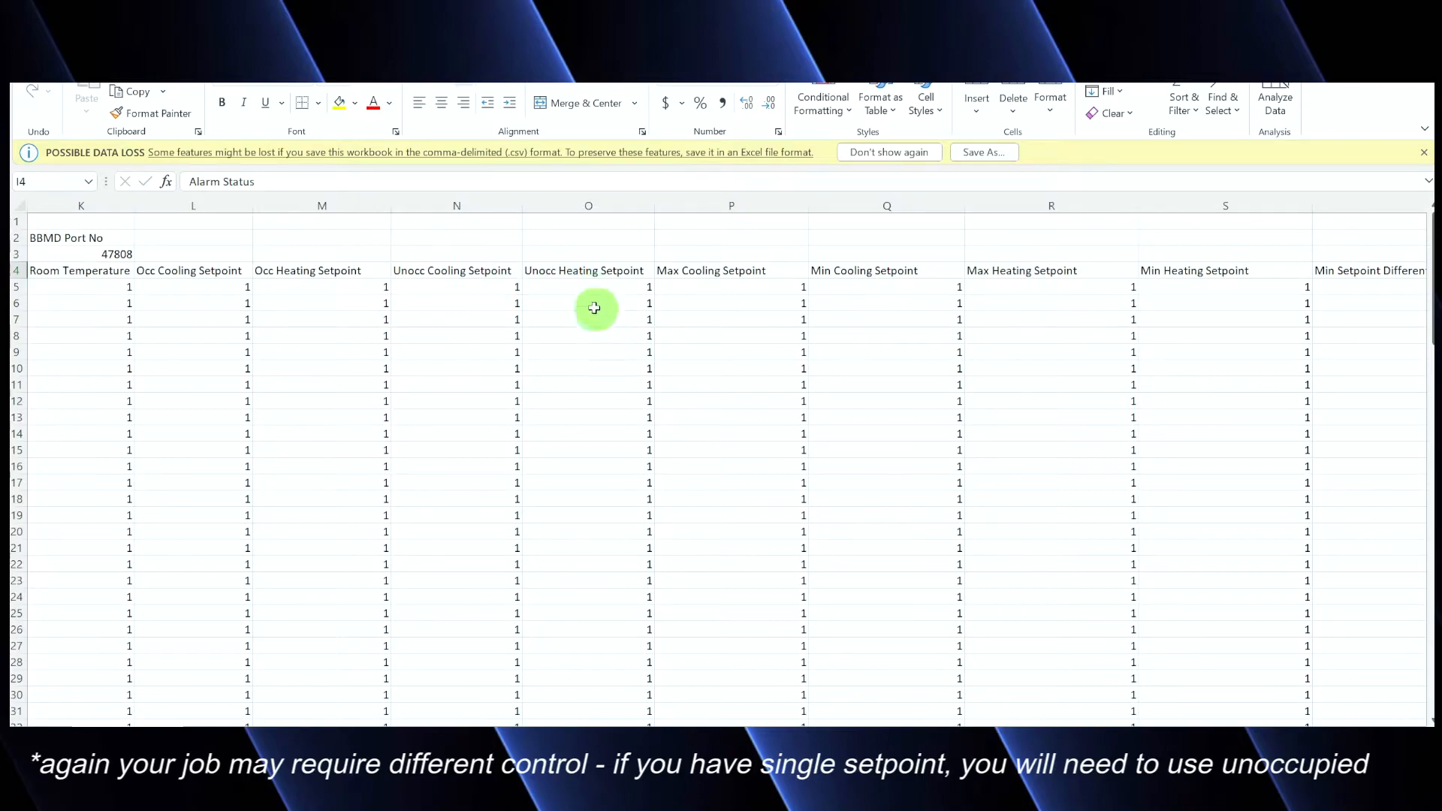
mouse_move(658, 268)
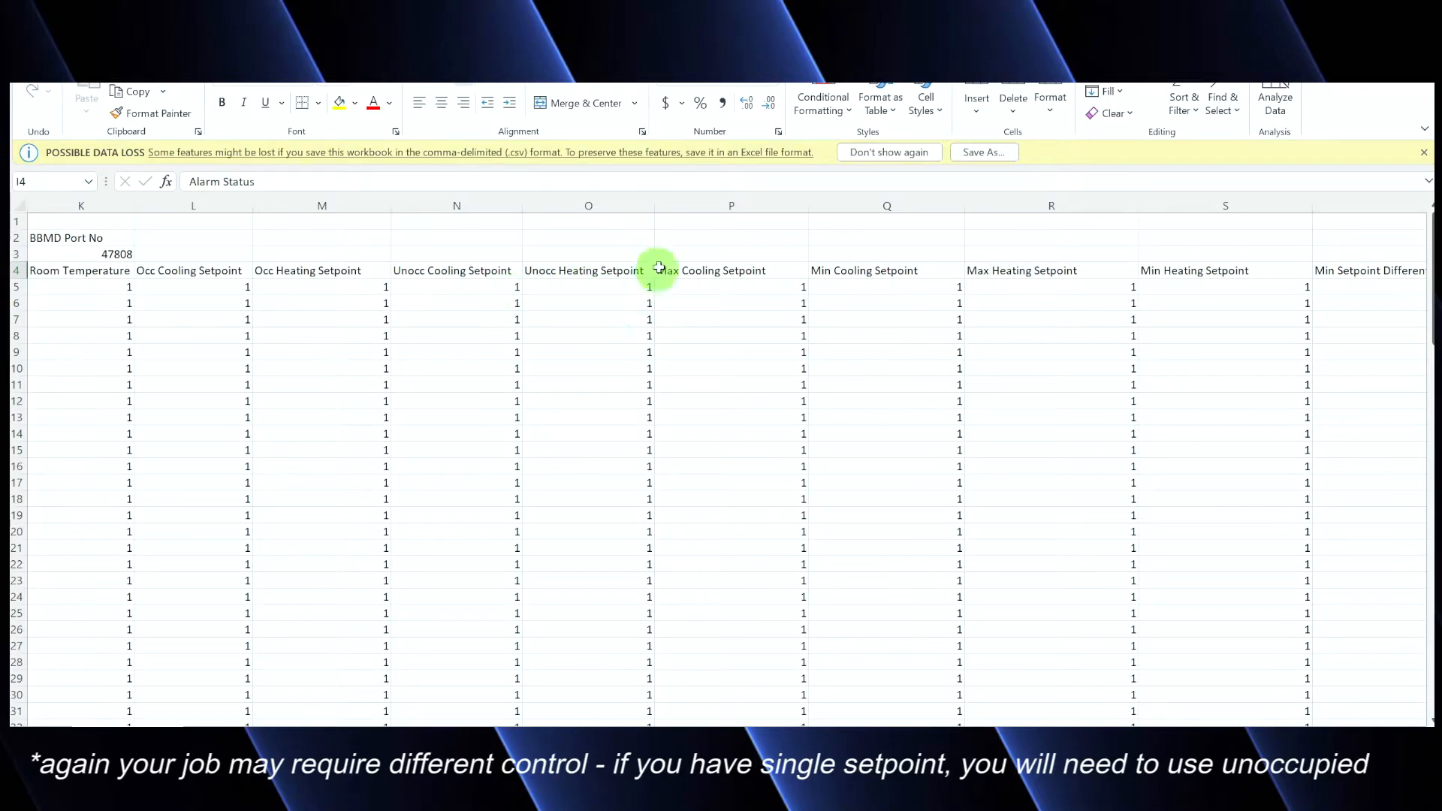
mouse_move(855, 268)
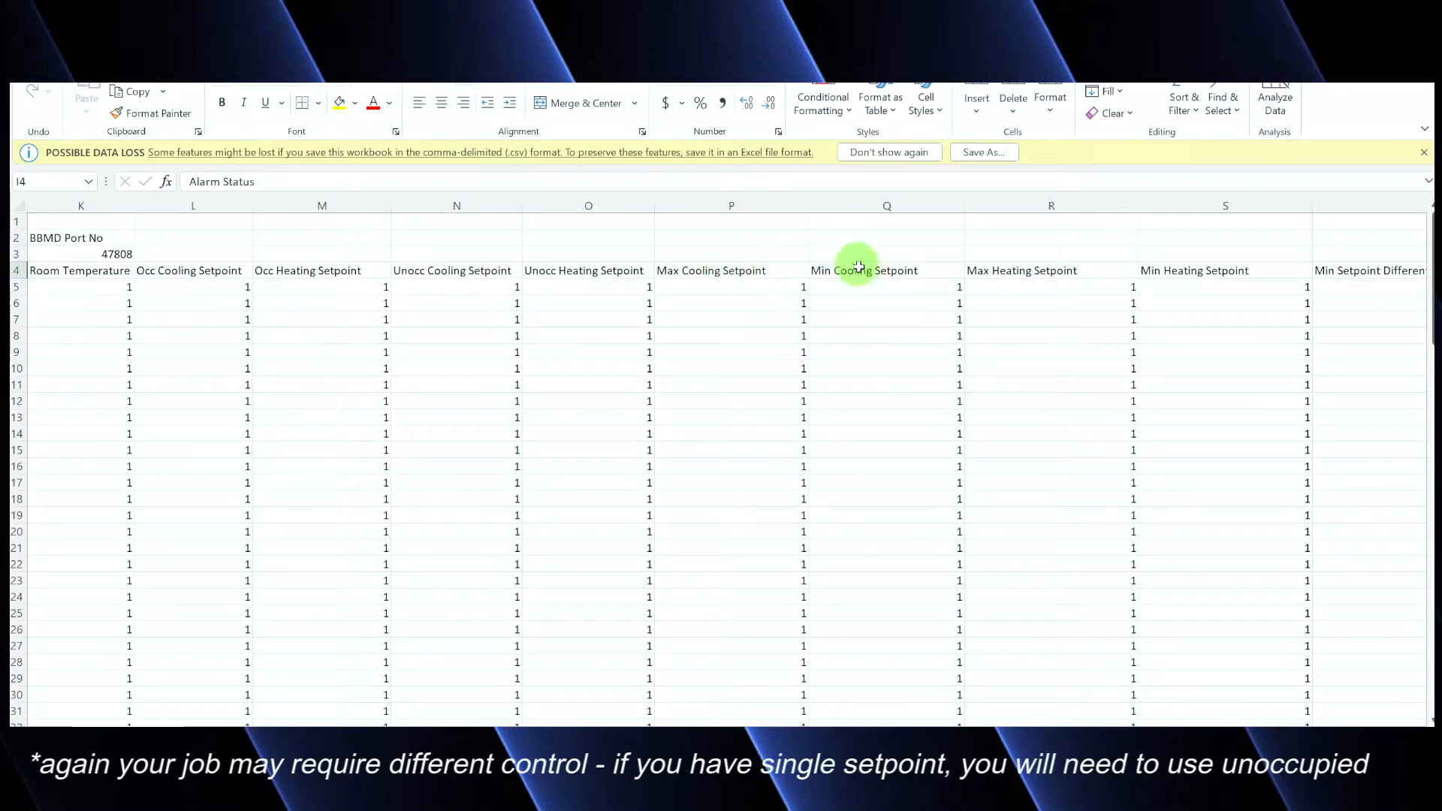
mouse_move(1042, 276)
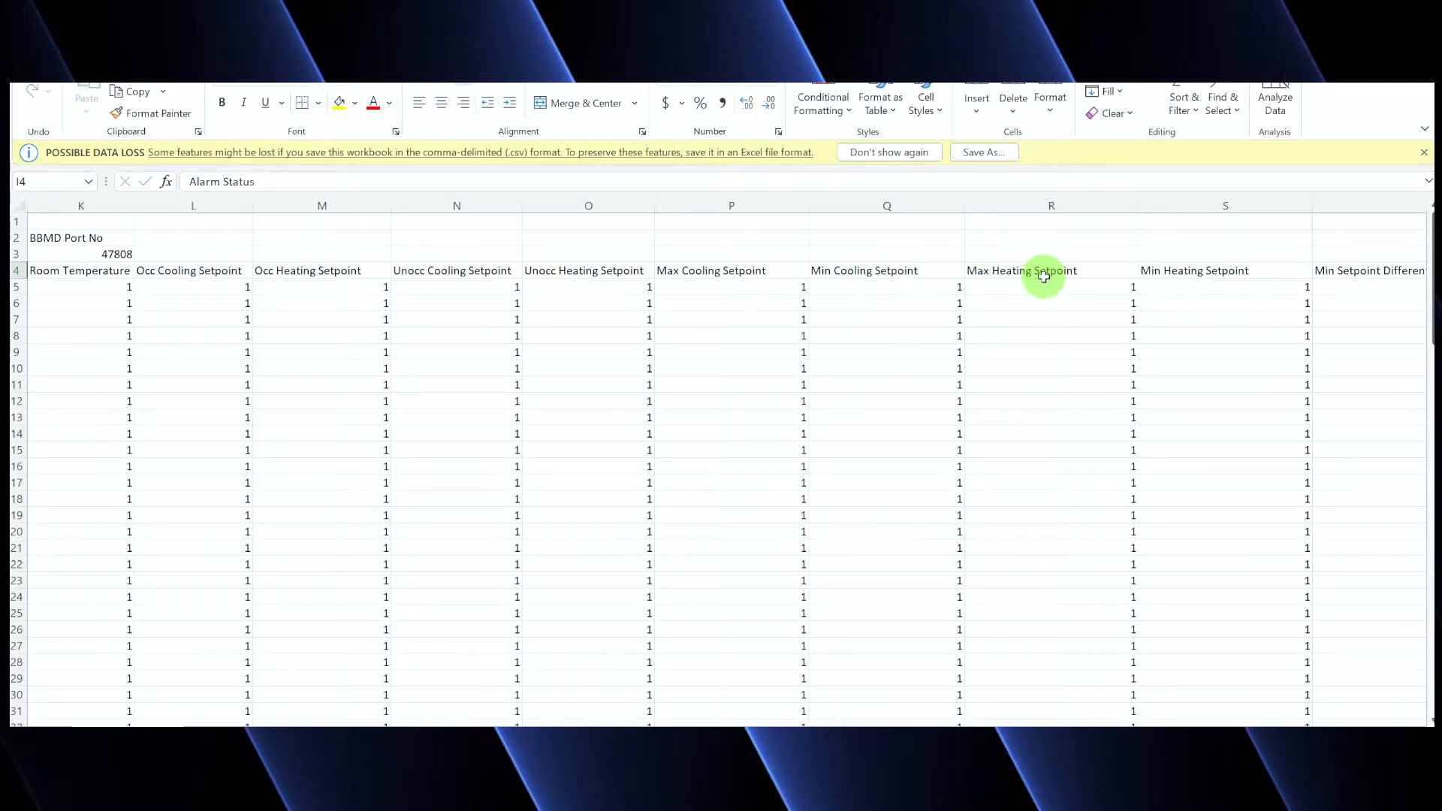
mouse_move(779, 283)
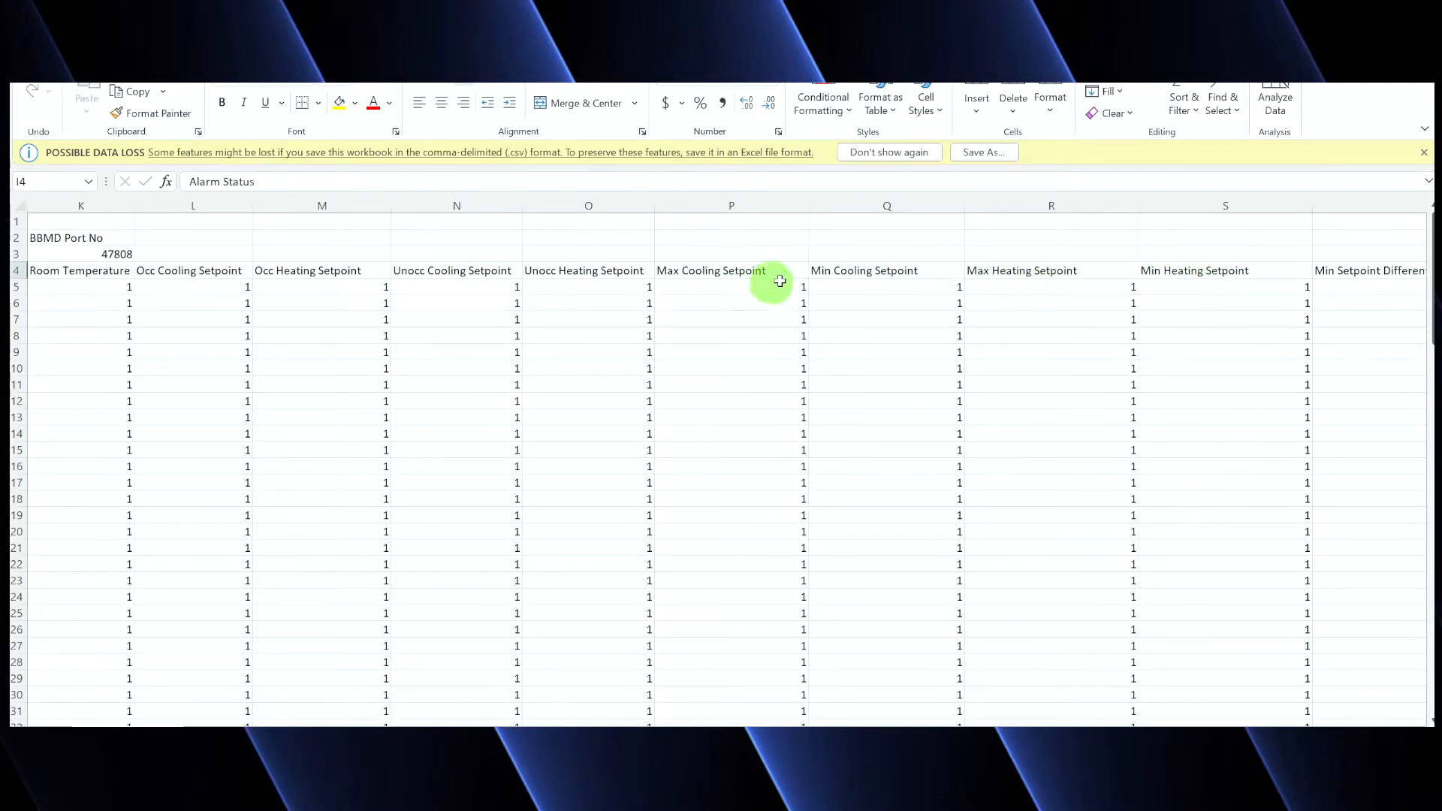
mouse_move(1157, 298)
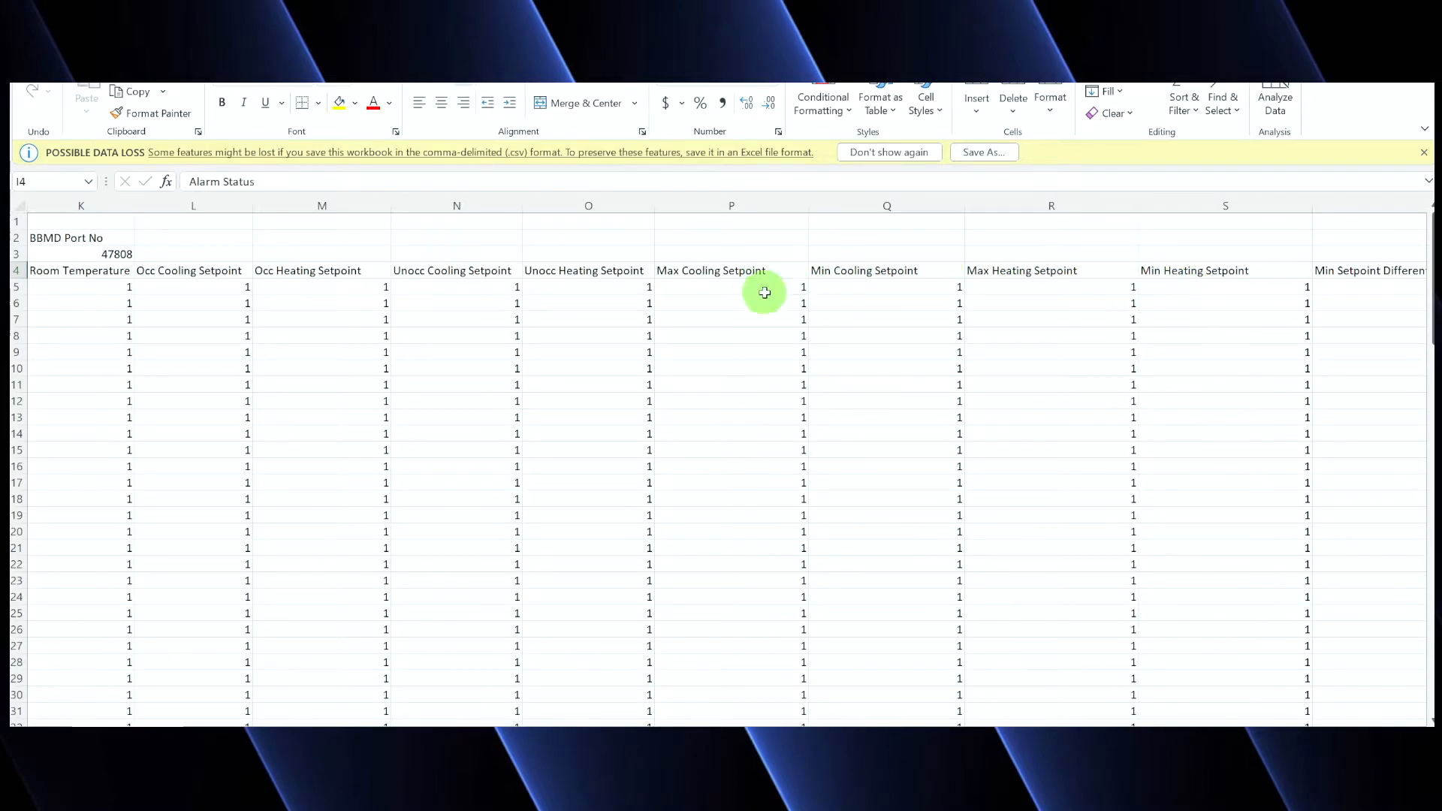
mouse_move(1131, 584)
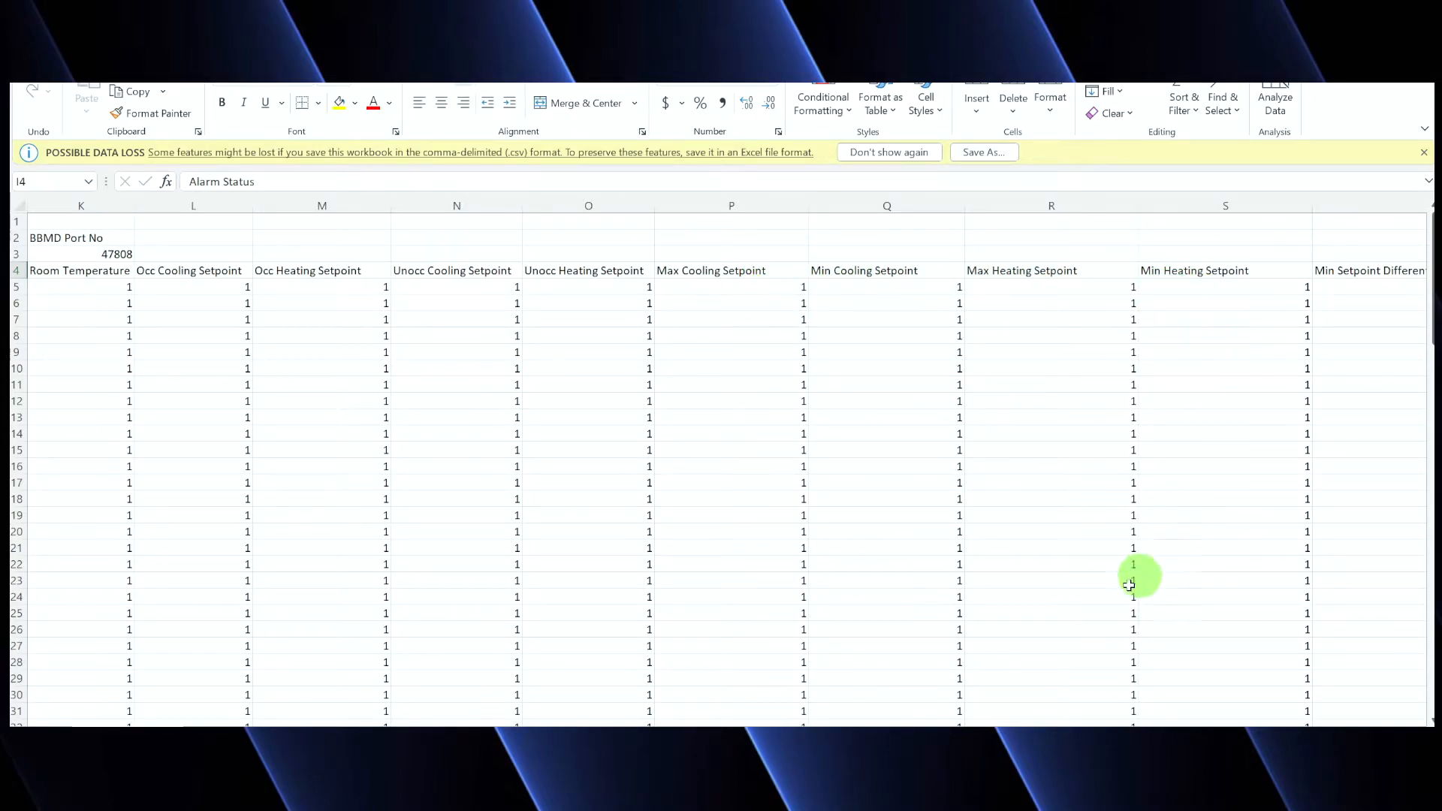
scroll(right, 3)
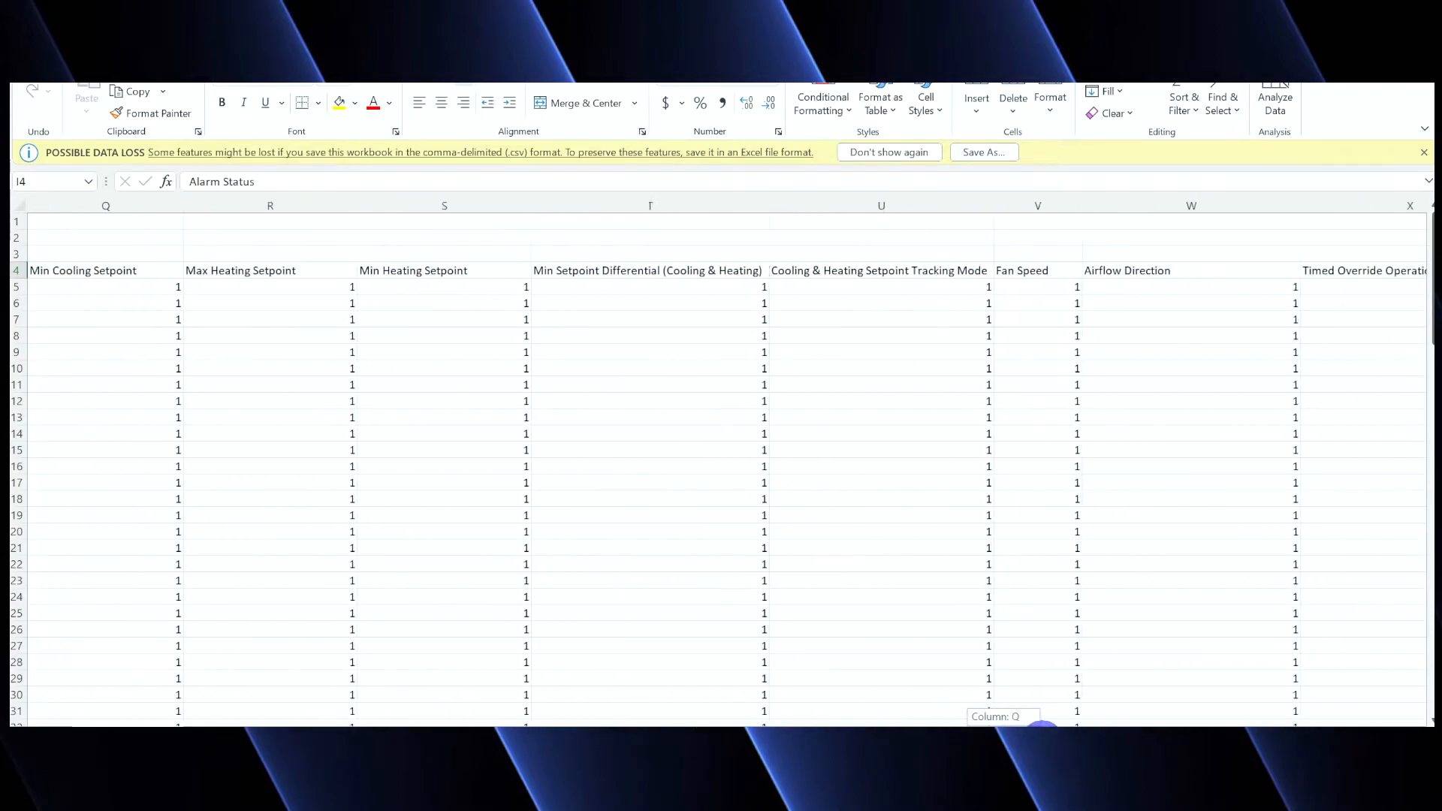
Scroll through the setpoint differential, tracking, fan speed and airflow columns to Remote Controller Prohibit
scroll(right, 3)
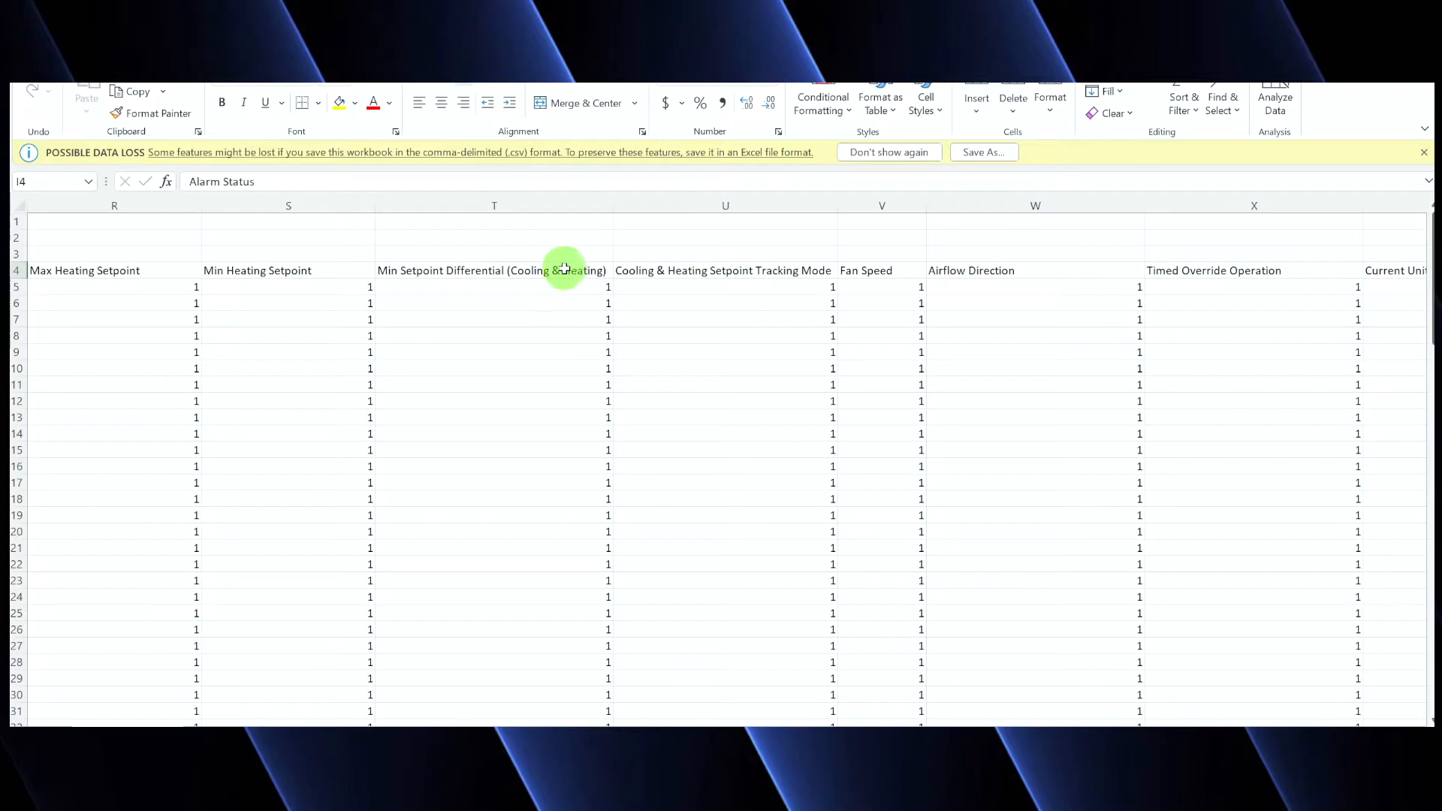
mouse_move(567, 240)
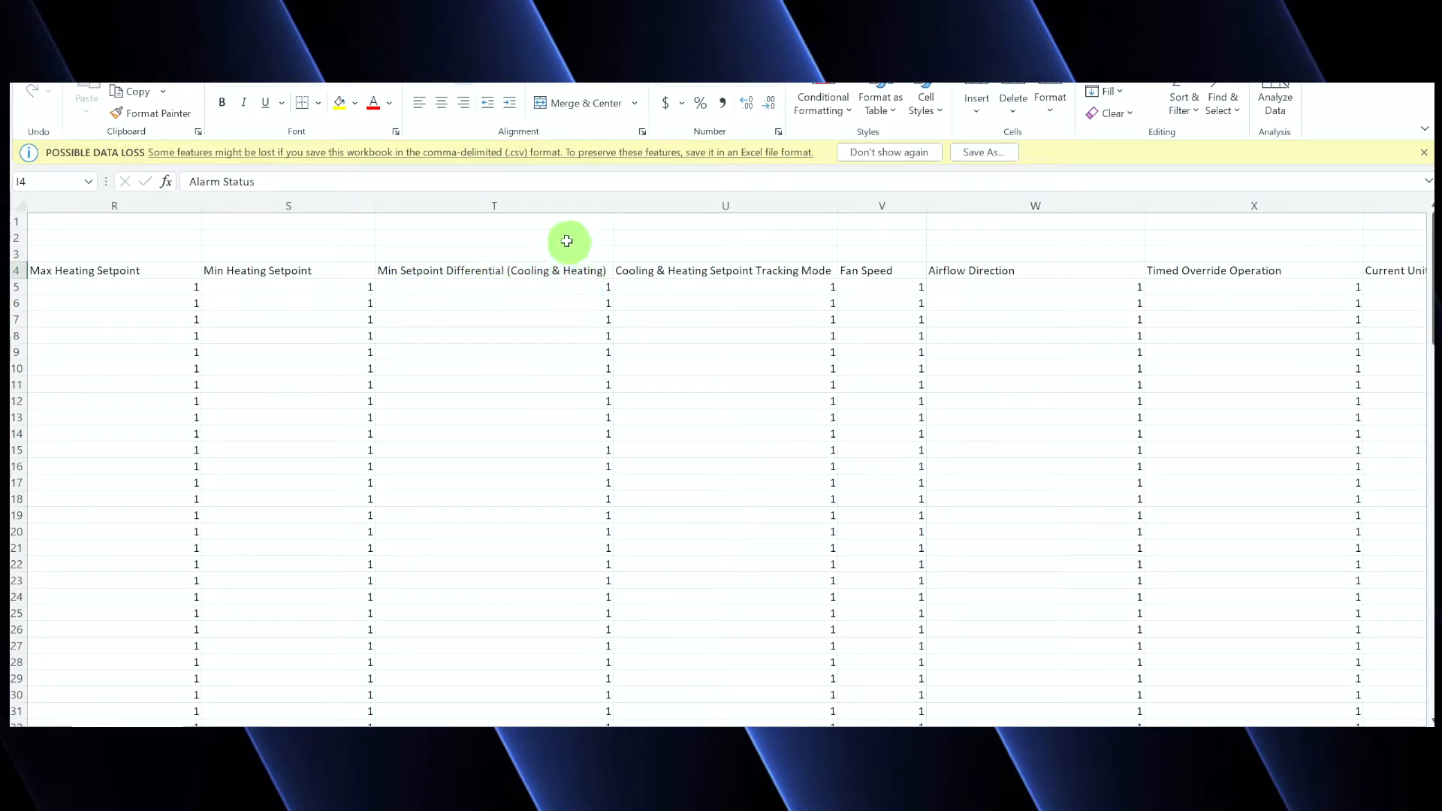
mouse_move(646, 280)
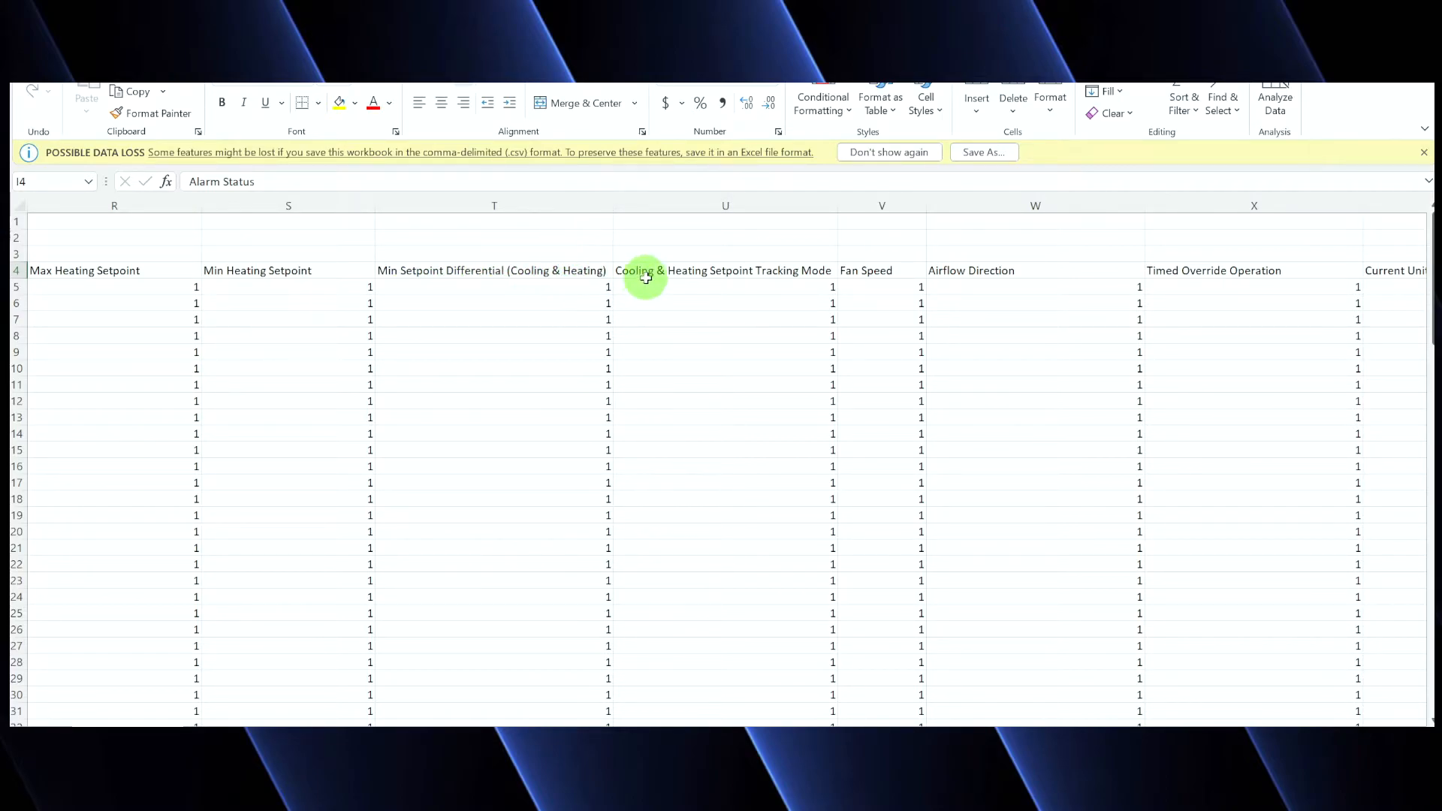
mouse_move(807, 282)
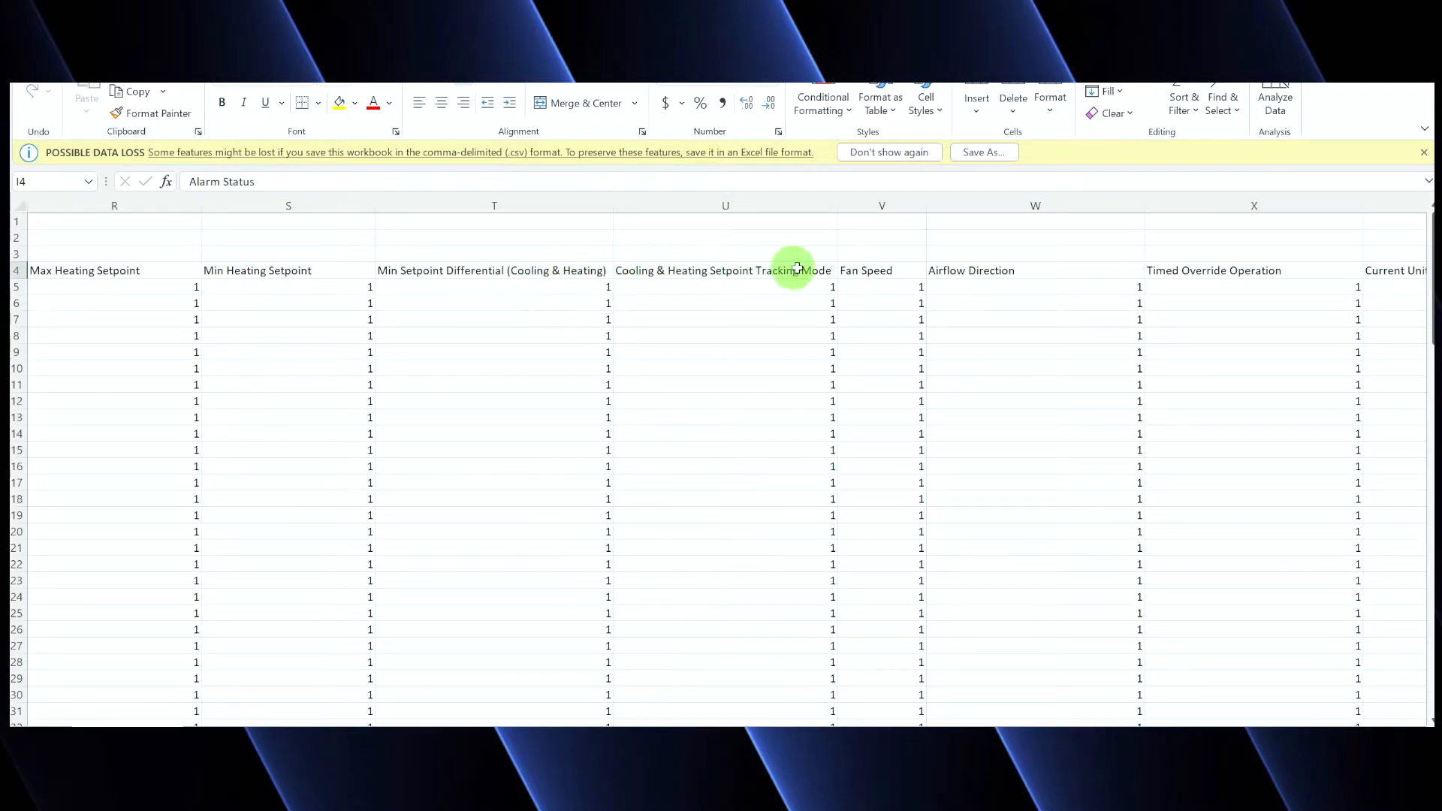
mouse_move(581, 292)
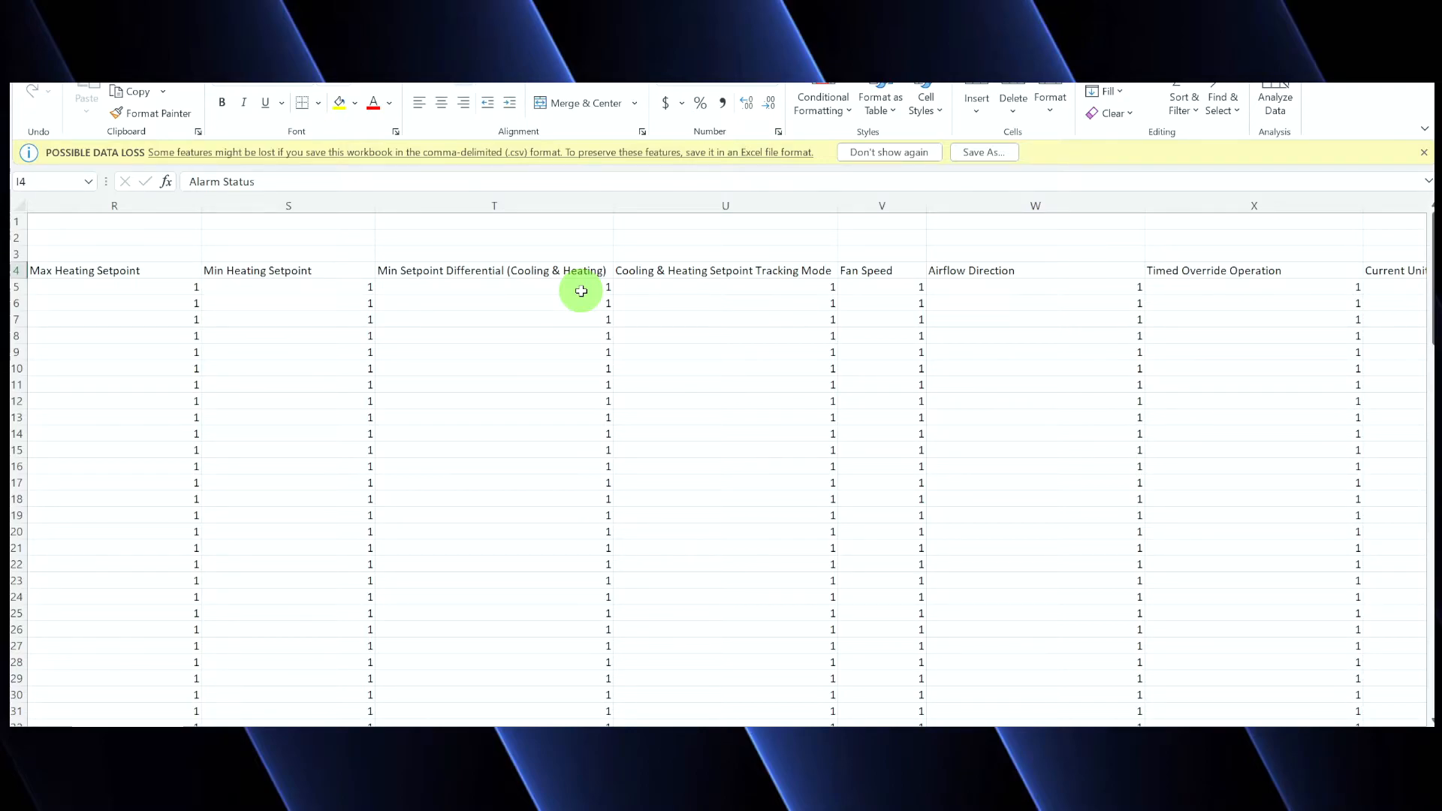
mouse_move(600, 351)
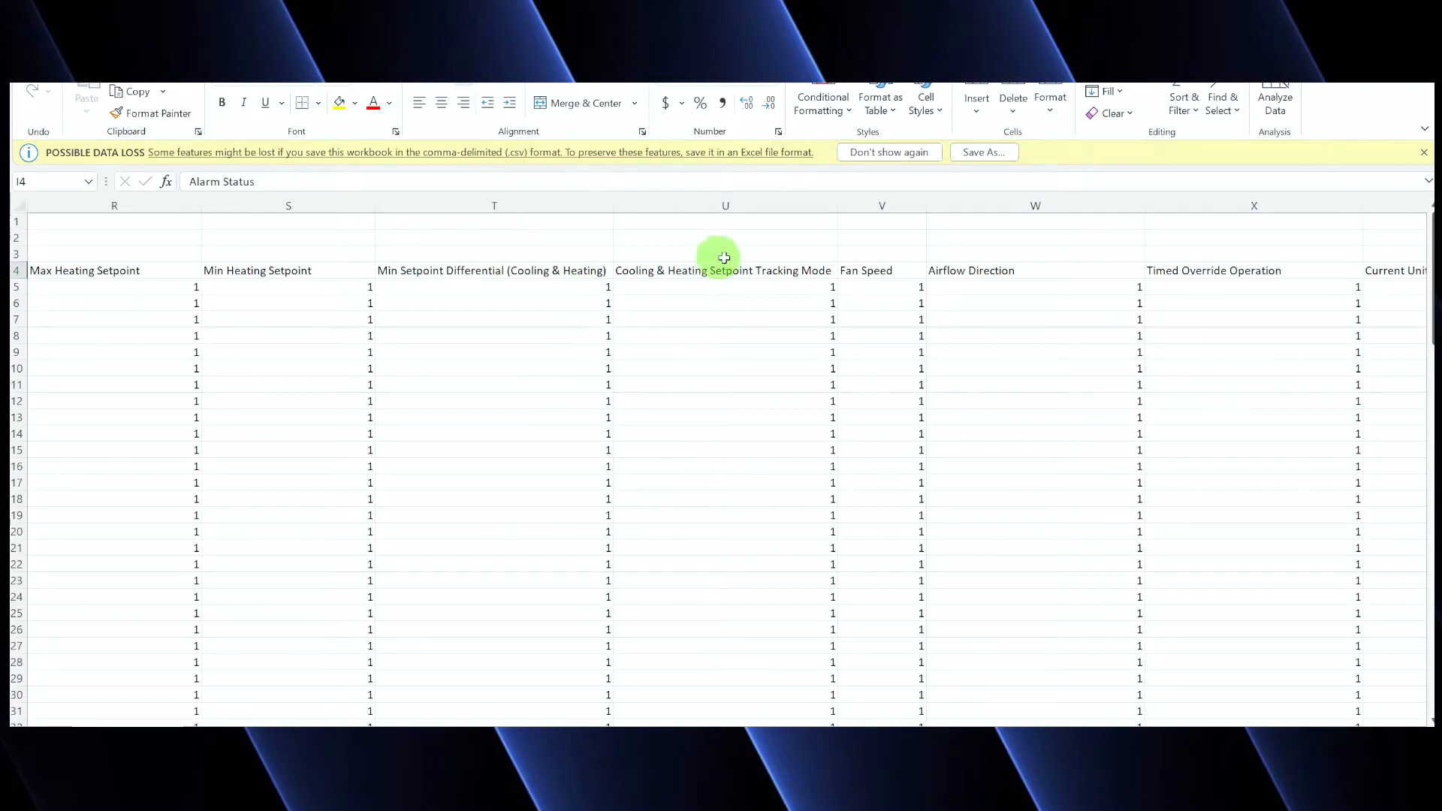
mouse_move(742, 335)
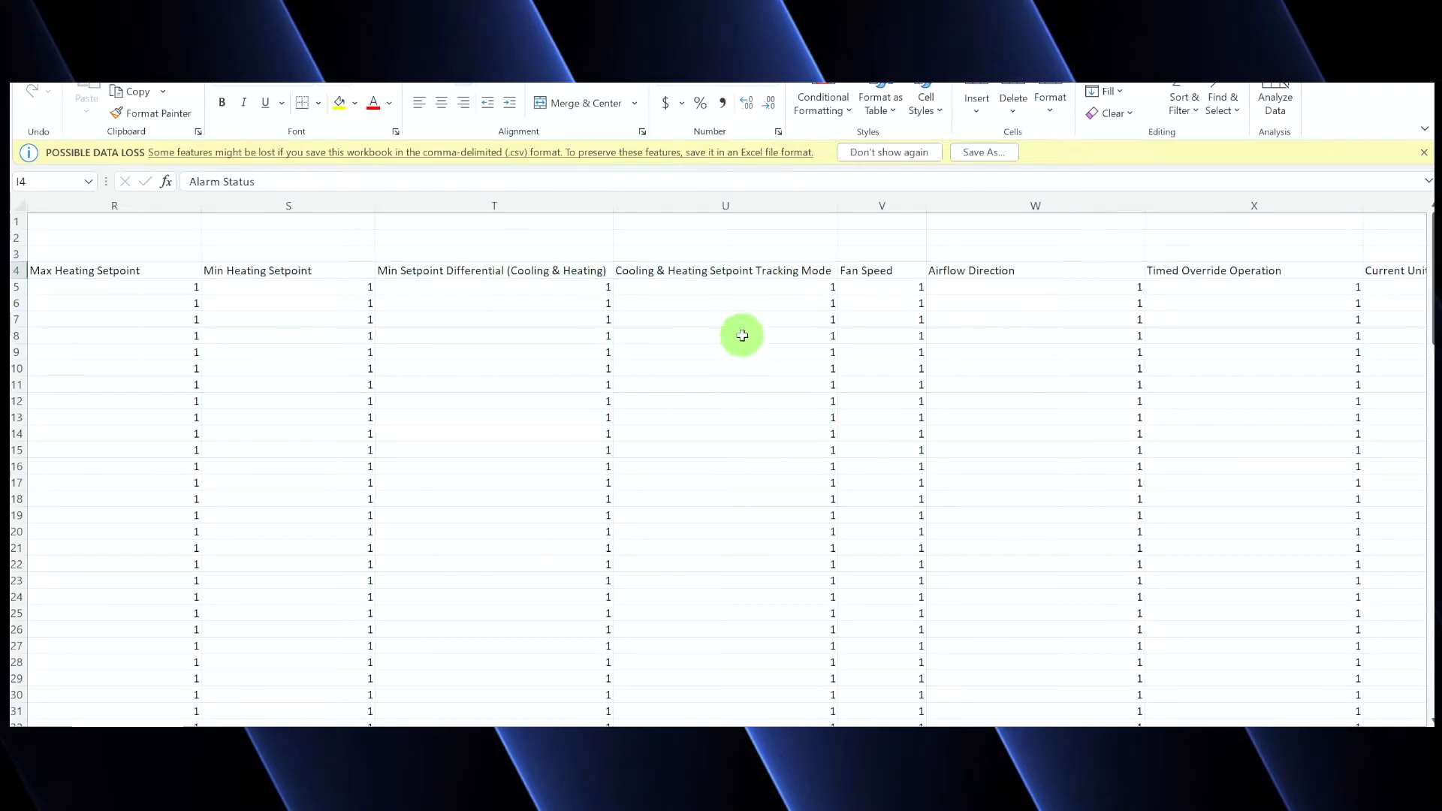
mouse_move(764, 321)
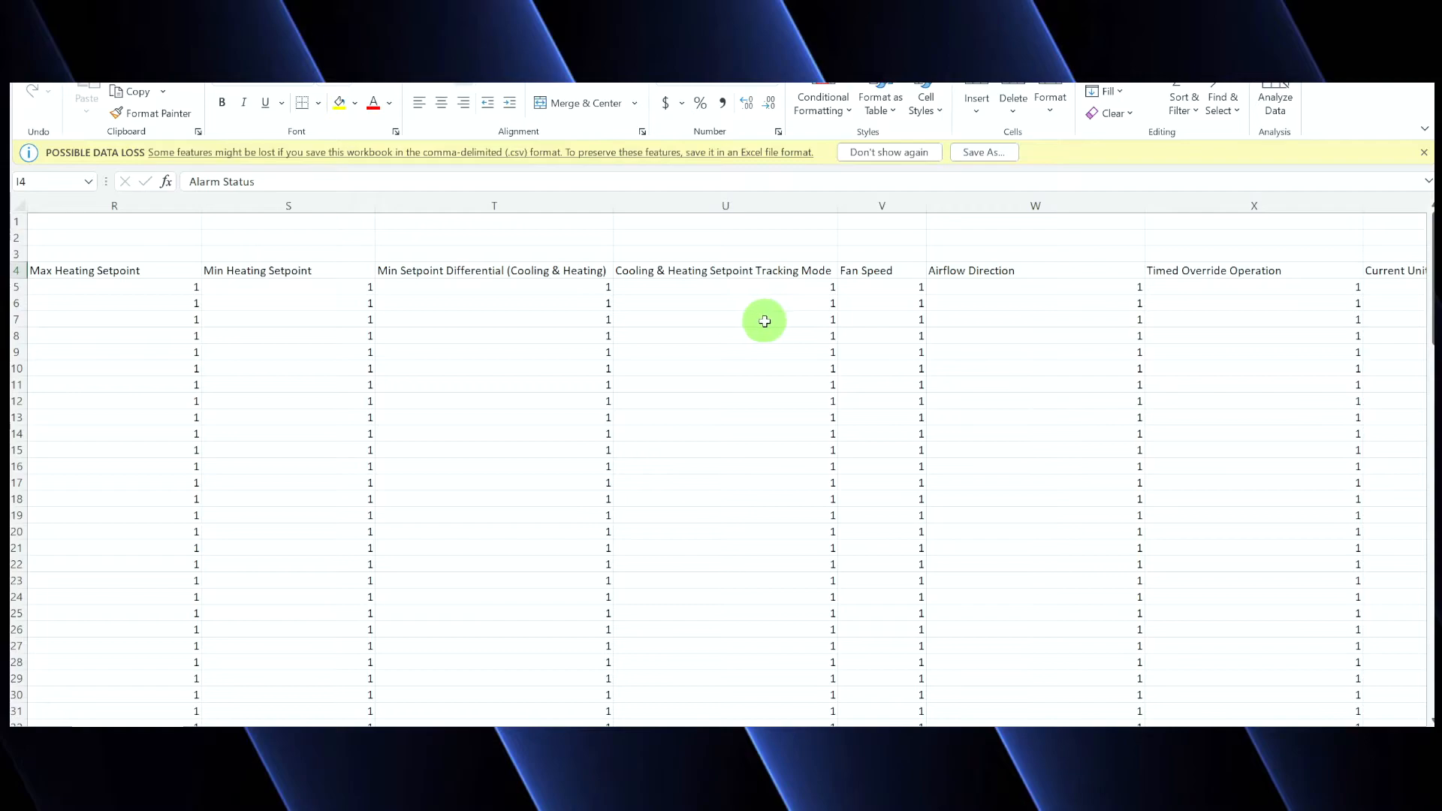
mouse_move(1137, 306)
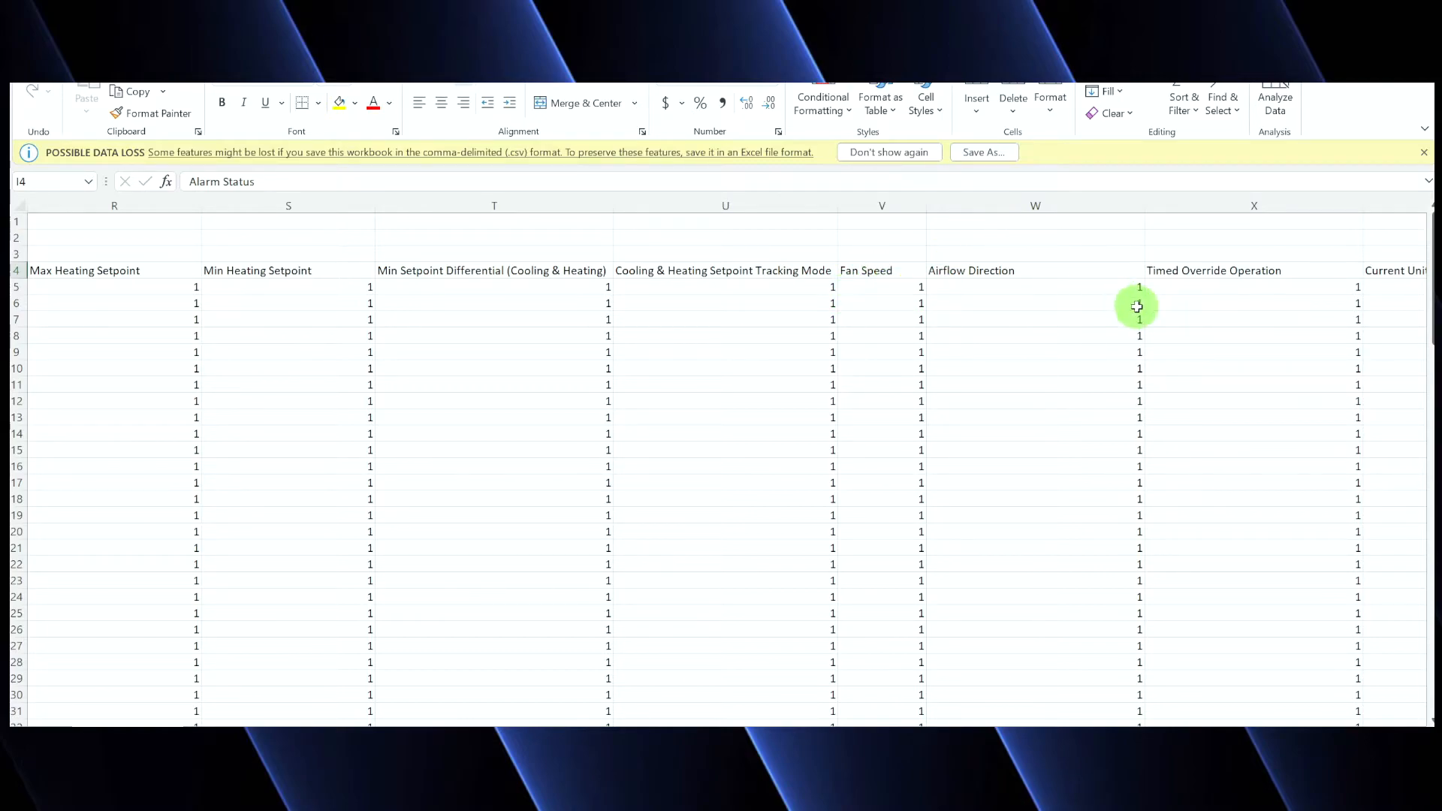
mouse_move(1026, 722)
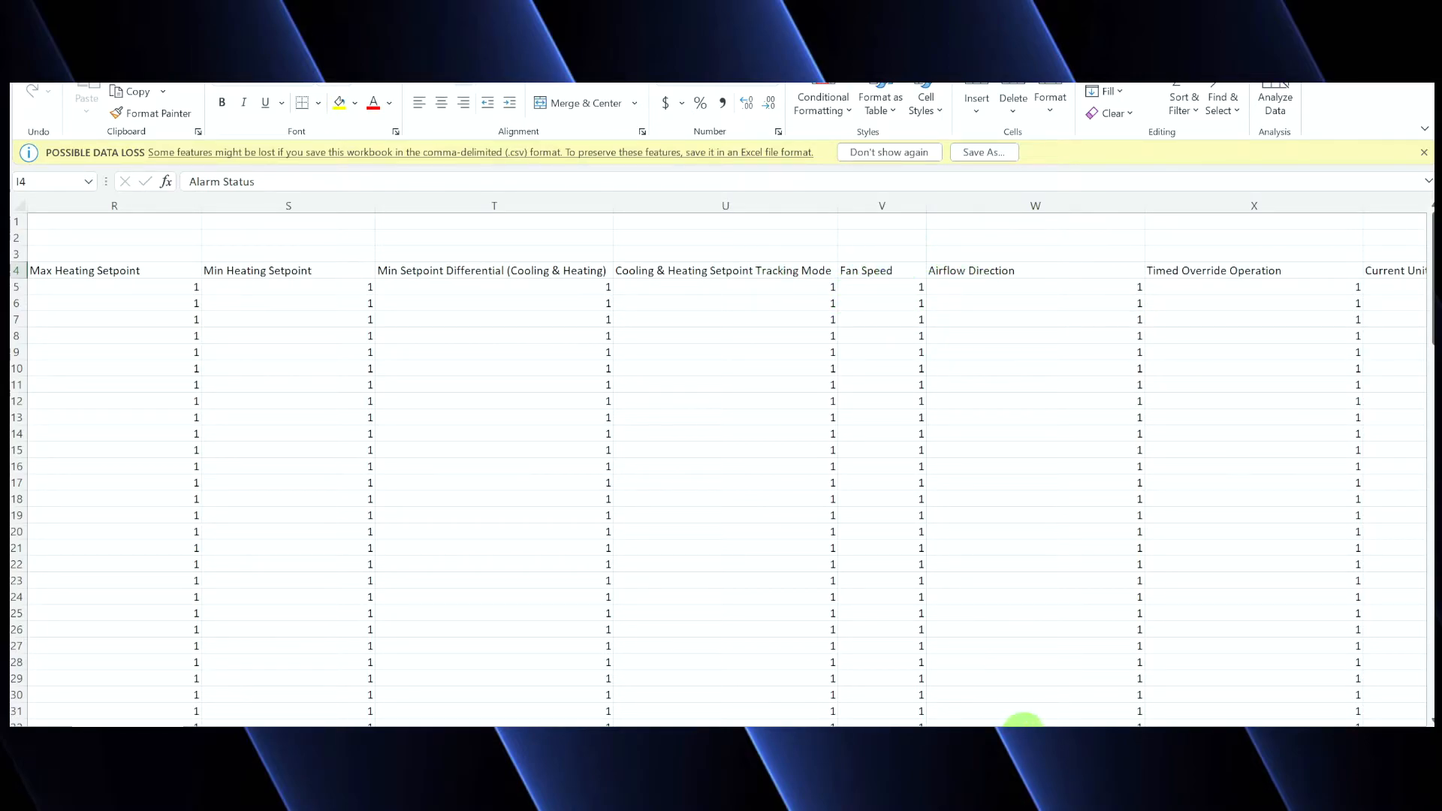
scroll(right, 3)
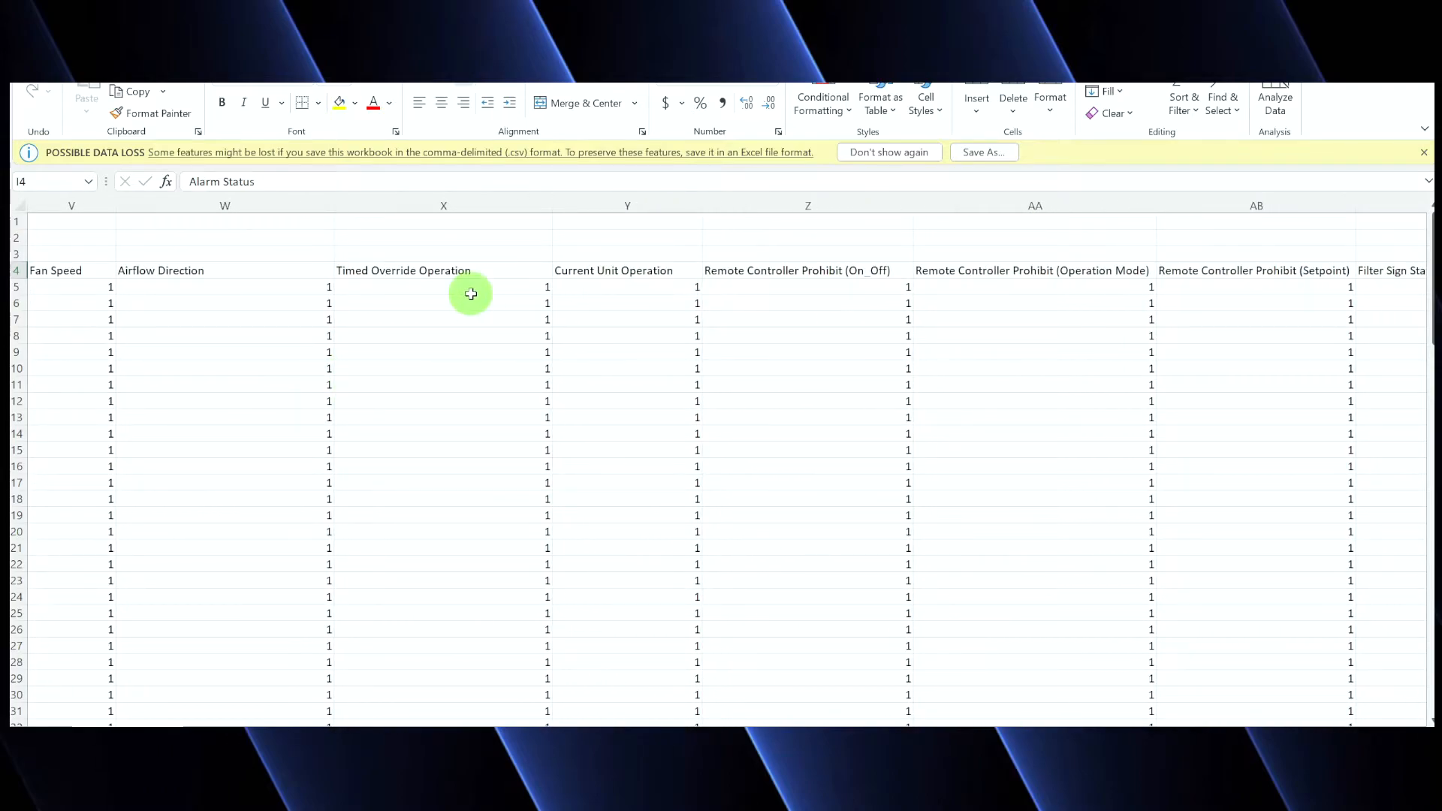
mouse_move(451, 219)
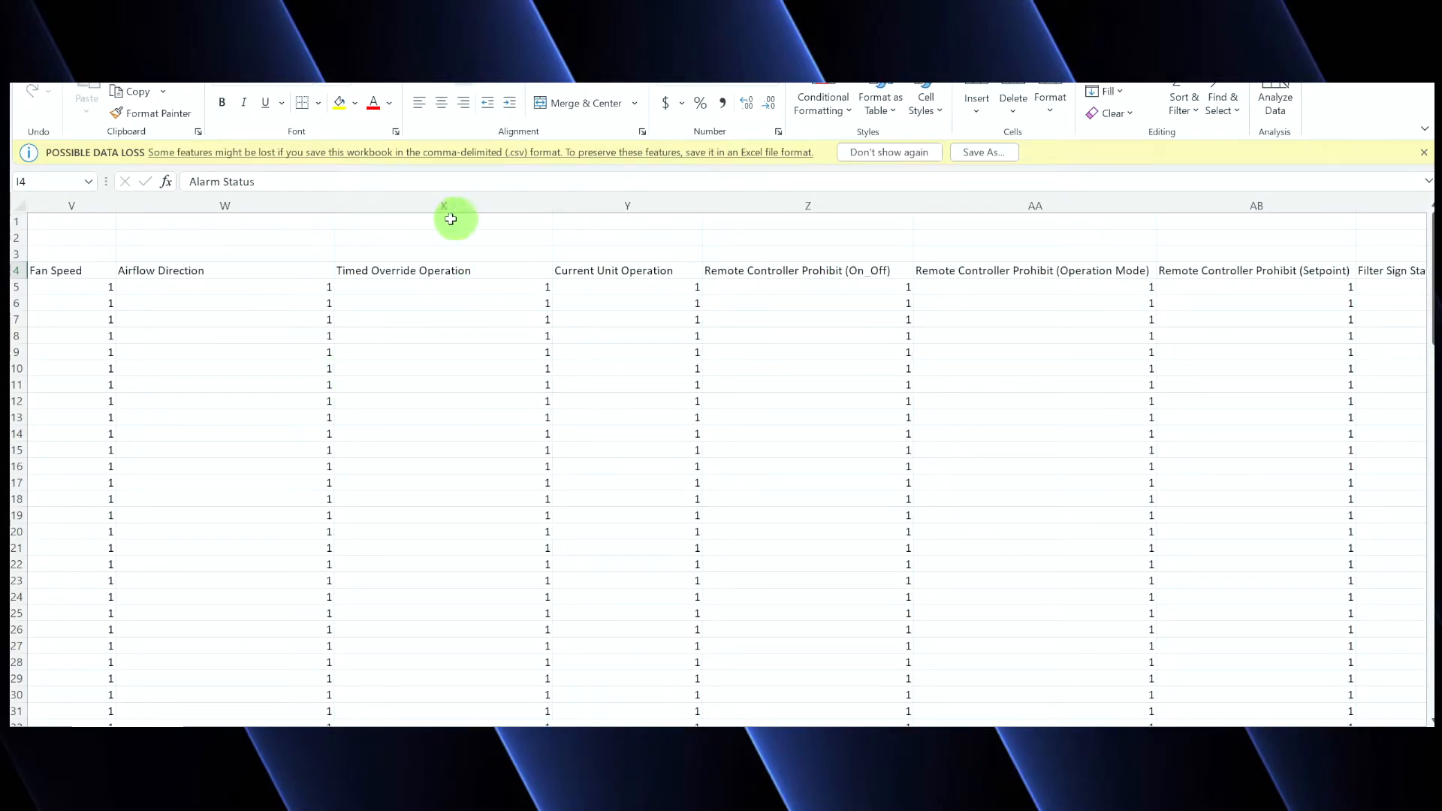
mouse_move(517, 322)
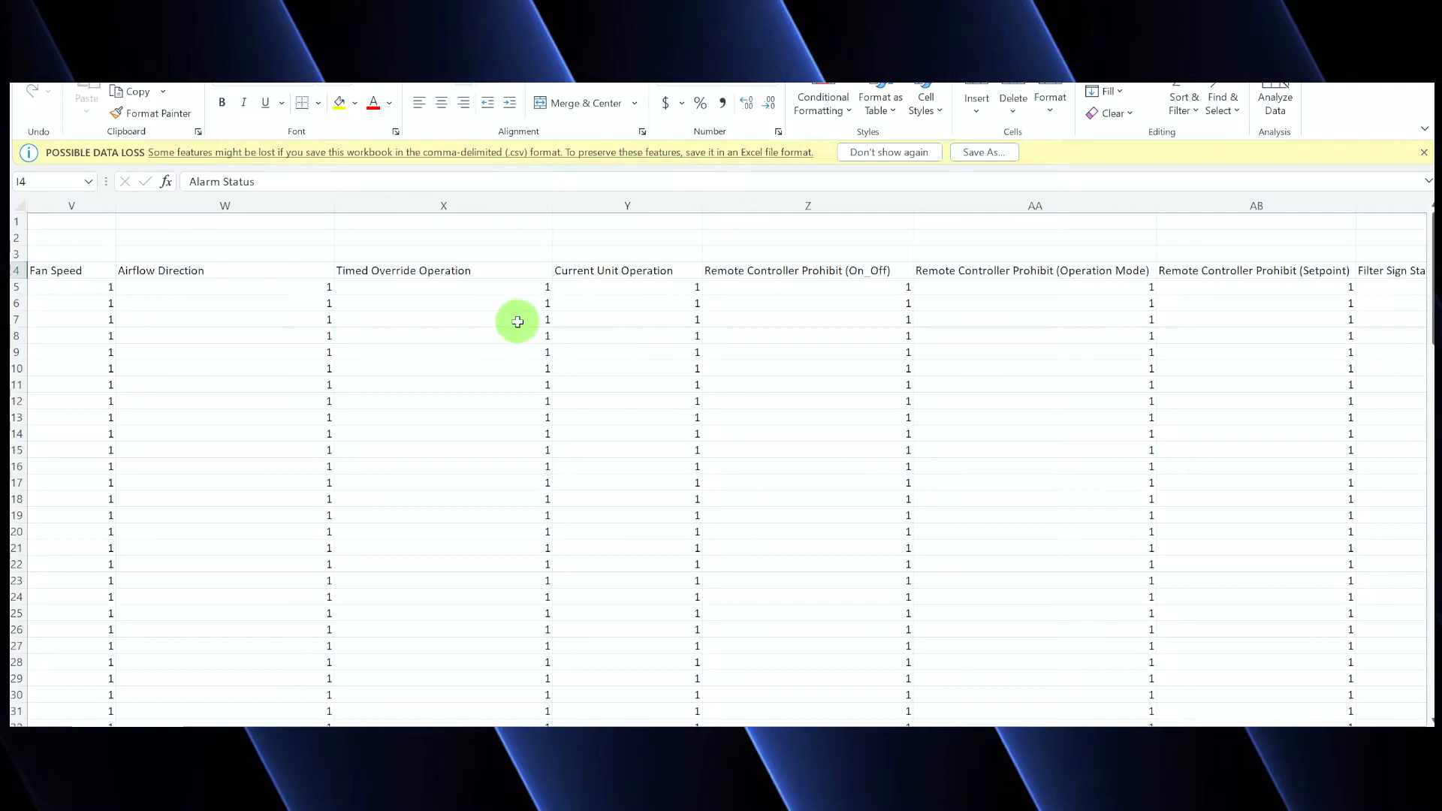
mouse_move(494, 298)
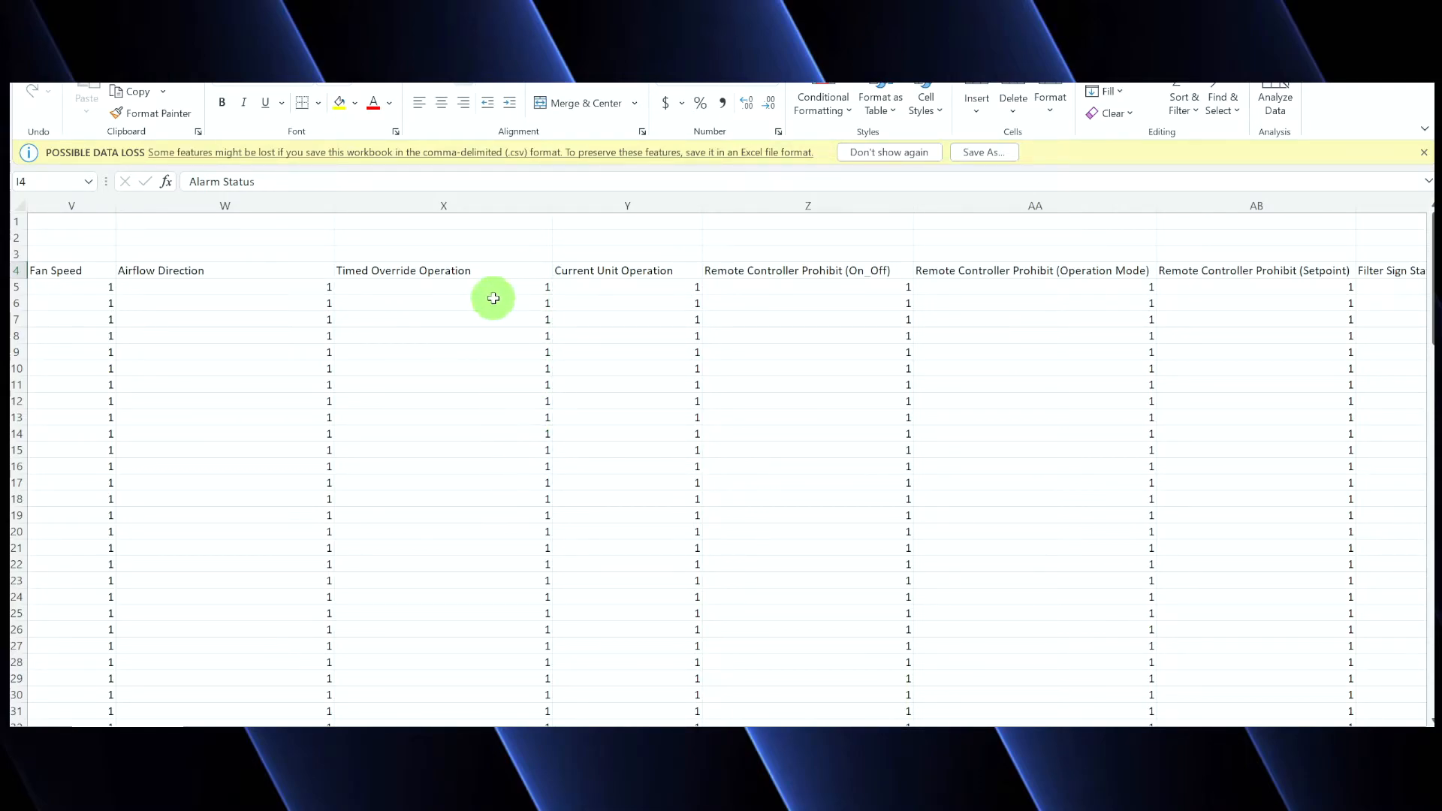
mouse_move(503, 293)
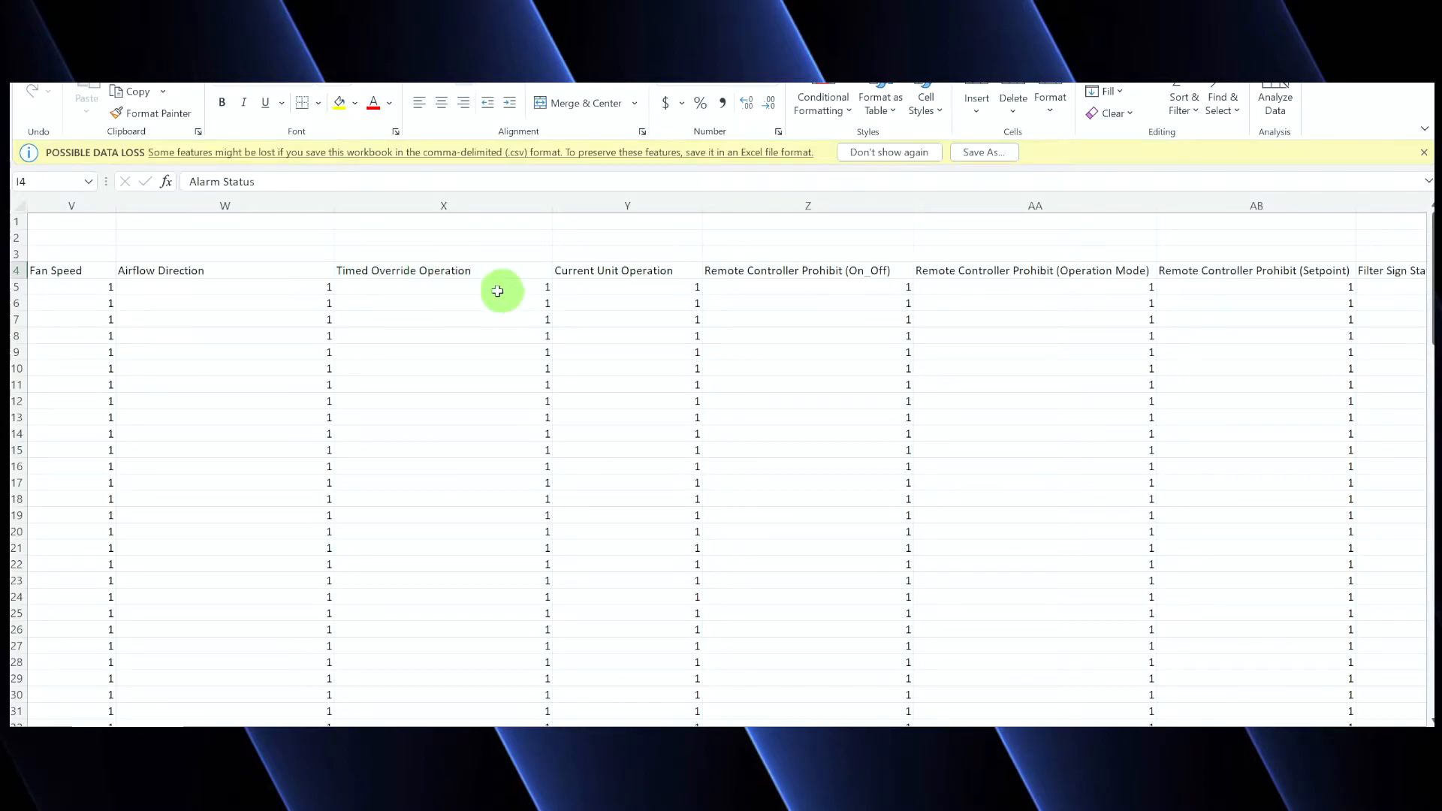
mouse_move(674, 283)
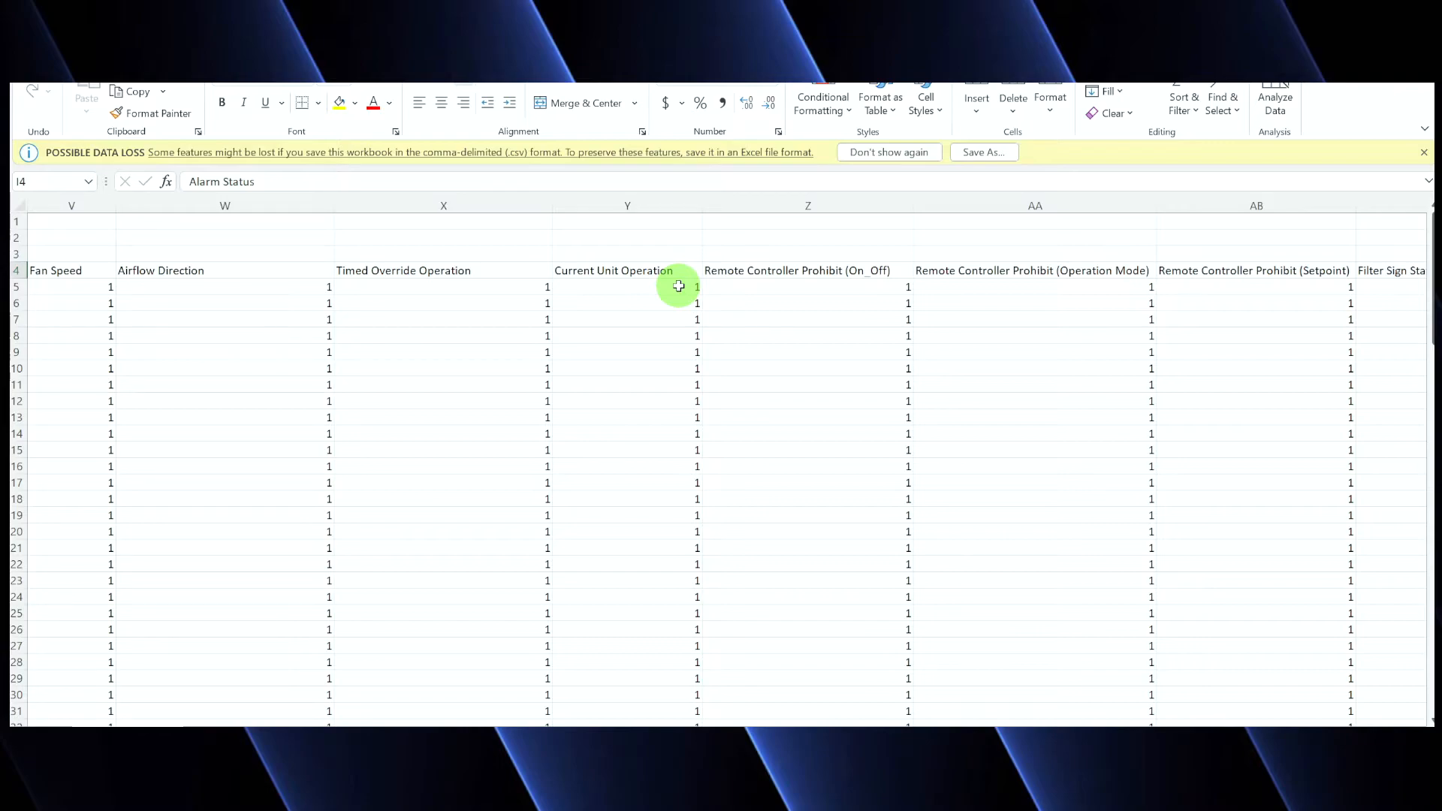
Inspect Current Unit Operation and the three Remote Controller Prohibit columns, each holding 1
click(628, 269)
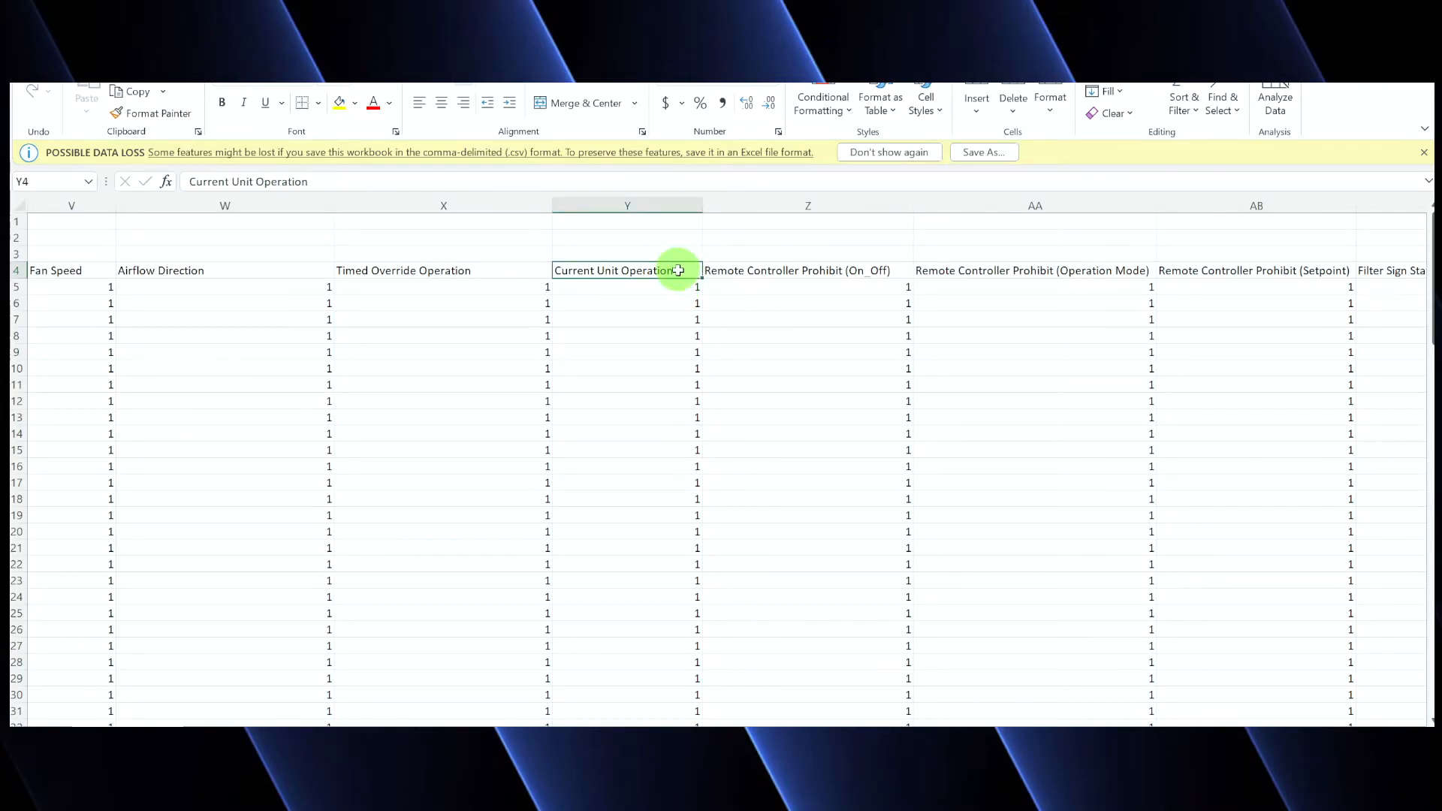
click(808, 285)
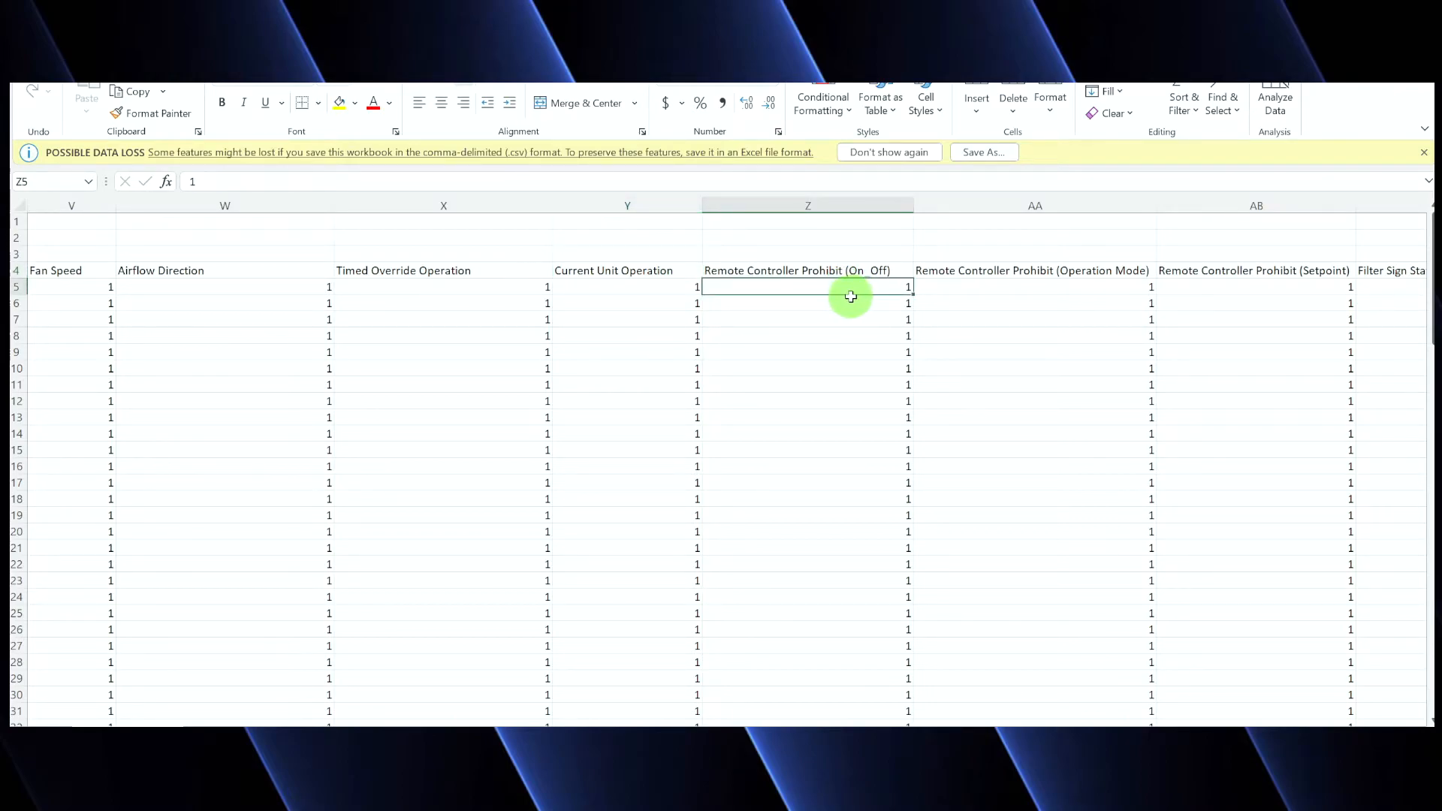
mouse_move(1020, 283)
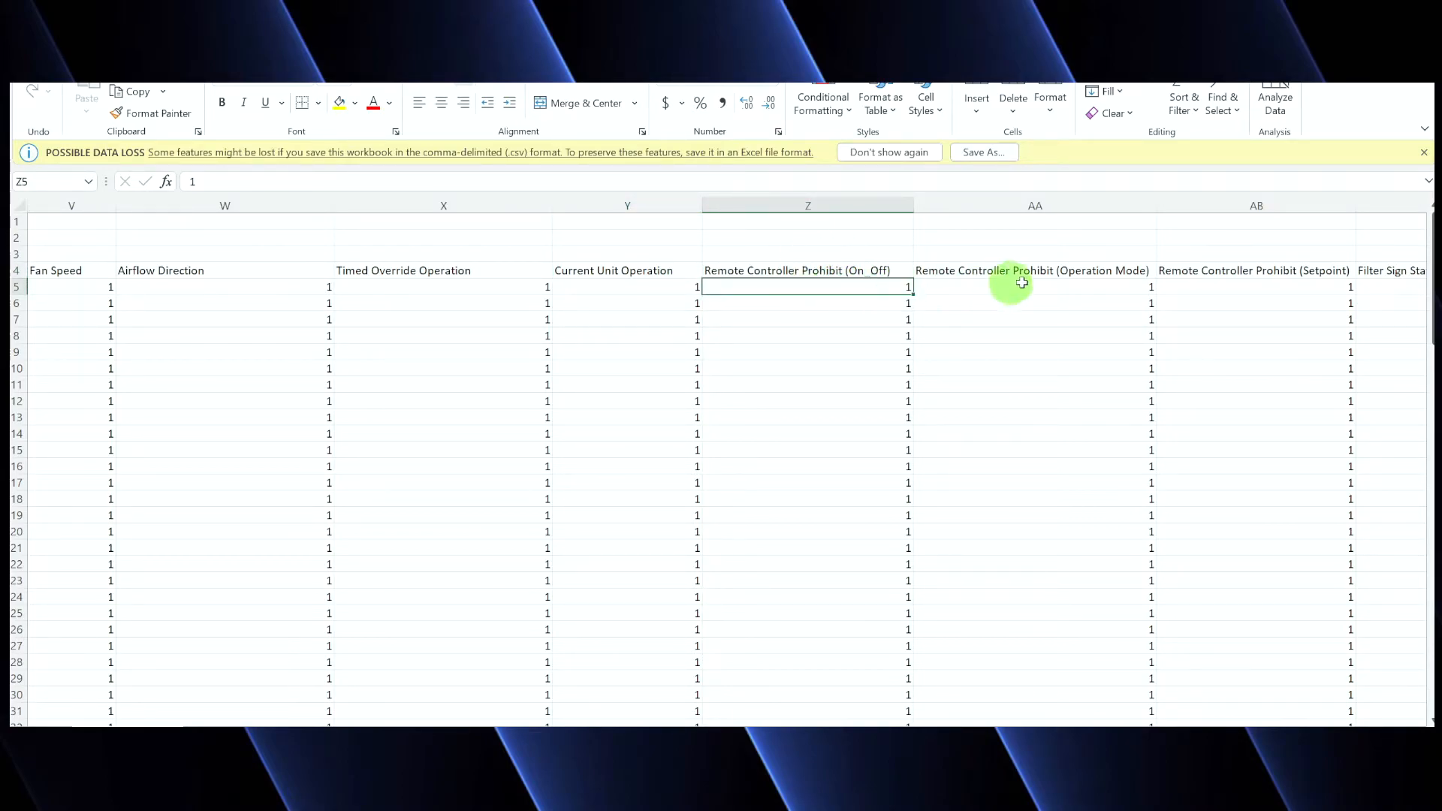
click(1035, 286)
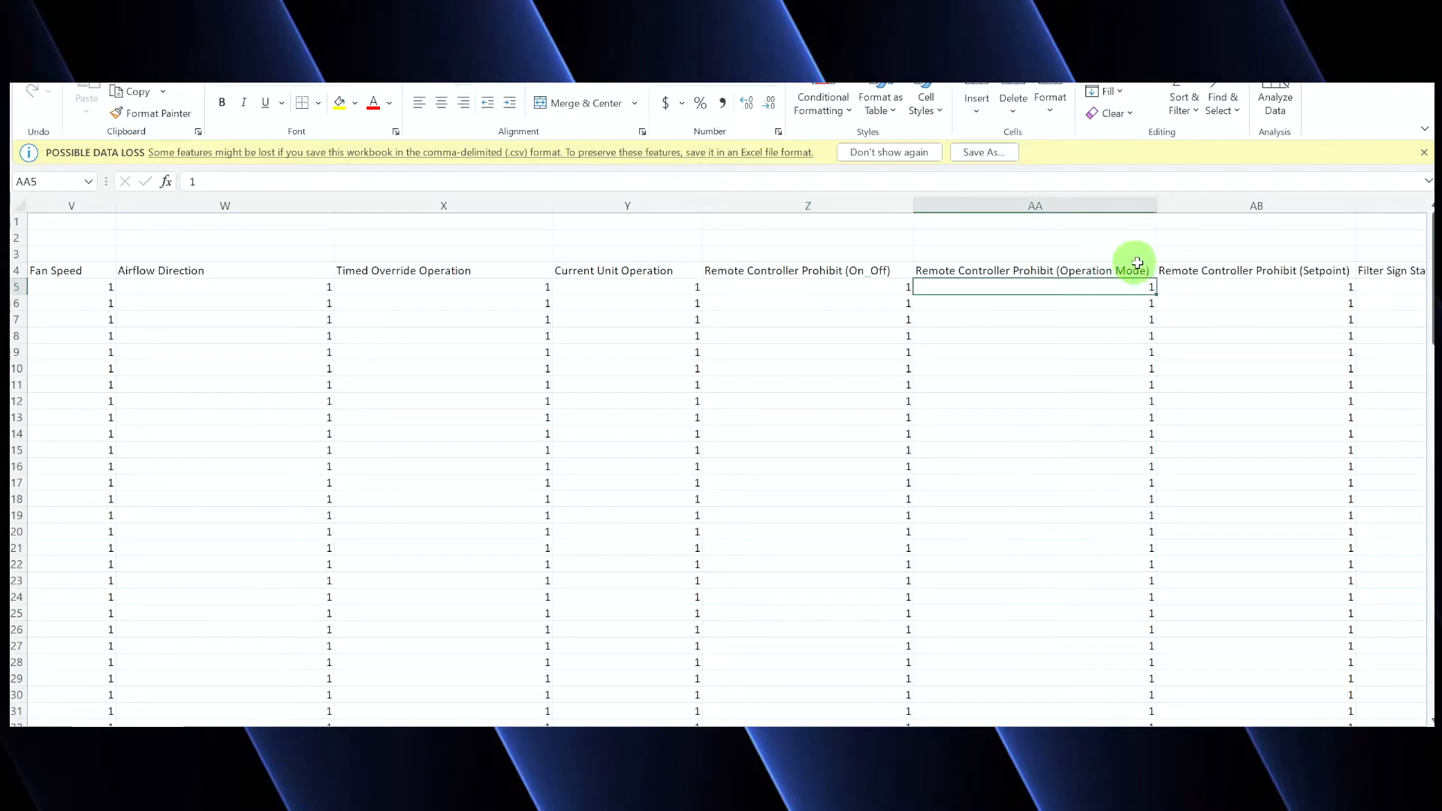
click(1253, 271)
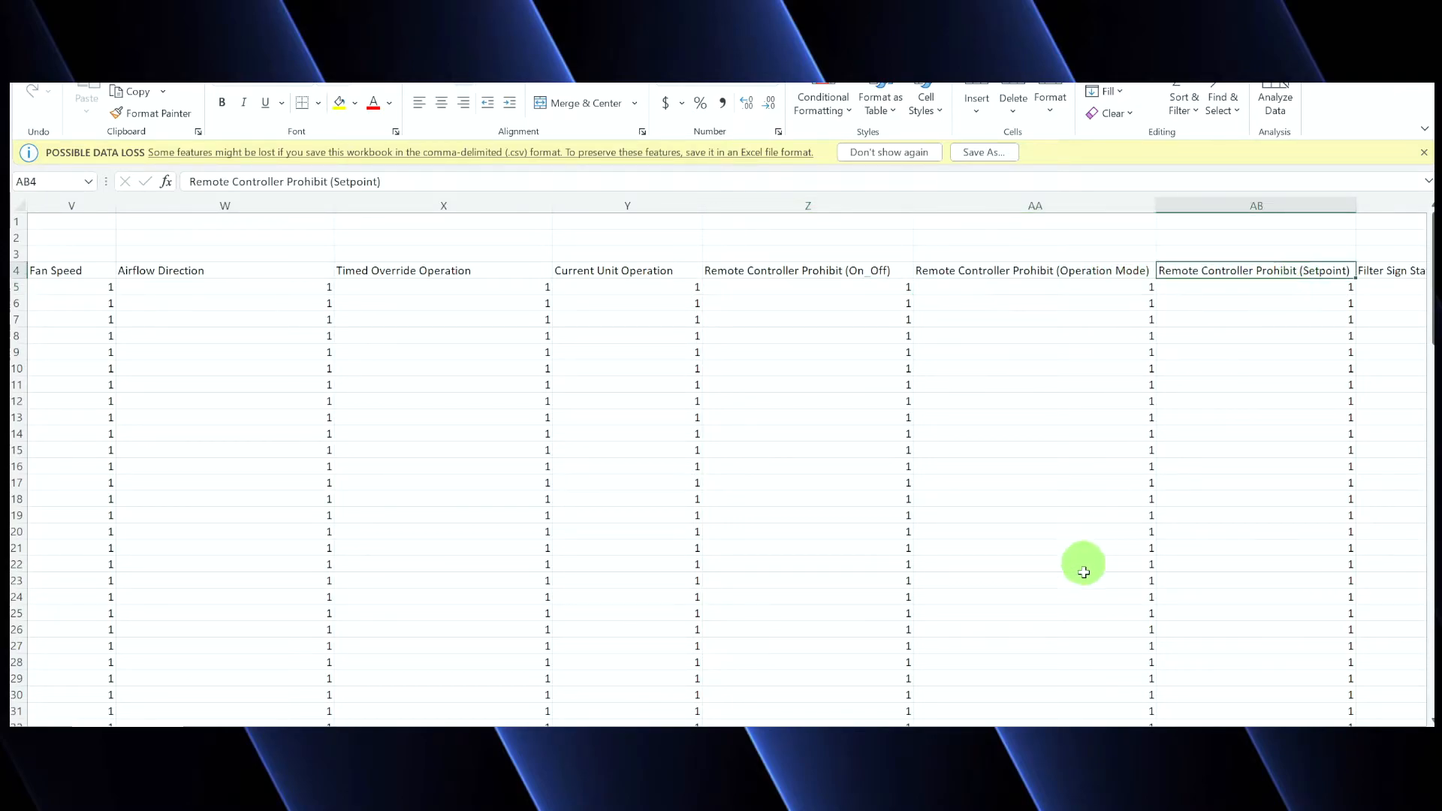
scroll(right, 3)
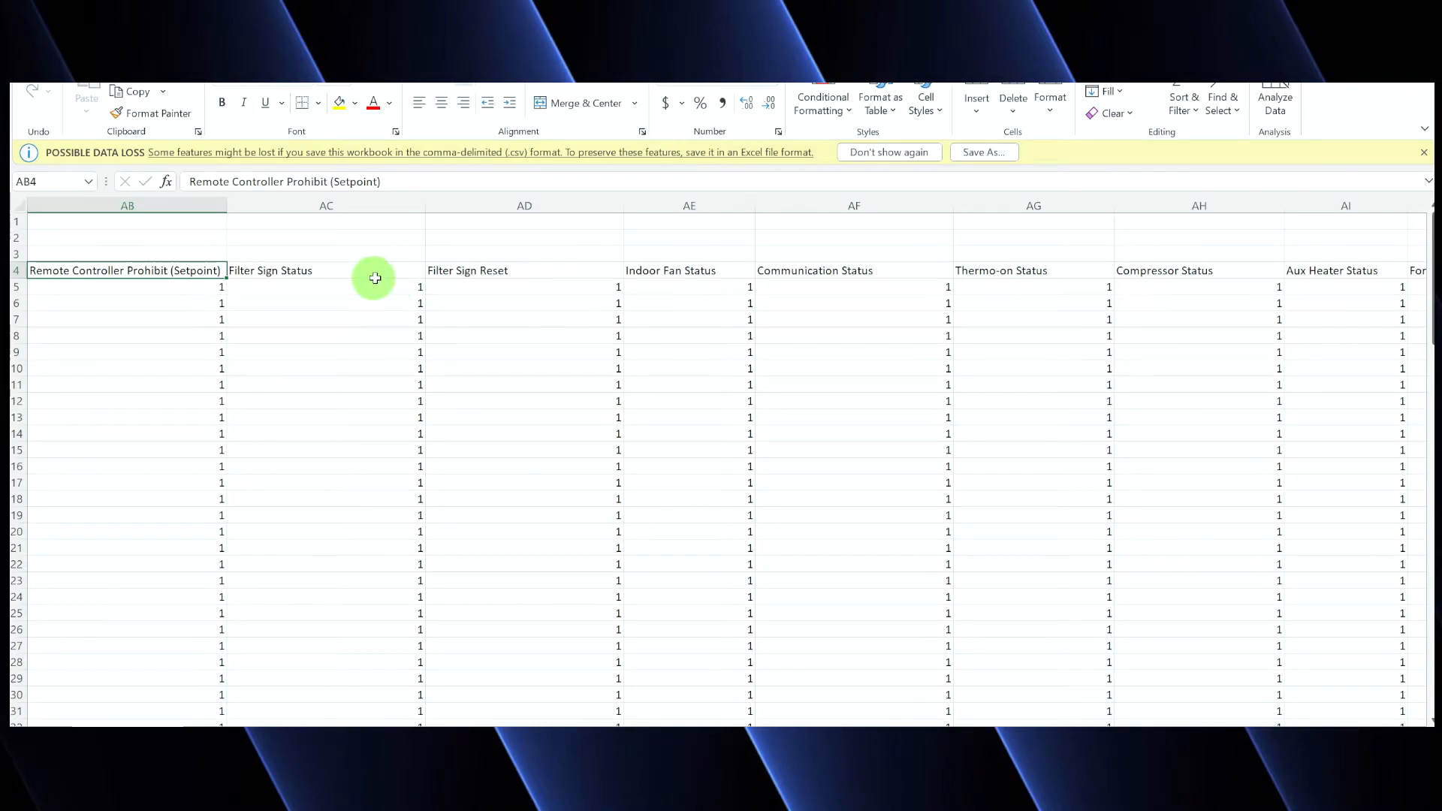
click(524, 269)
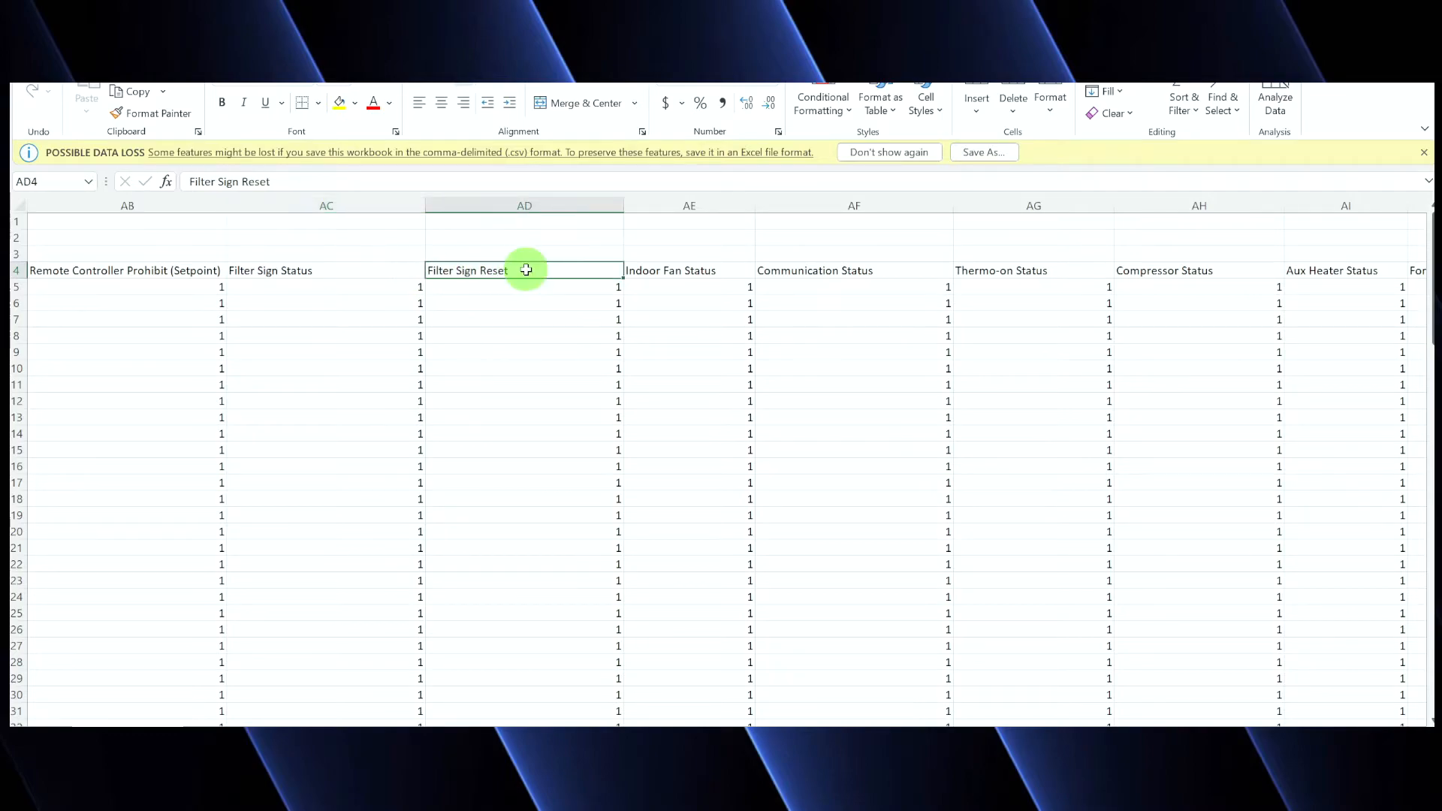
mouse_move(371, 269)
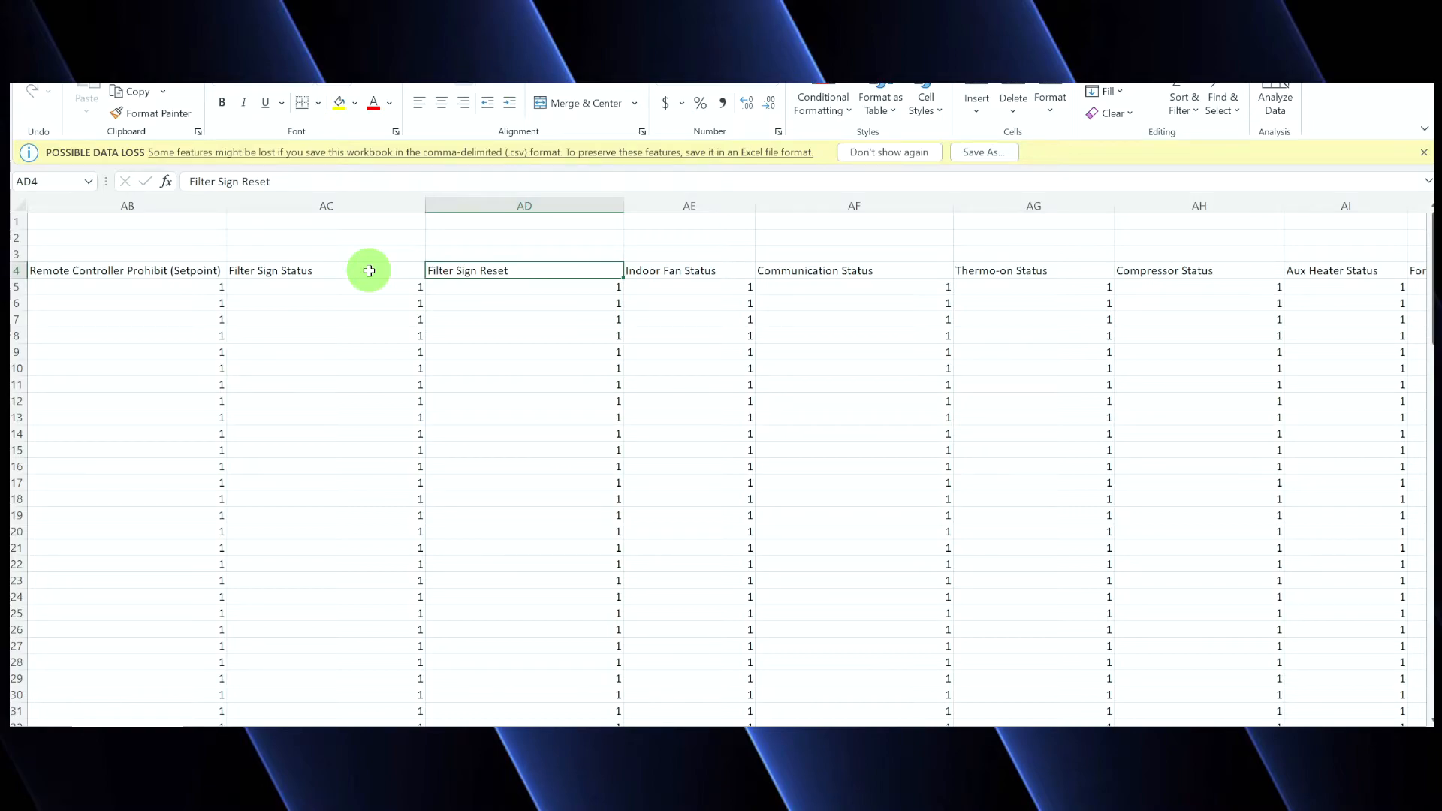
click(326, 269)
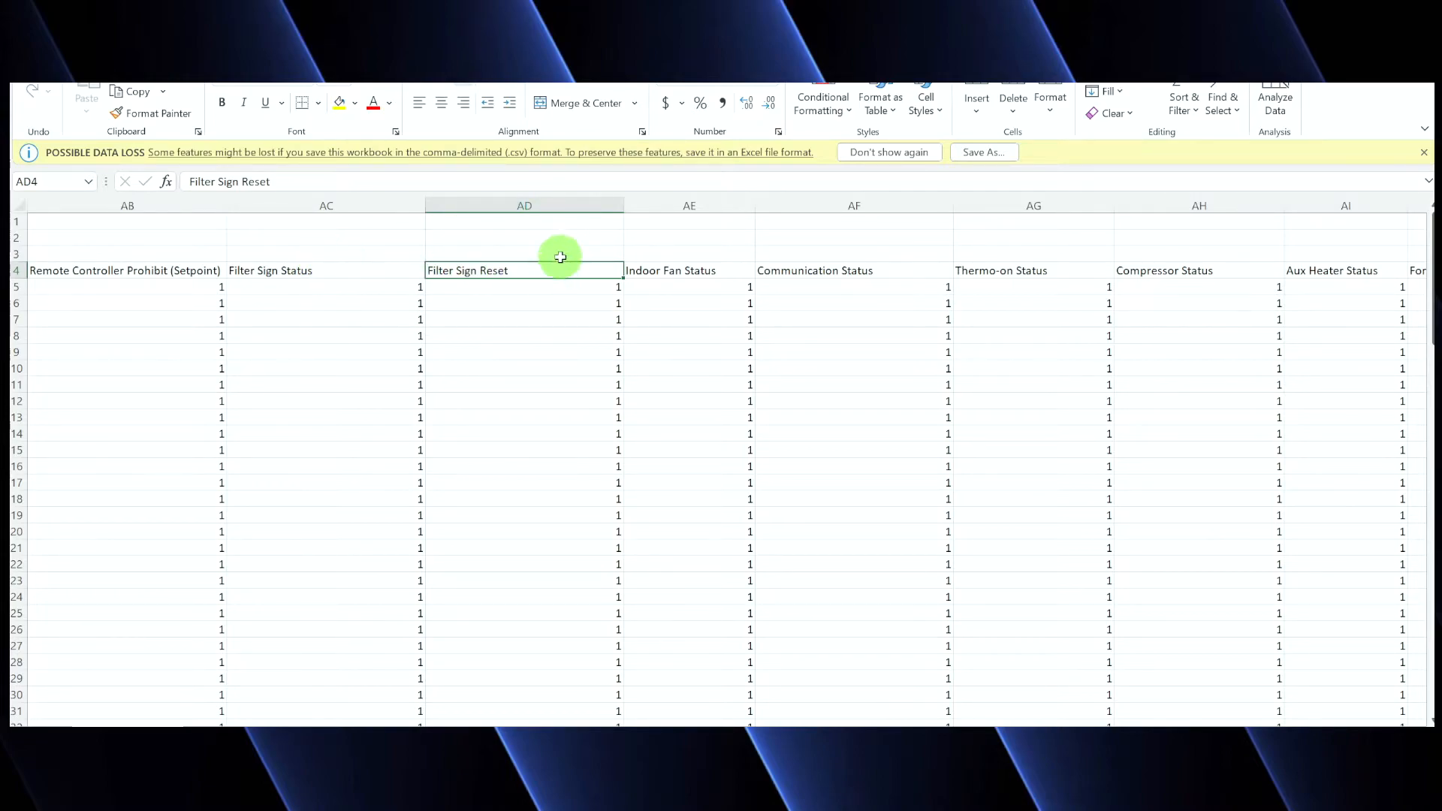
mouse_move(736, 270)
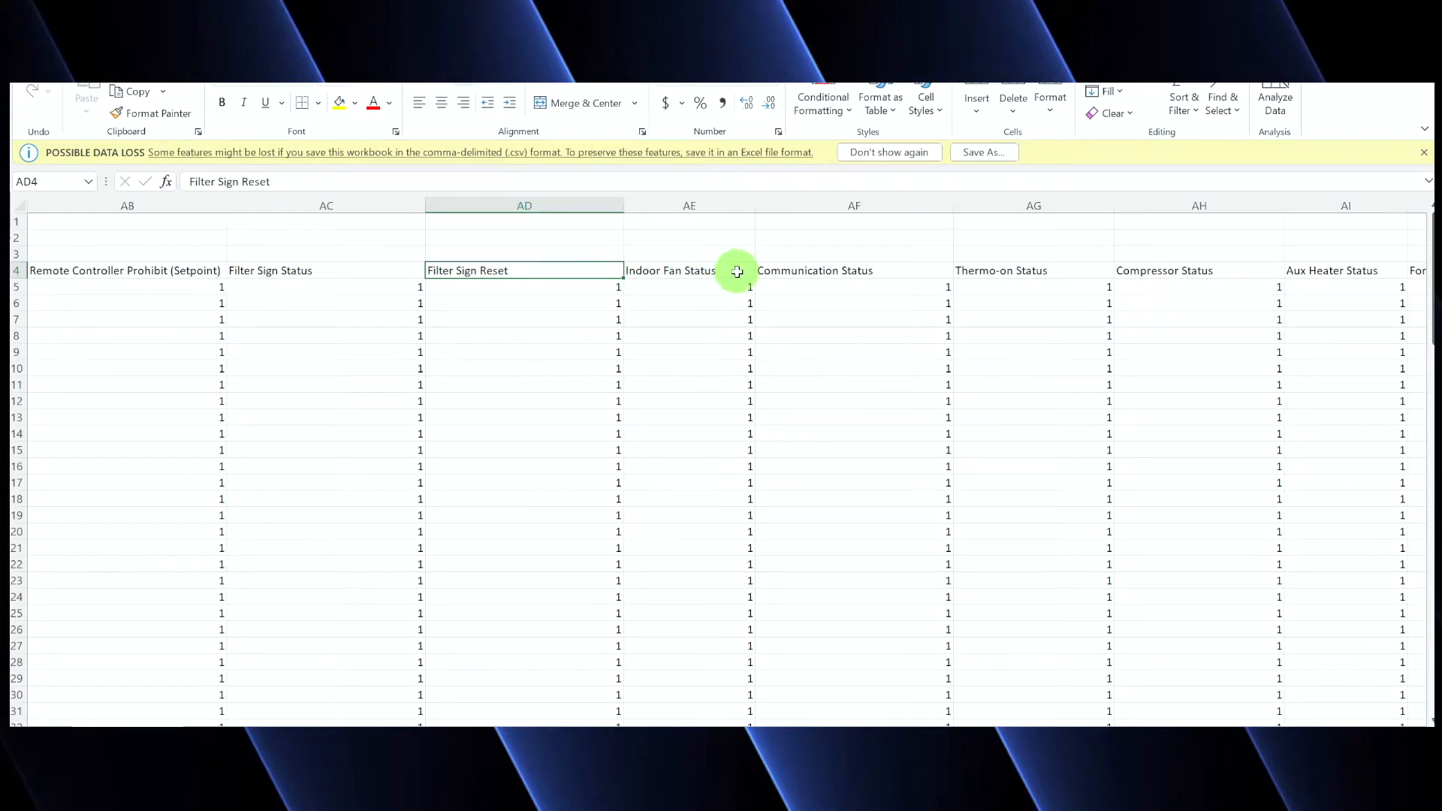
click(690, 269)
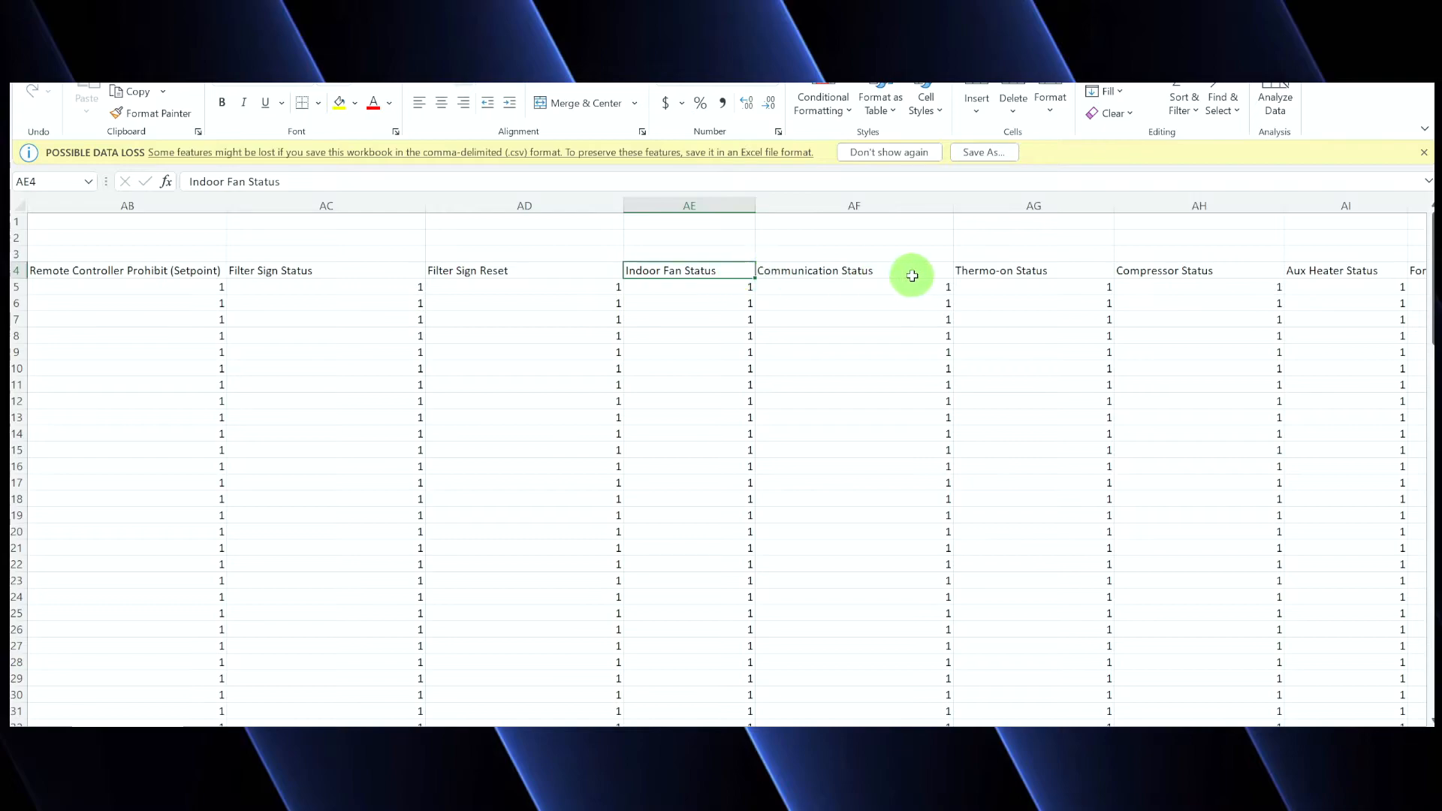
click(854, 271)
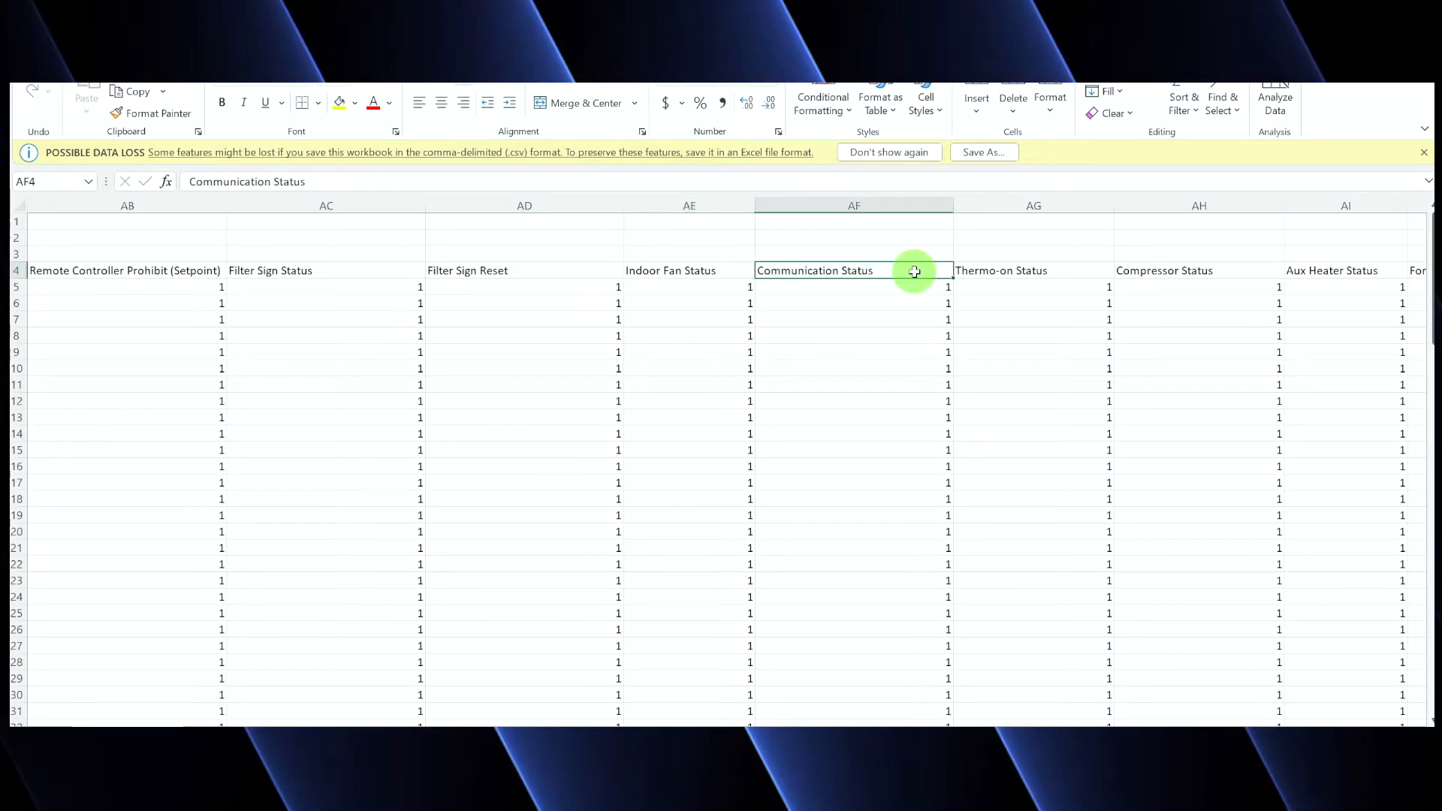
mouse_move(901, 305)
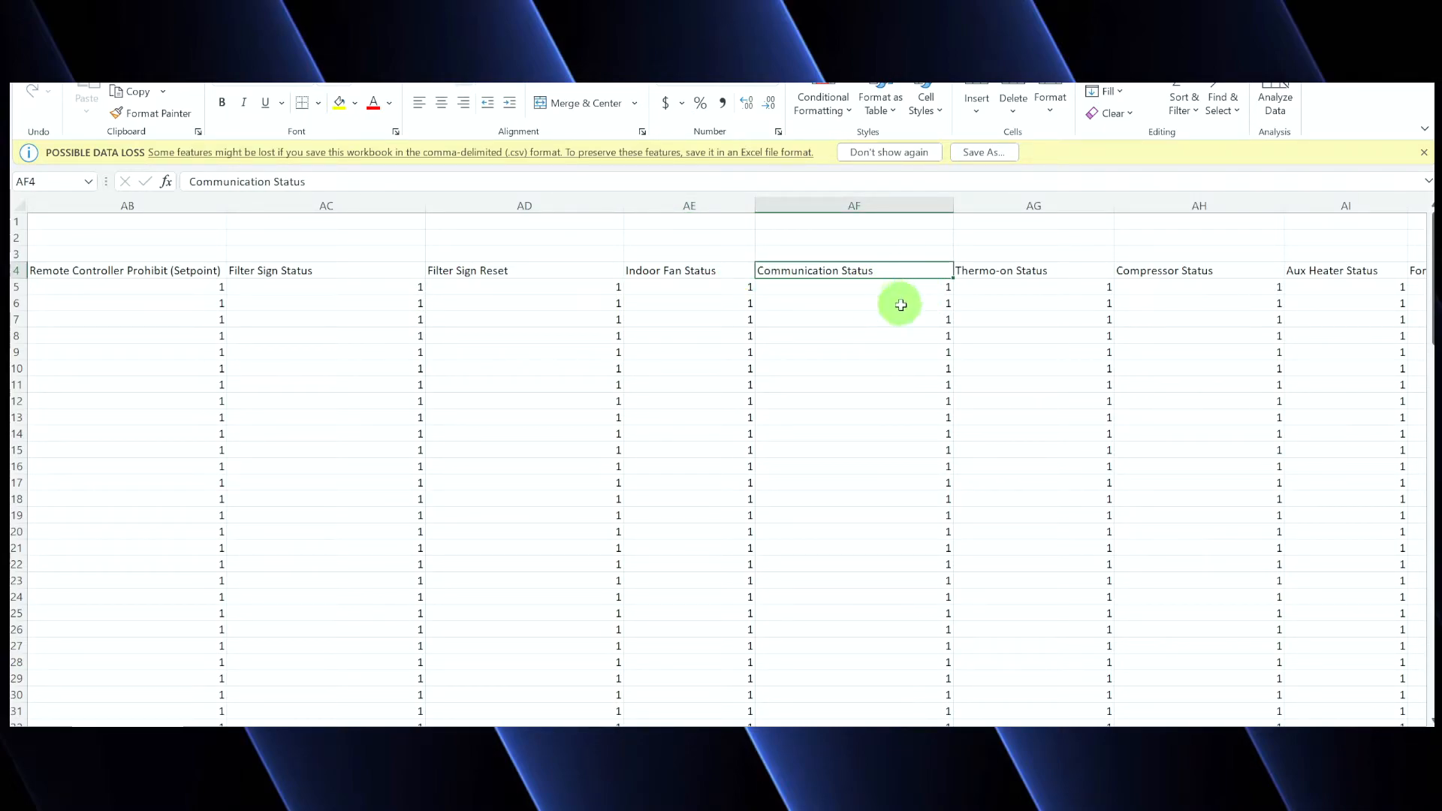
scroll(right, 3)
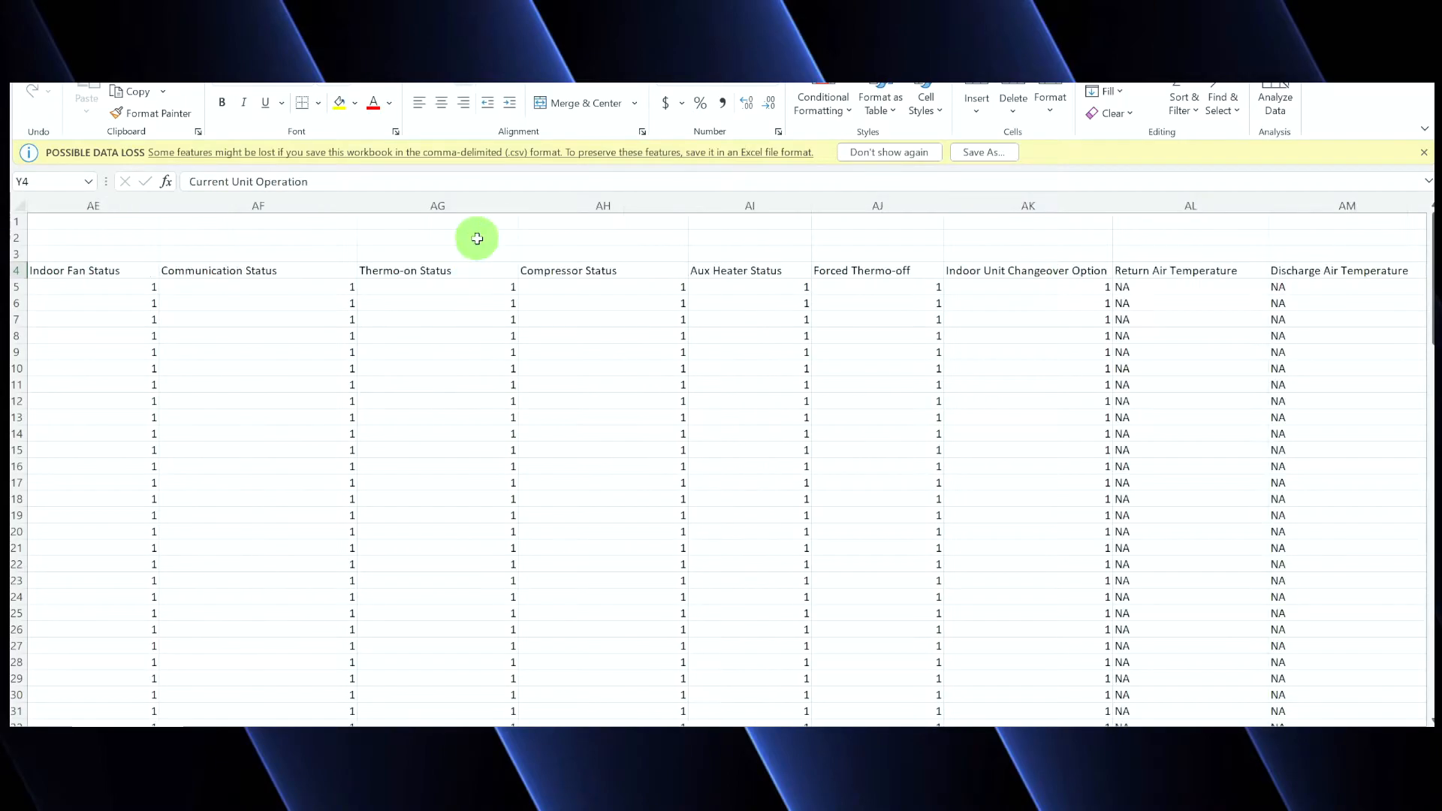
mouse_move(469, 306)
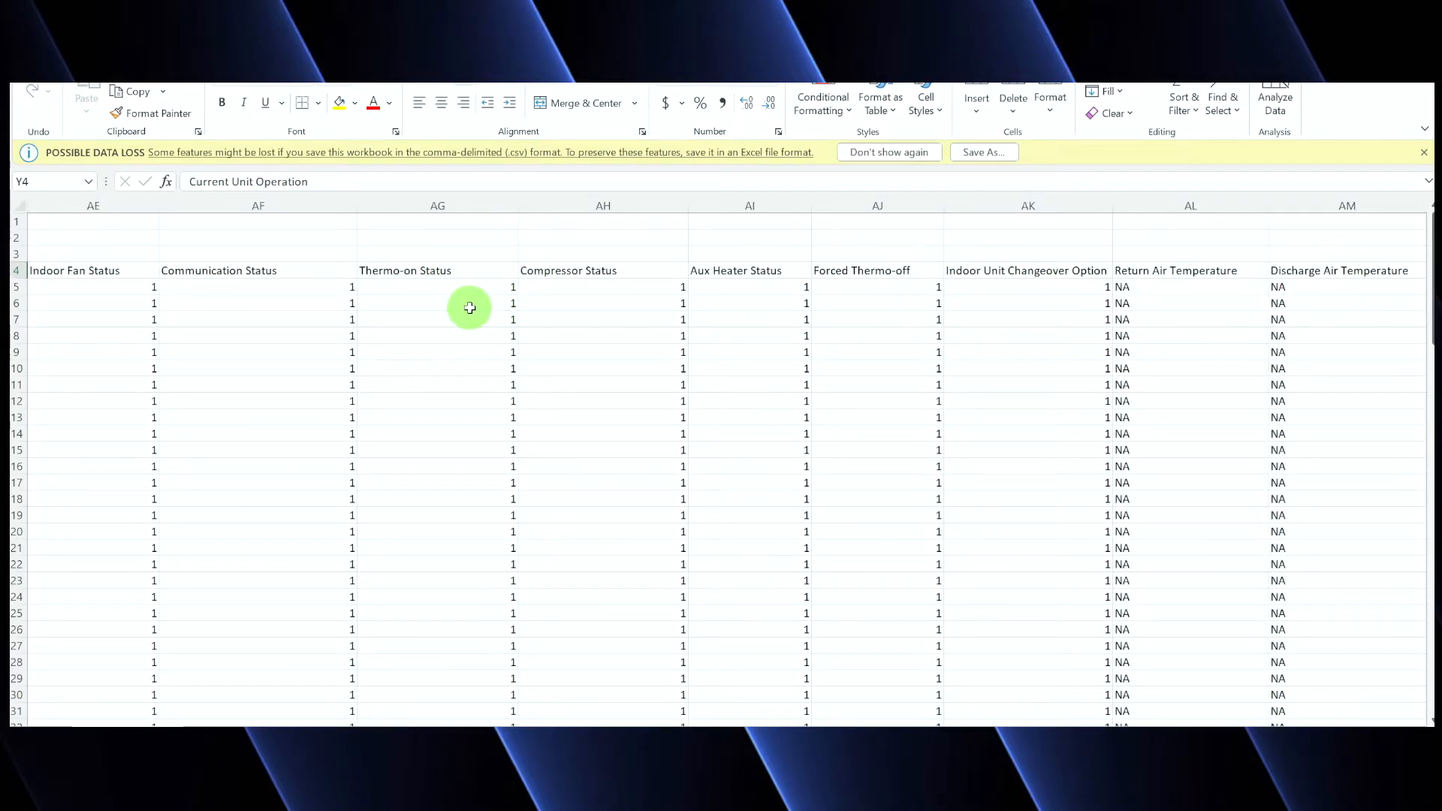
mouse_move(490, 292)
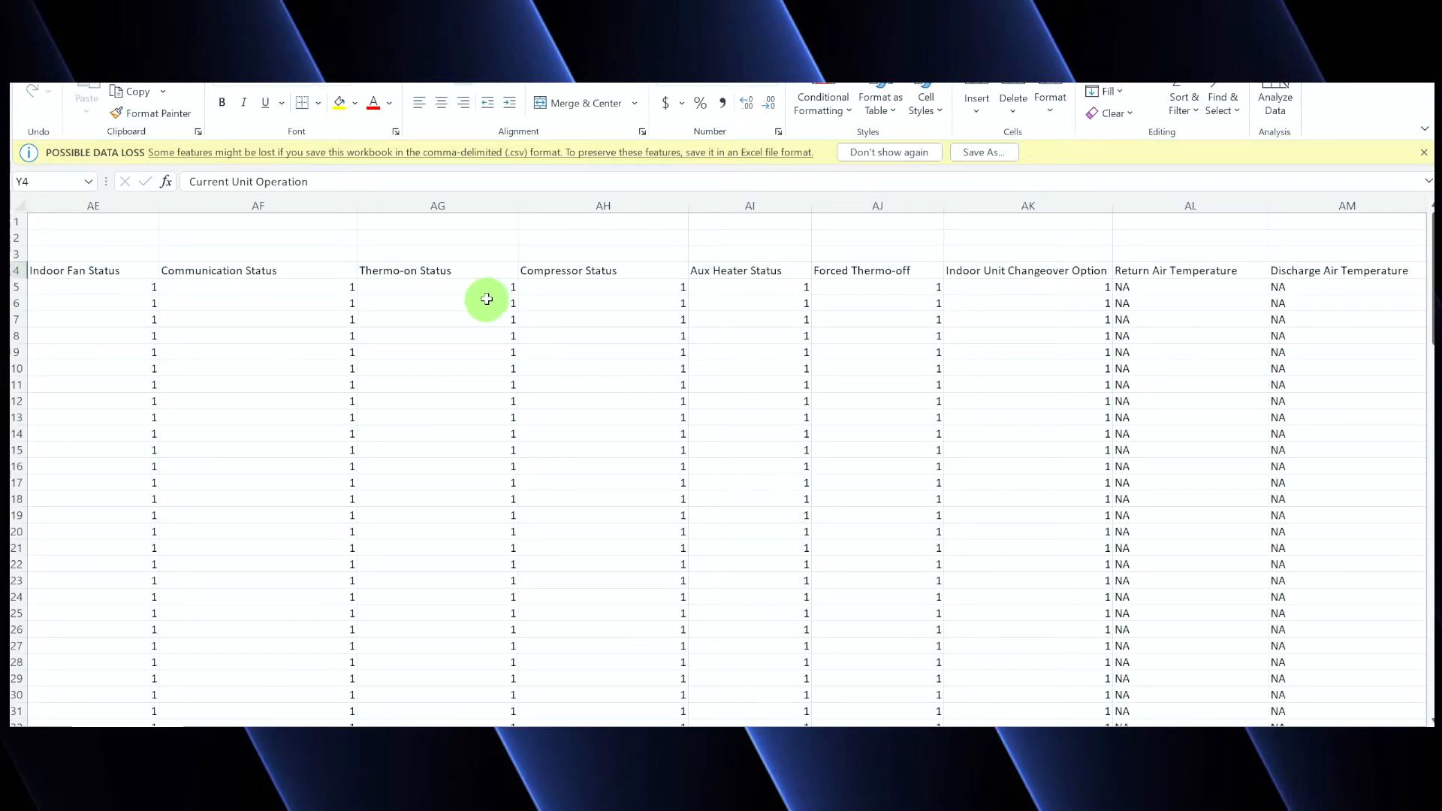
mouse_move(487, 293)
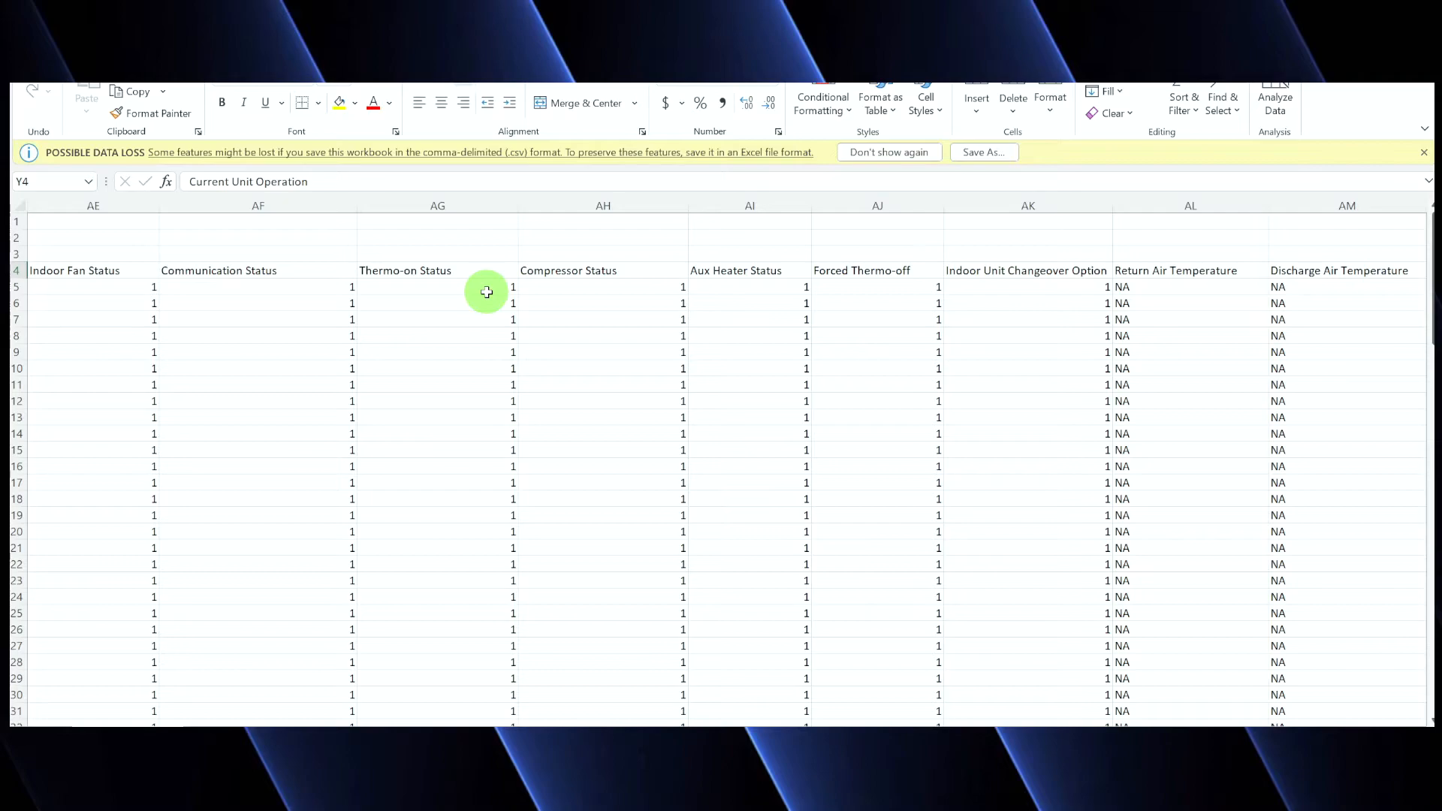
mouse_move(665, 269)
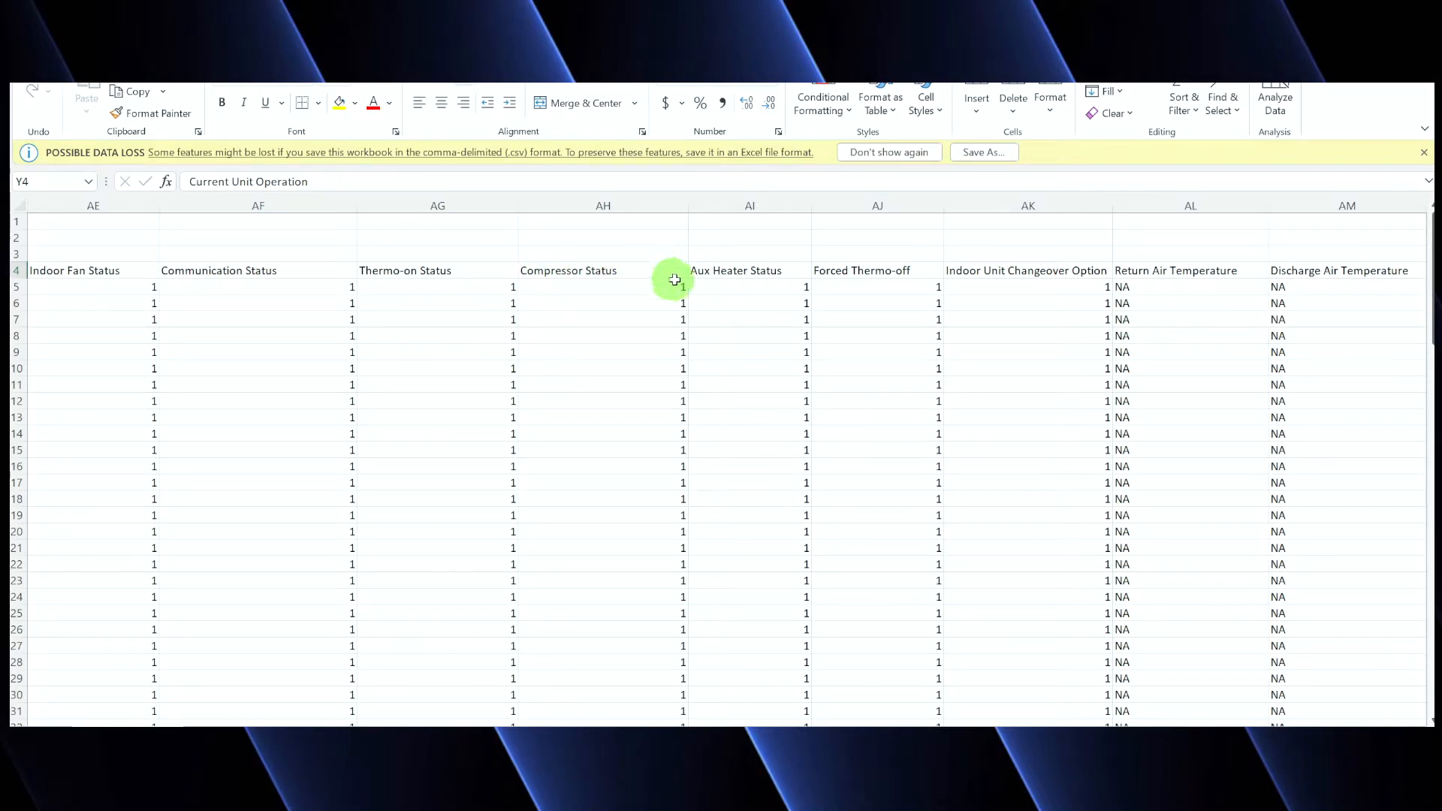
mouse_move(786, 274)
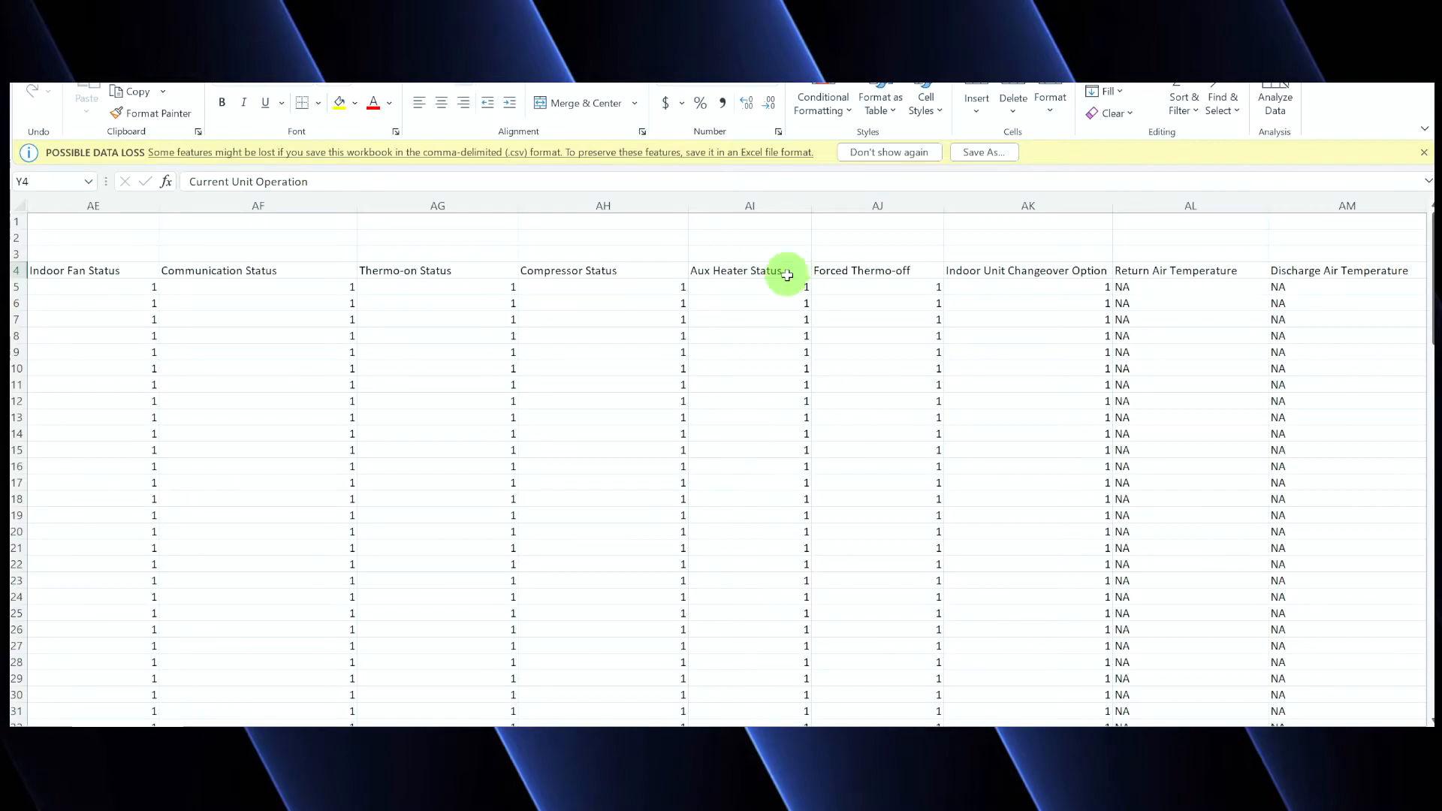
mouse_move(902, 281)
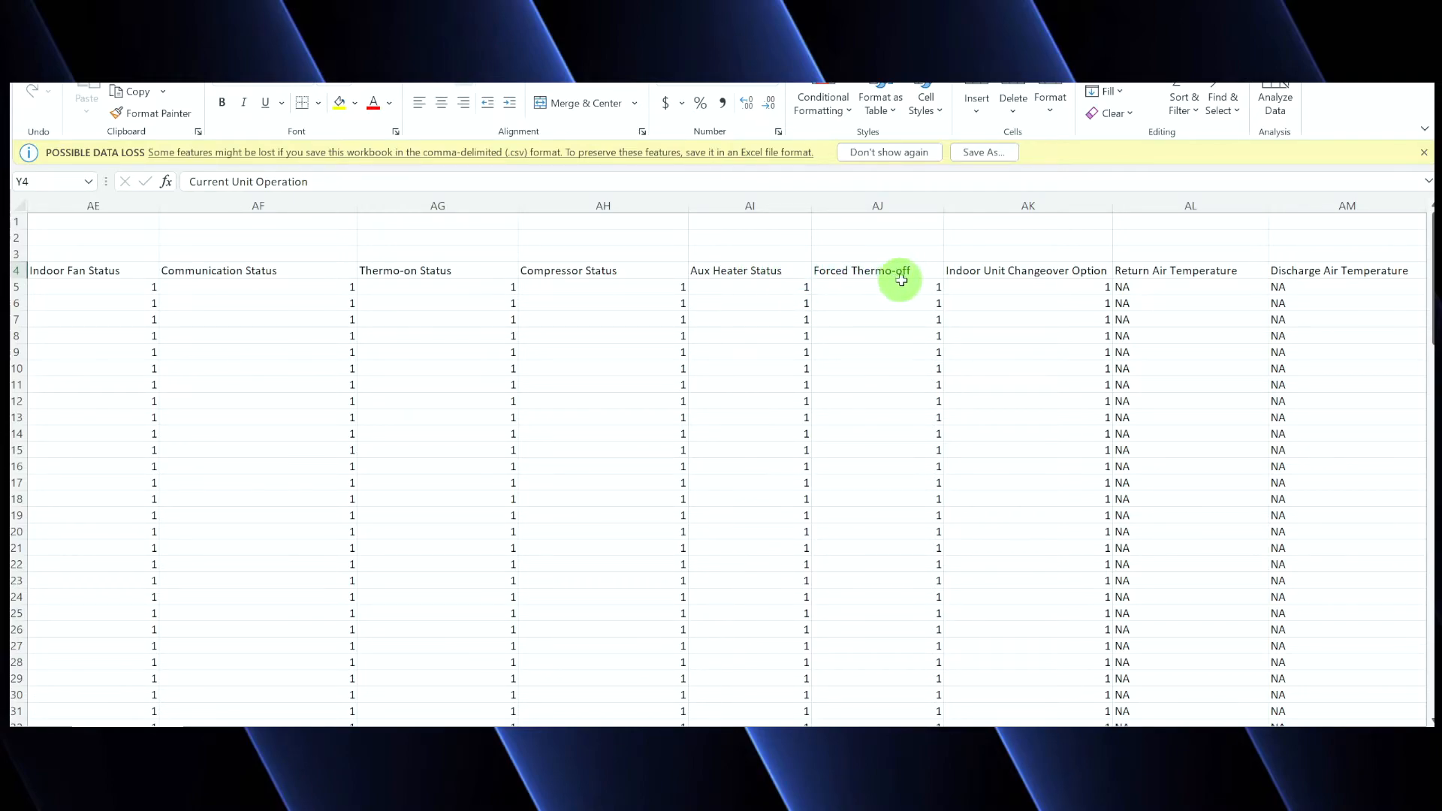
mouse_move(929, 269)
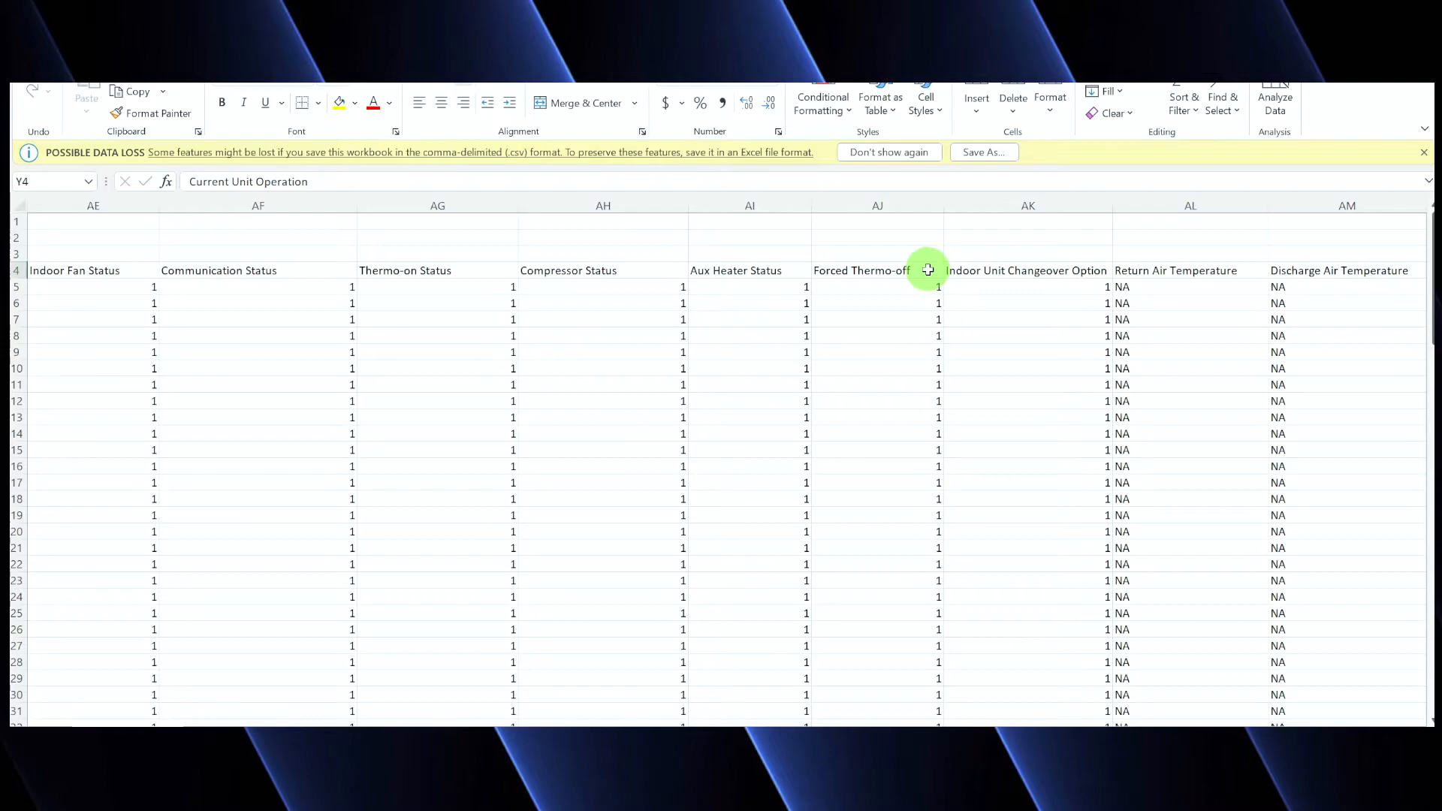
mouse_move(1044, 271)
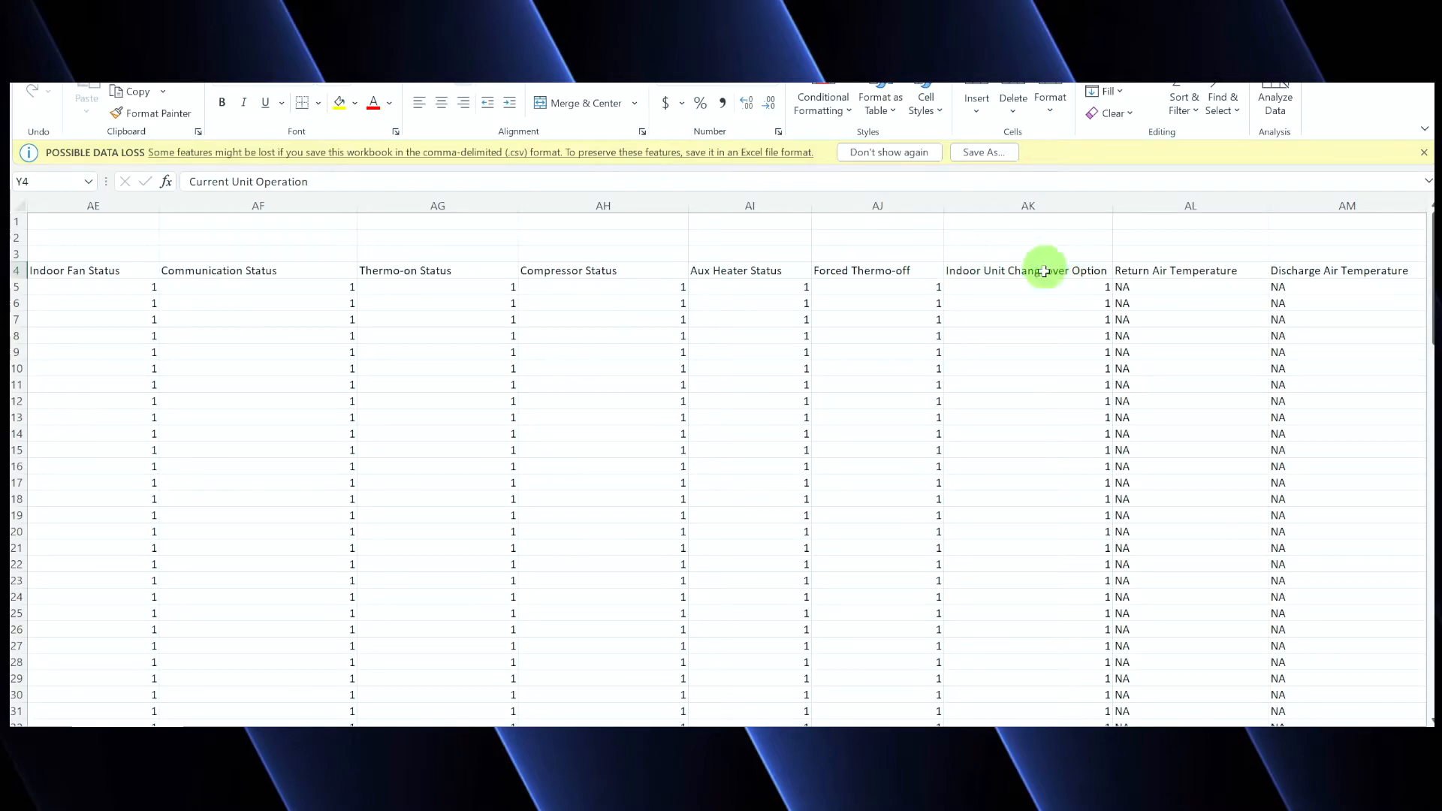
scroll(right, 3)
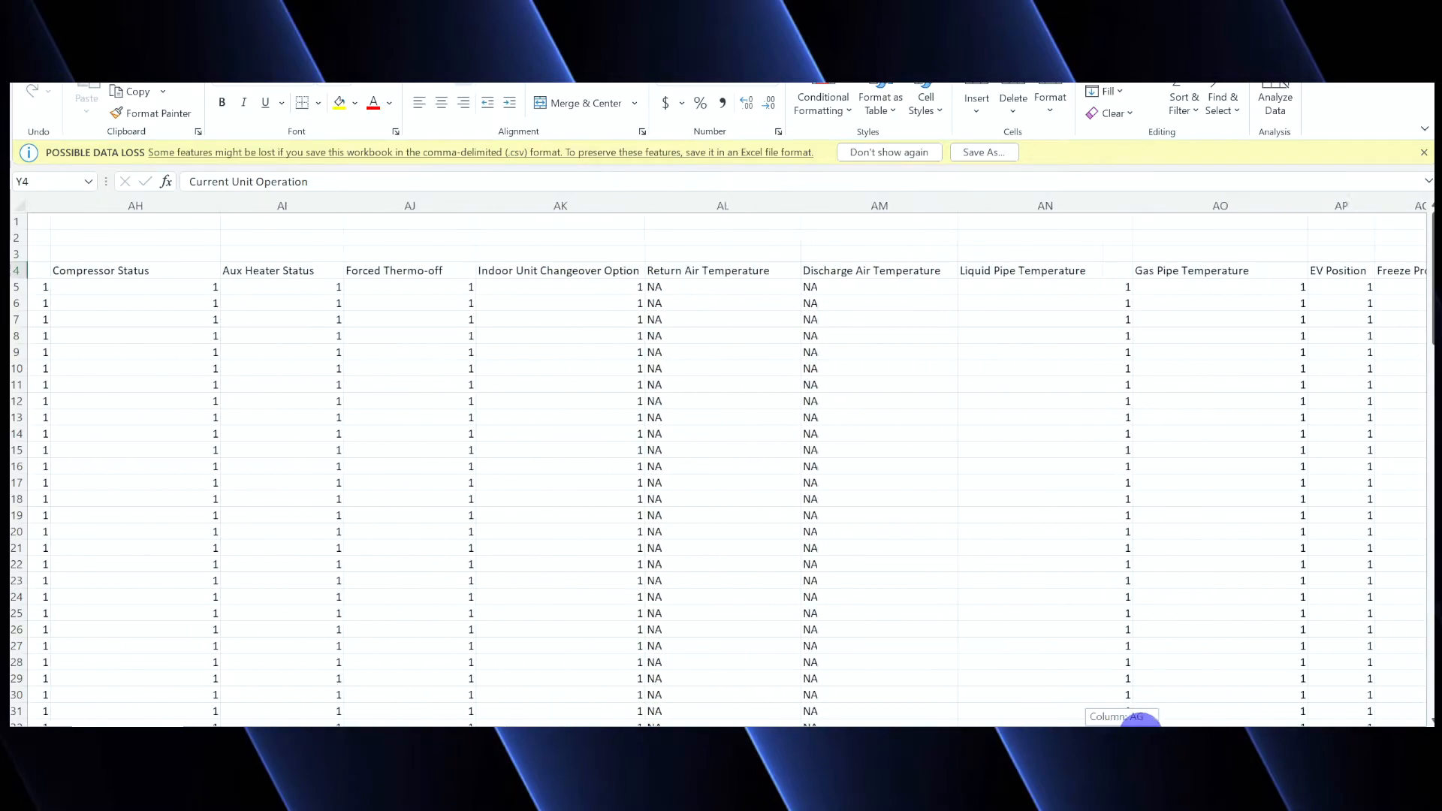
scroll(right, 3)
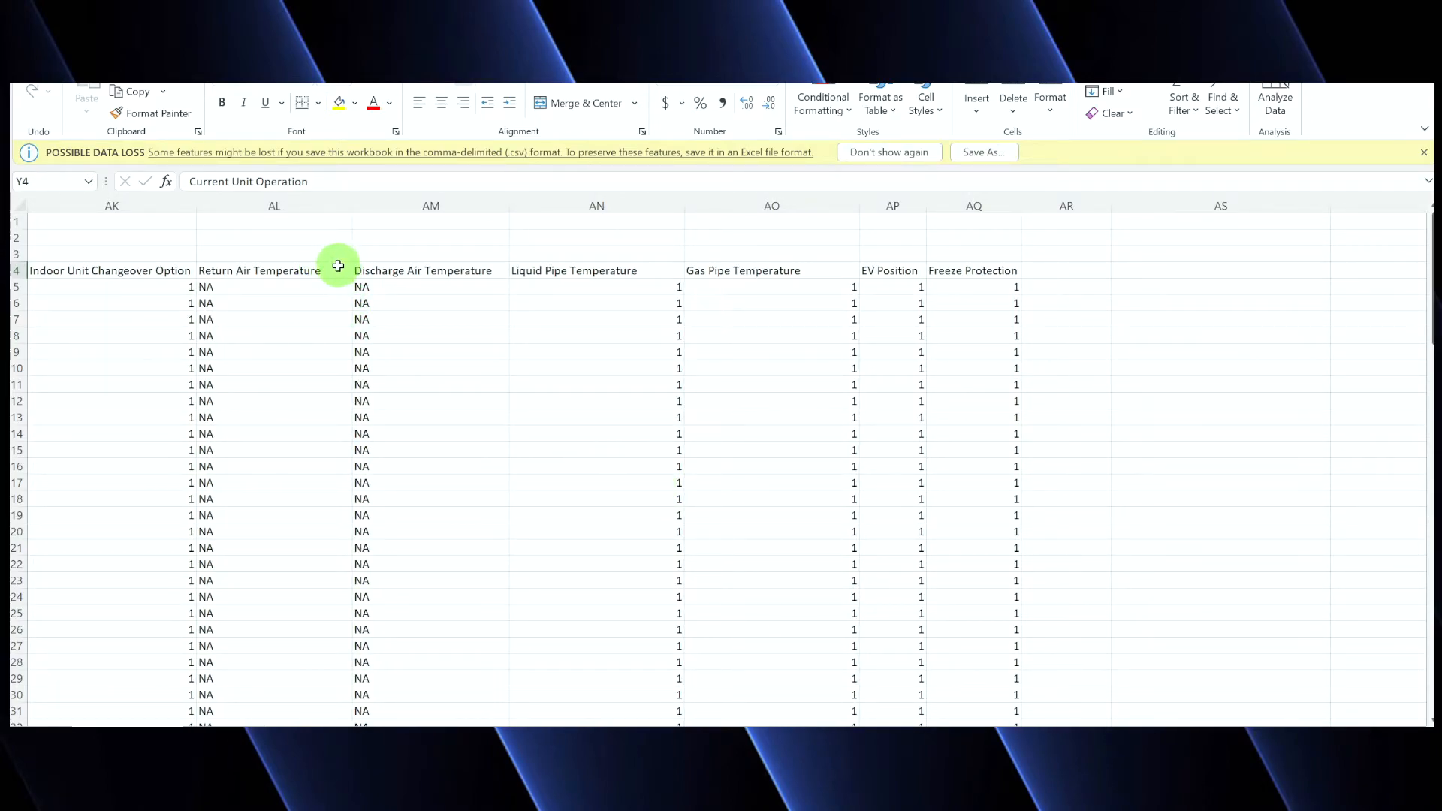
mouse_move(454, 249)
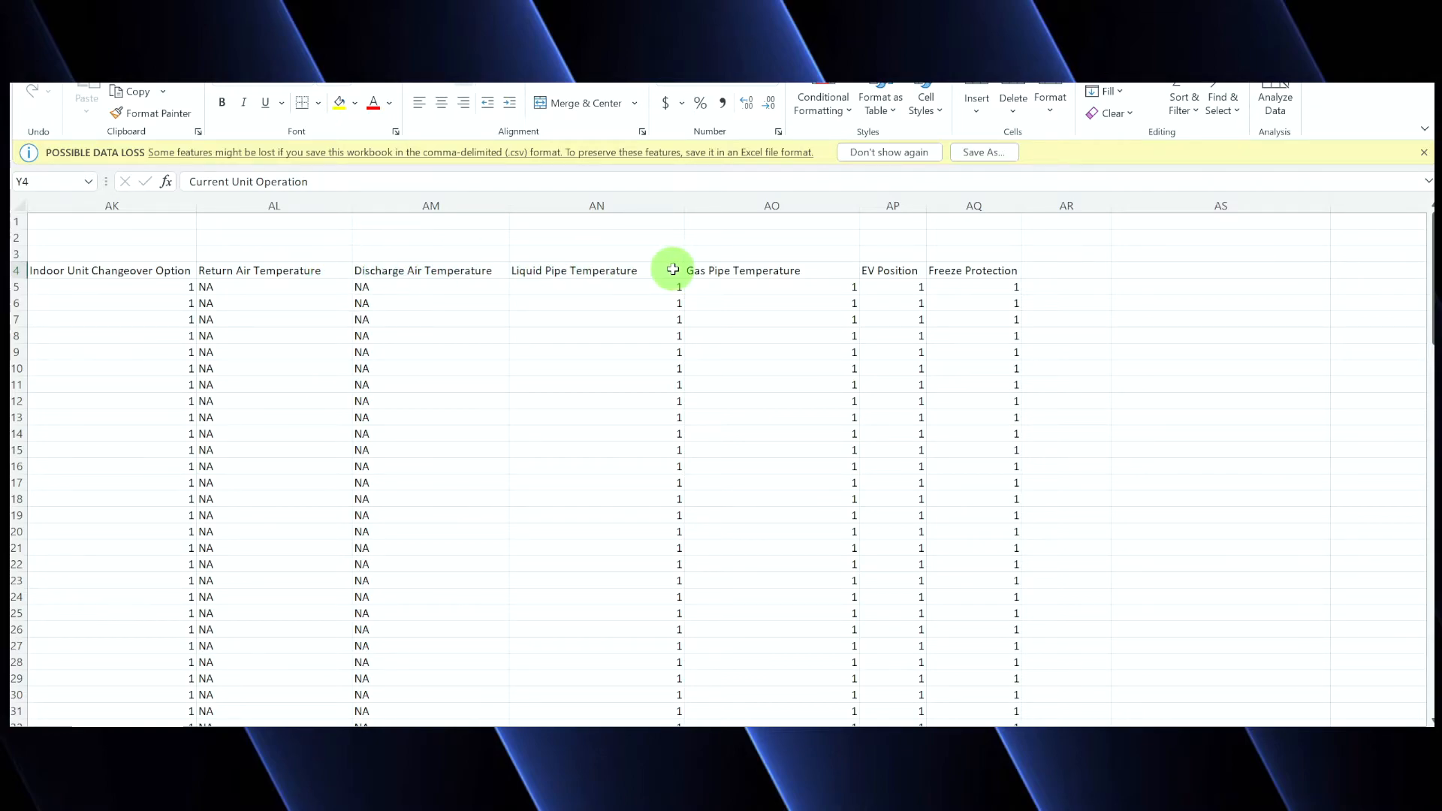
mouse_move(875, 253)
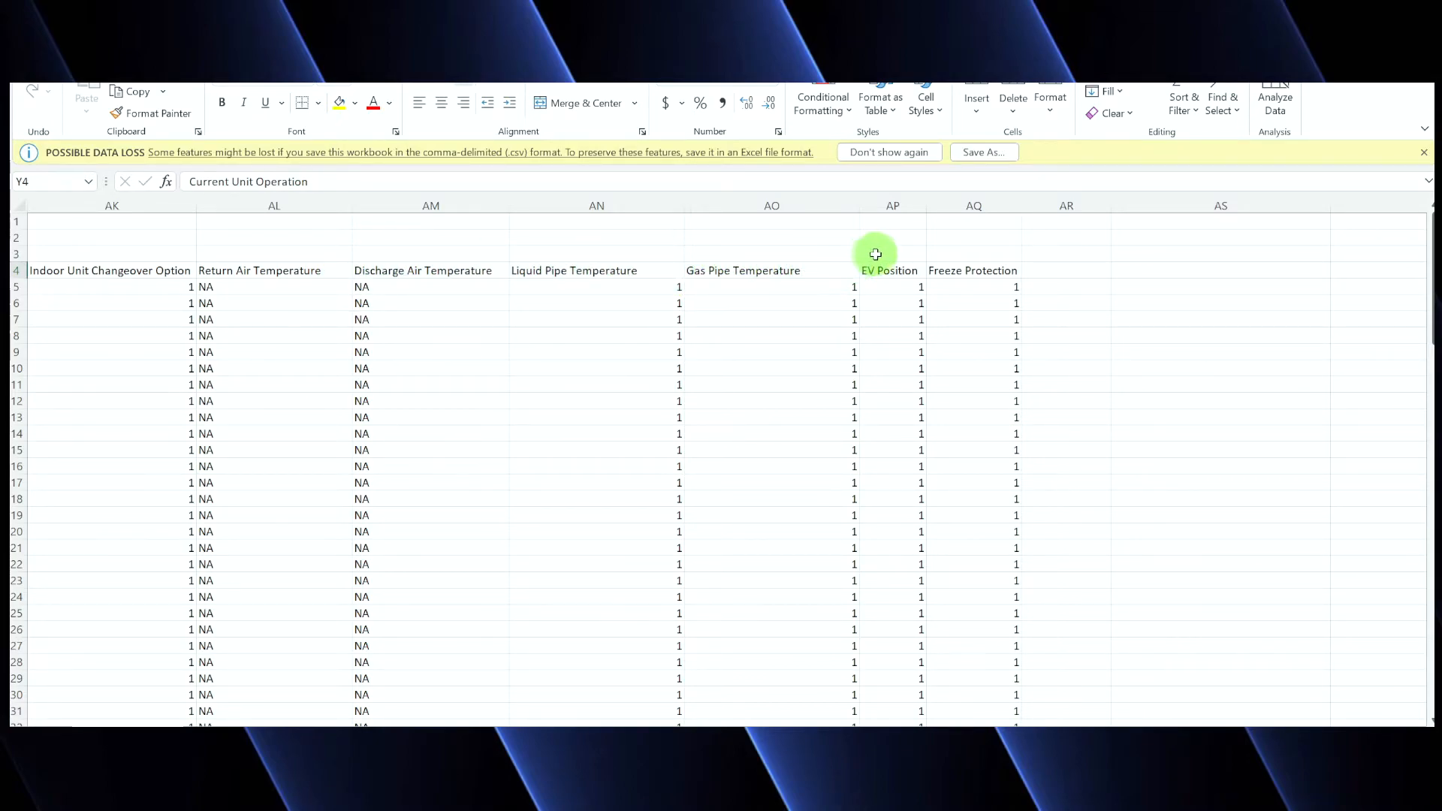
mouse_move(993, 314)
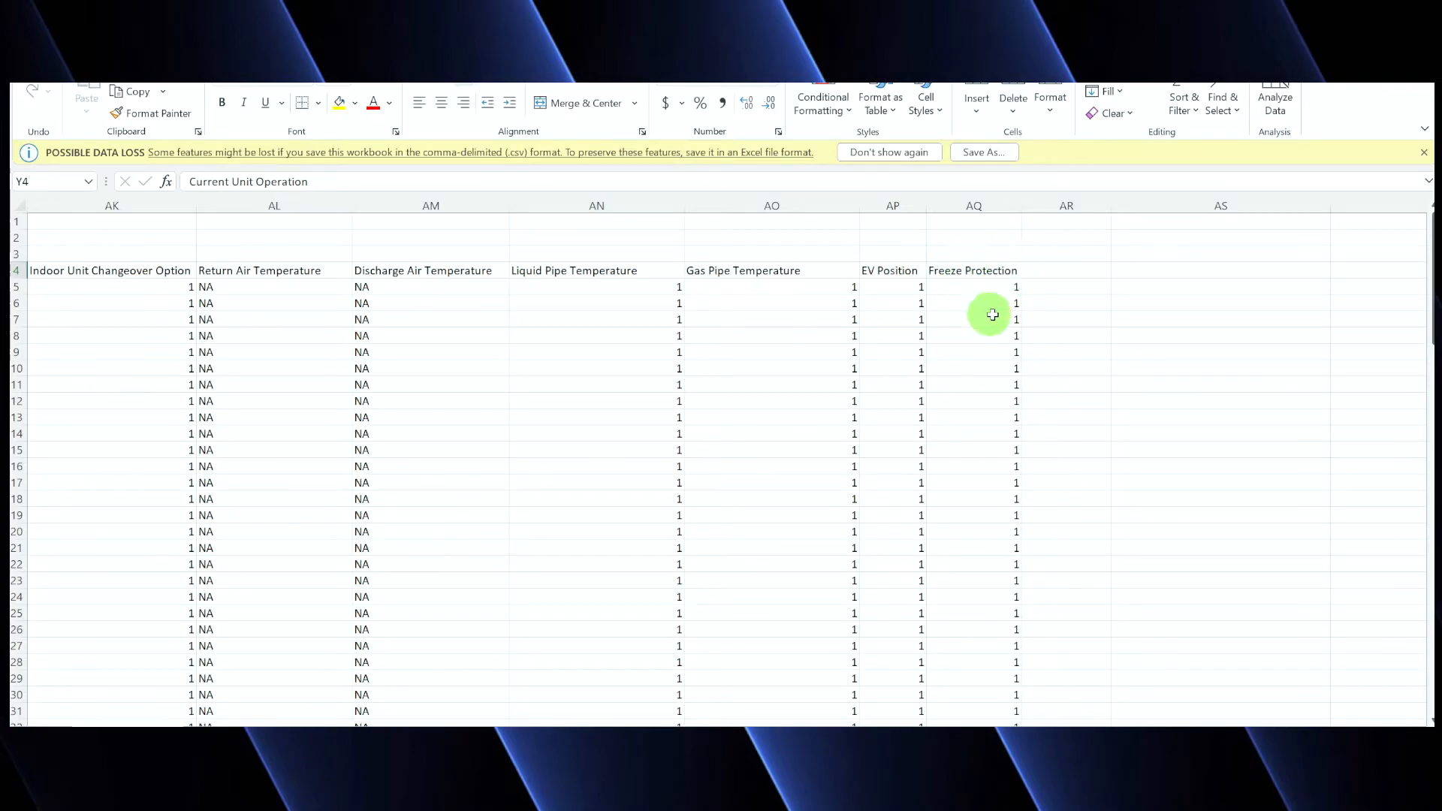
mouse_move(1001, 266)
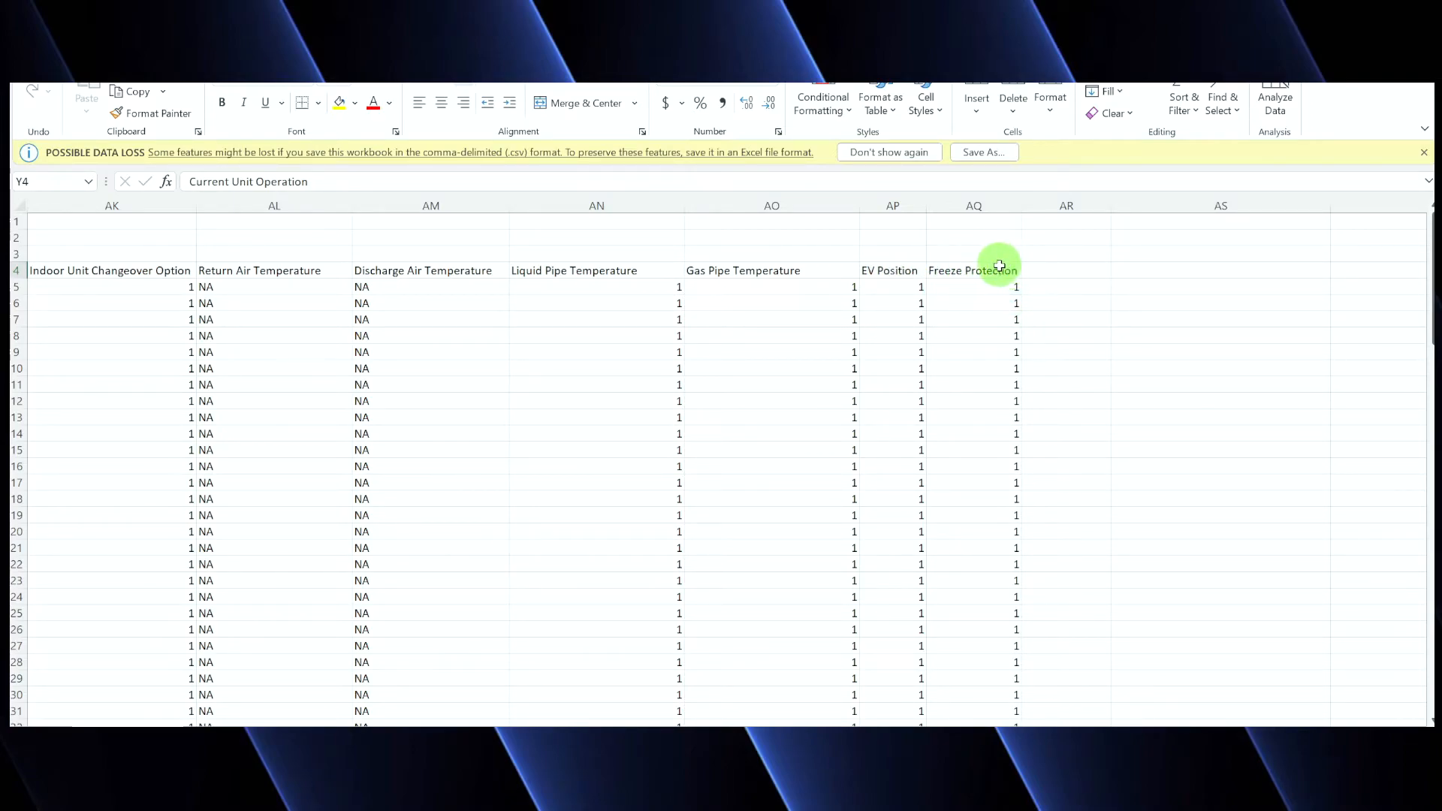
mouse_move(586, 285)
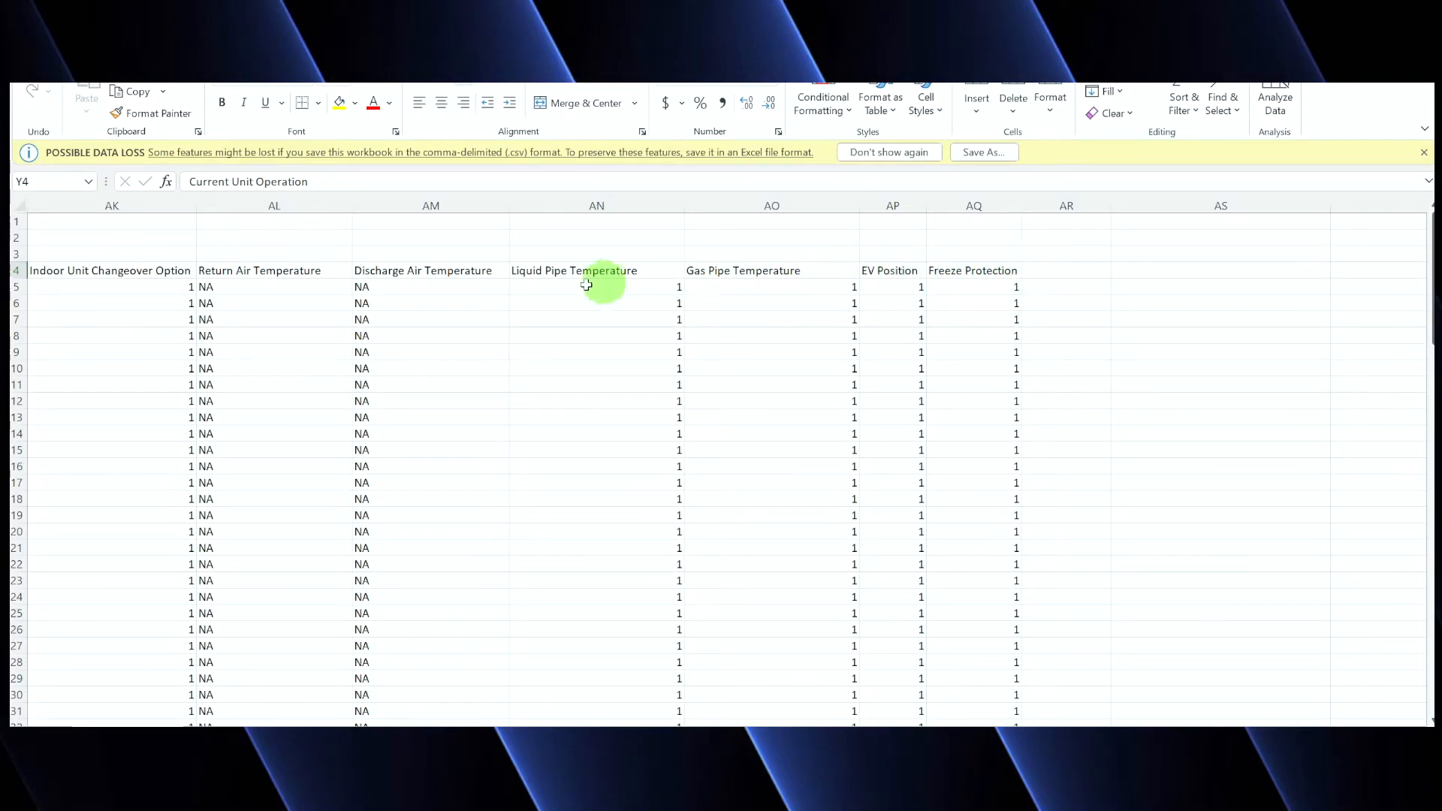
mouse_move(1082, 609)
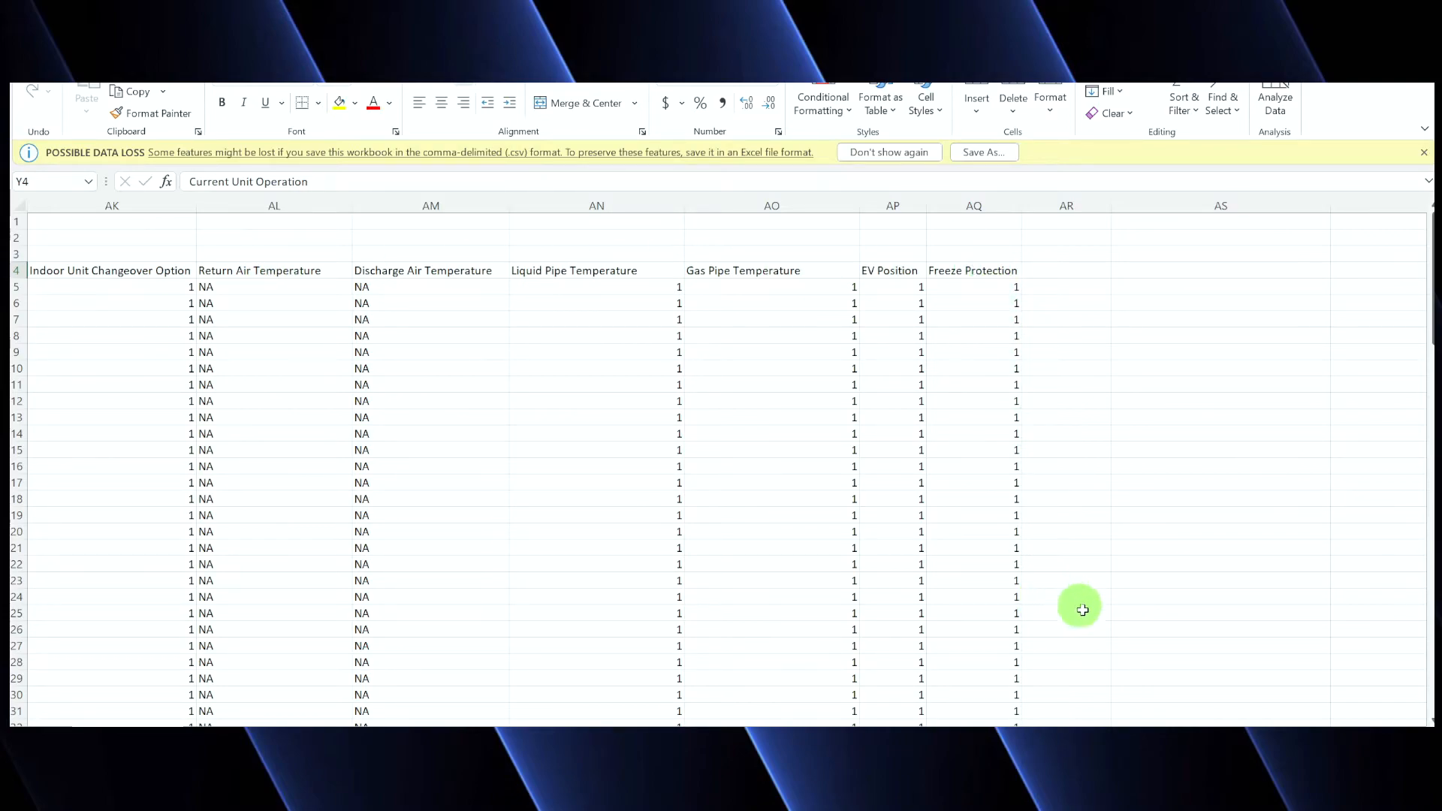
mouse_move(1159, 727)
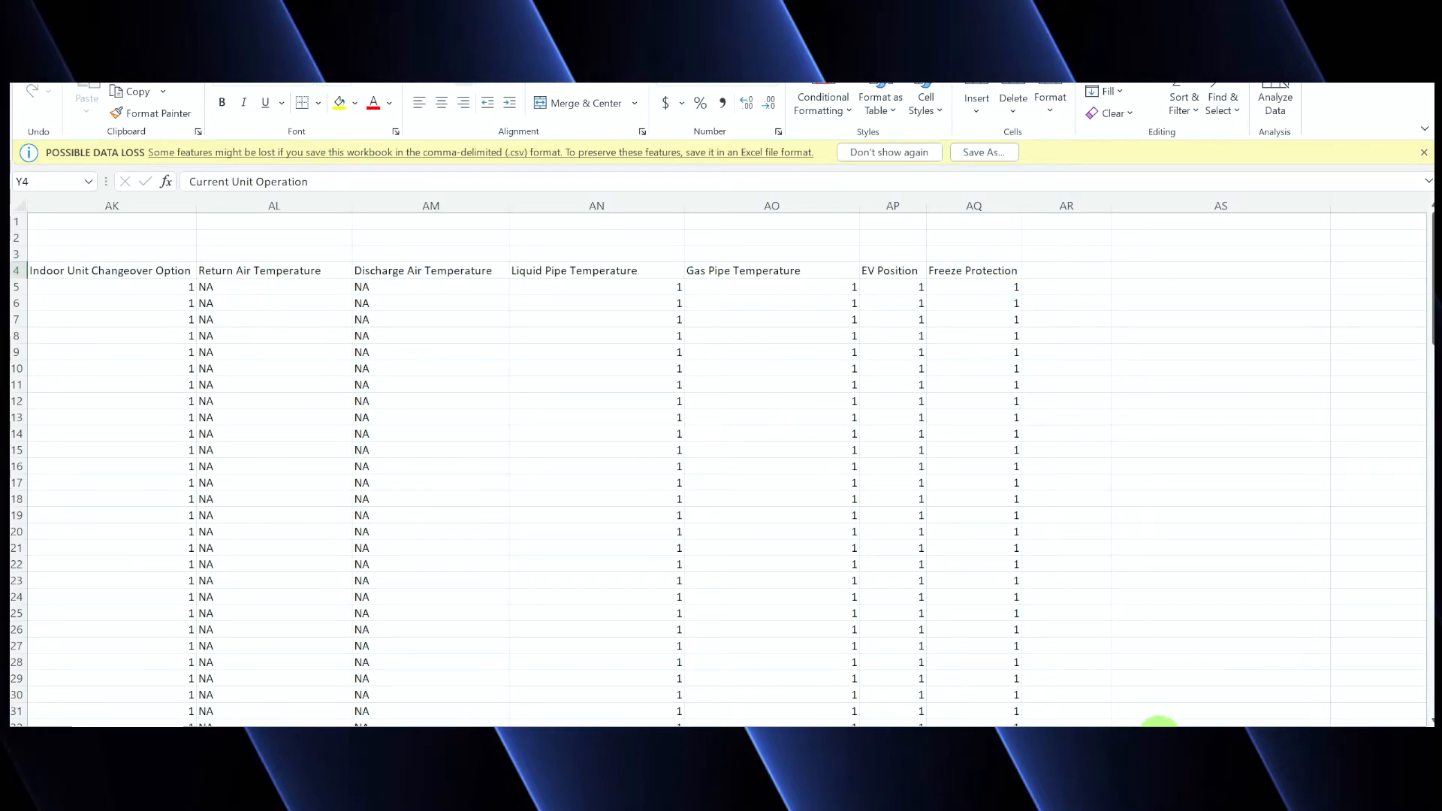
click(429, 400)
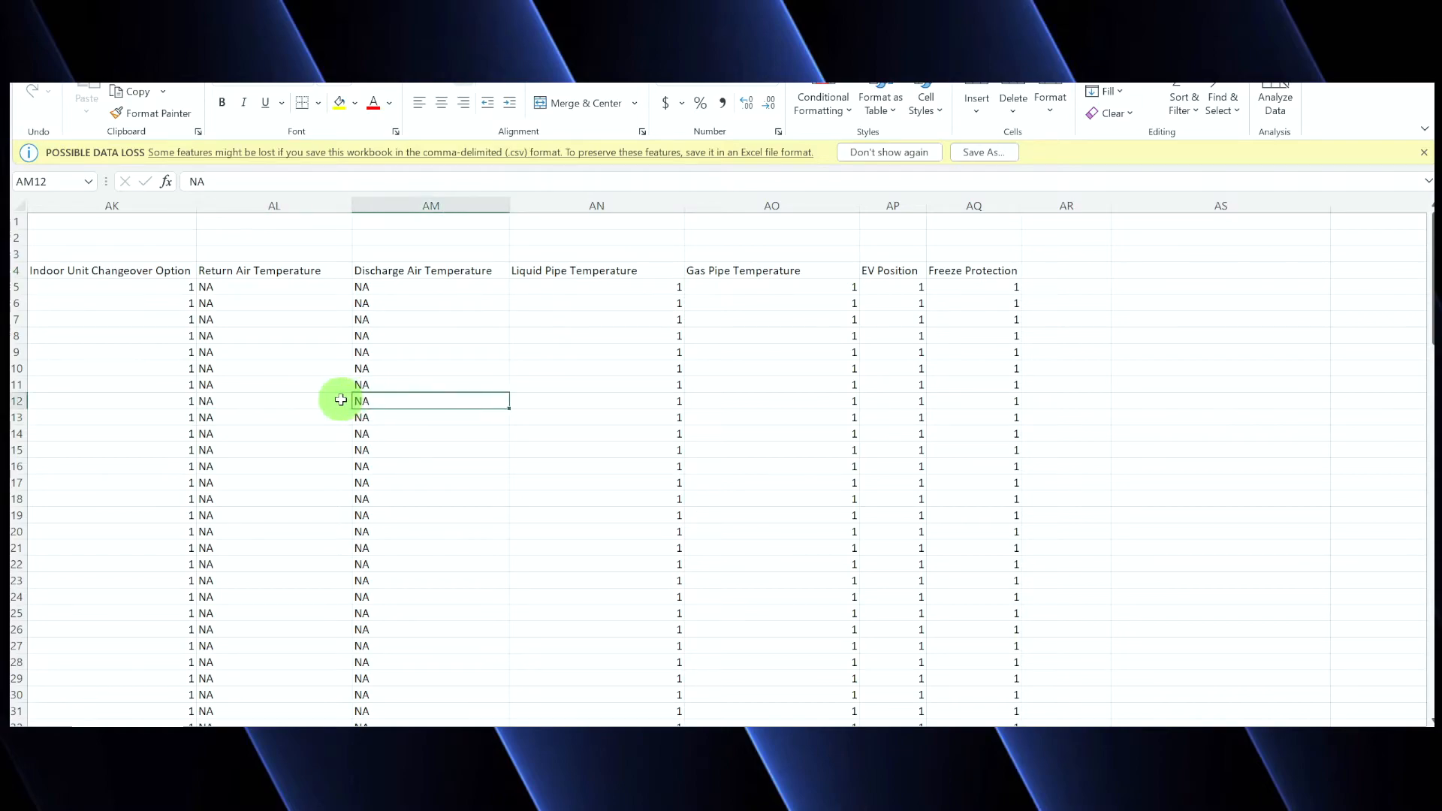
click(273, 400)
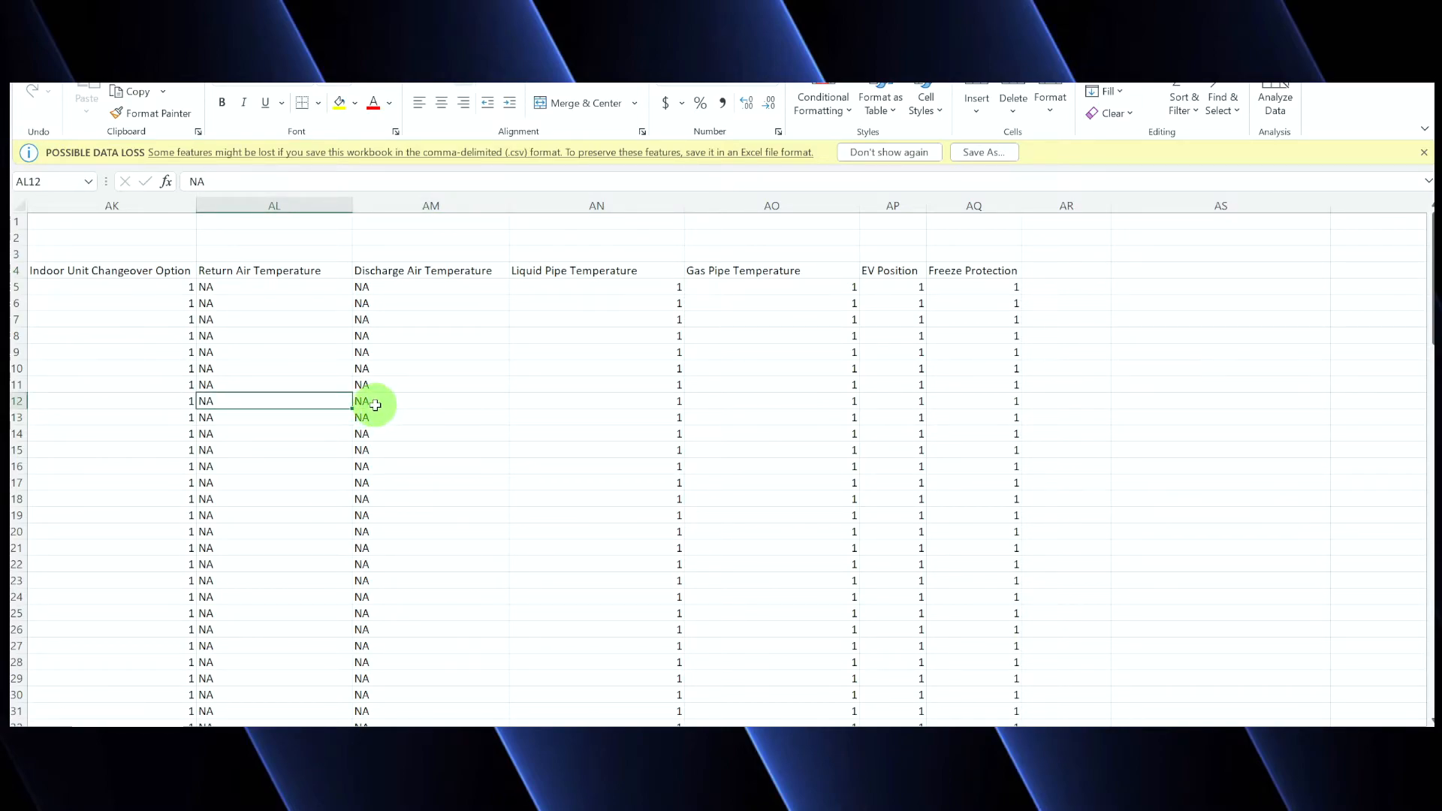
mouse_move(415, 317)
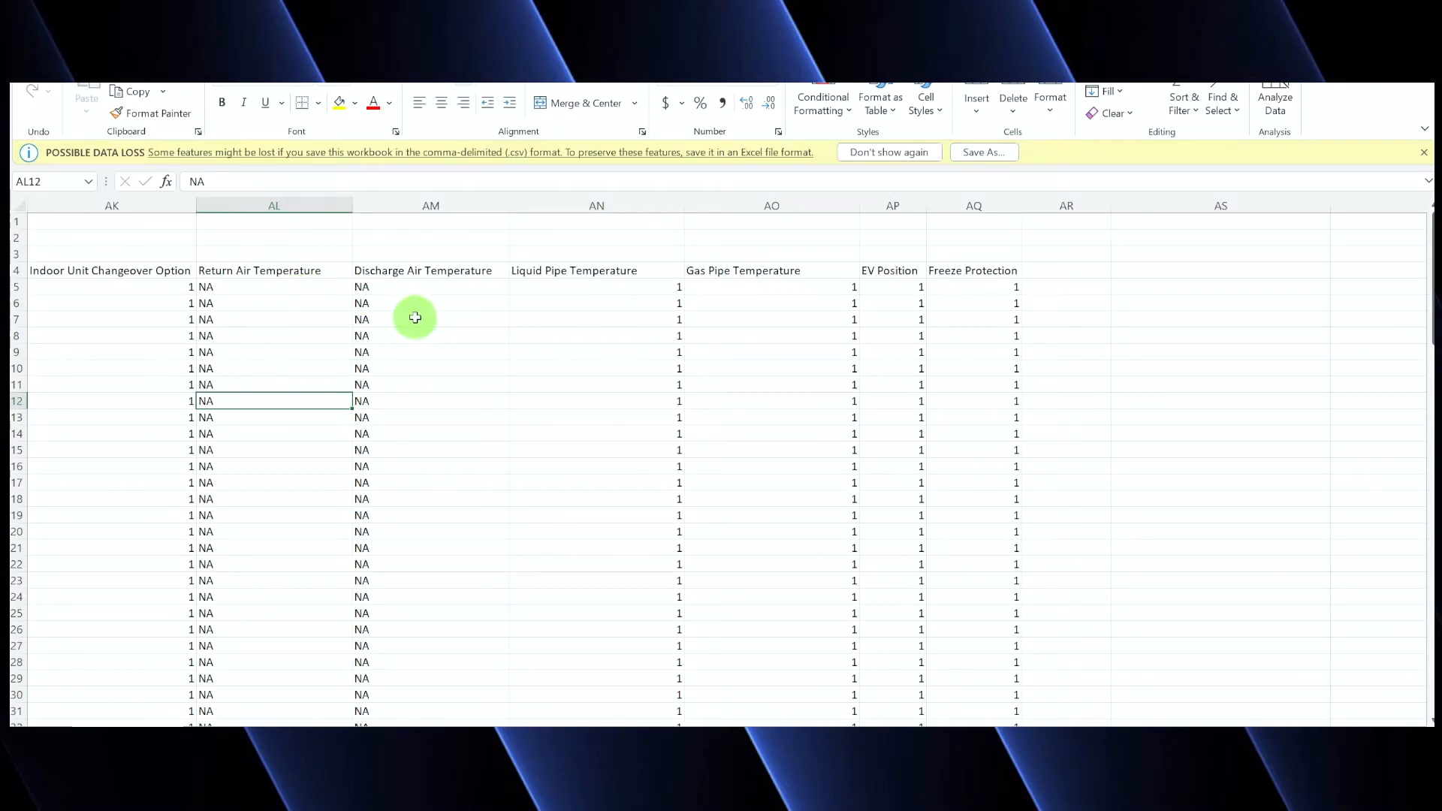
mouse_move(177, 320)
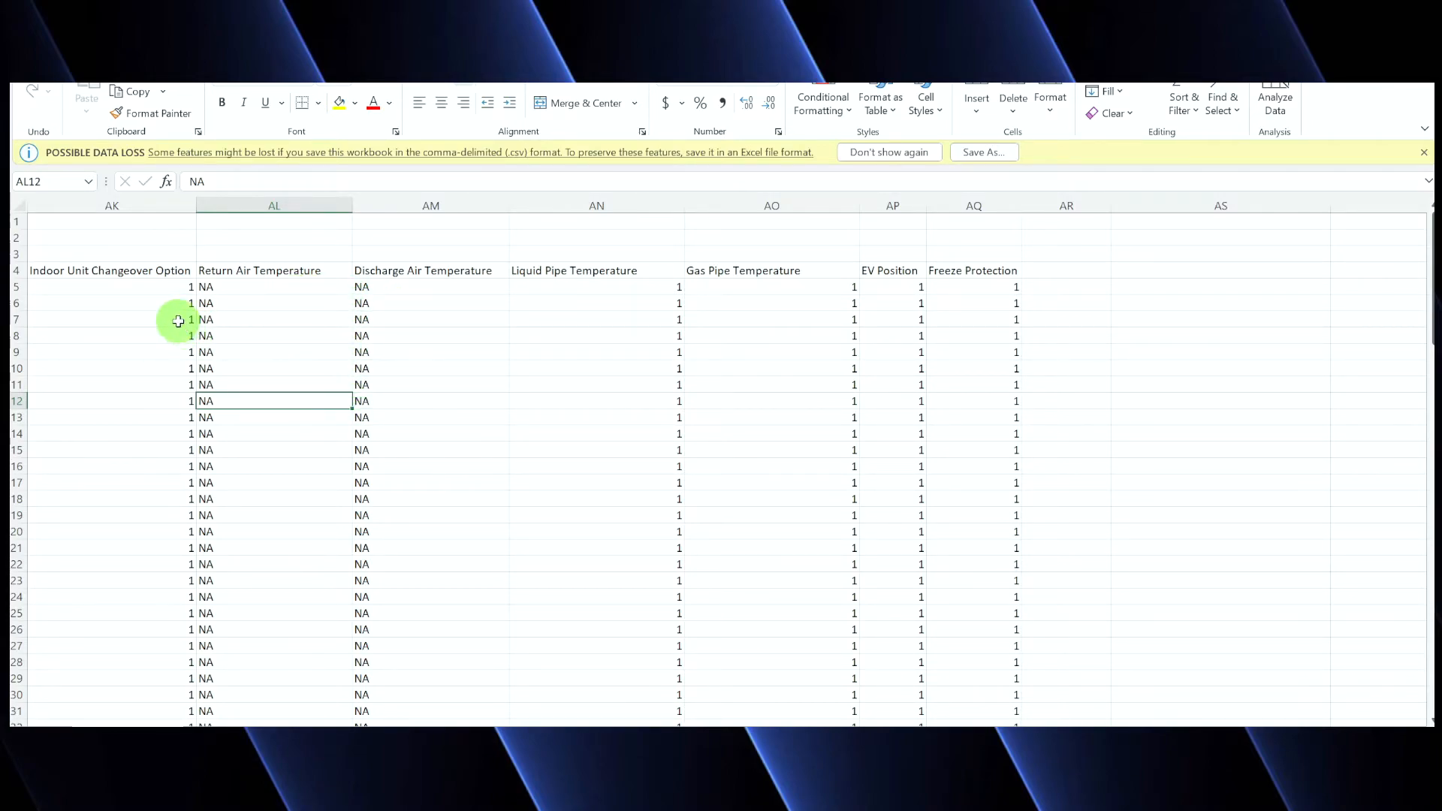
mouse_move(554, 326)
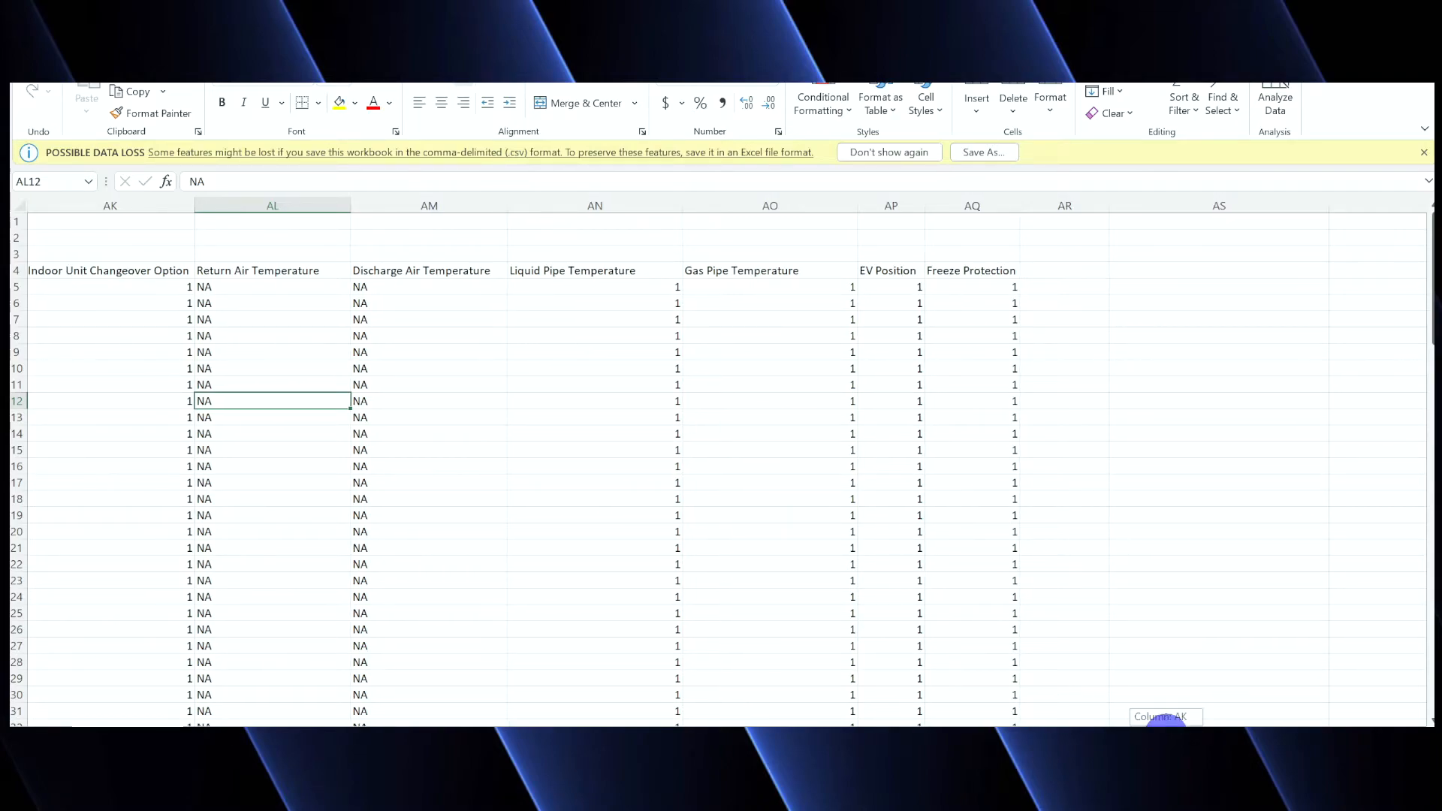
scroll(left, 3)
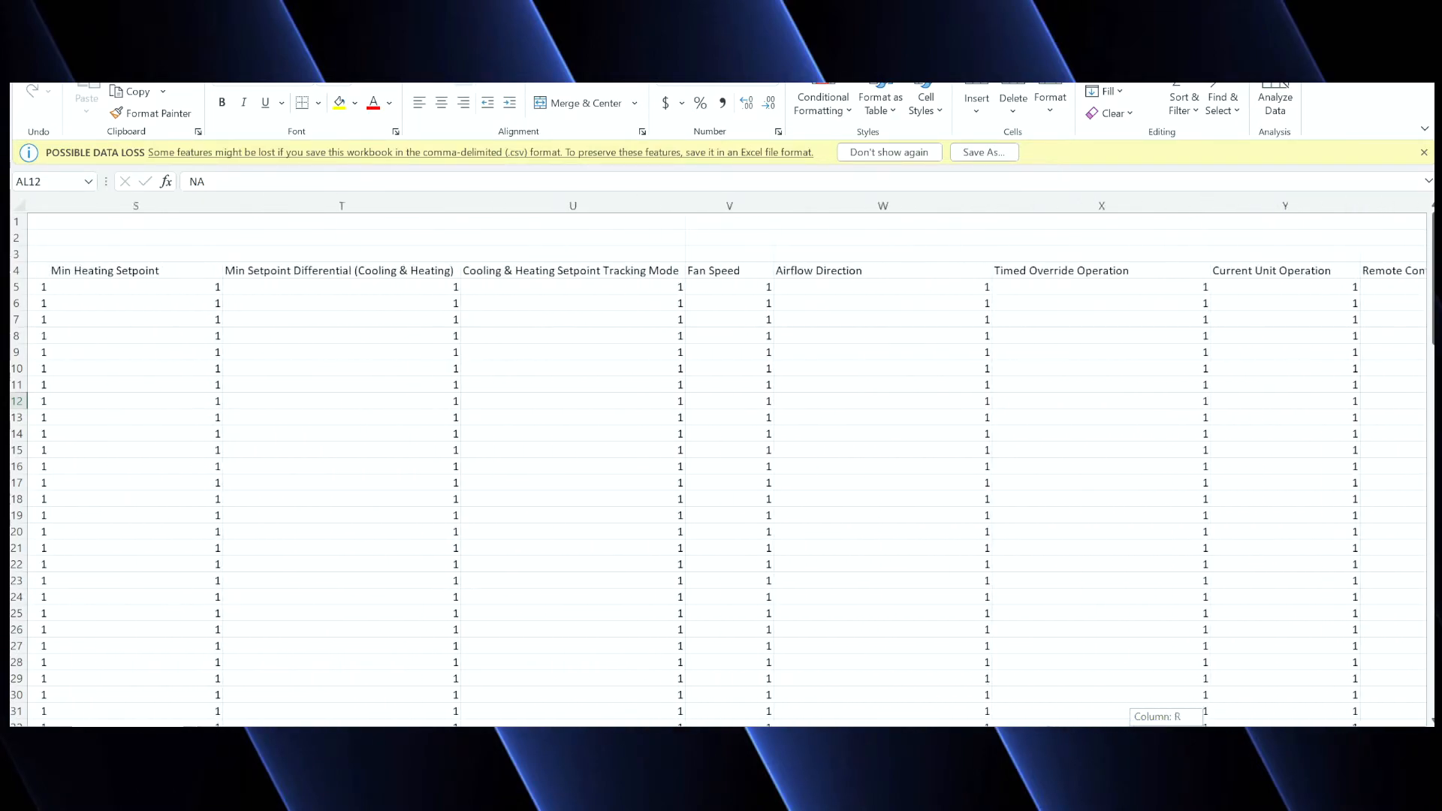
Scroll back to the point names, addresses and device instance number columns
scroll(left, 3)
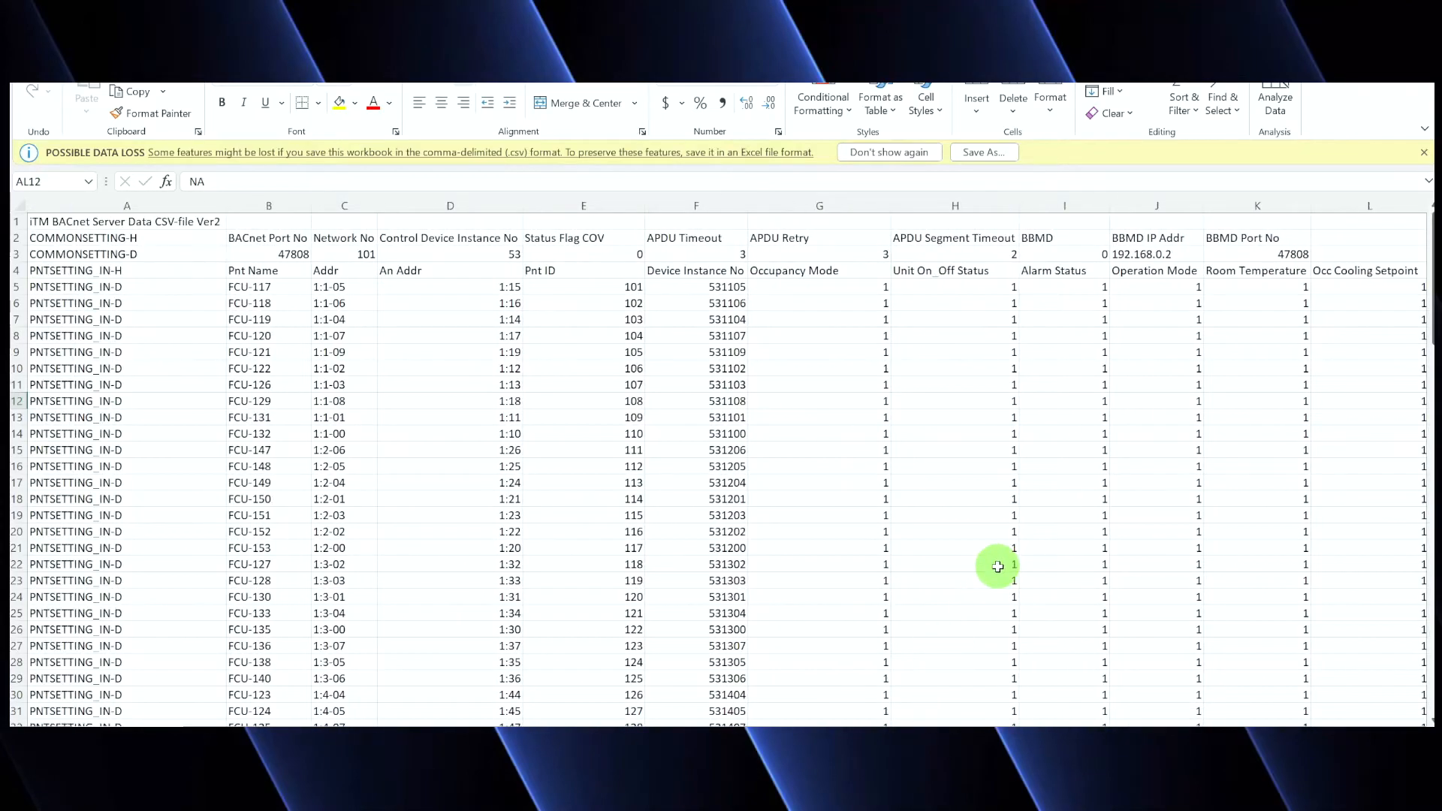
mouse_move(916, 376)
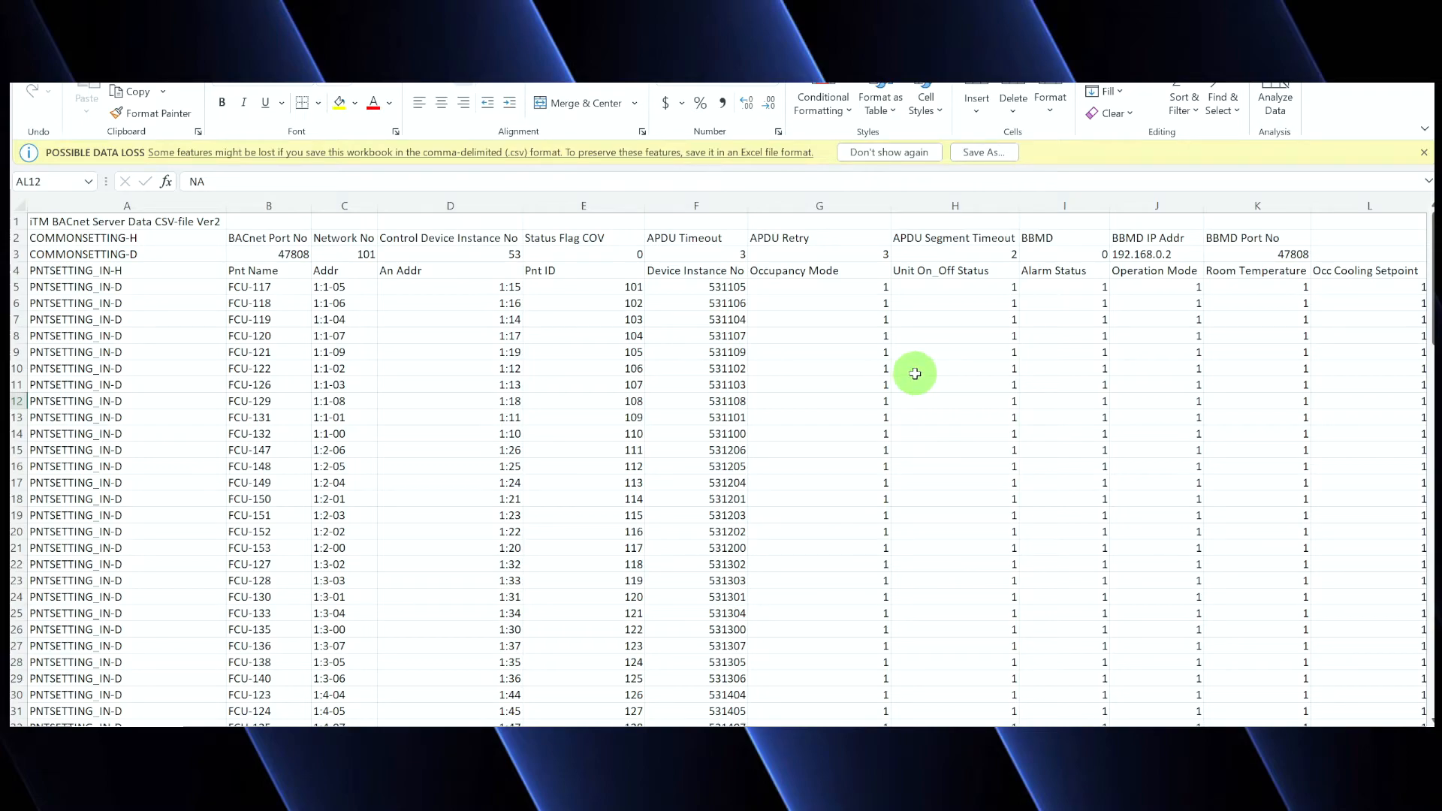
mouse_move(895, 374)
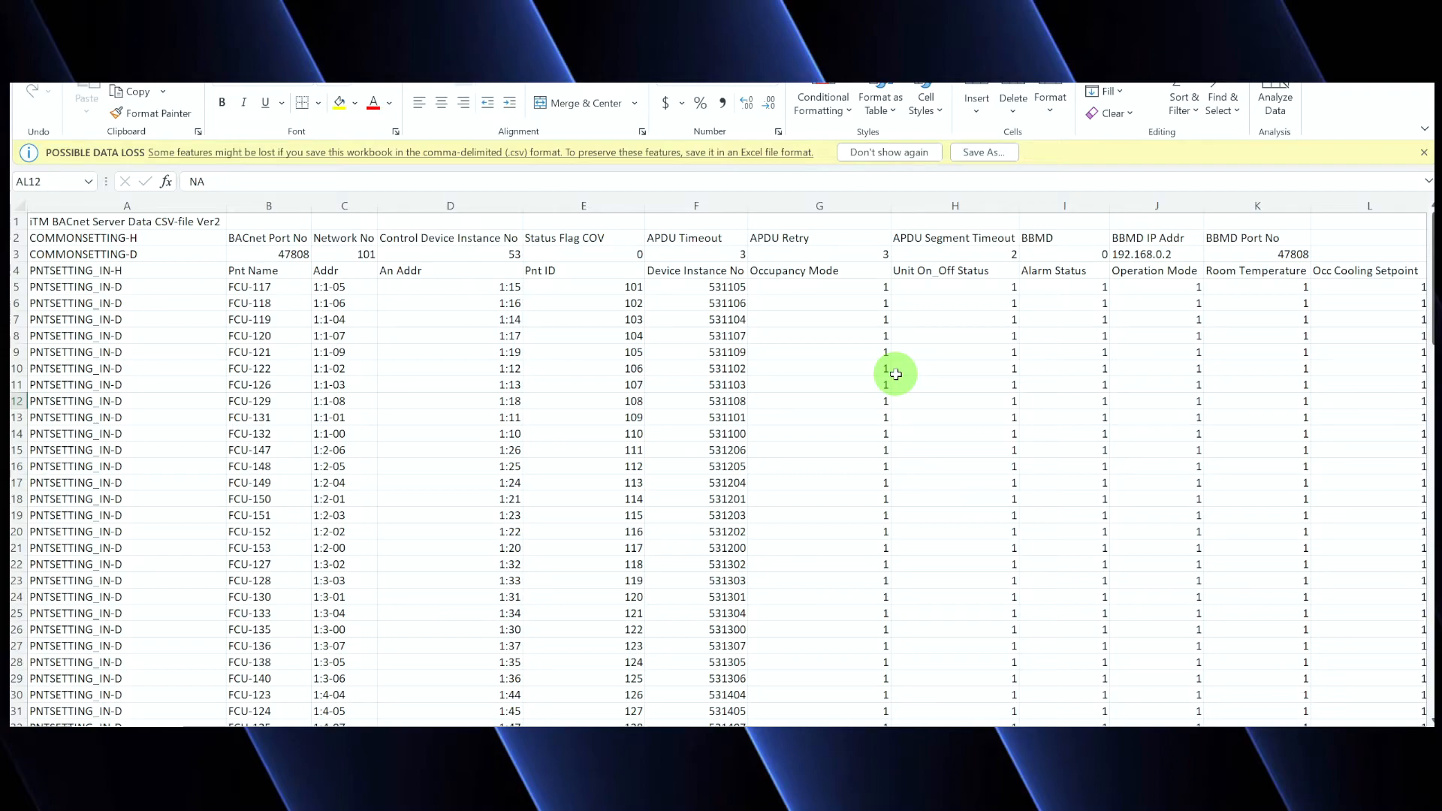
mouse_move(903, 357)
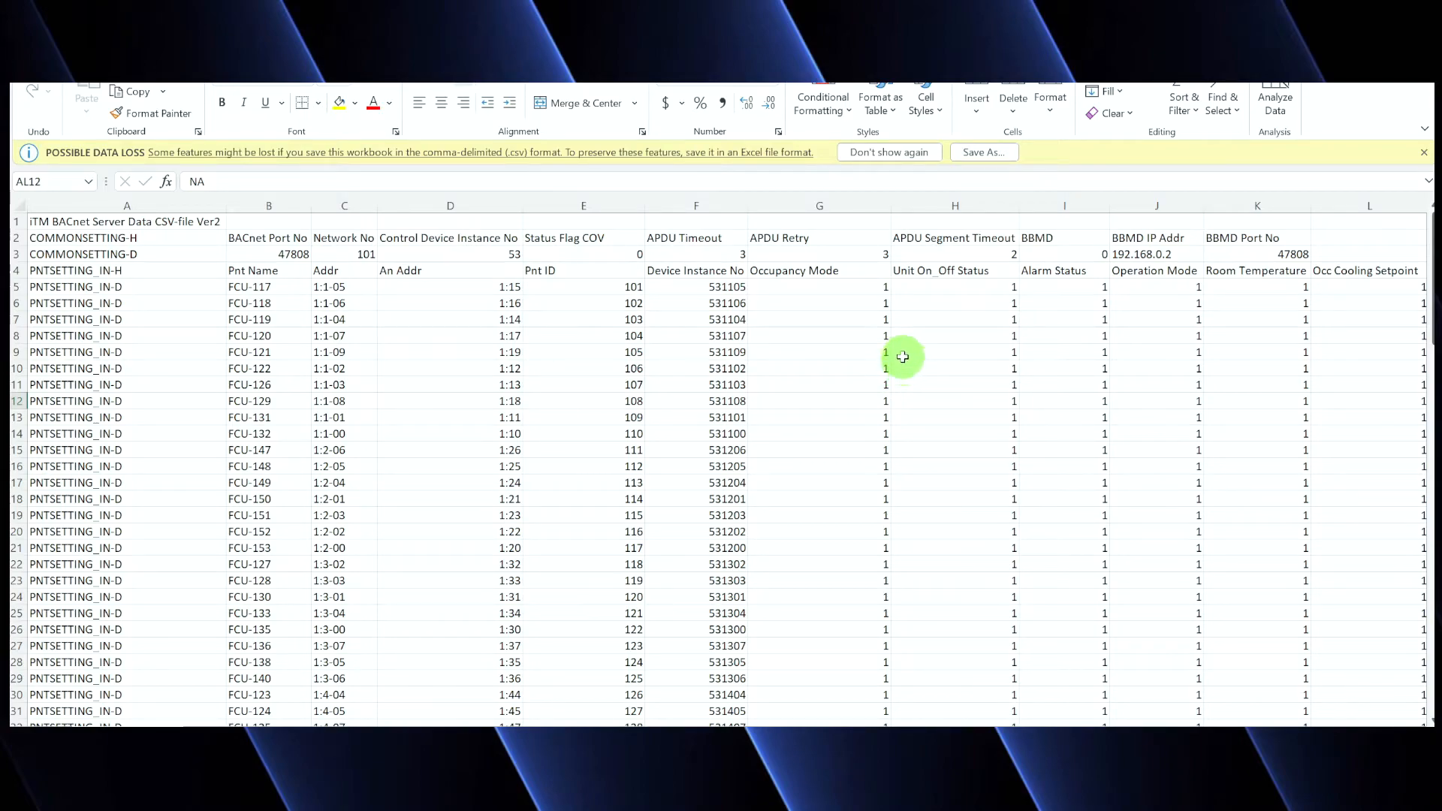
mouse_move(930, 416)
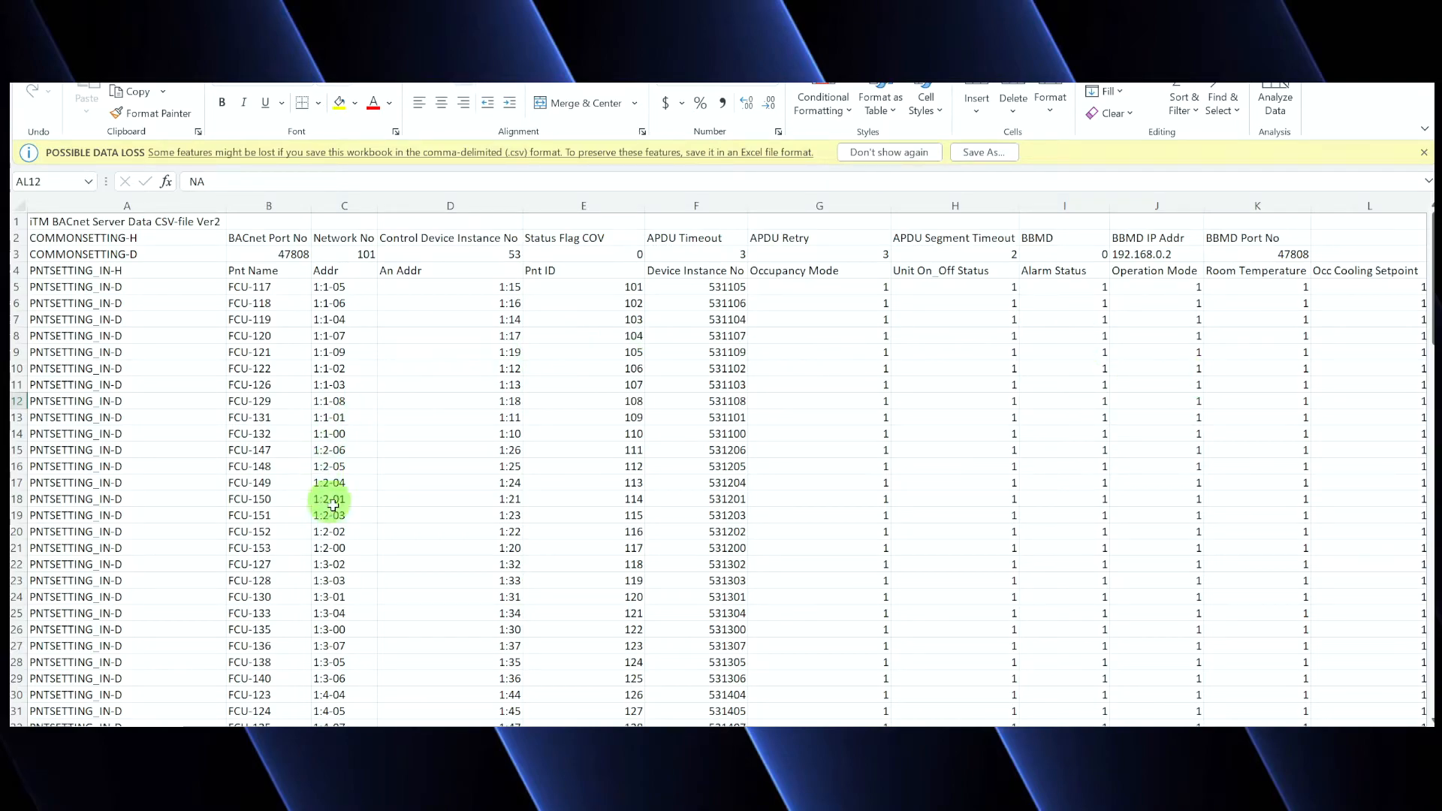
mouse_move(1031, 407)
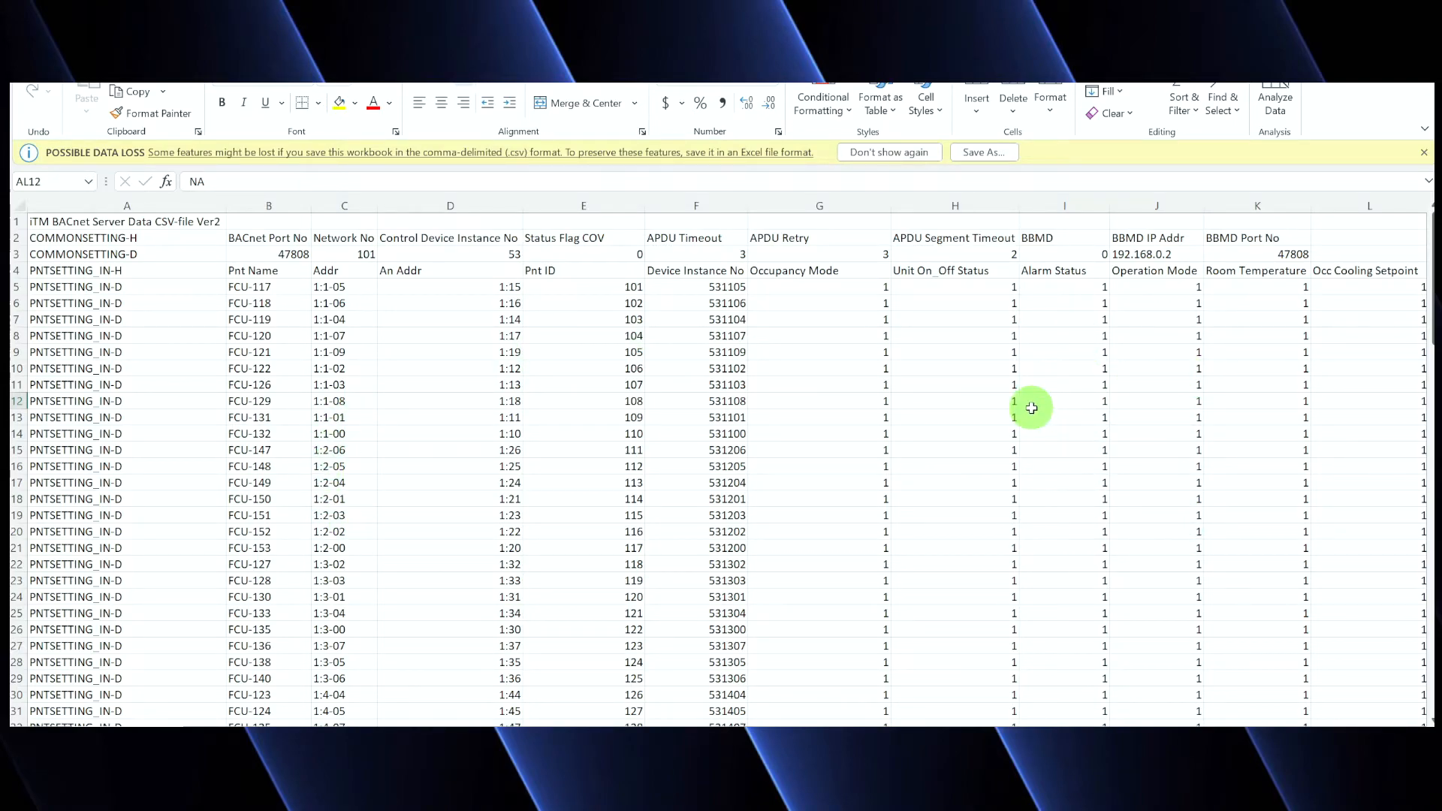
mouse_move(815, 437)
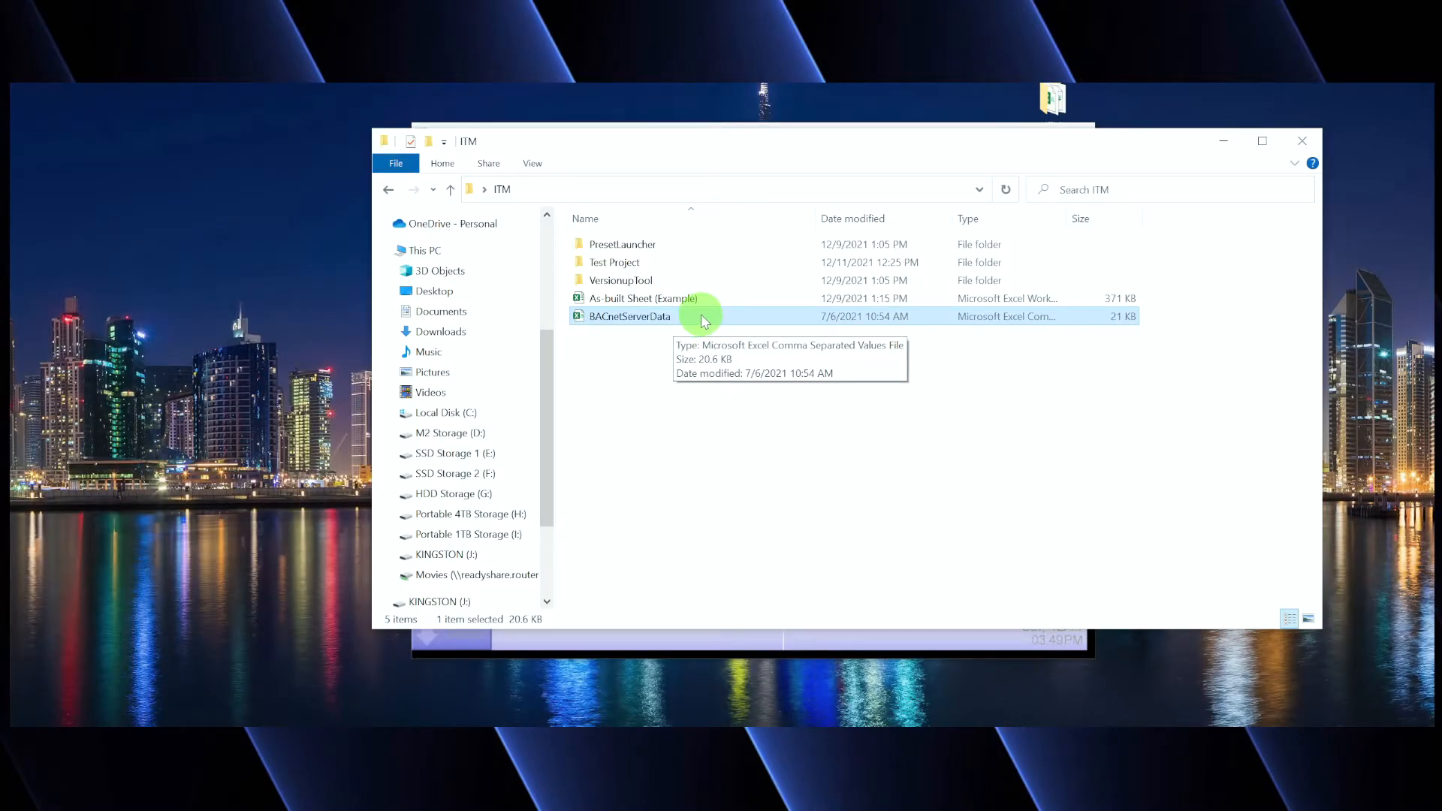
mouse_move(605, 326)
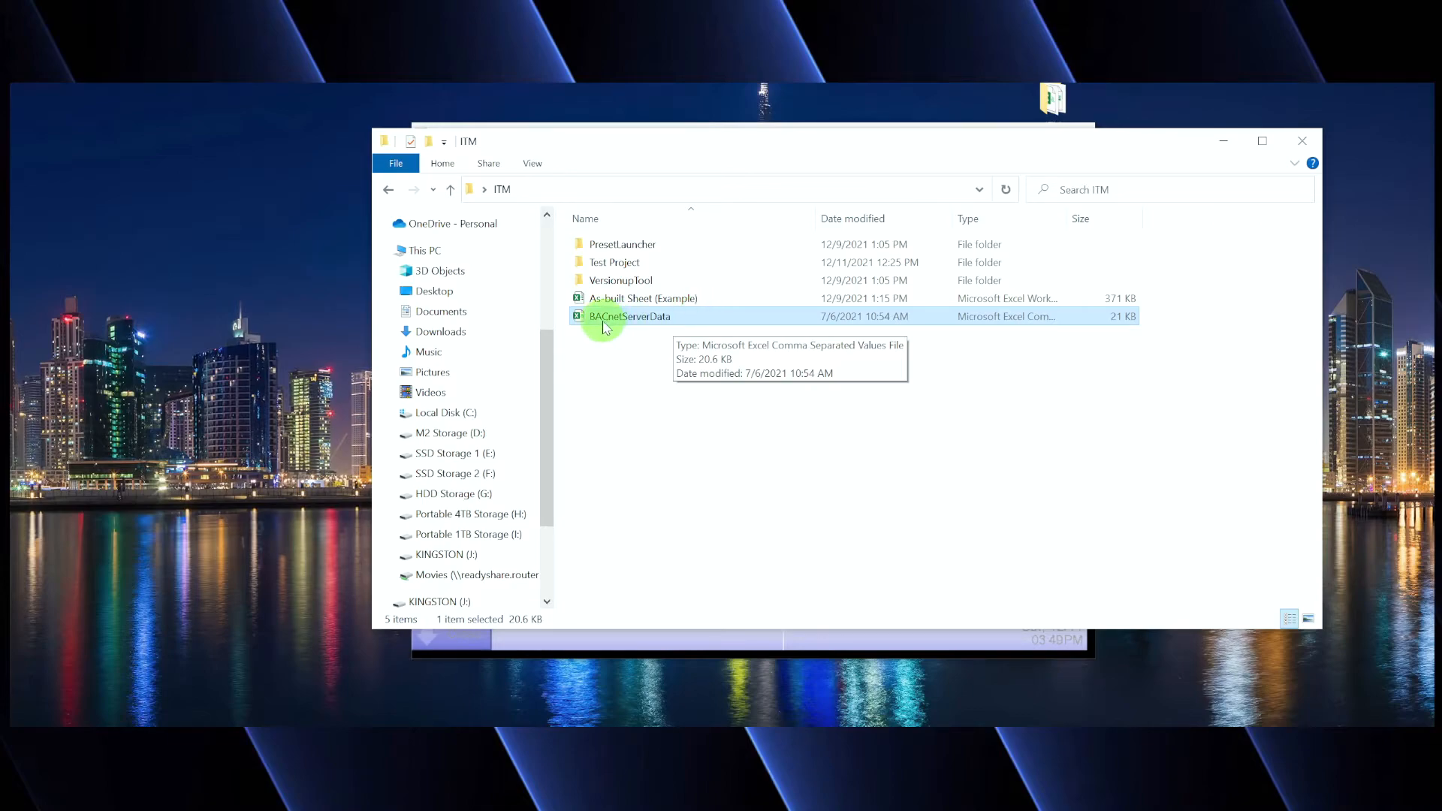
mouse_move(712, 329)
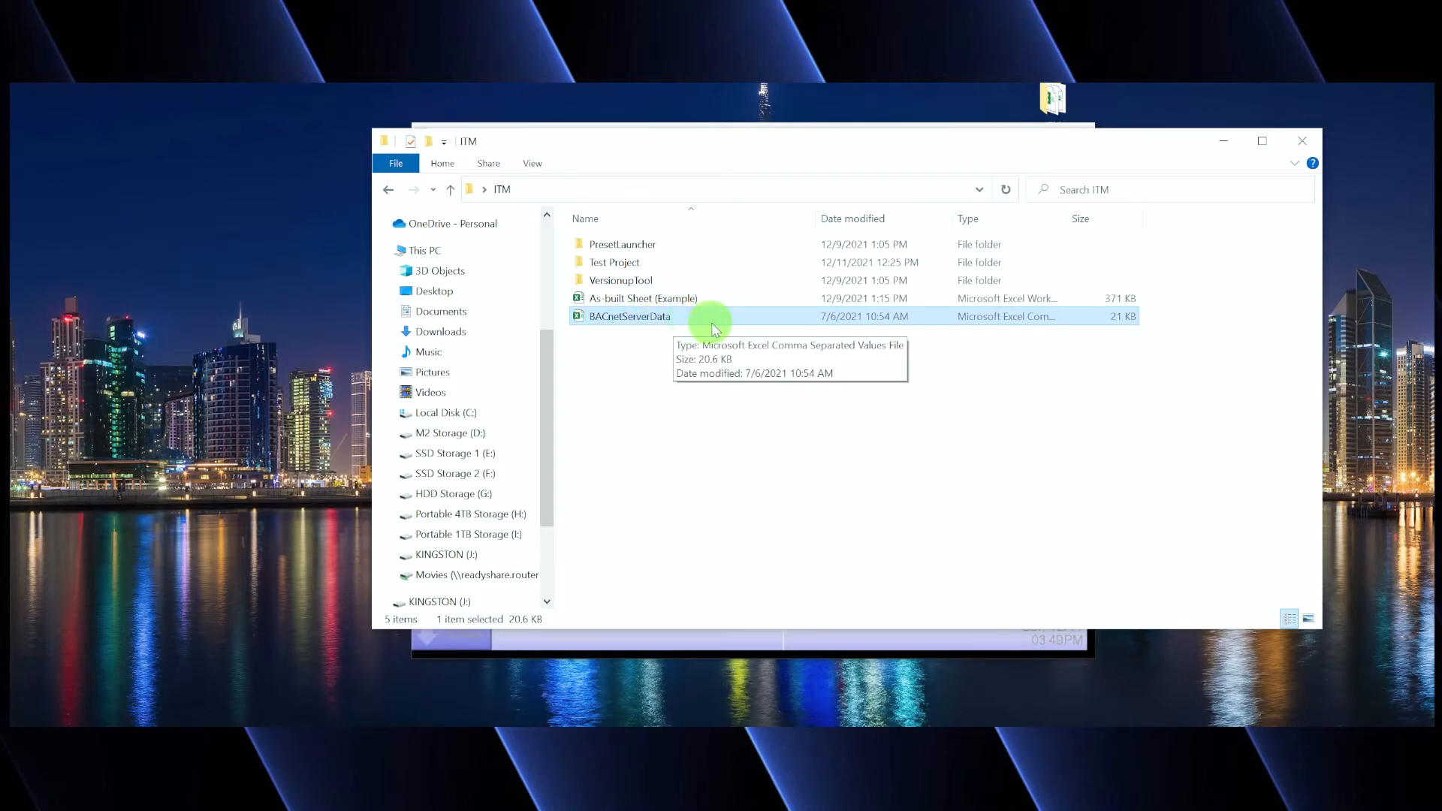
Import the BACnet server configuration data from the BACnetServerData file
double_click(629, 316)
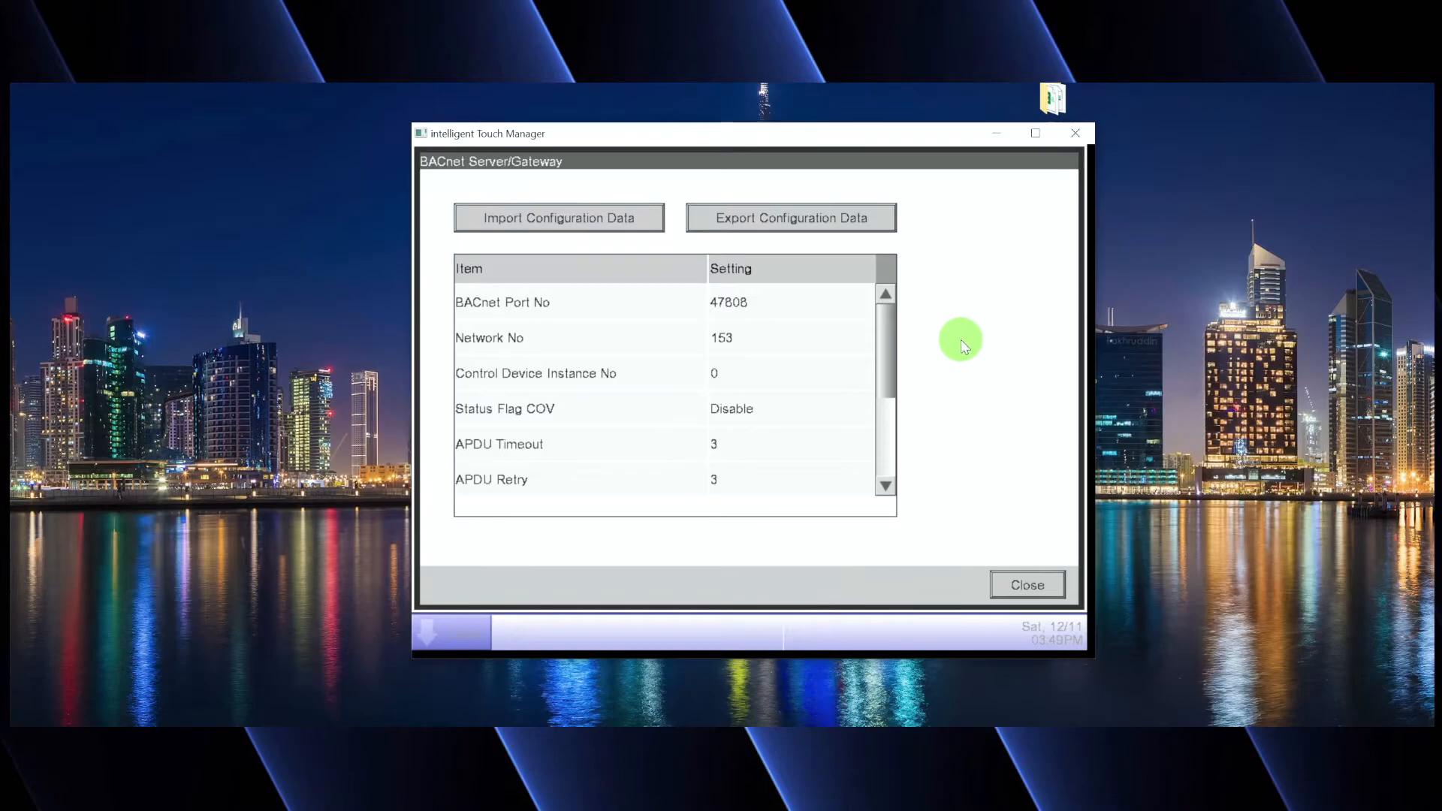
mouse_move(773, 409)
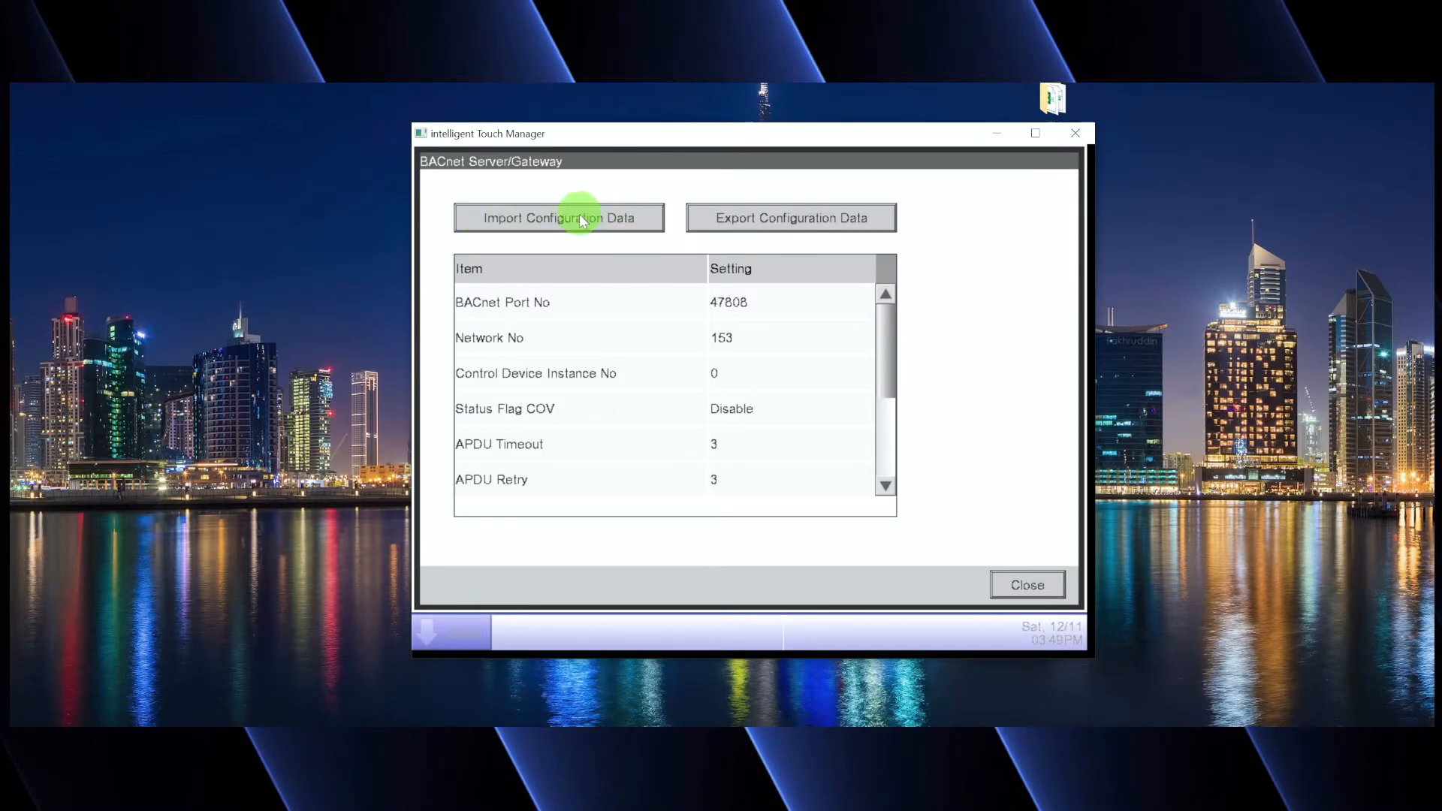
mouse_move(640, 221)
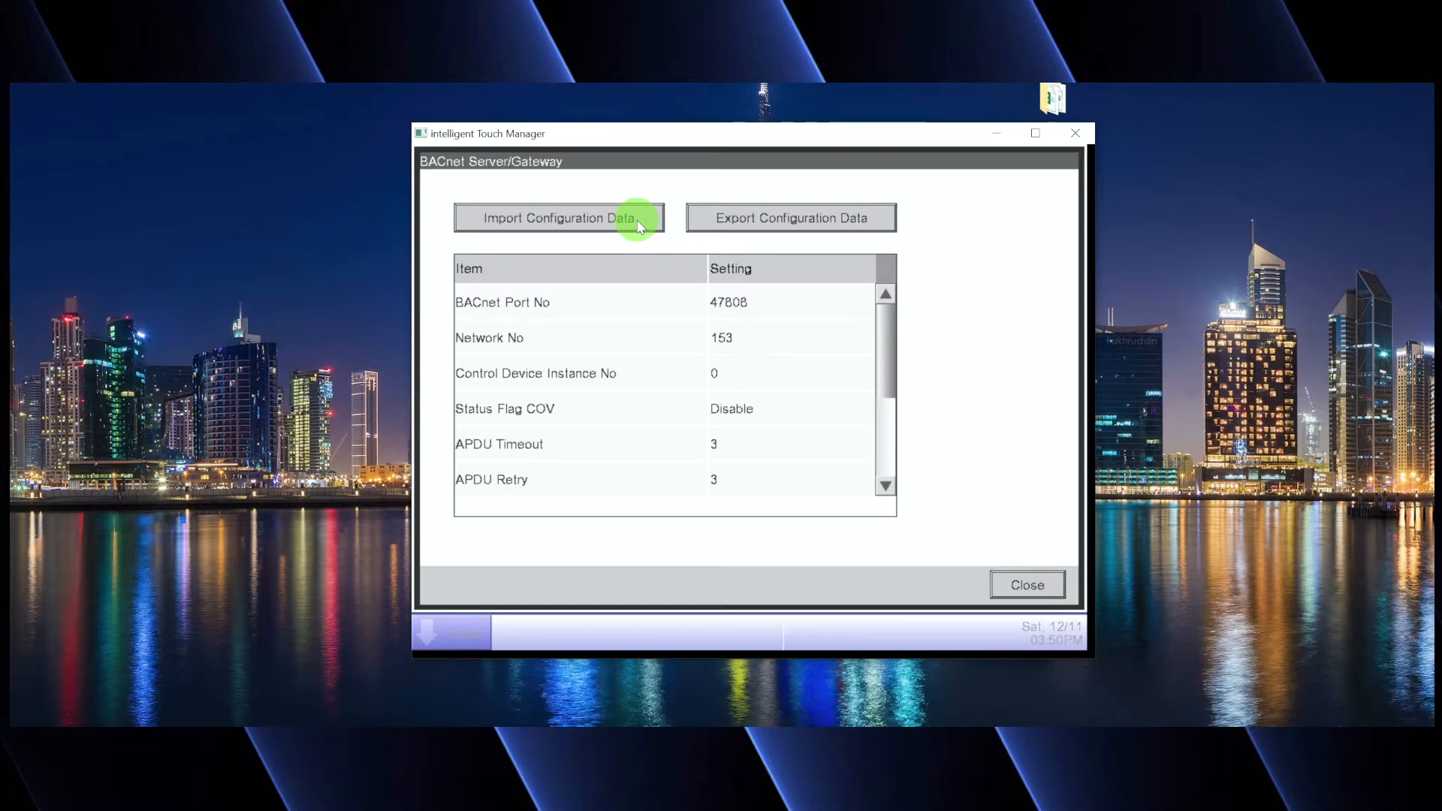
click(1026, 584)
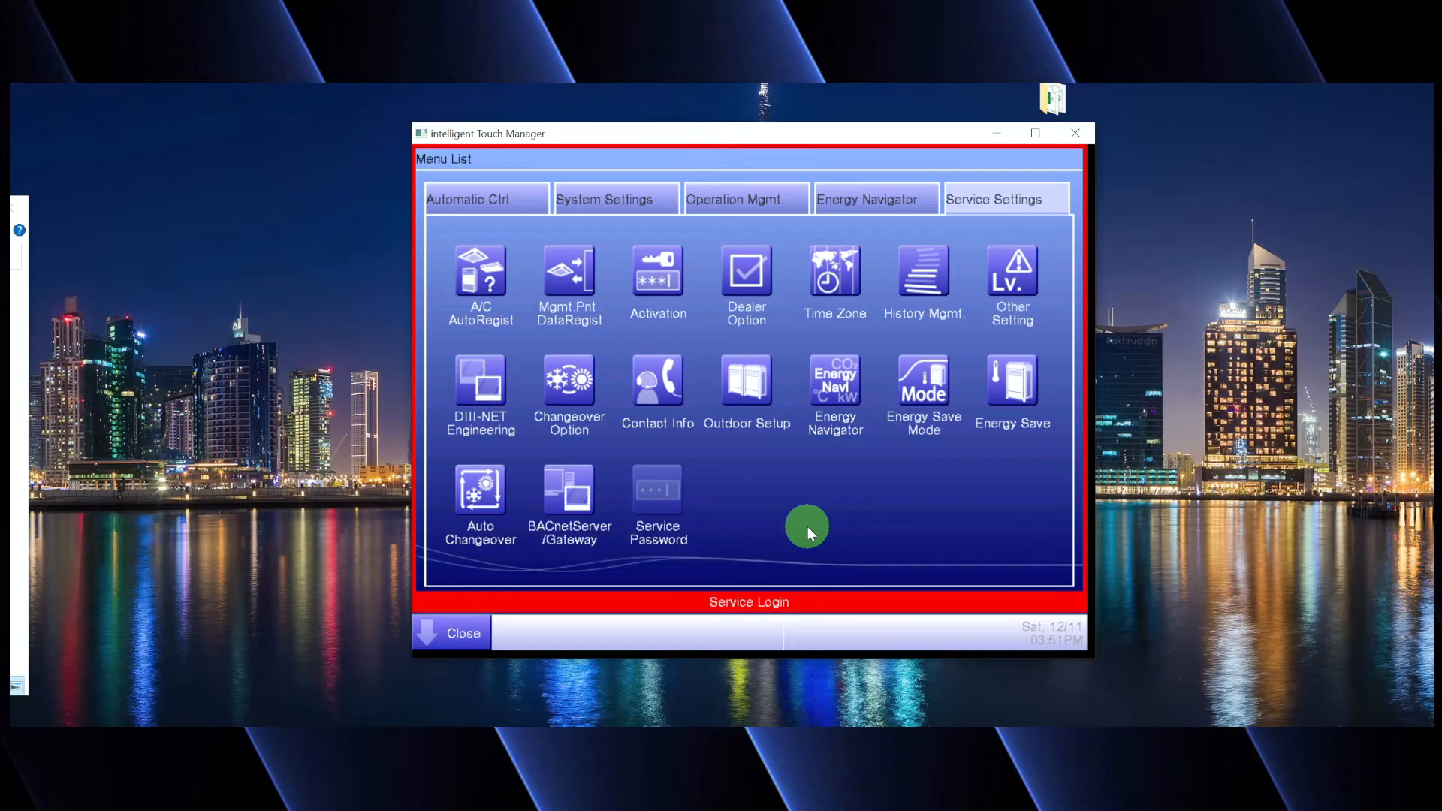
mouse_move(666, 306)
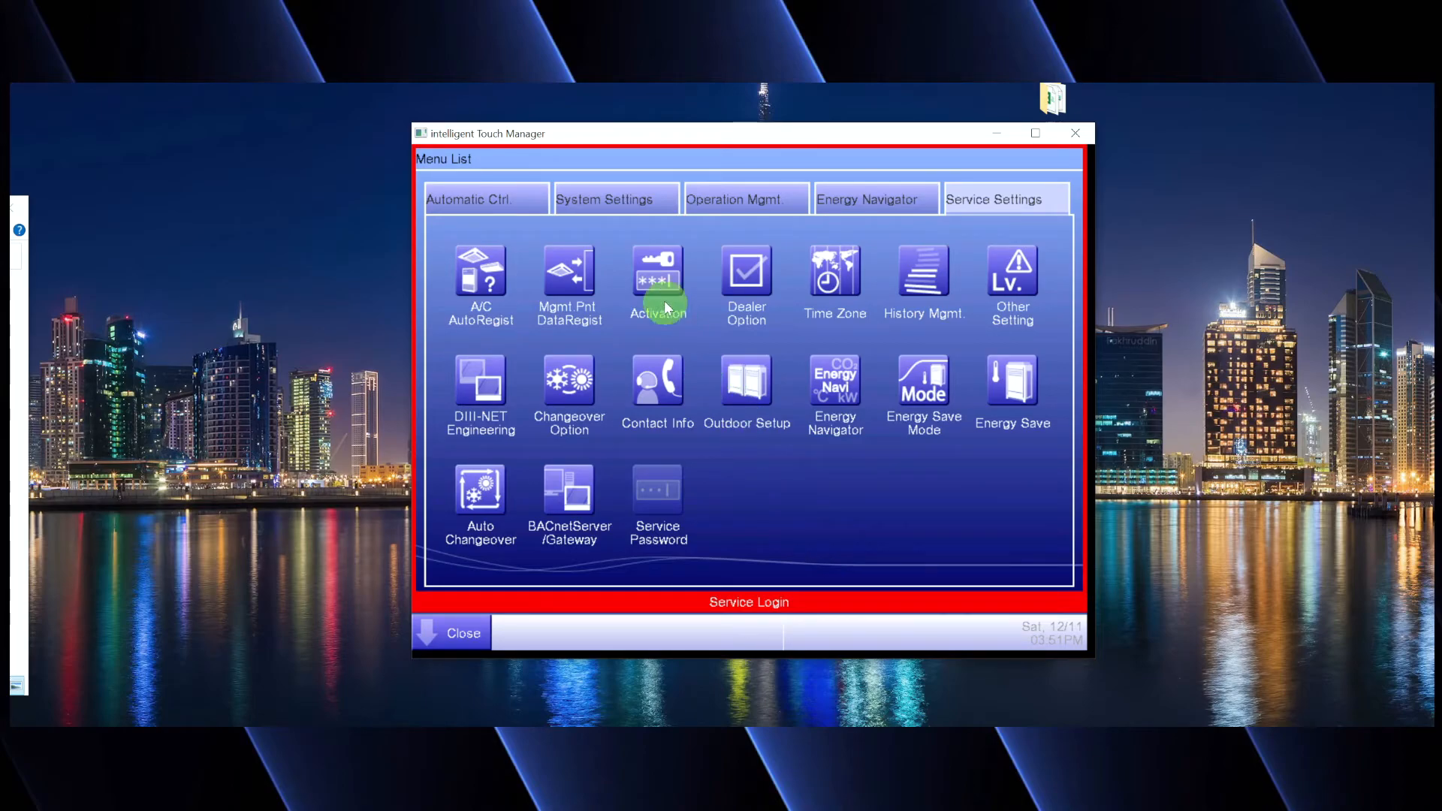
mouse_move(657, 281)
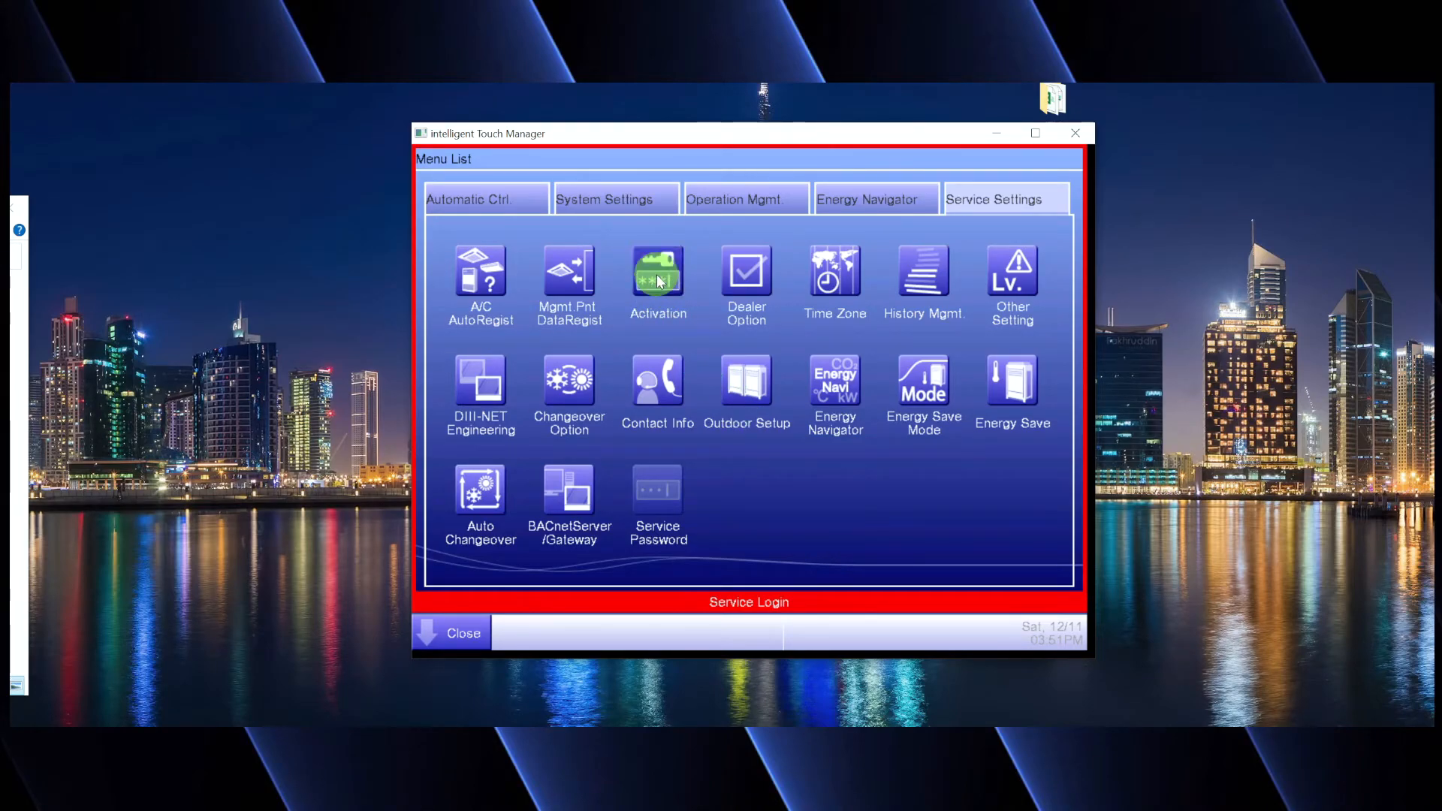
Show the Activation Setup screen with the MAC address and empty activation key list
click(656, 280)
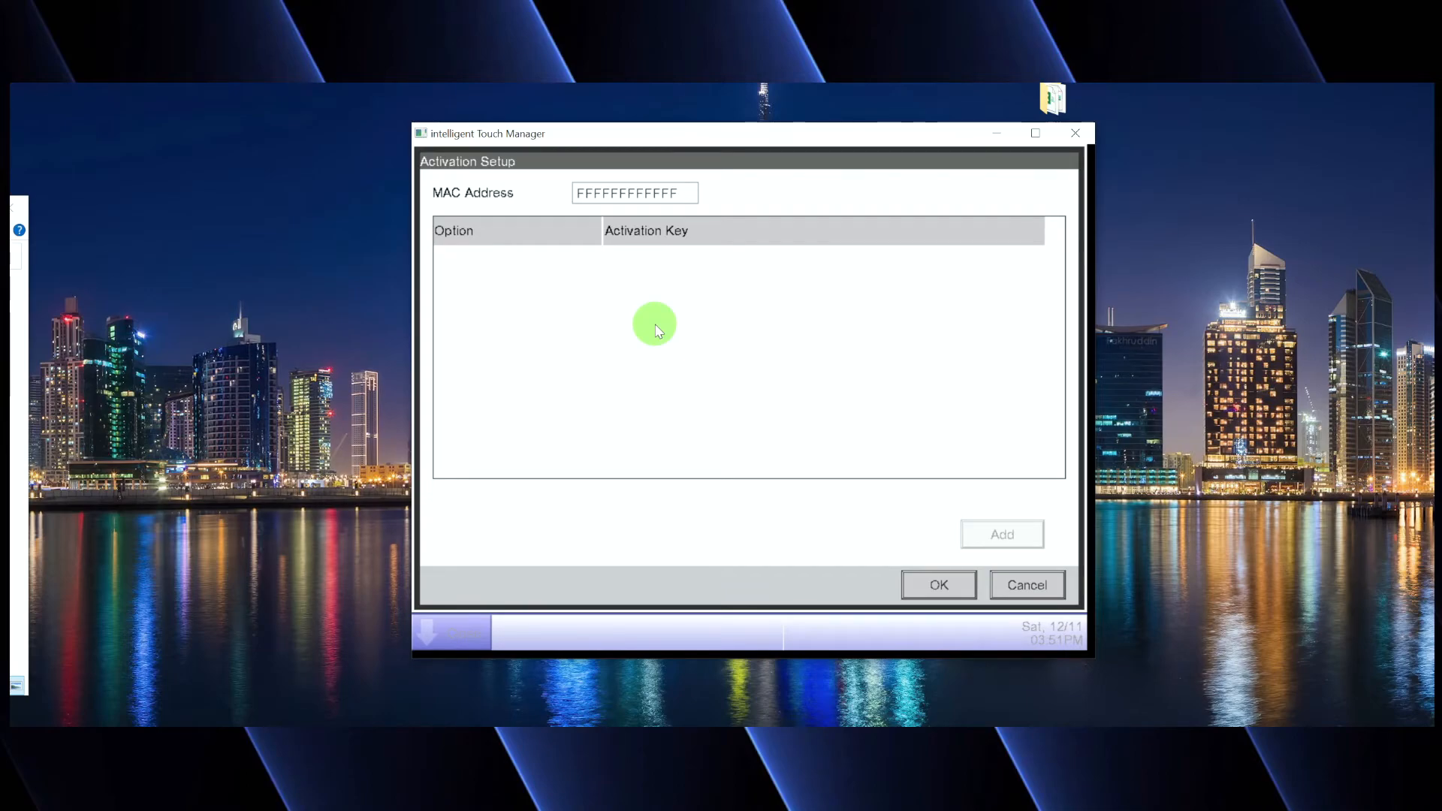
mouse_move(966, 542)
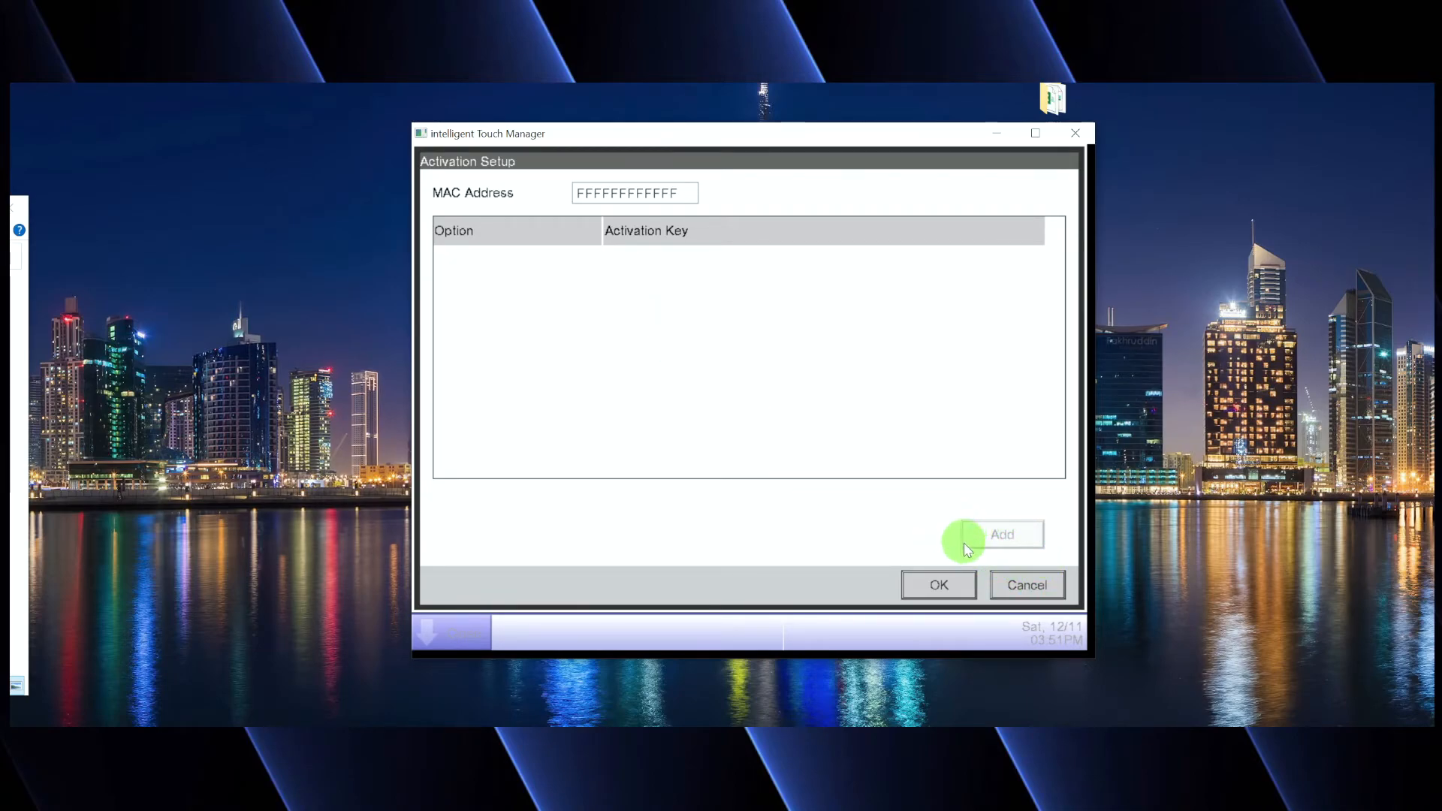
mouse_move(1003, 537)
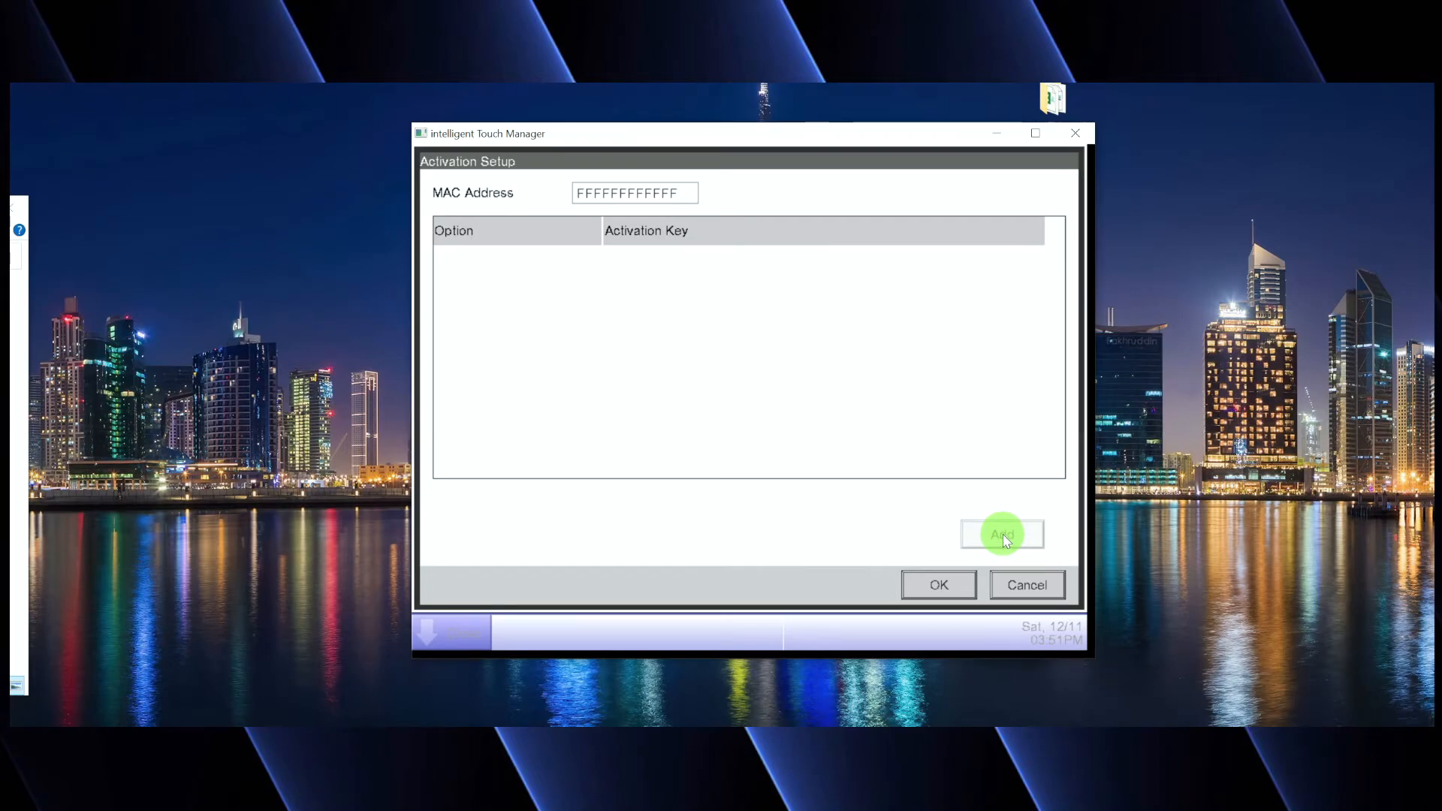
mouse_move(929, 468)
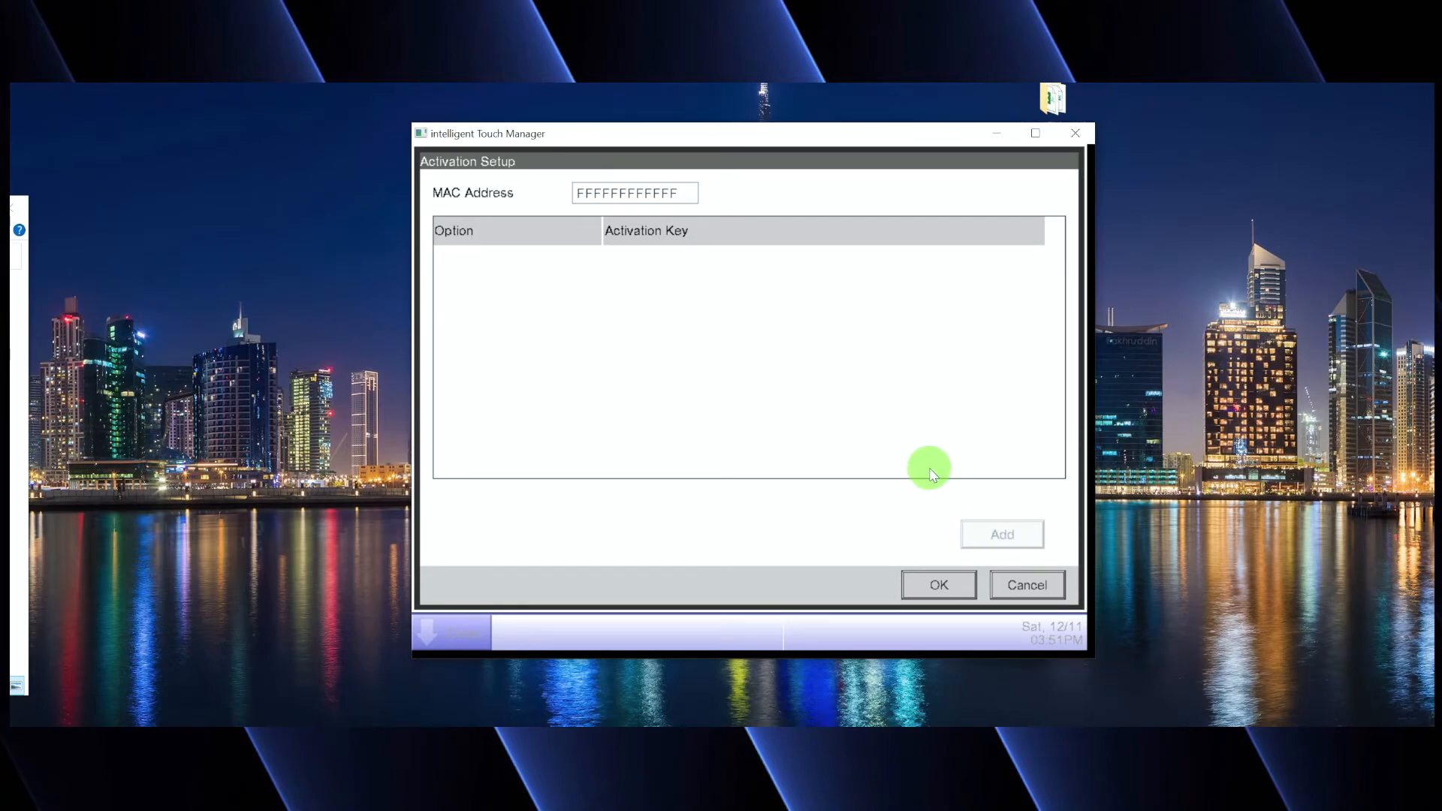
mouse_move(928, 464)
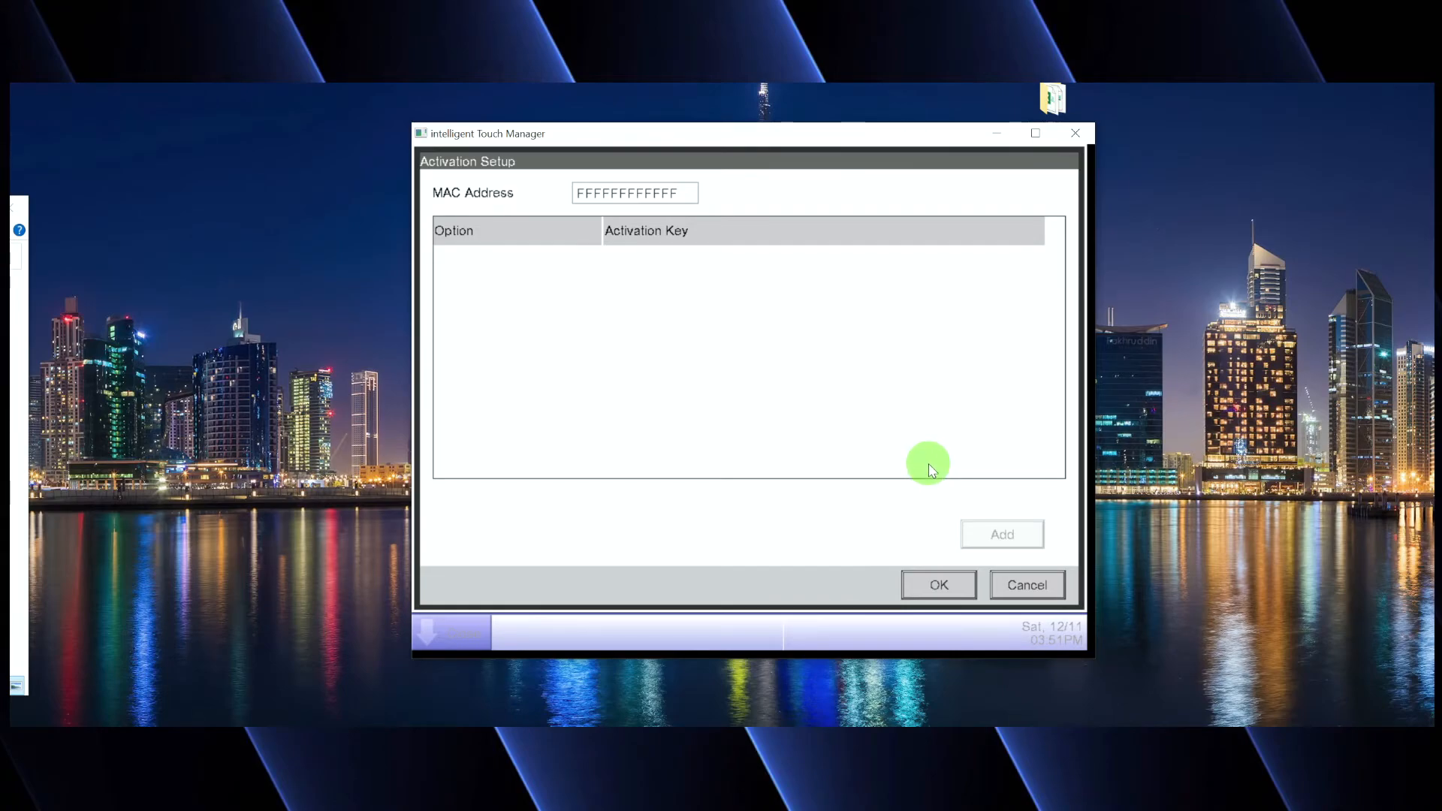
mouse_move(678, 213)
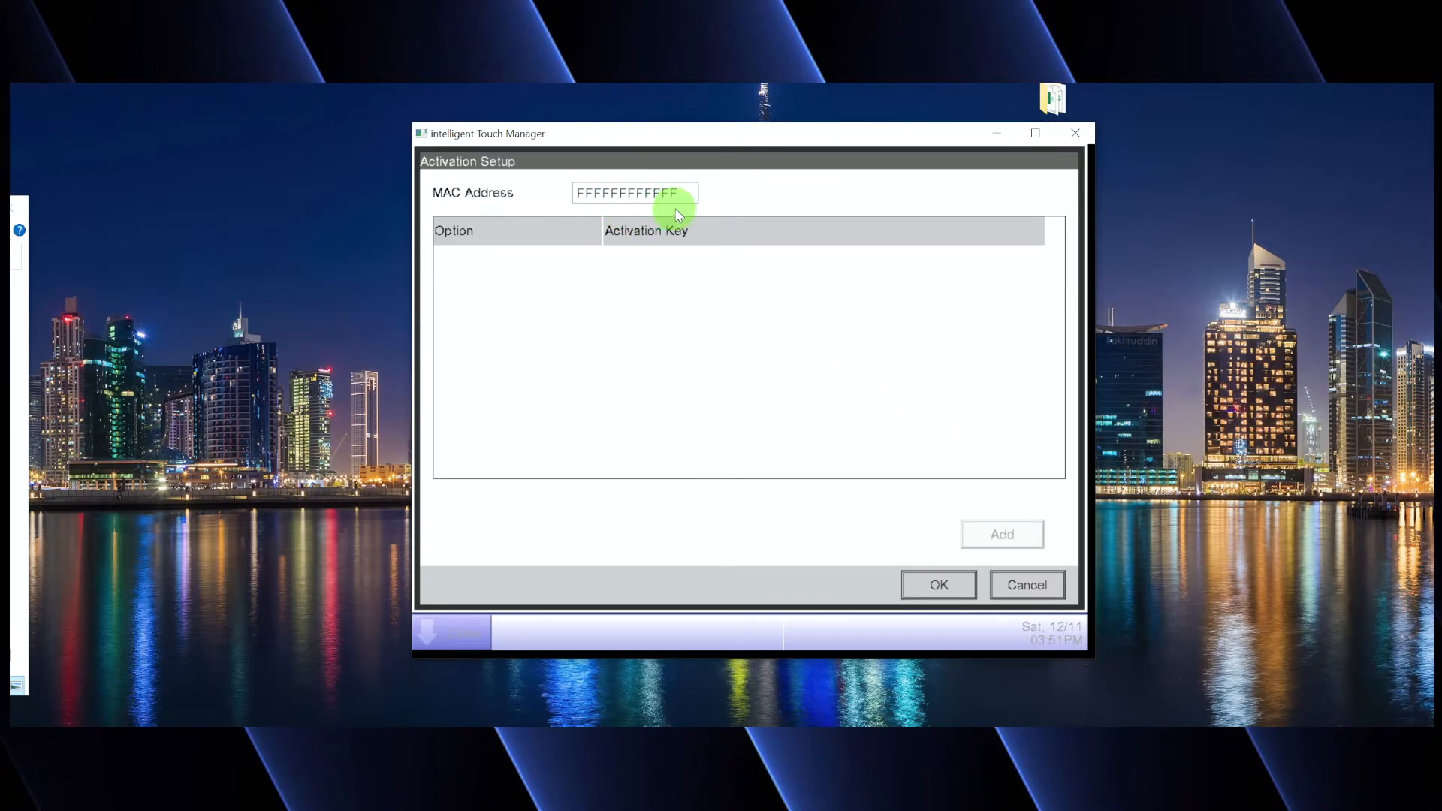
mouse_move(715, 351)
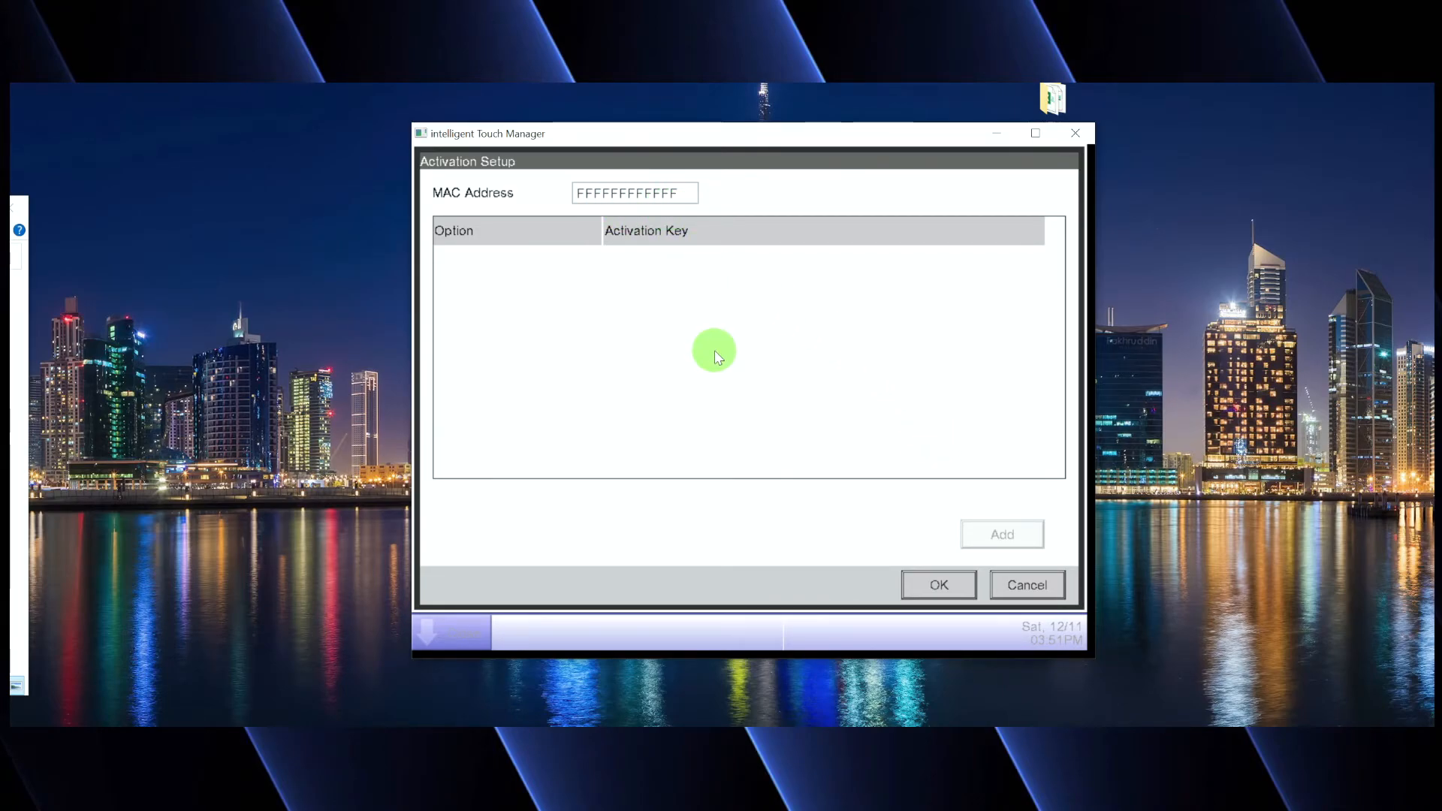
mouse_move(723, 359)
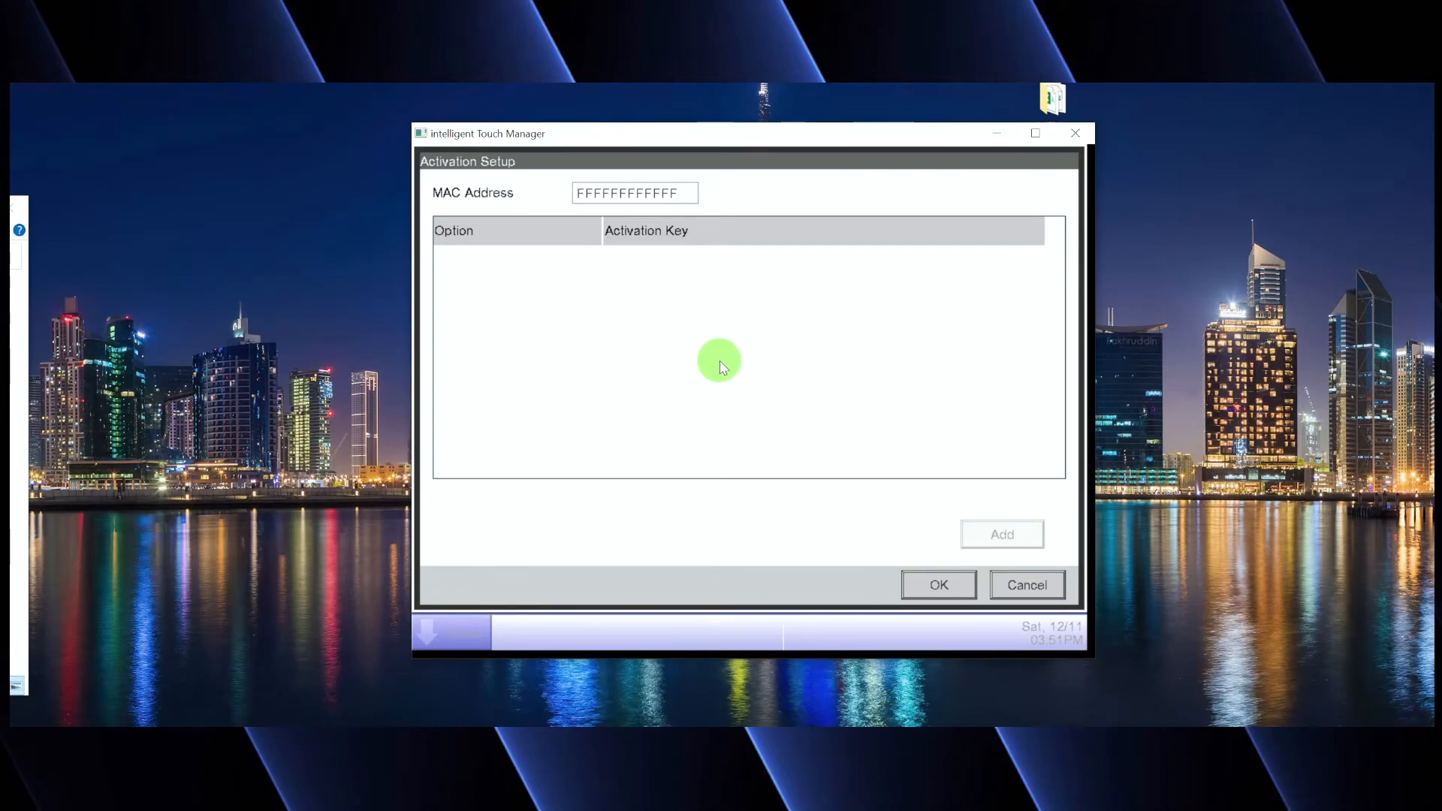
mouse_move(451, 281)
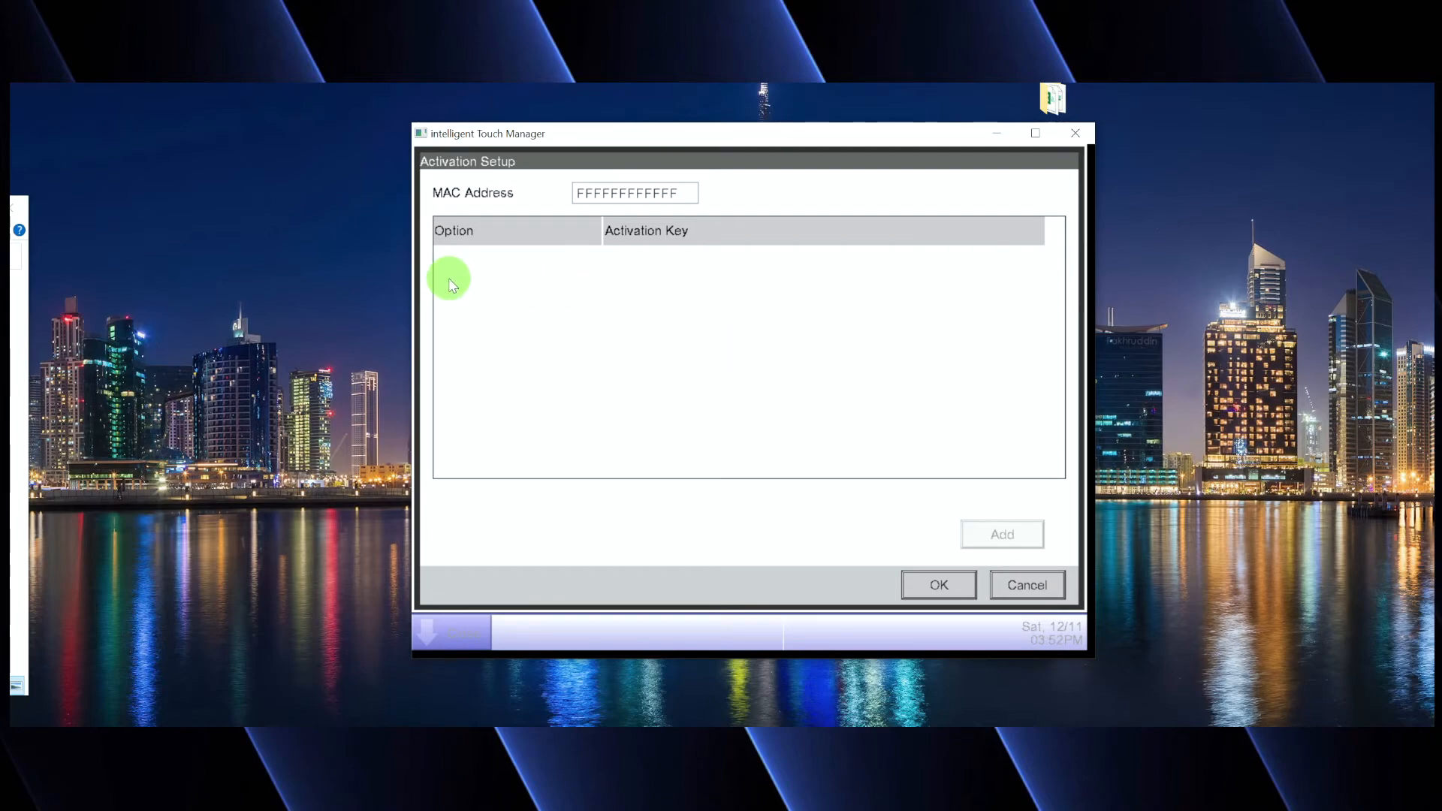
mouse_move(580, 272)
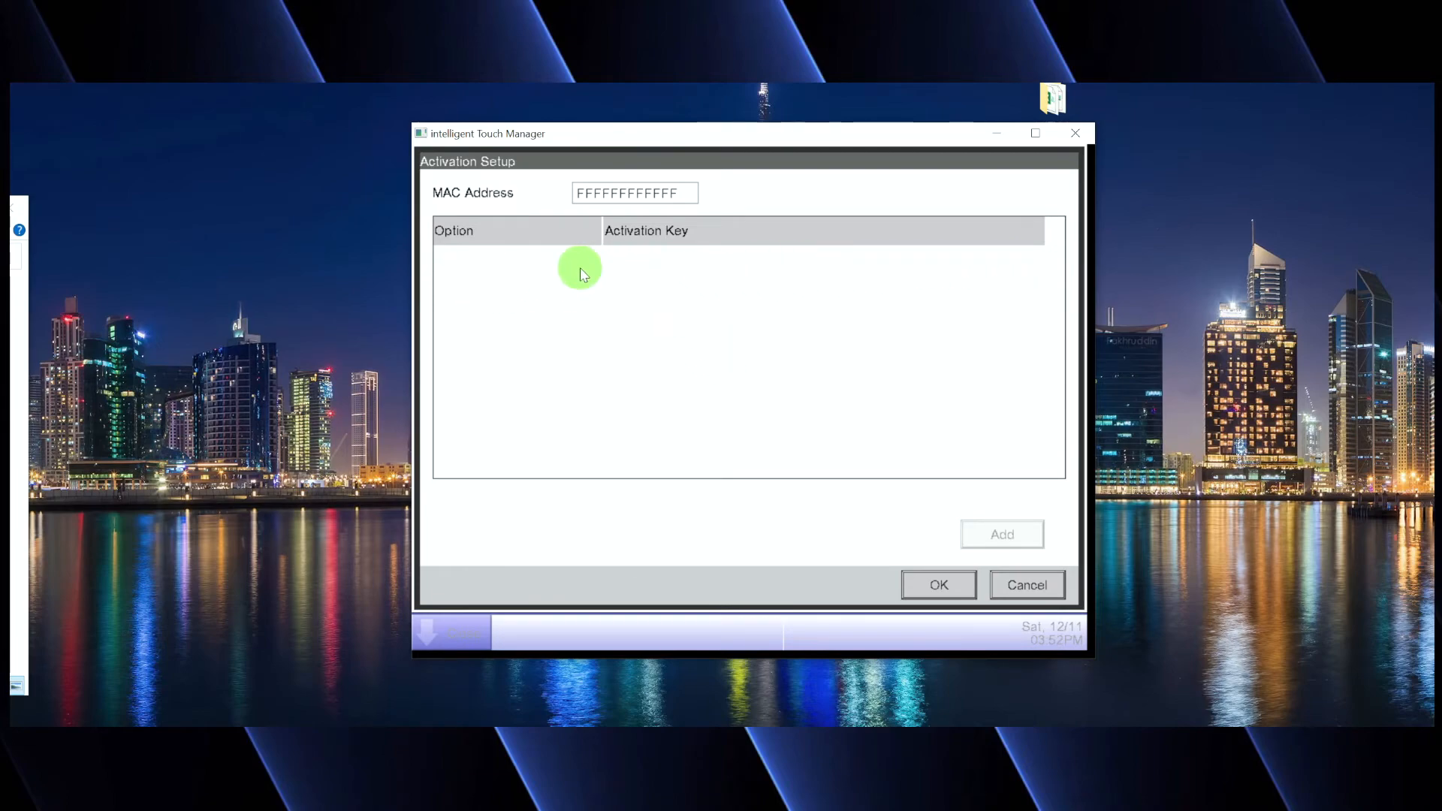